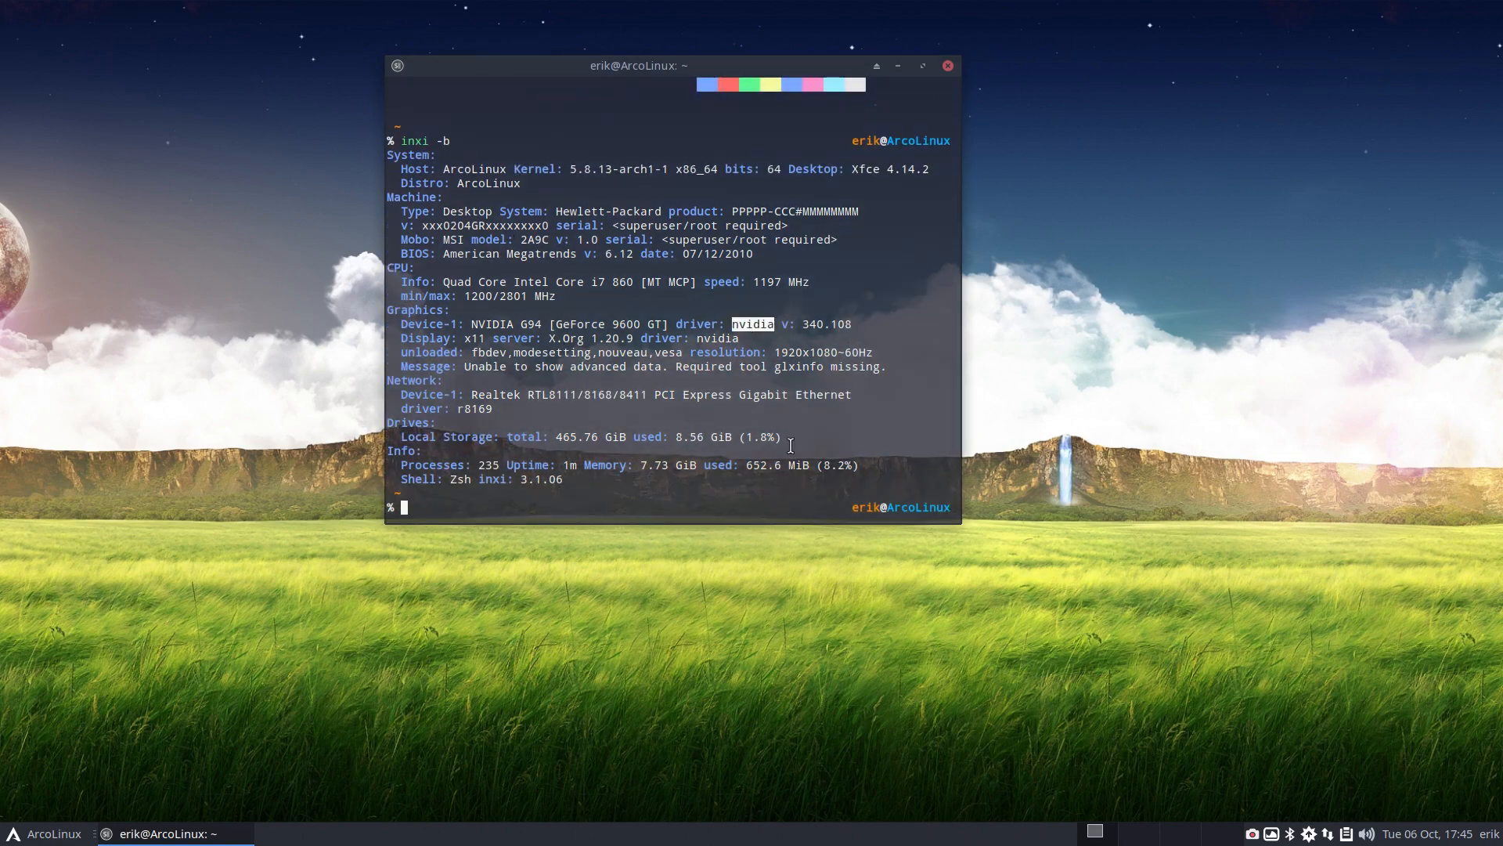
# Note driver version 340.108 and move the terminal window further left
pyautogui.doubleClick(826, 323)
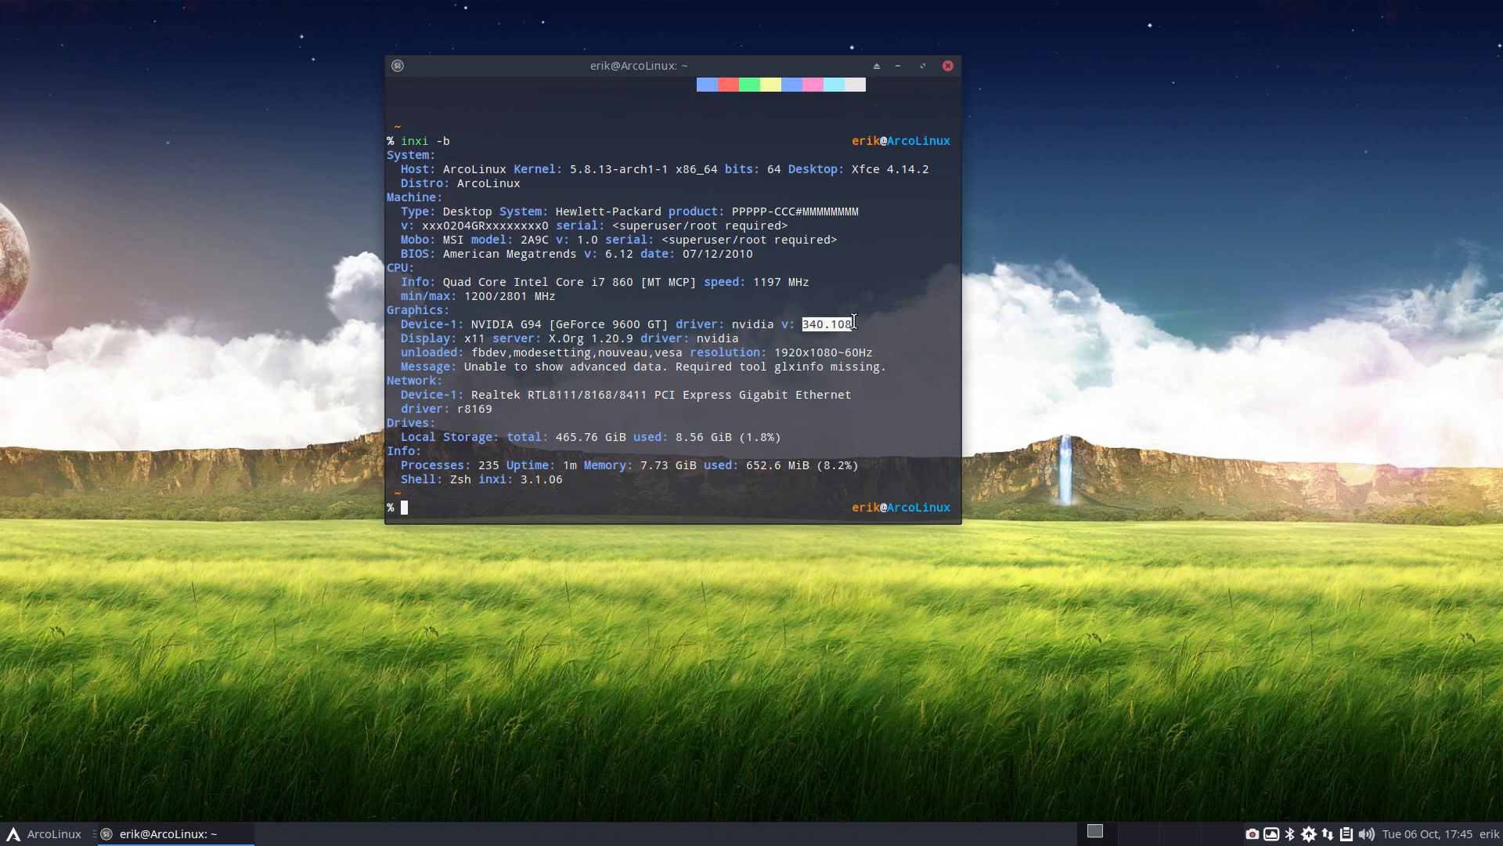
pyautogui.moveTo(858, 414)
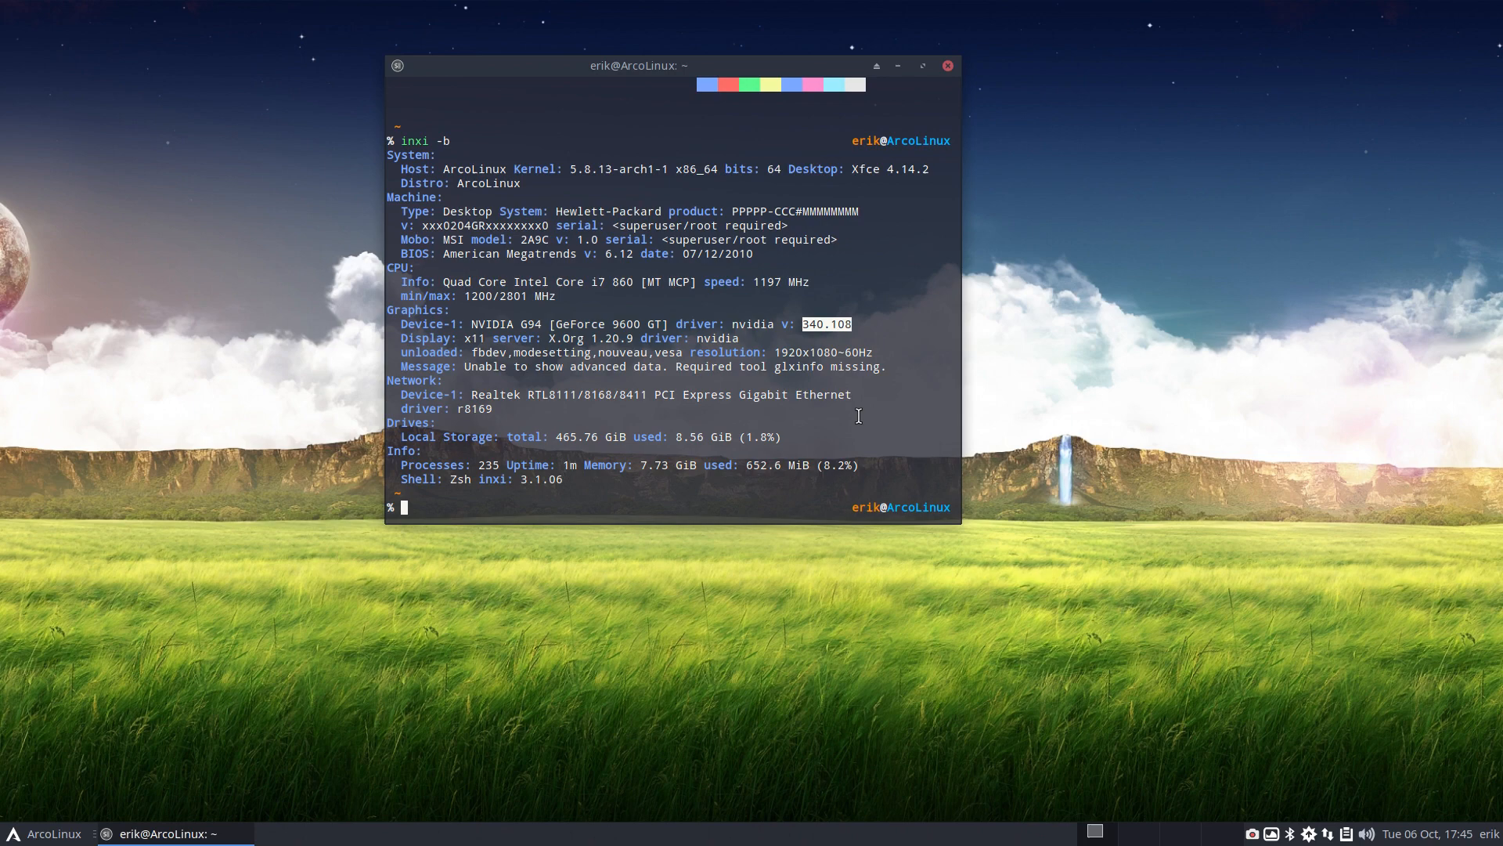
pyautogui.click(45, 832)
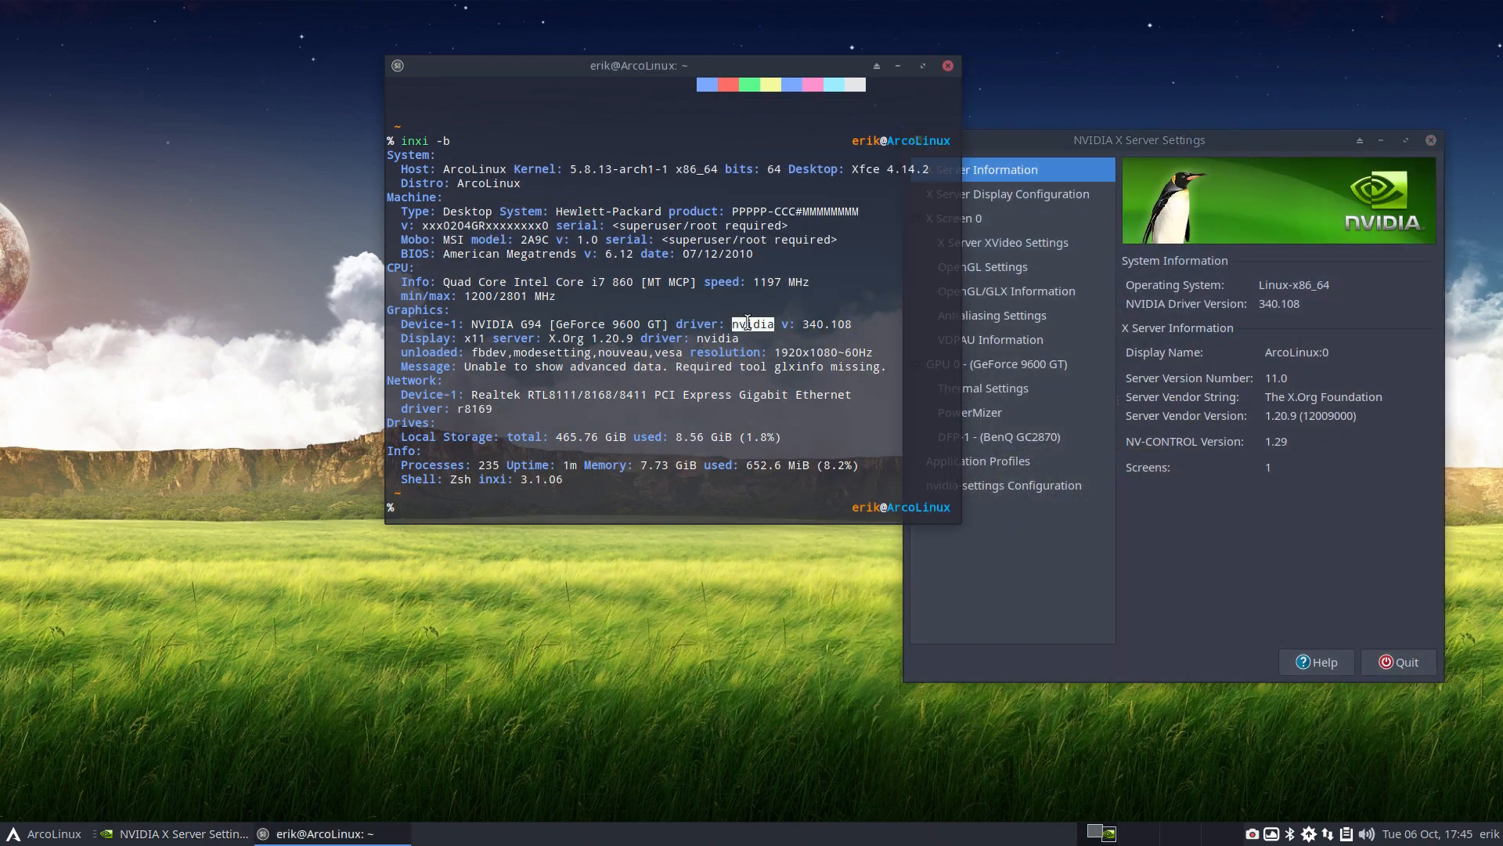
pyautogui.moveTo(632, 66); pyautogui.dragTo(470, 83)
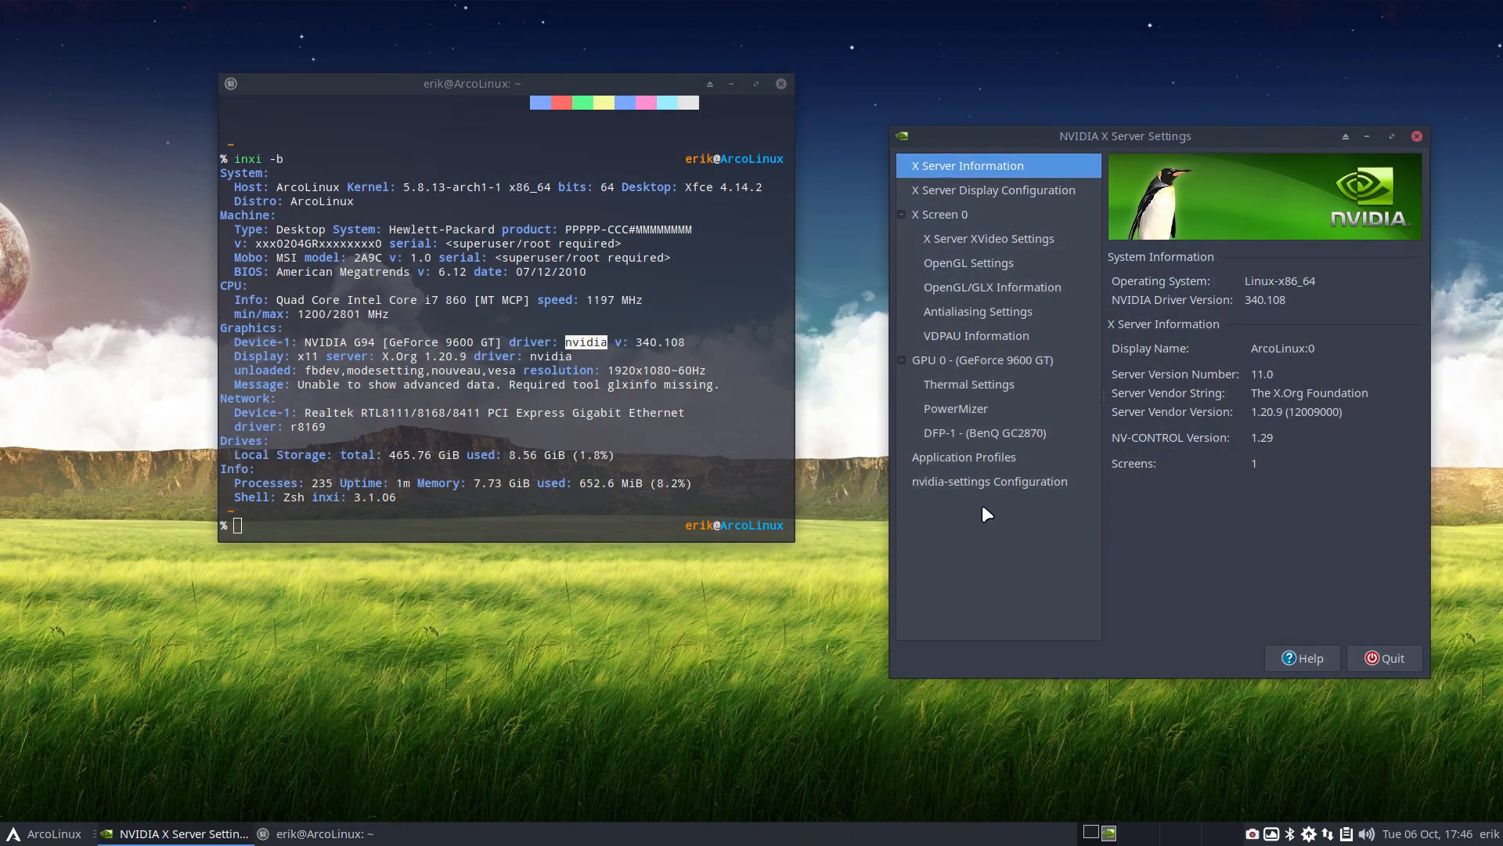
# Review the Configuration, Thermal, Antialiasing, OpenGL, XVideo and Display Configuration pages
pyautogui.click(989, 481)
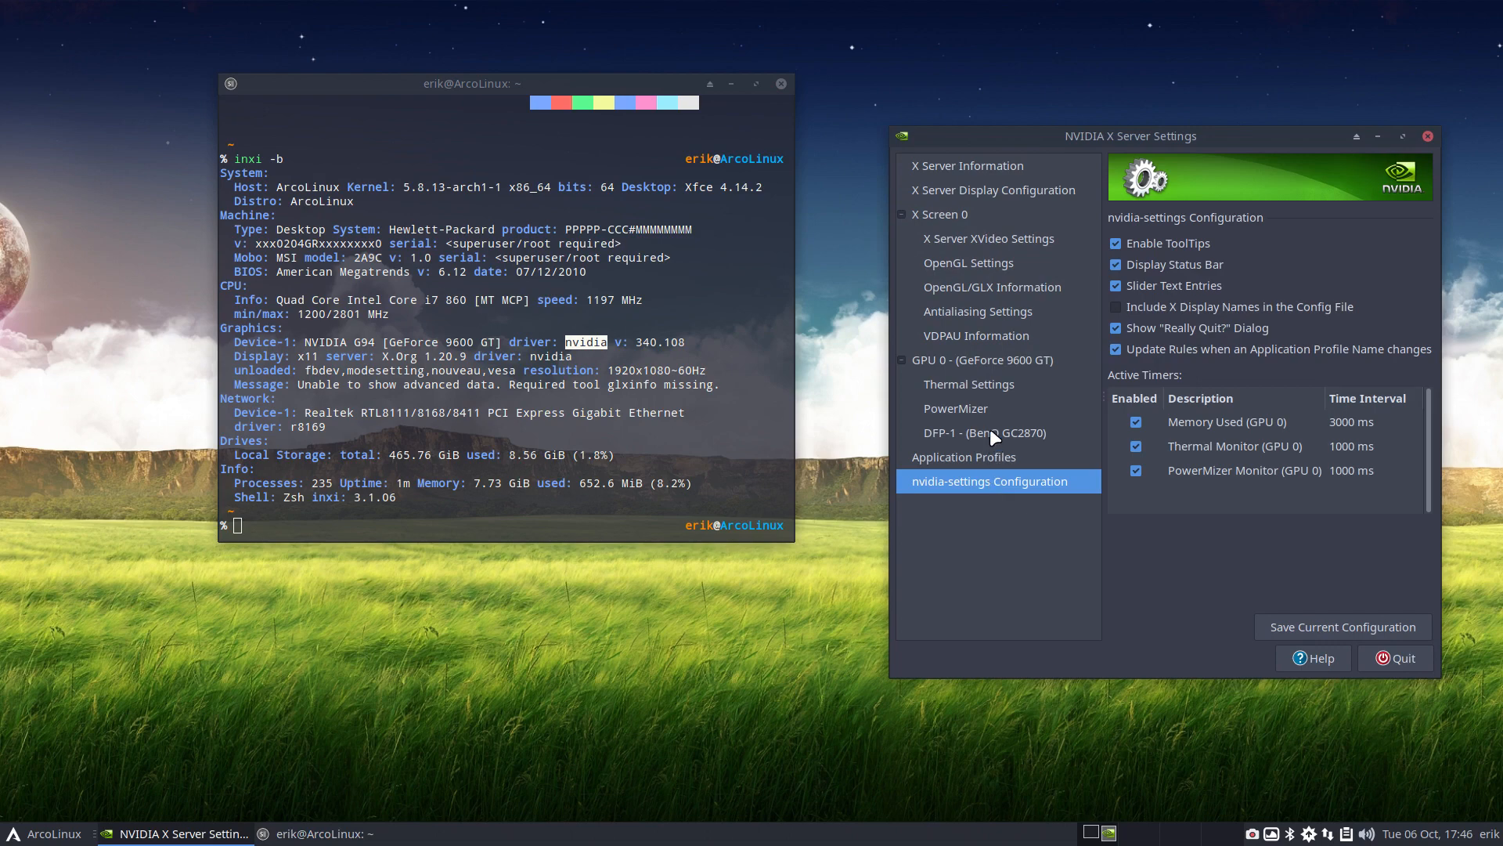
pyautogui.click(968, 384)
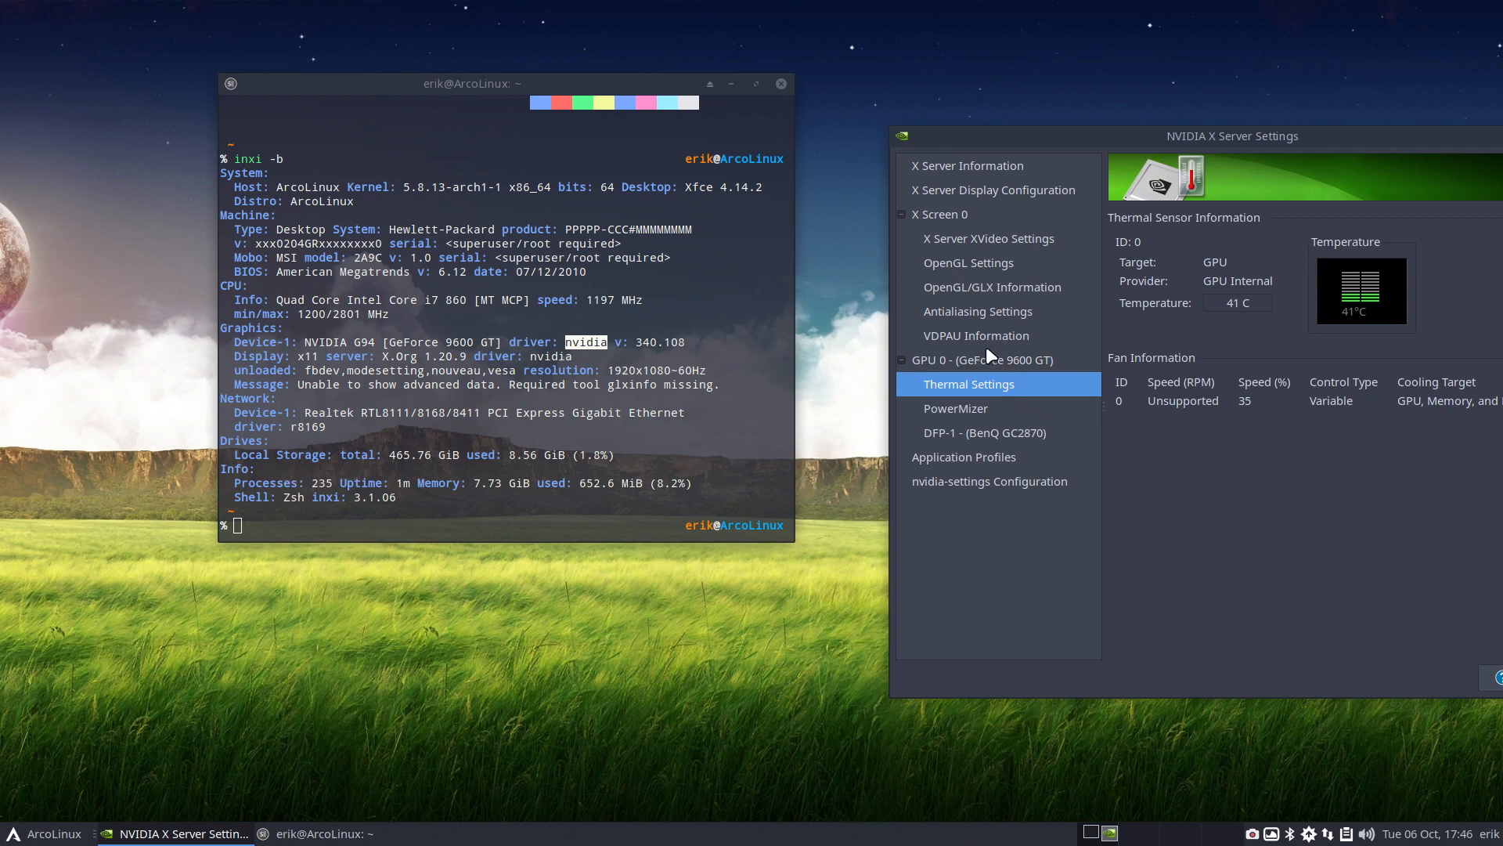
pyautogui.click(977, 310)
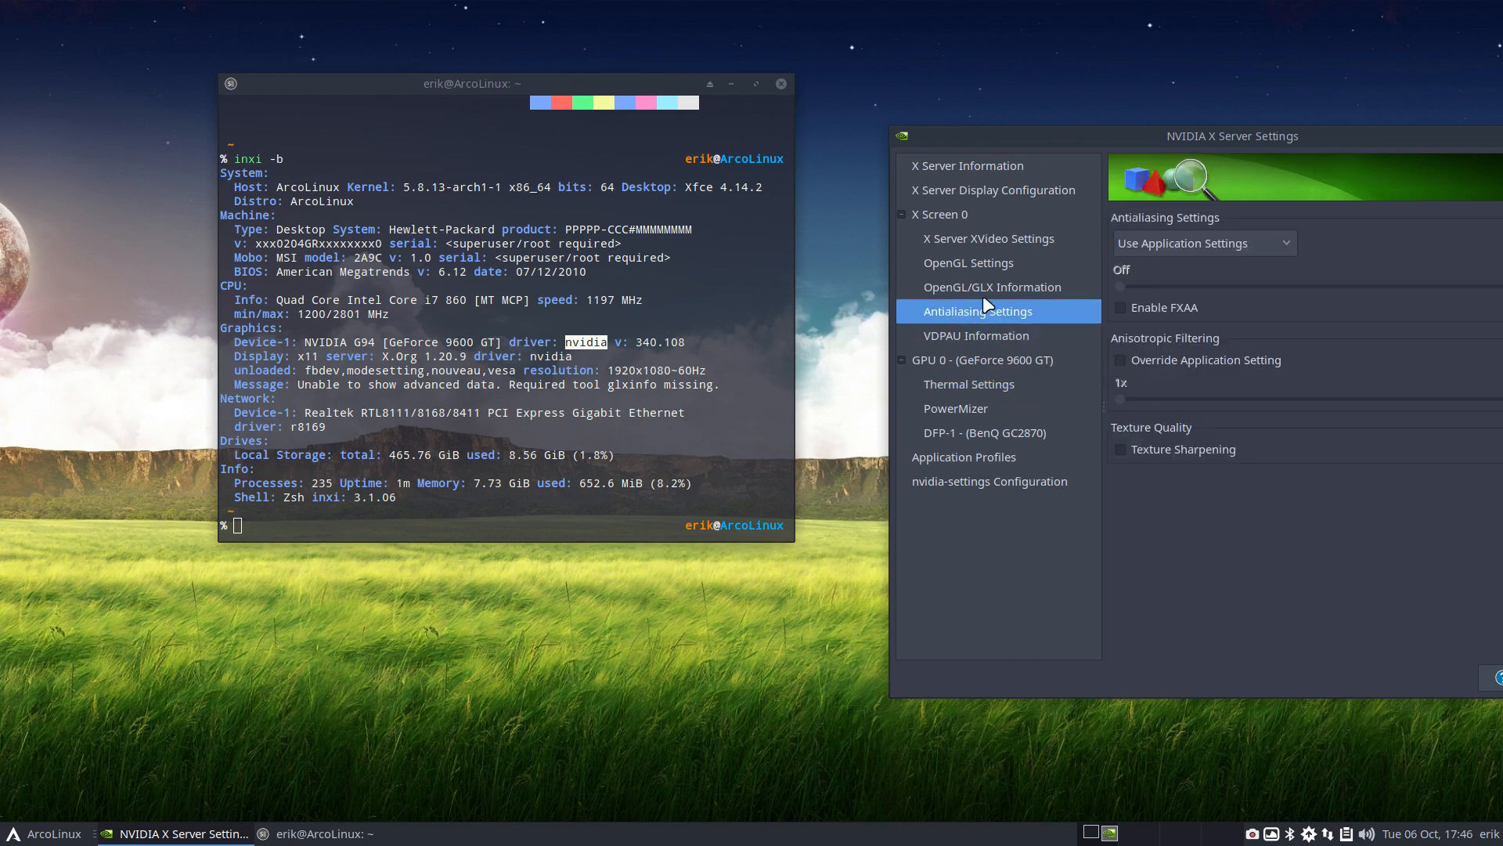
pyautogui.click(968, 263)
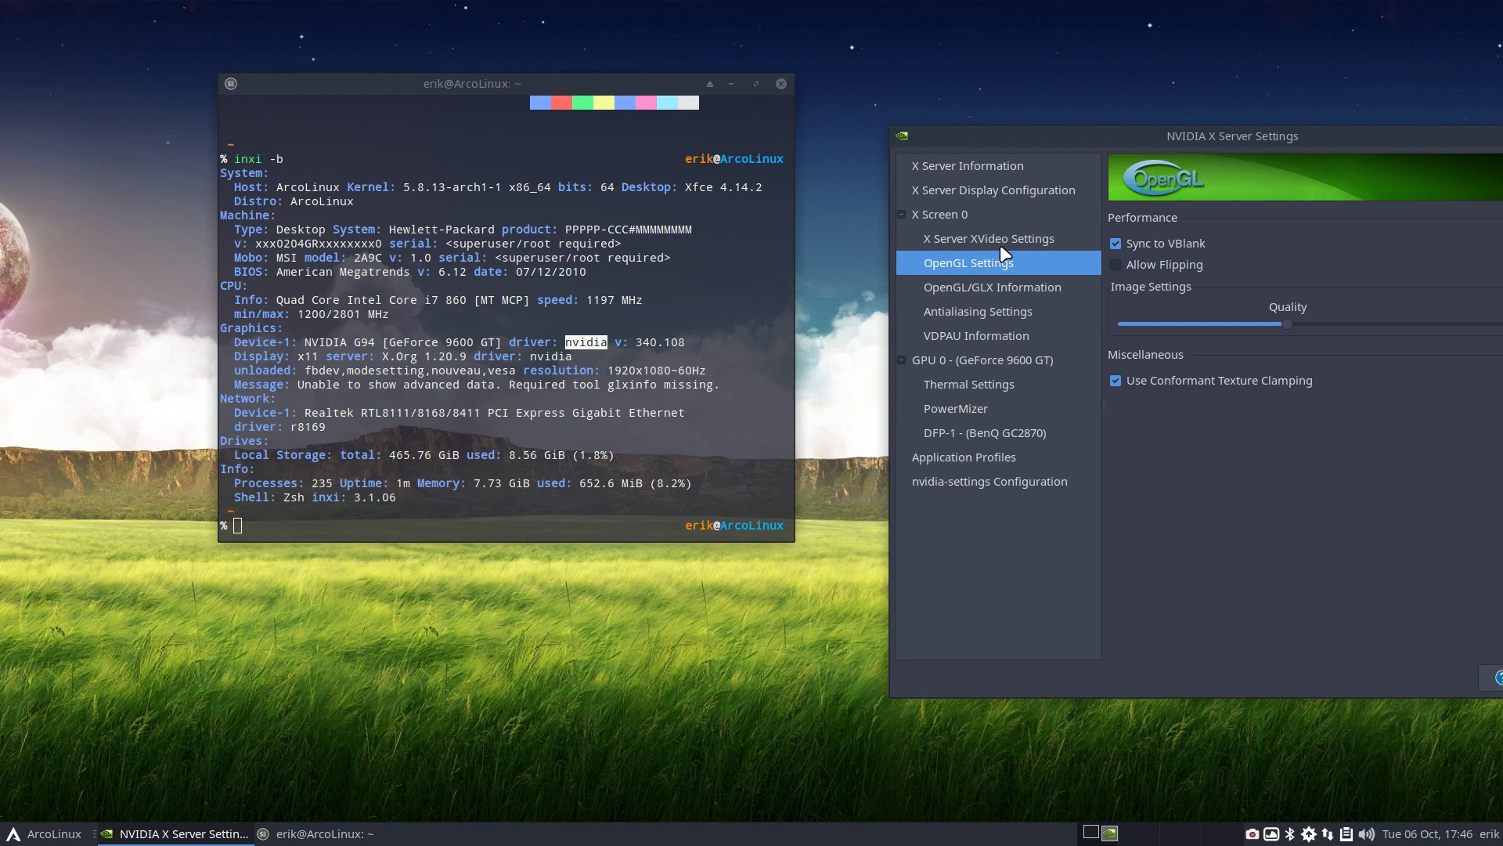
pyautogui.moveTo(1025, 428)
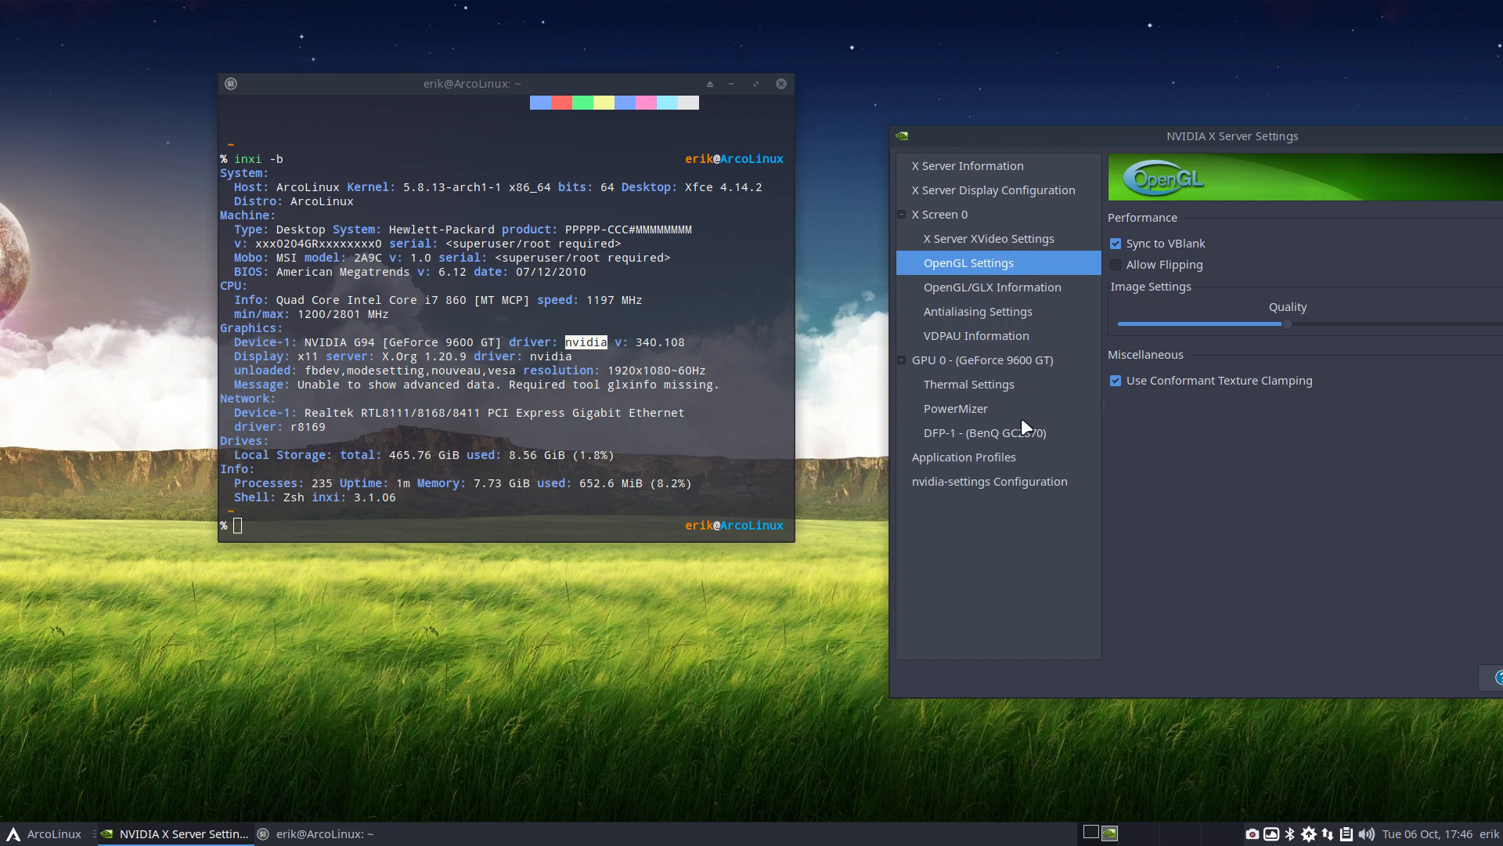
pyautogui.moveTo(1015, 266)
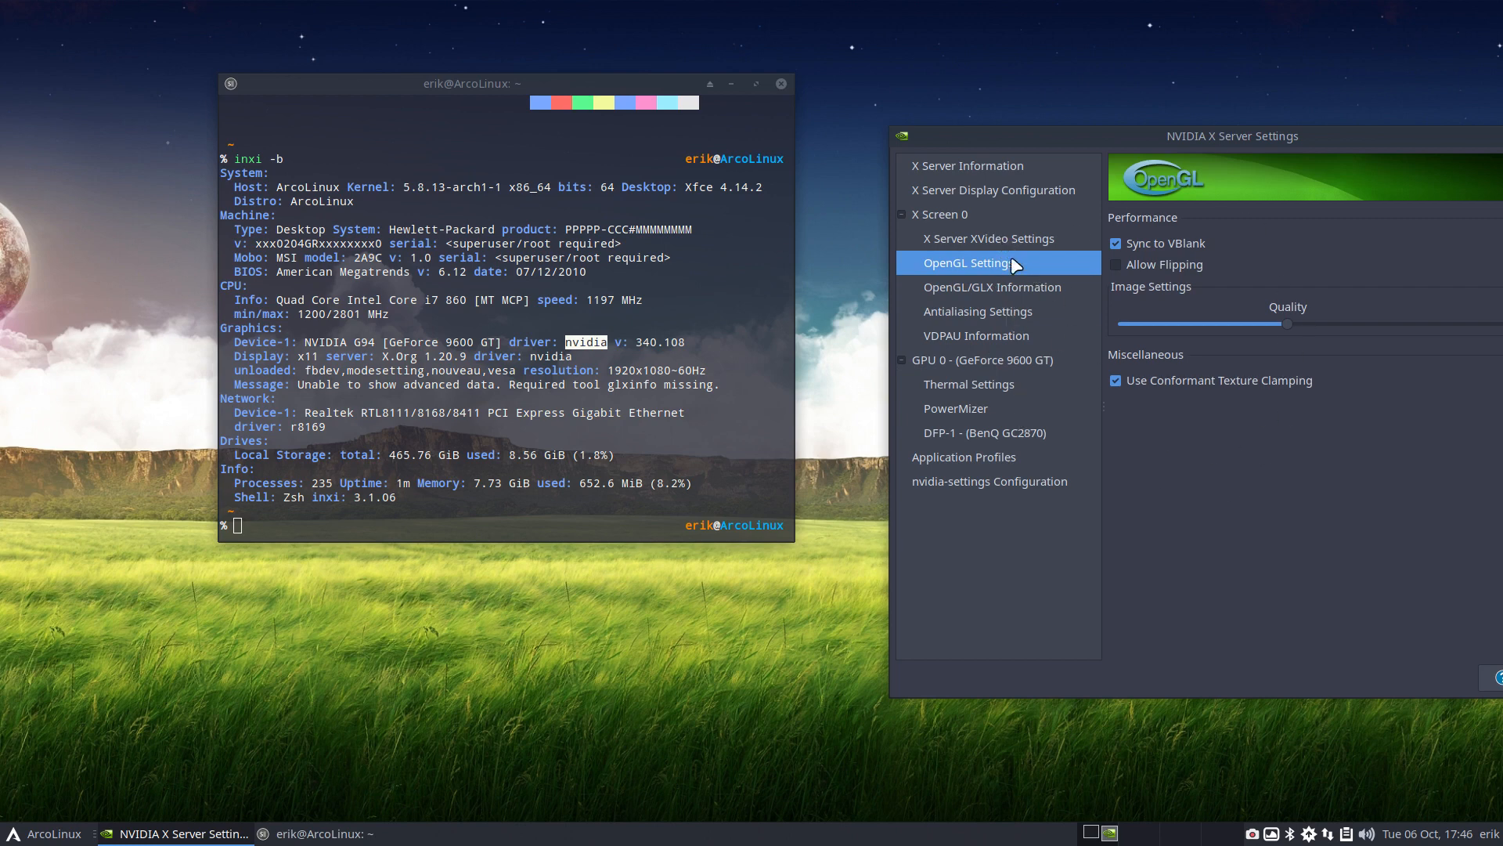
pyautogui.click(988, 238)
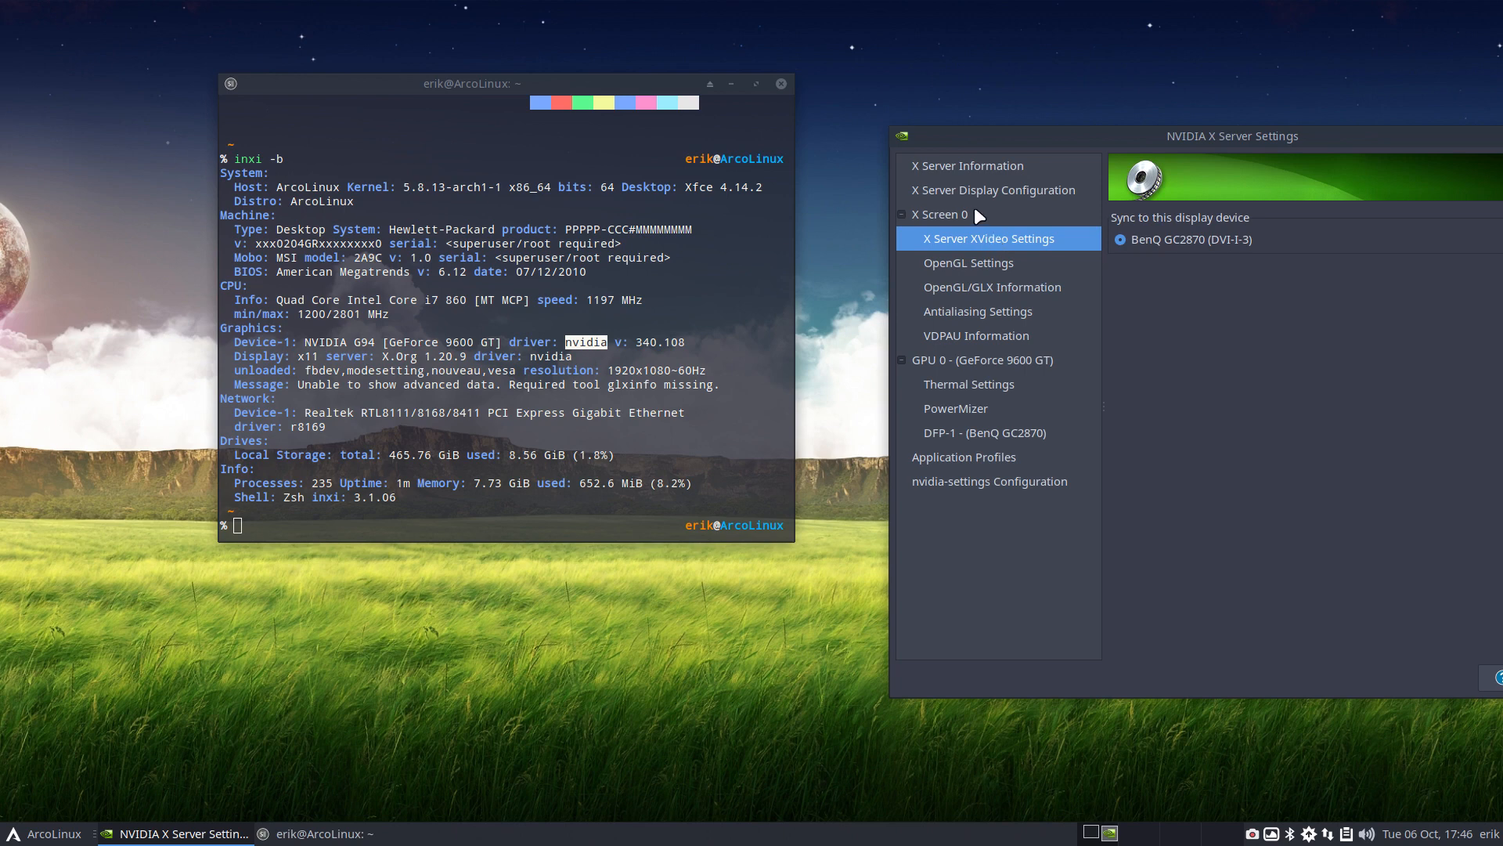
pyautogui.click(993, 189)
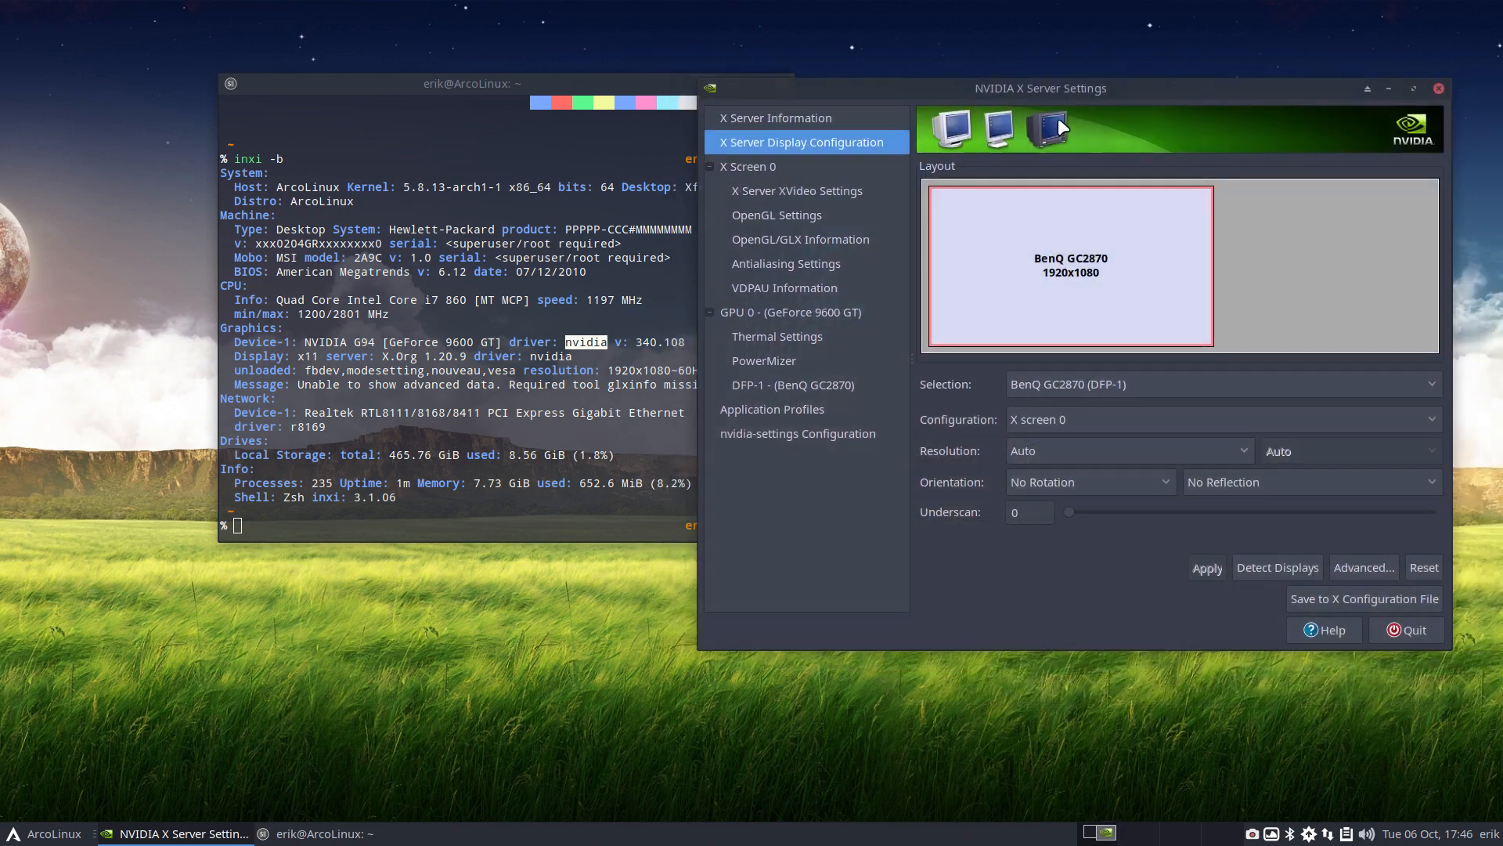
pyautogui.moveTo(816, 154)
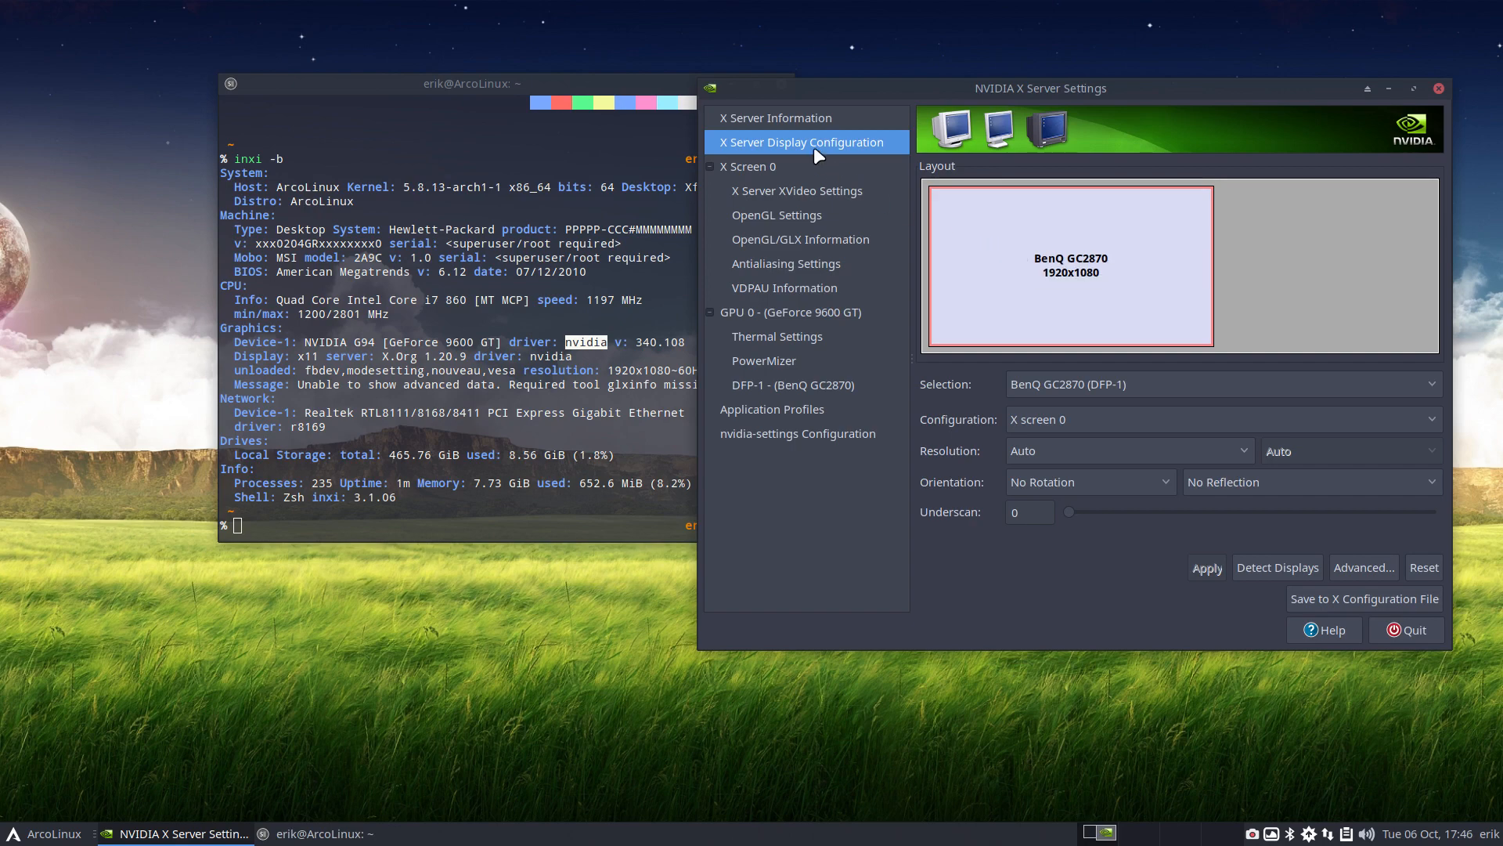
# Revisit the OpenGL and Antialiasing pages, then quit NVIDIA X Server Settings with confirmation
pyautogui.click(778, 215)
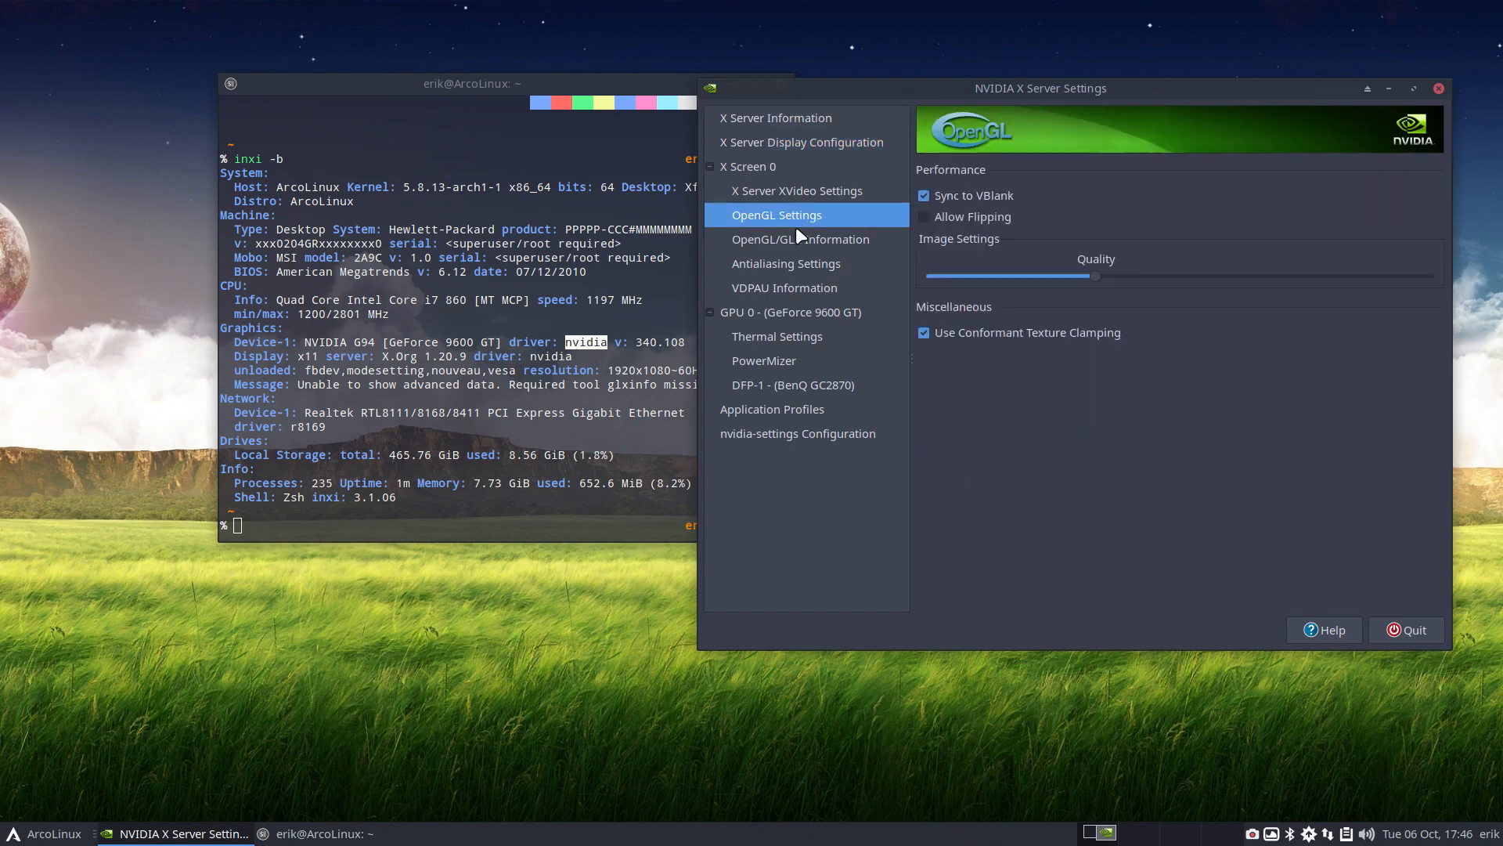
pyautogui.click(785, 263)
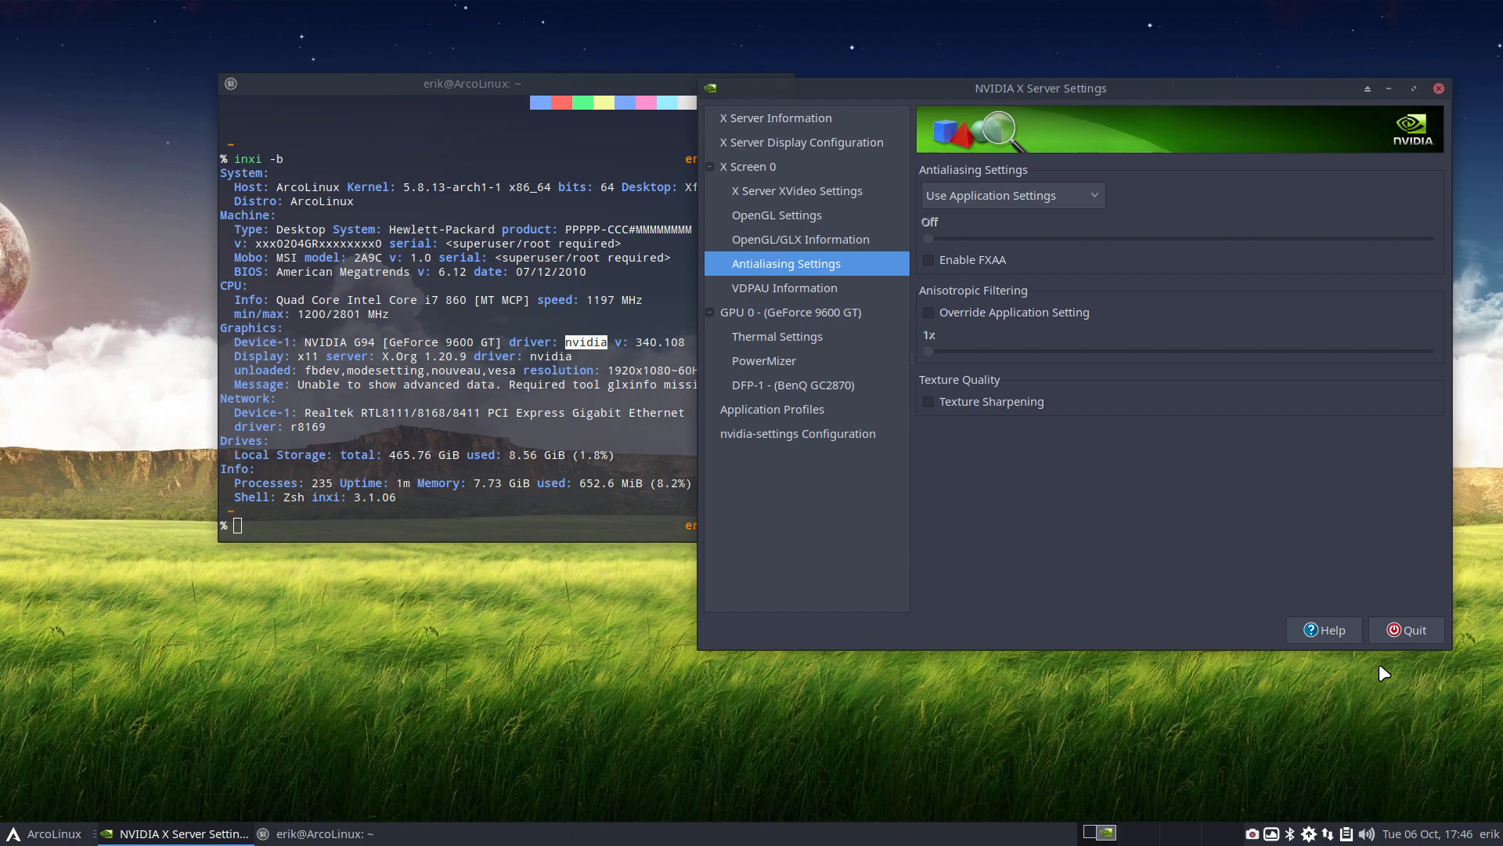
pyautogui.click(1407, 629)
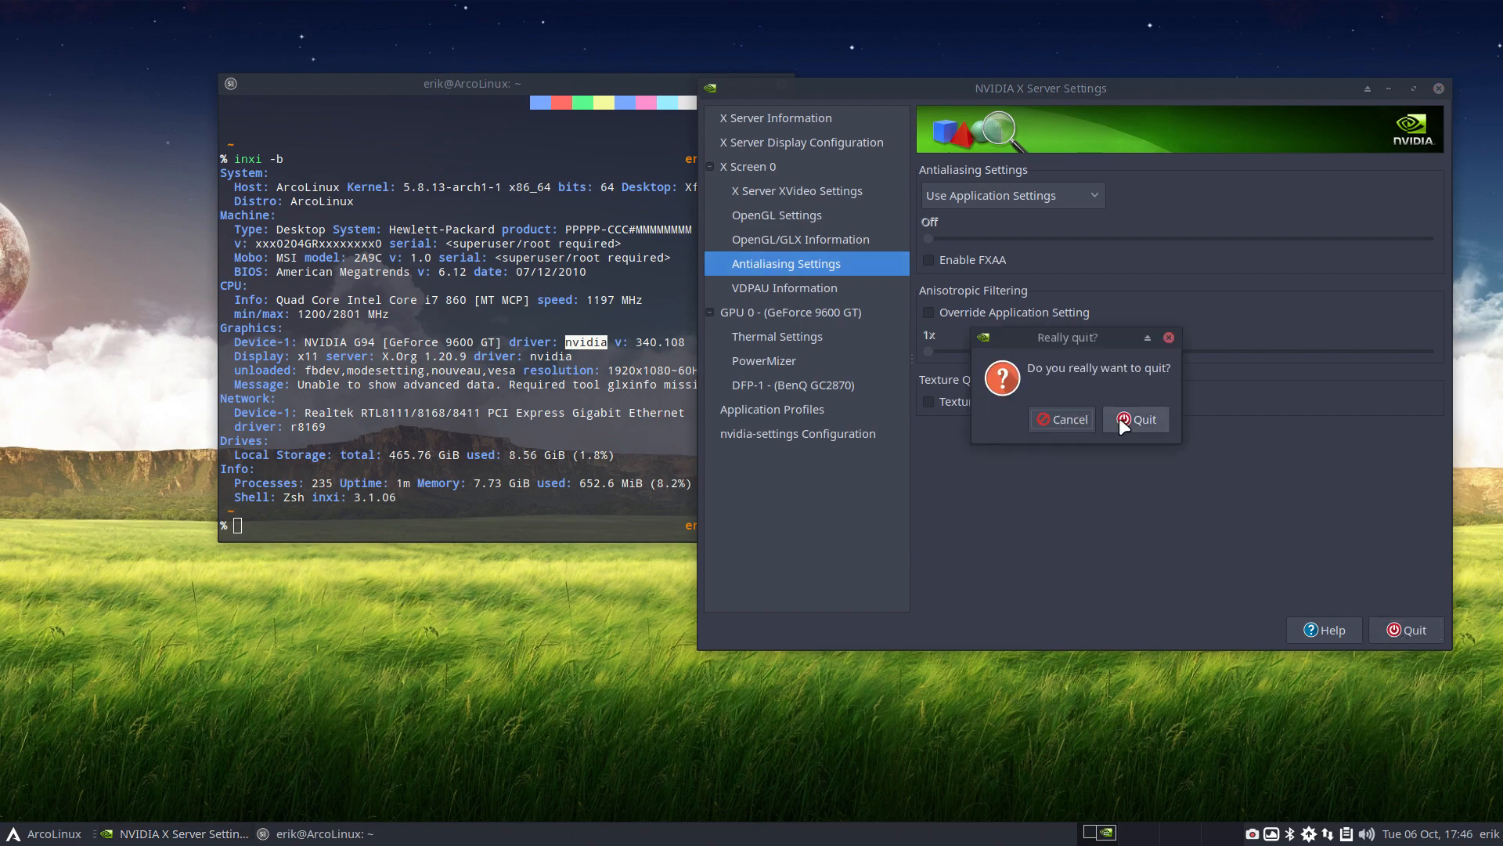
pyautogui.click(1135, 420)
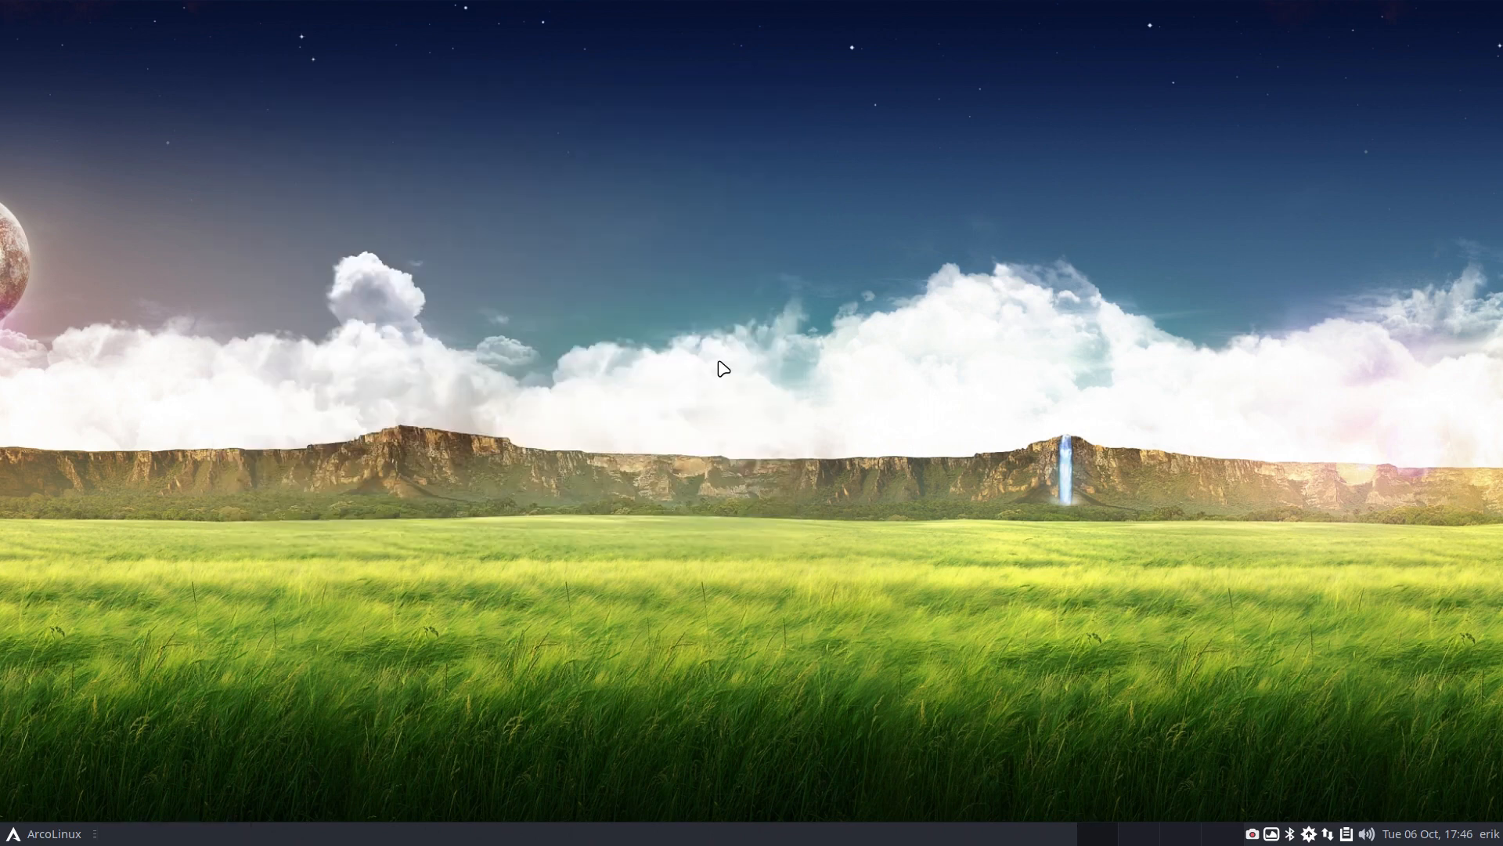
pyautogui.moveTo(399, 558)
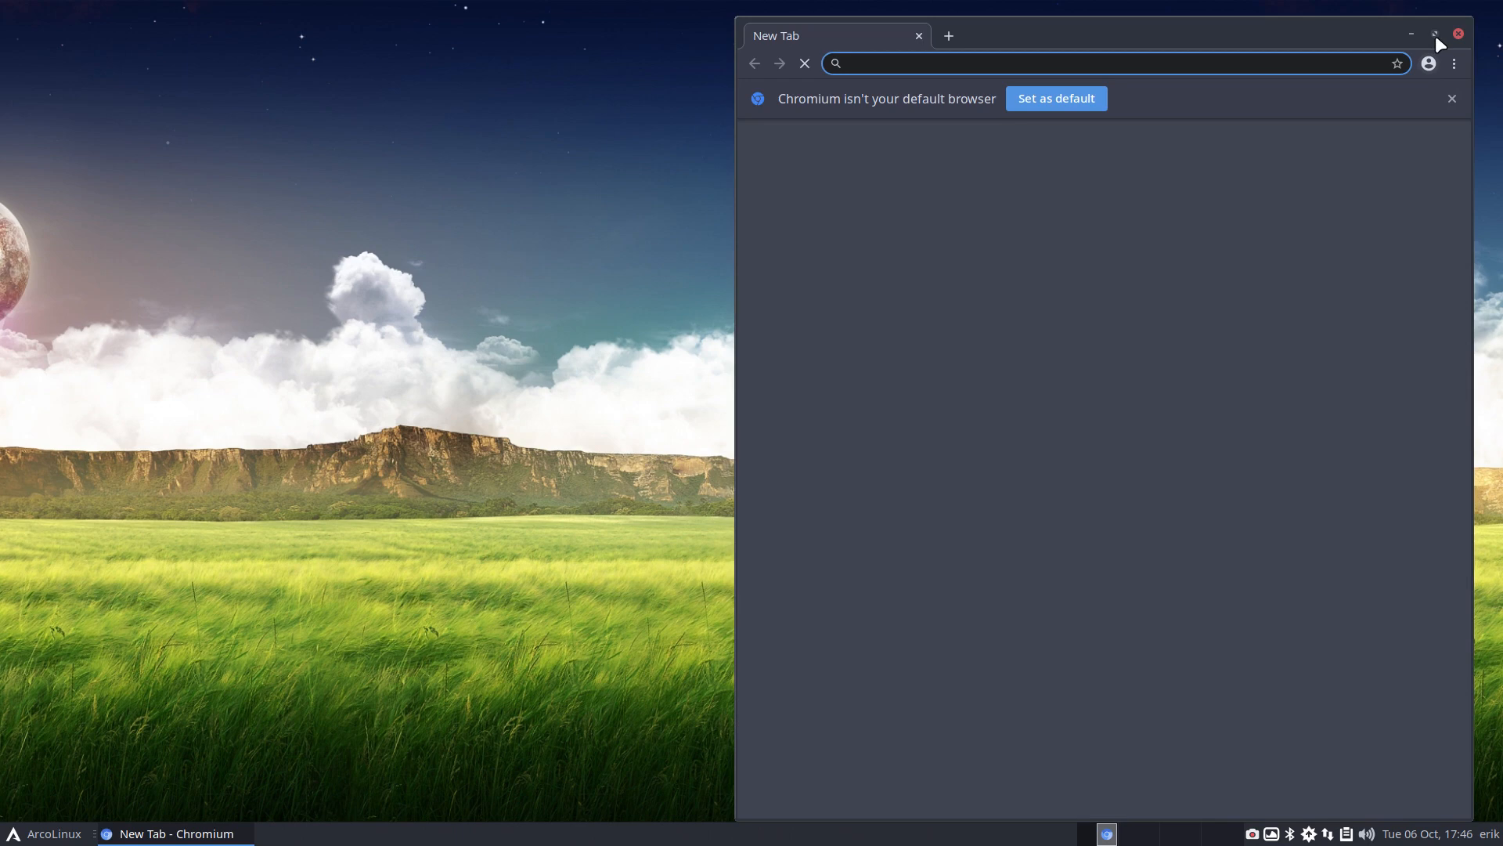
# Maximize the Chromium window and bring up its main menu
pyautogui.click(1436, 34)
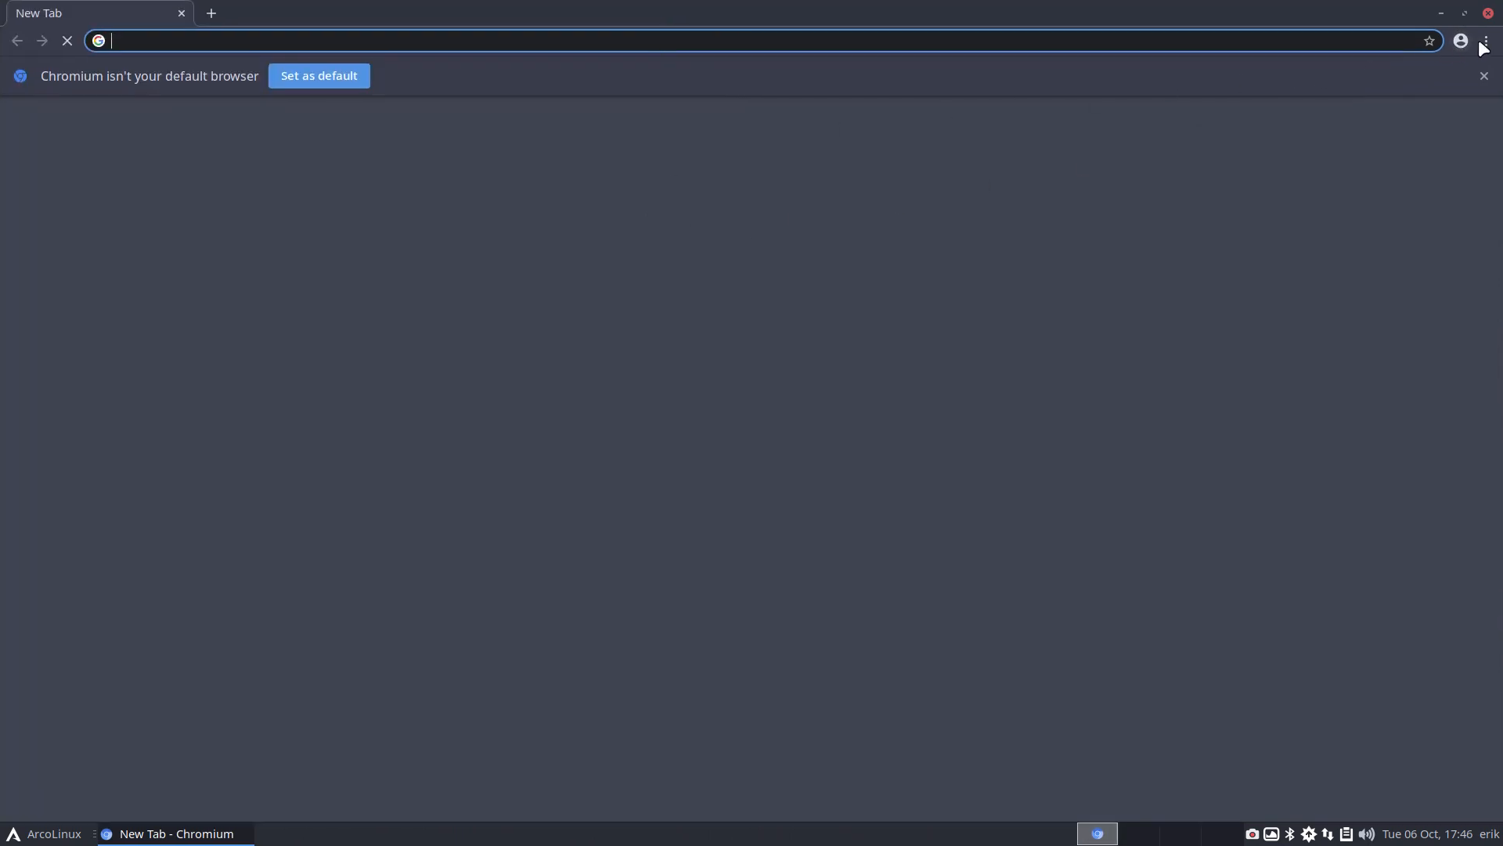
pyautogui.click(1485, 41)
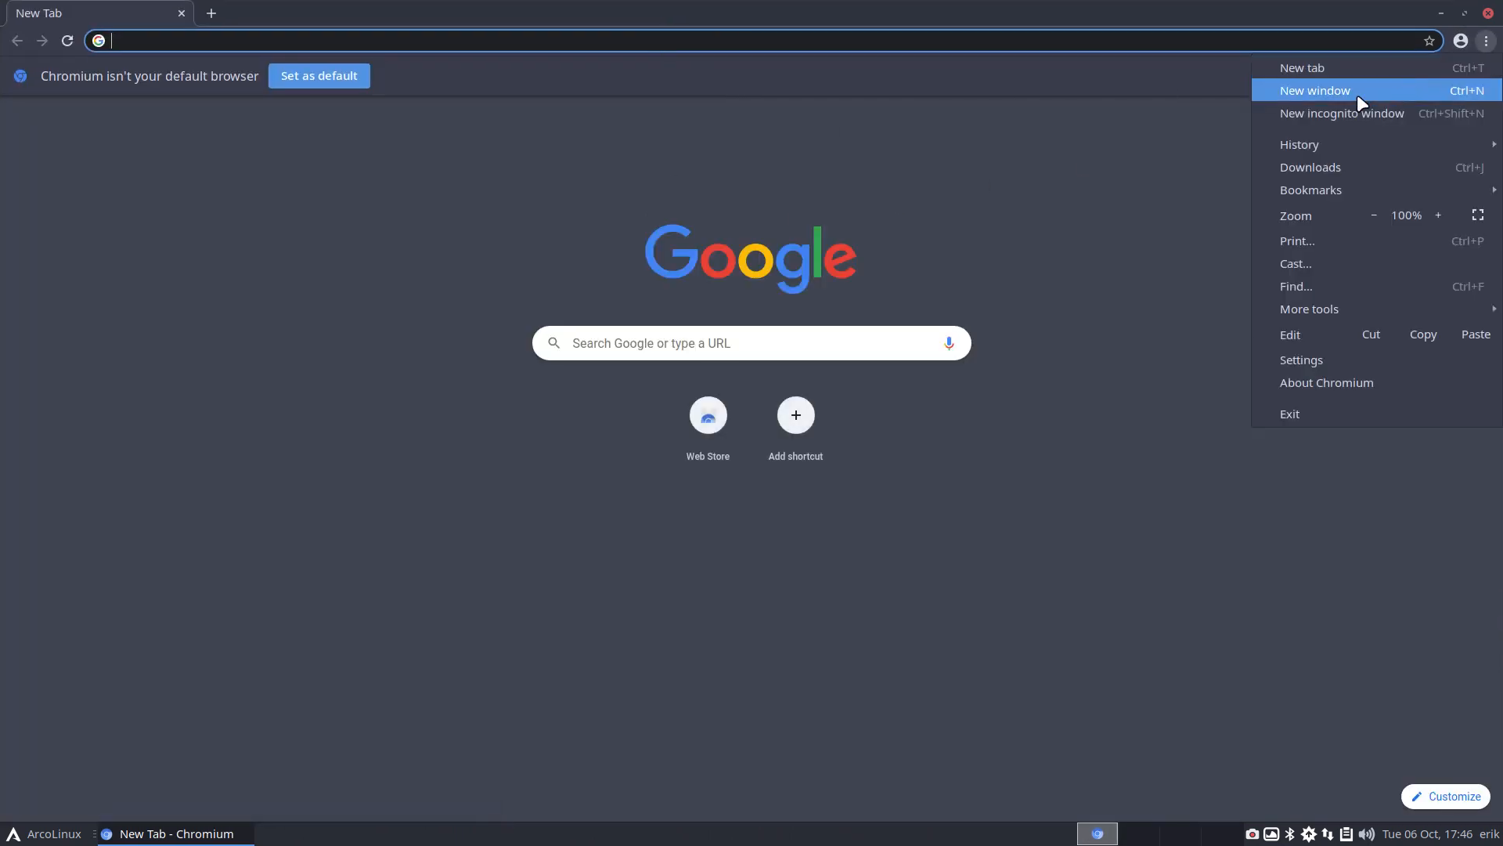
pyautogui.moveTo(1300, 144)
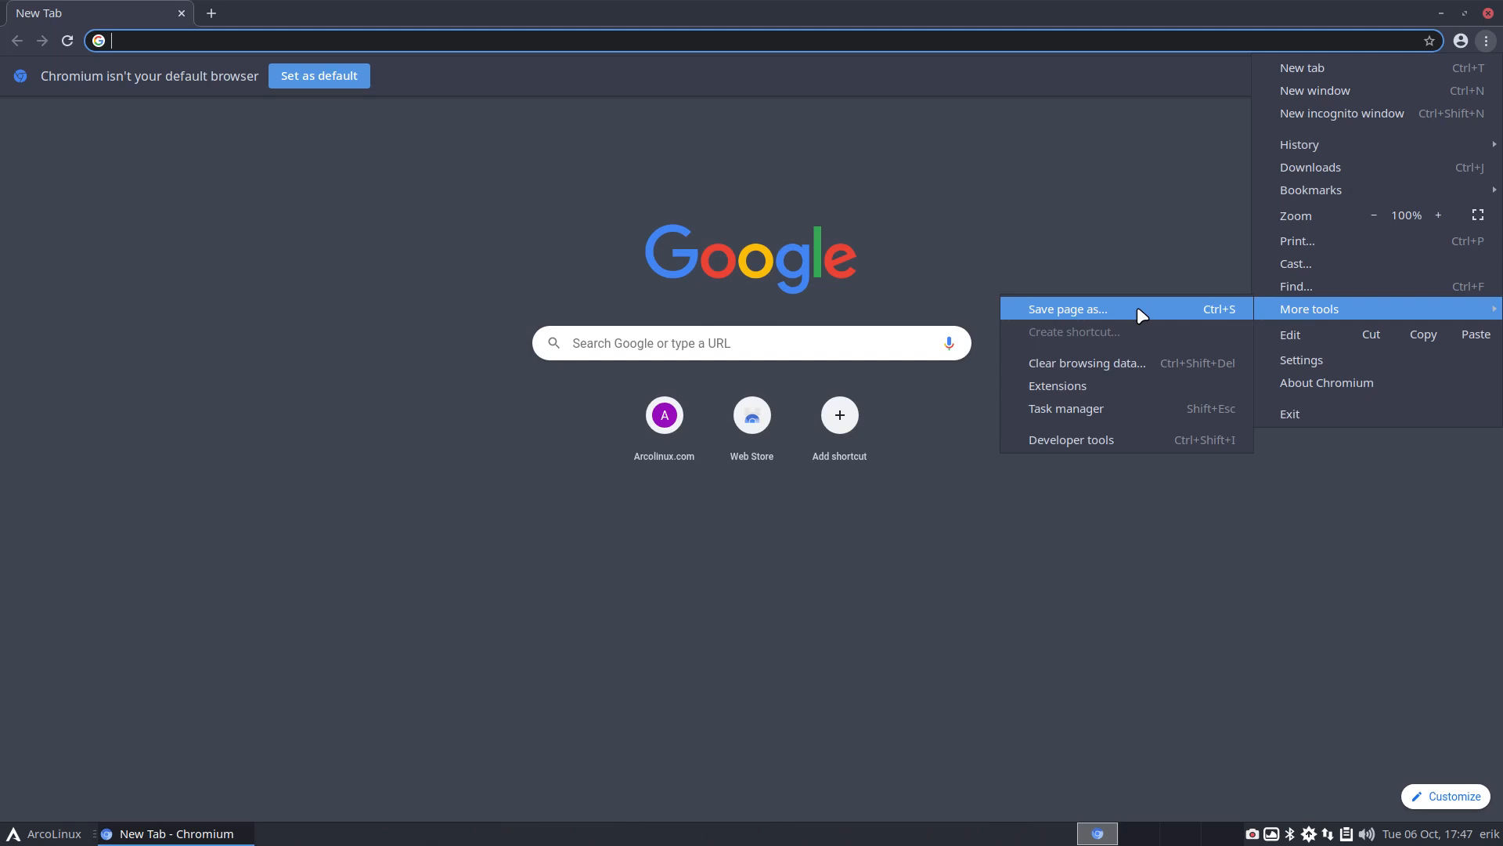
pyautogui.moveTo(1179, 138)
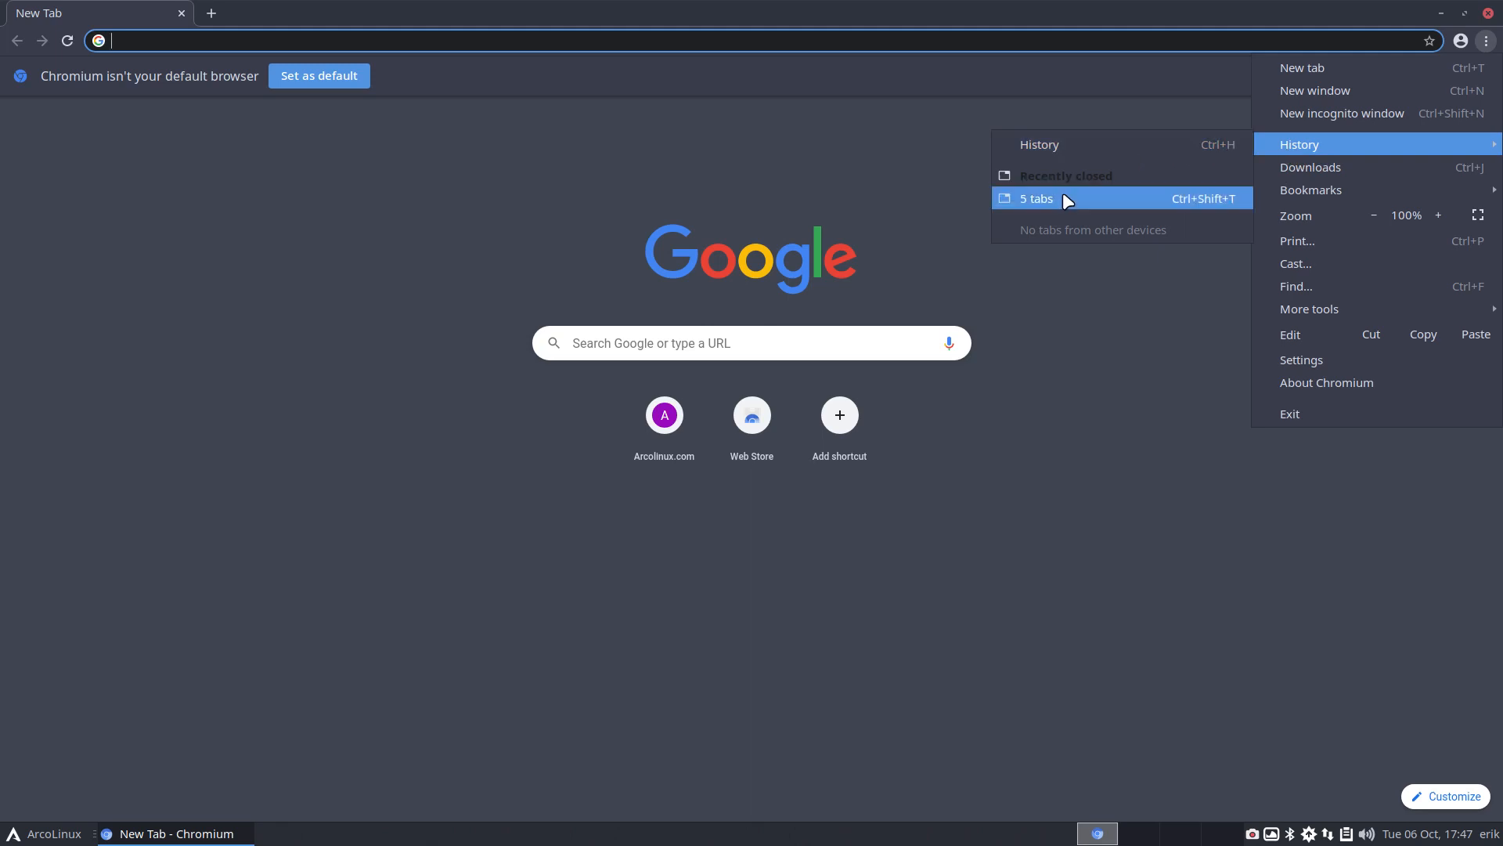
# Restore the five recently closed tabs, maximize the window and check the Arch package search page
pyautogui.click(1036, 199)
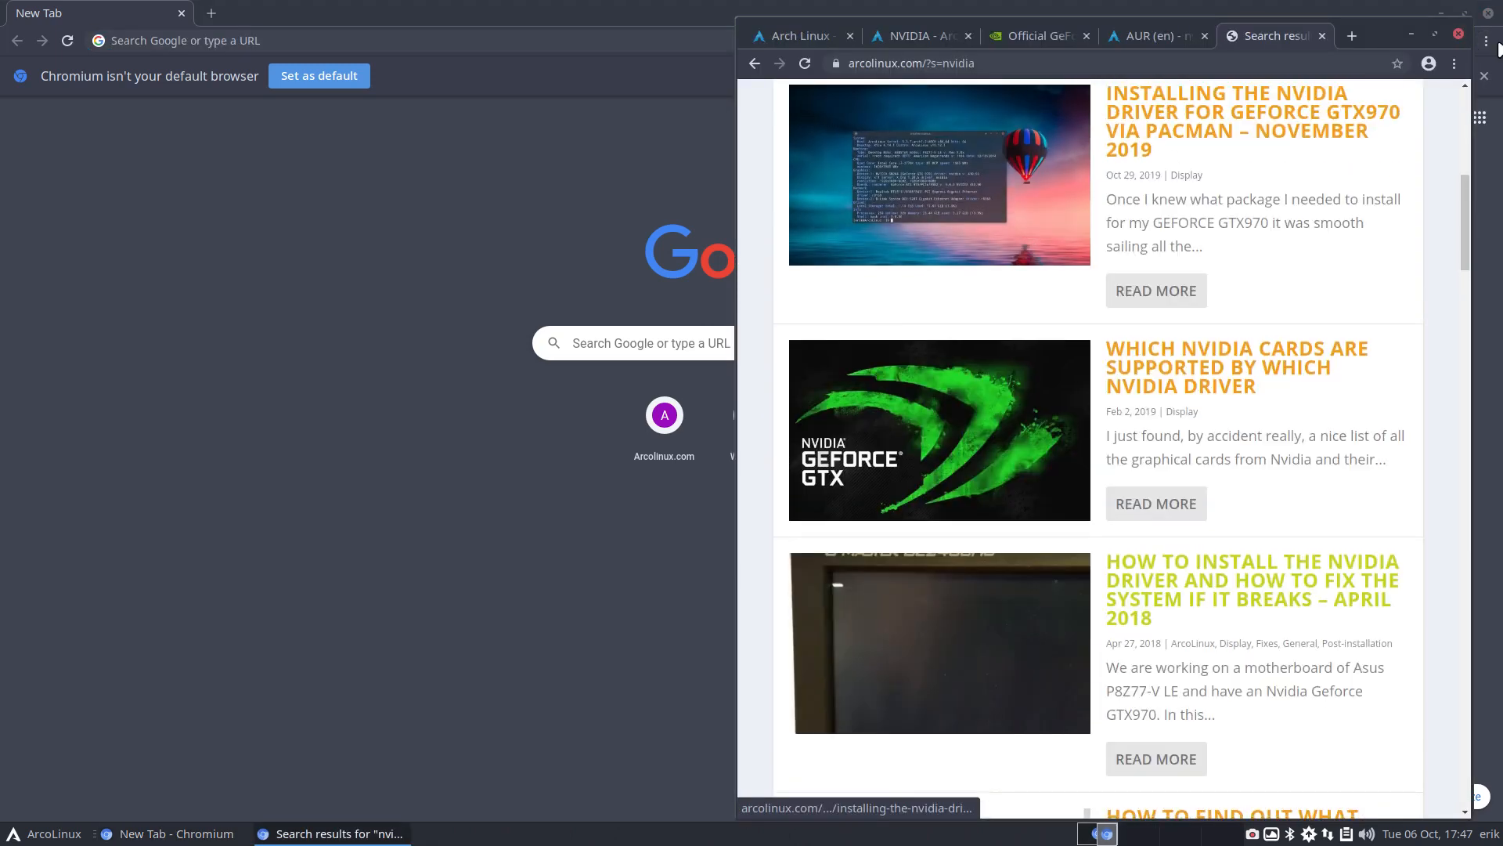
pyautogui.click(1436, 36)
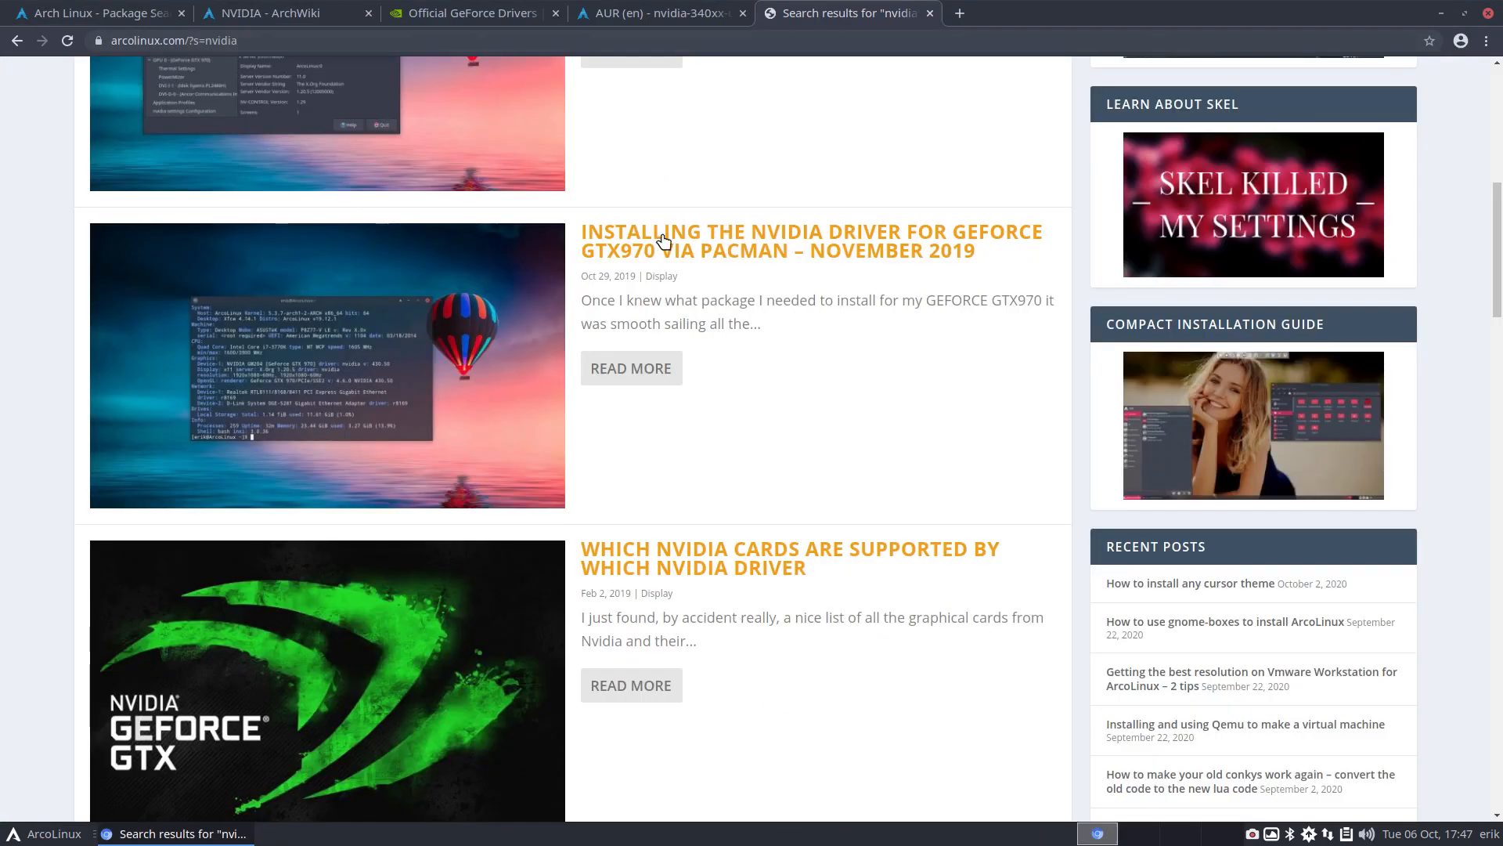
pyautogui.click(95, 12)
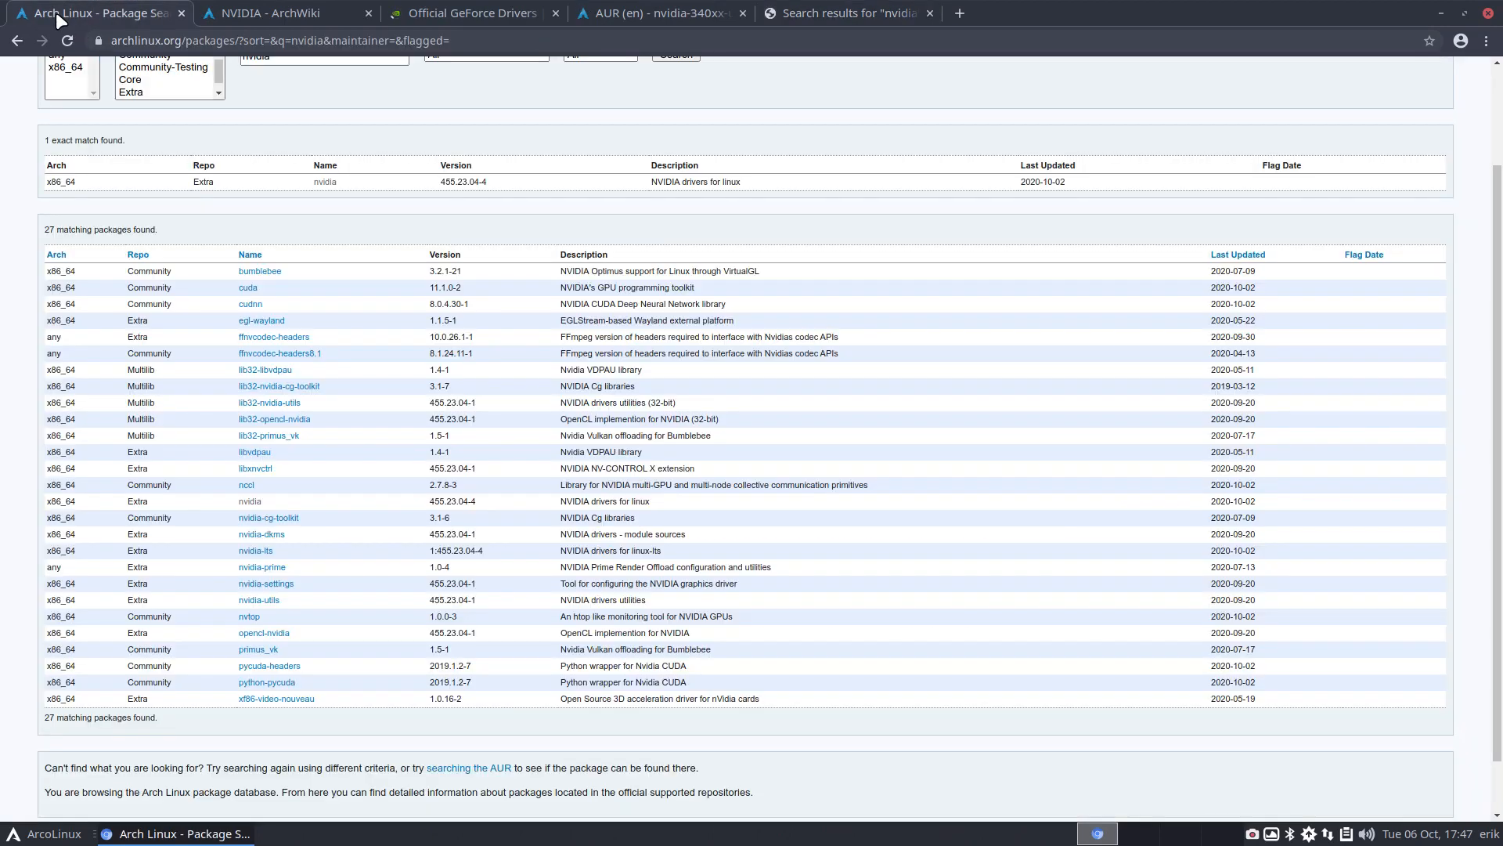
pyautogui.scroll(3)
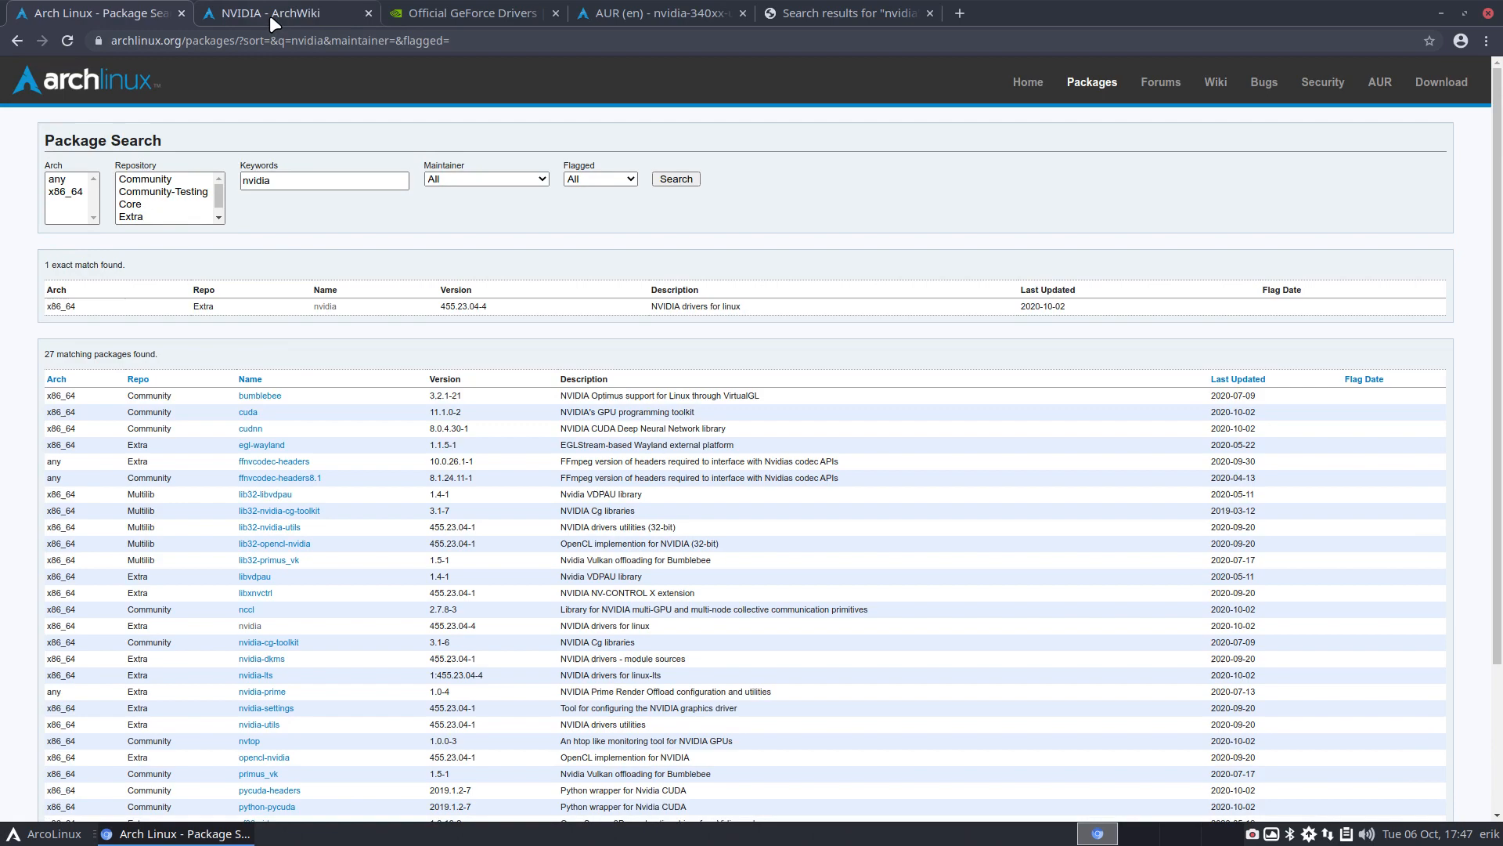
# Read the NVIDIA ArchWiki page down to the Multiple monitors section
pyautogui.click(279, 13)
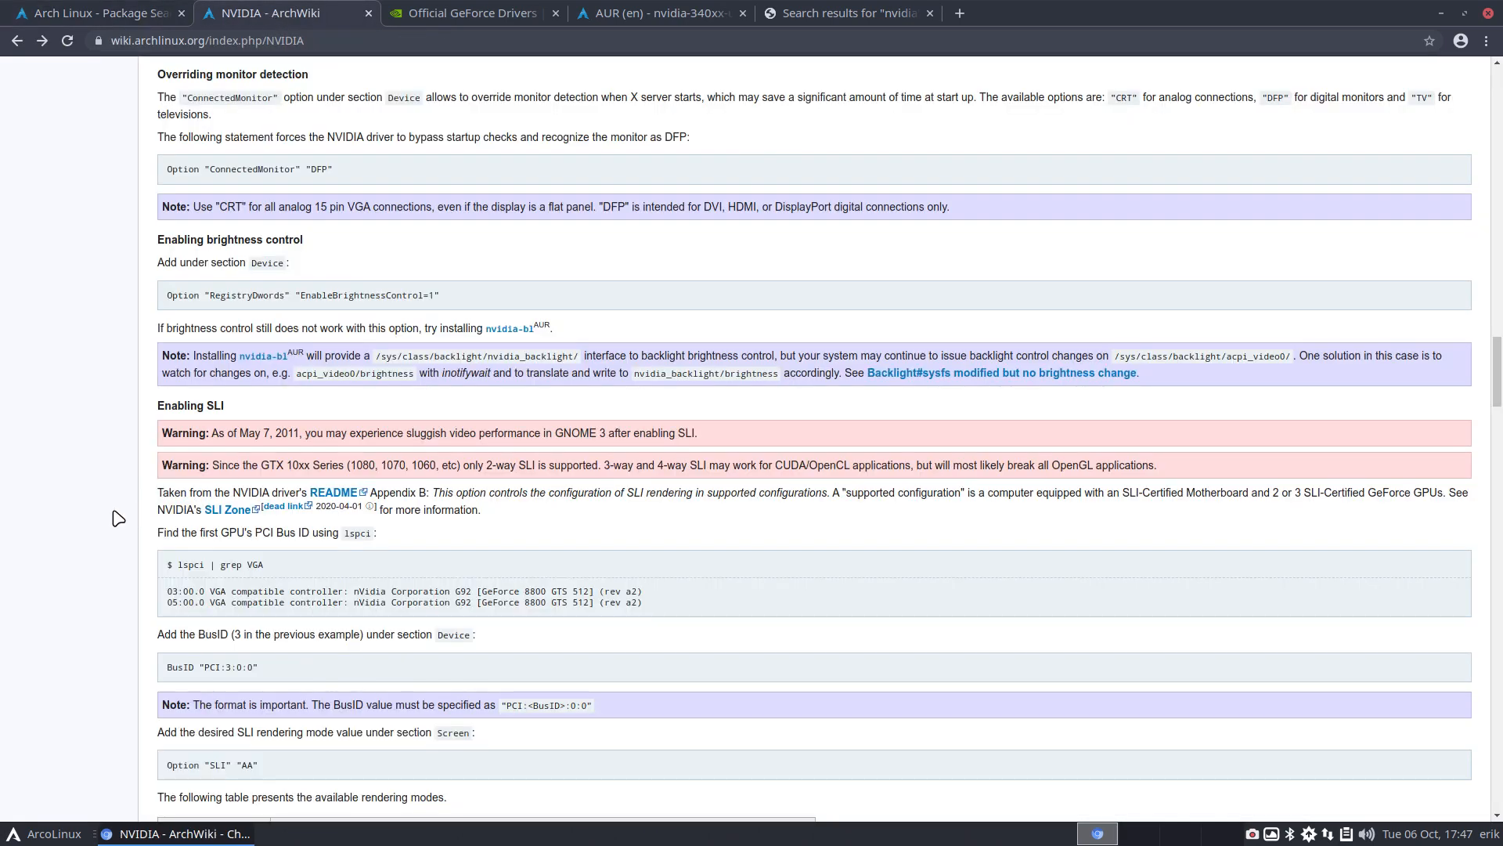
pyautogui.scroll(-3)
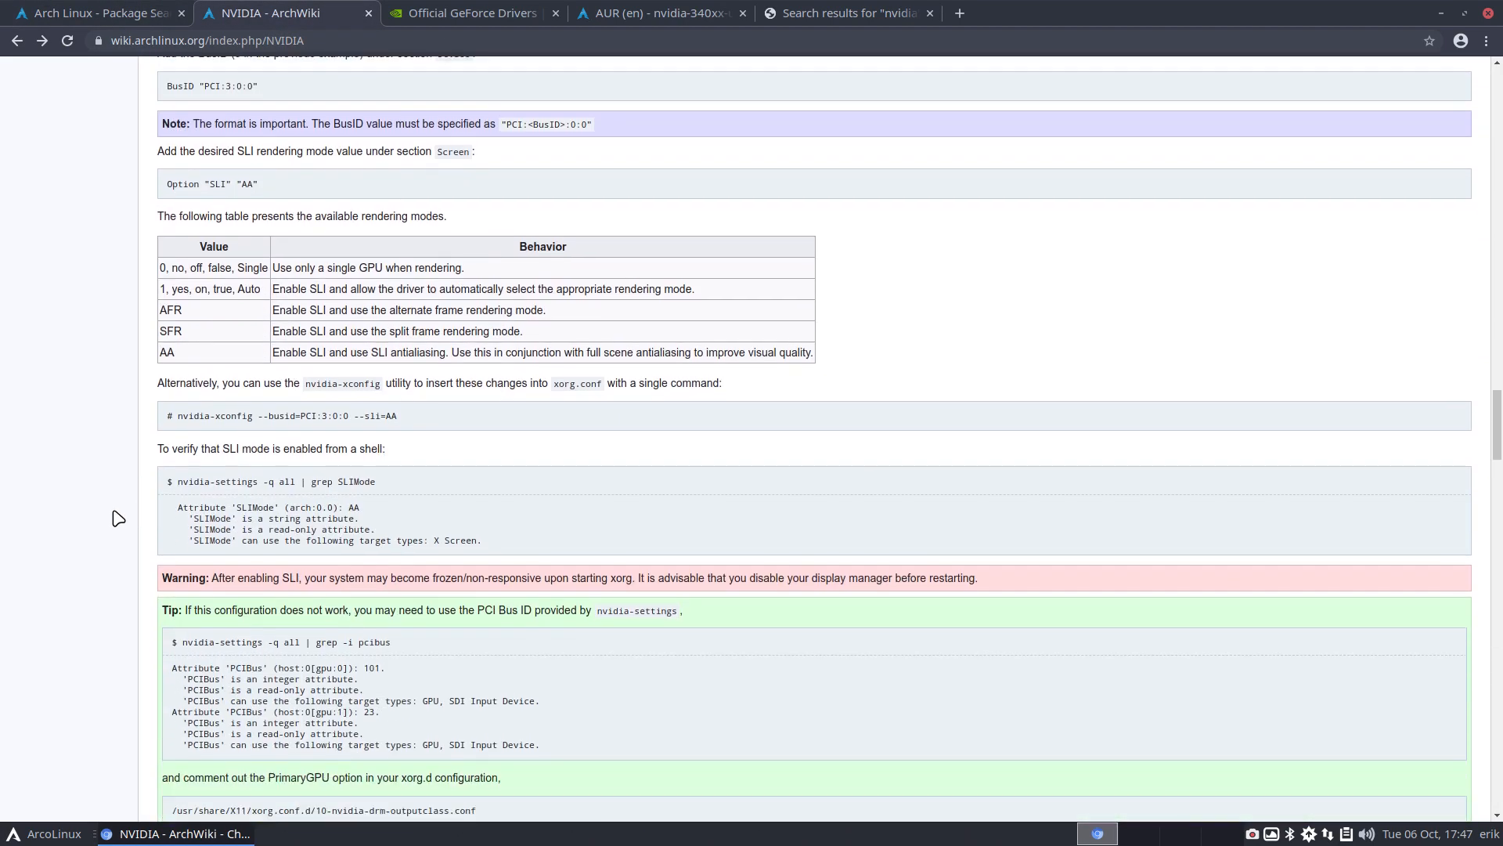
pyautogui.scroll(-3)
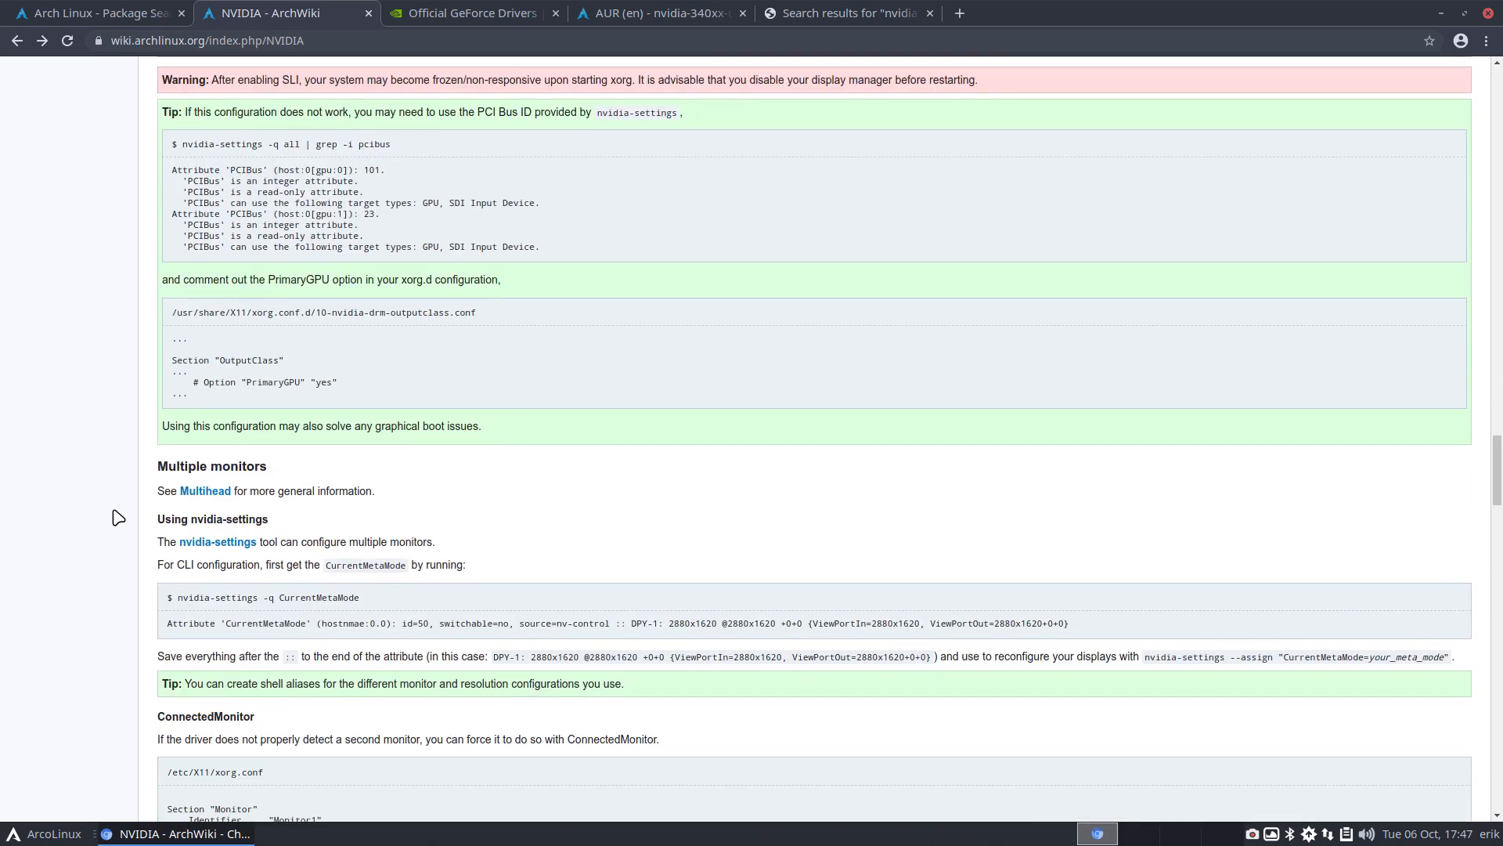
pyautogui.scroll(-3)
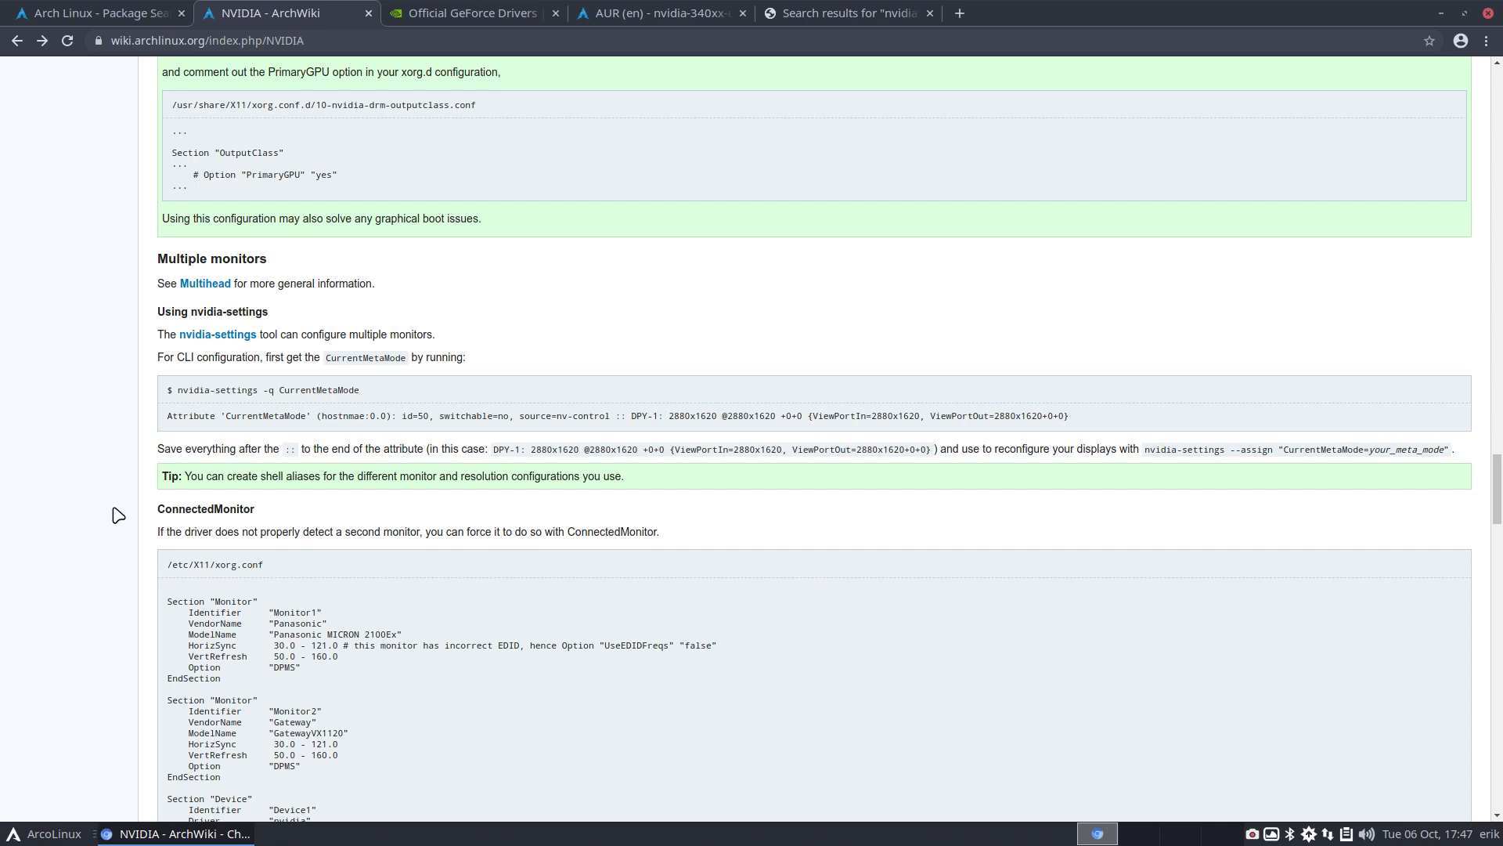
pyautogui.moveTo(479, 415)
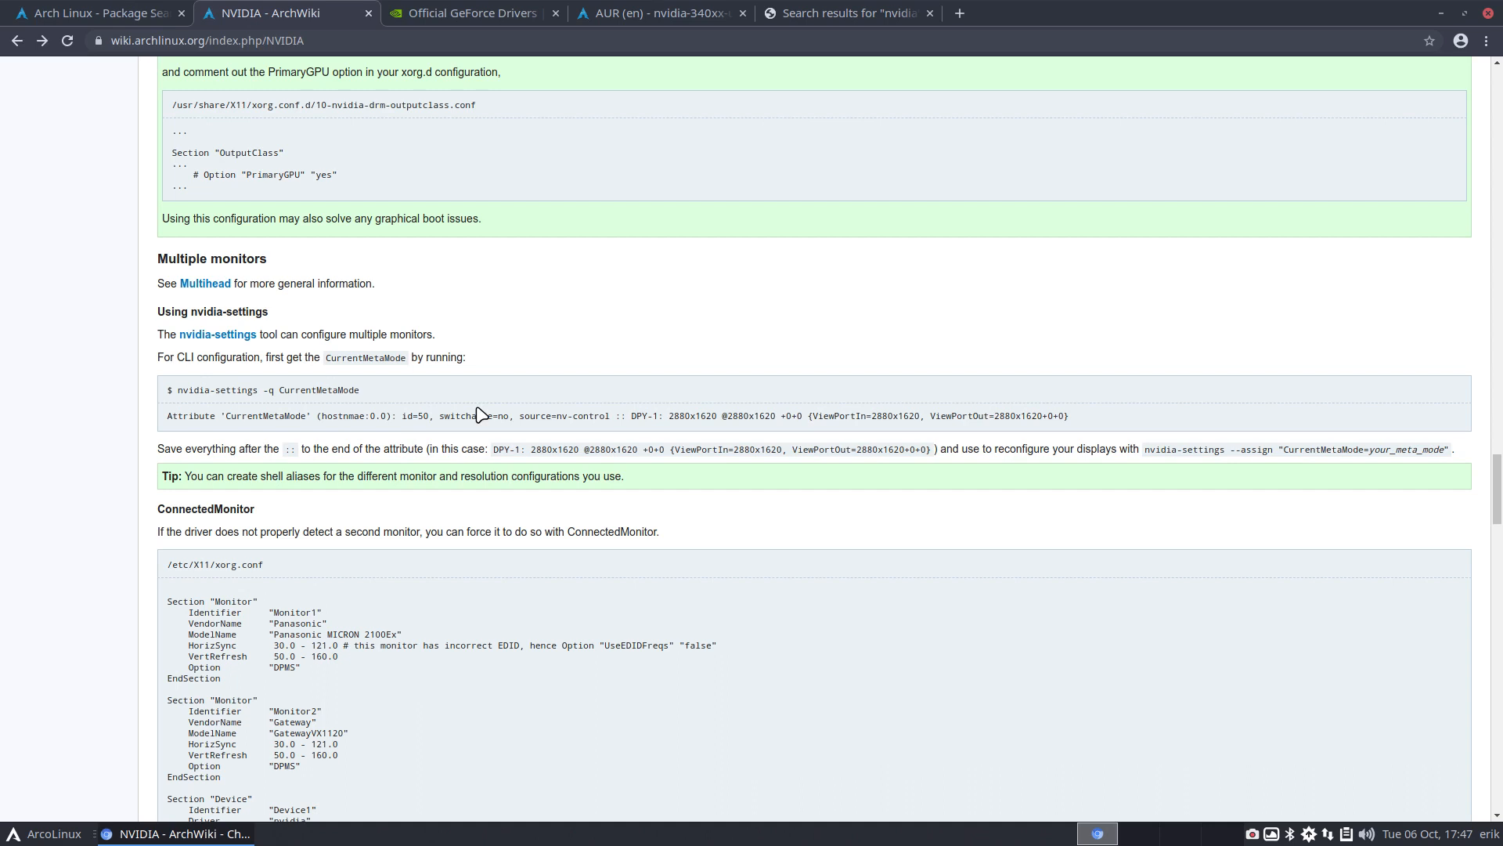
pyautogui.moveTo(504, 86)
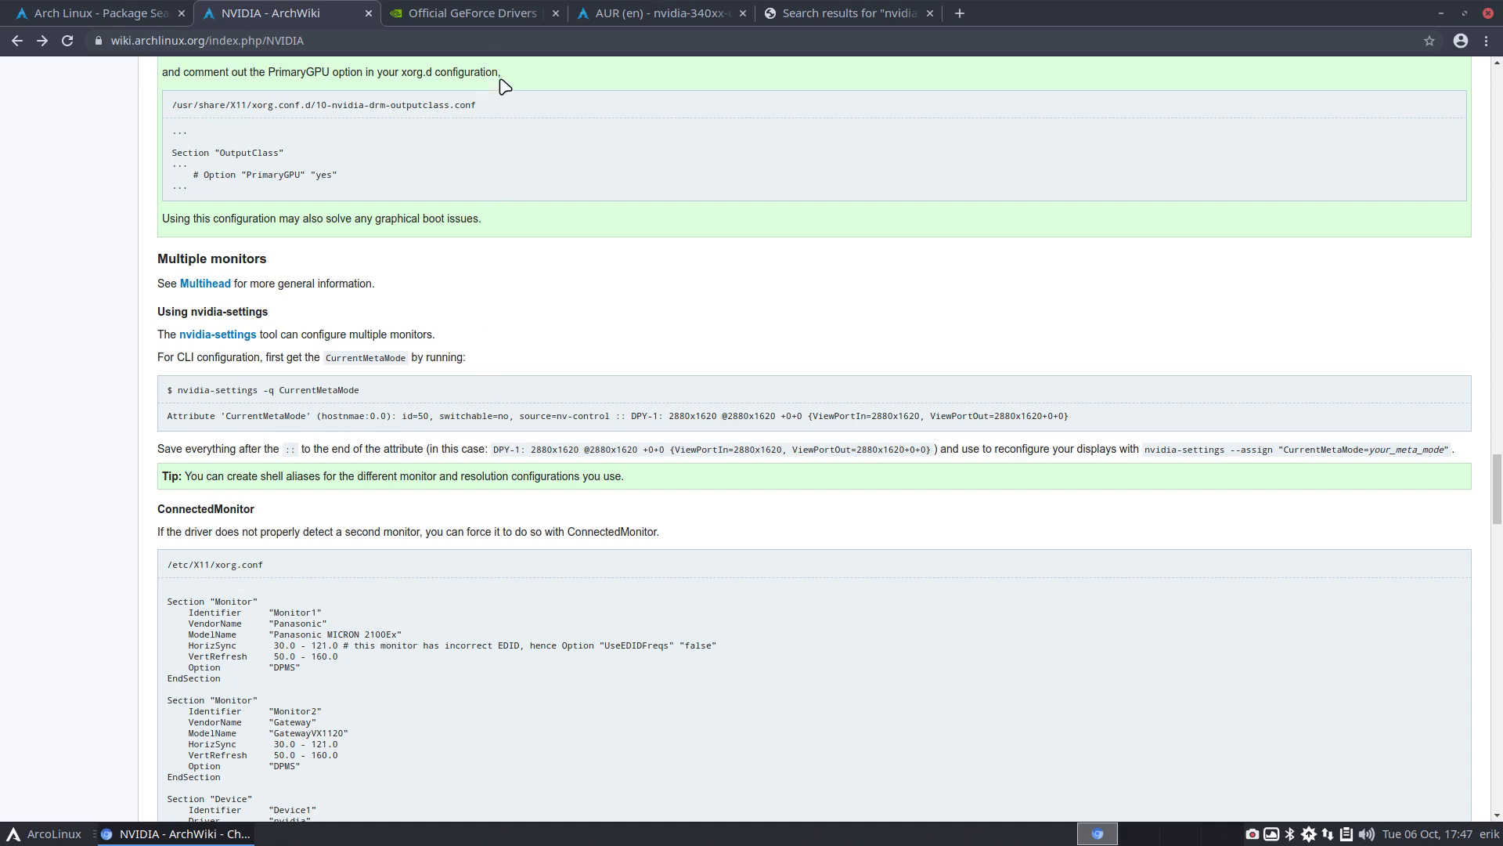
# Review the official GeForce drivers page and the AUR nvidia-340xx-utils package page
pyautogui.click(470, 12)
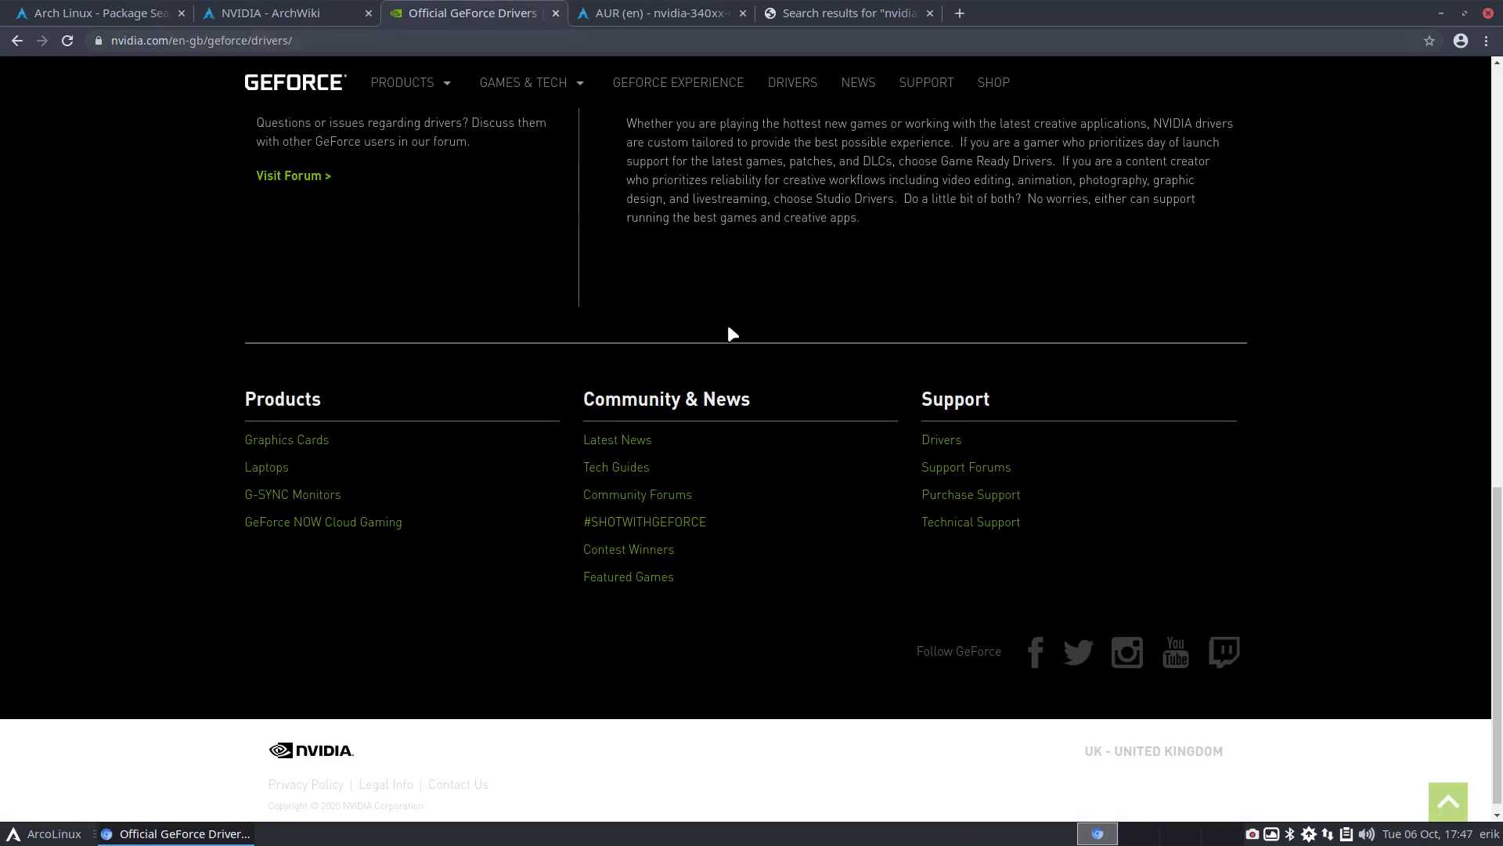
pyautogui.scroll(3)
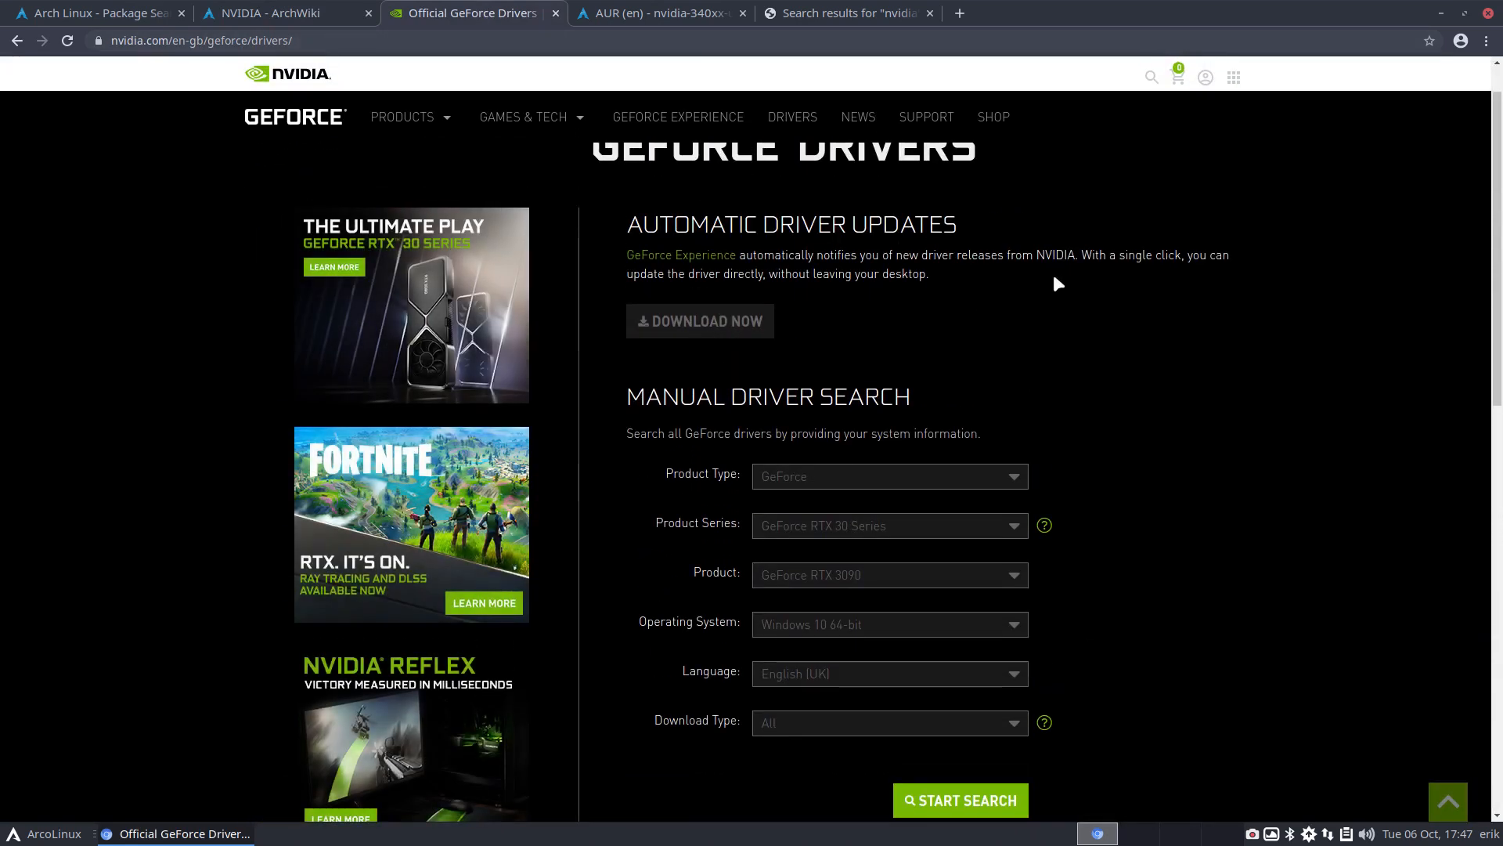
pyautogui.scroll(3)
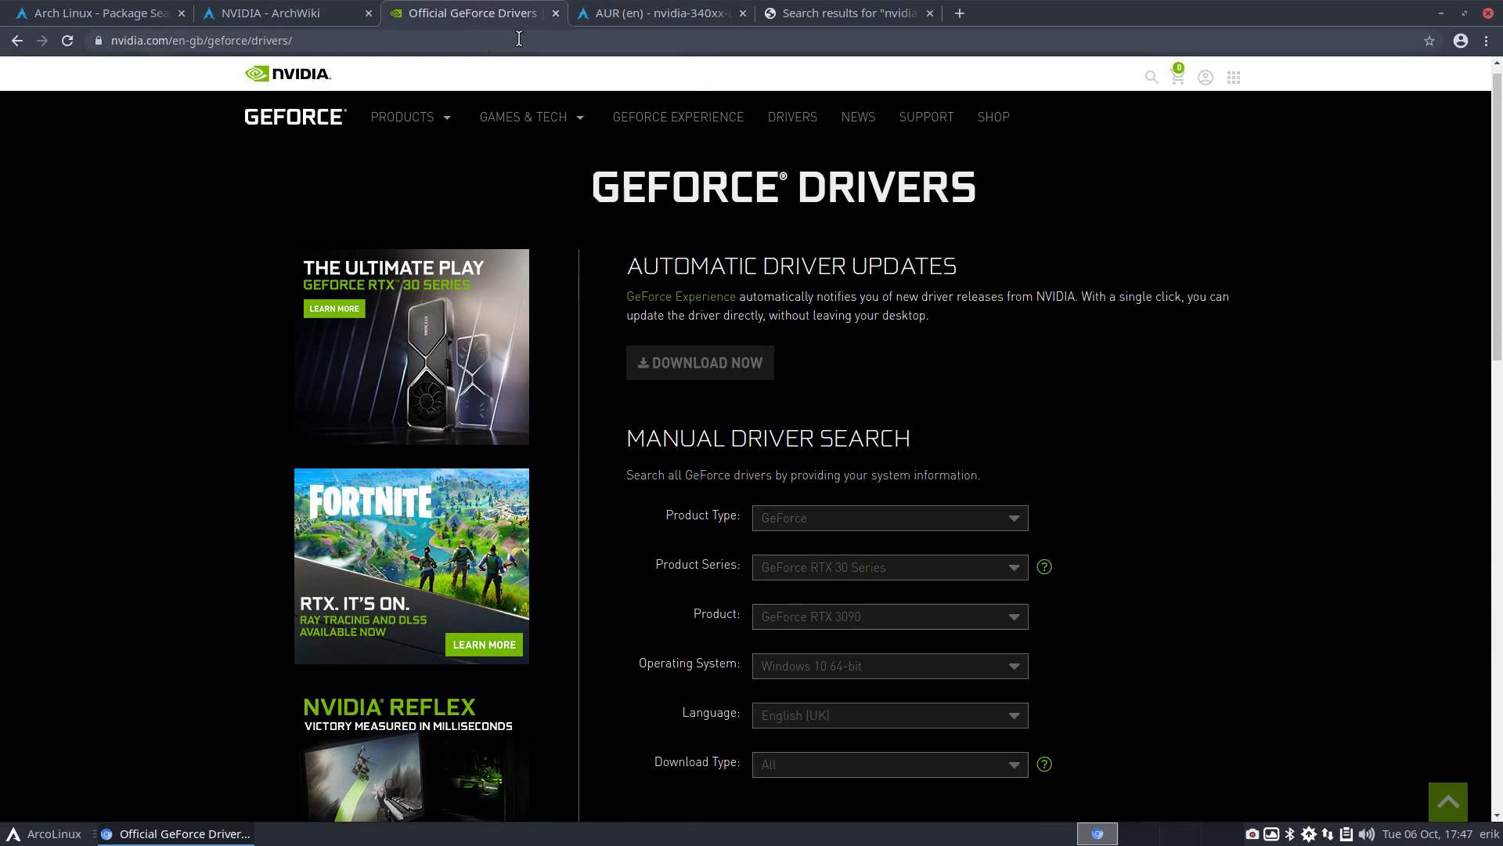
pyautogui.click(659, 13)
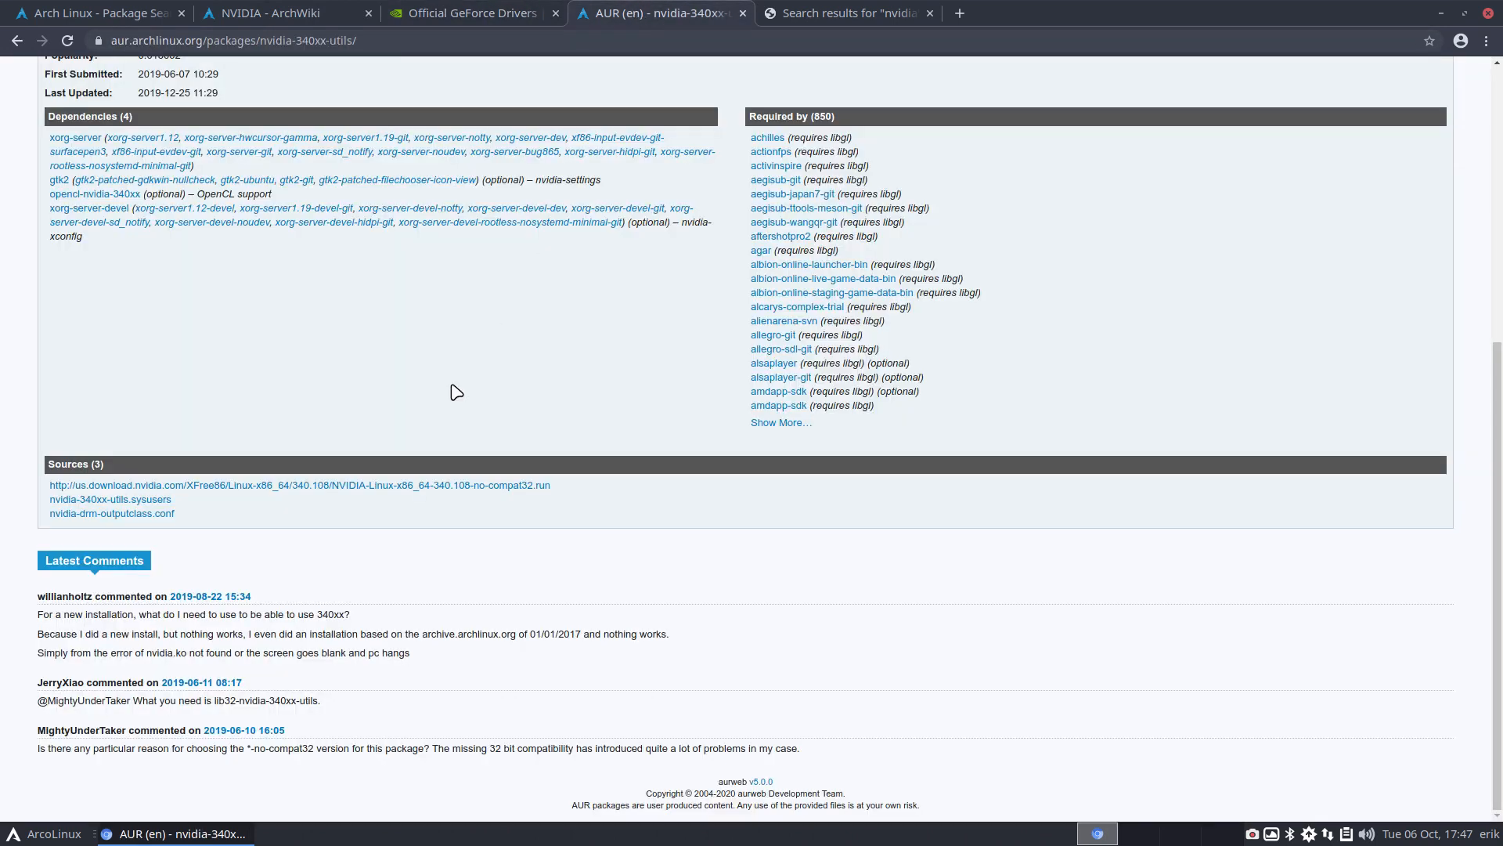
pyautogui.scroll(3)
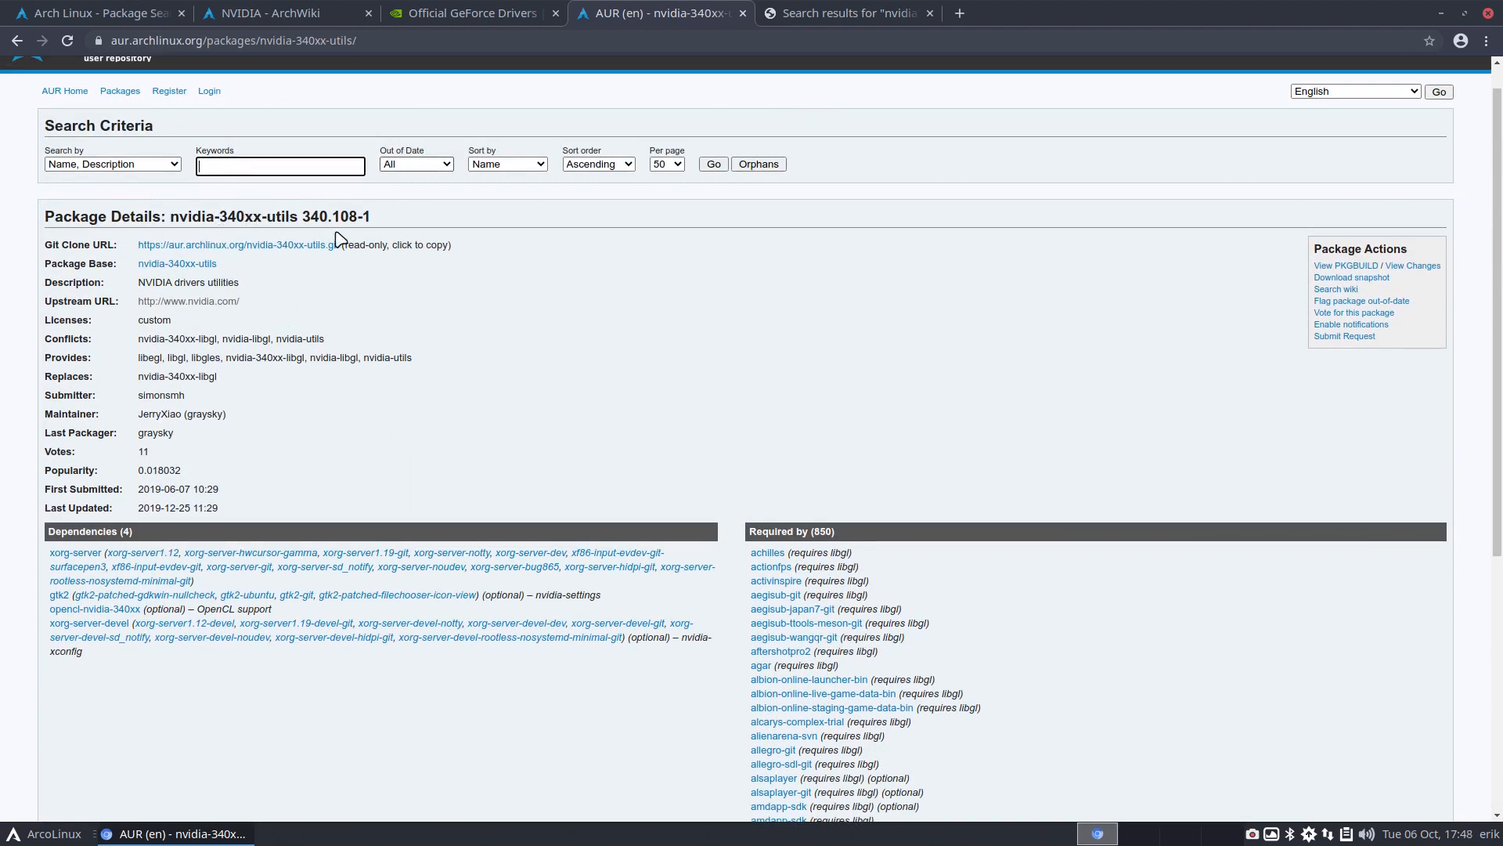
# Look over the ArcoLinux search results for nvidia
pyautogui.click(847, 12)
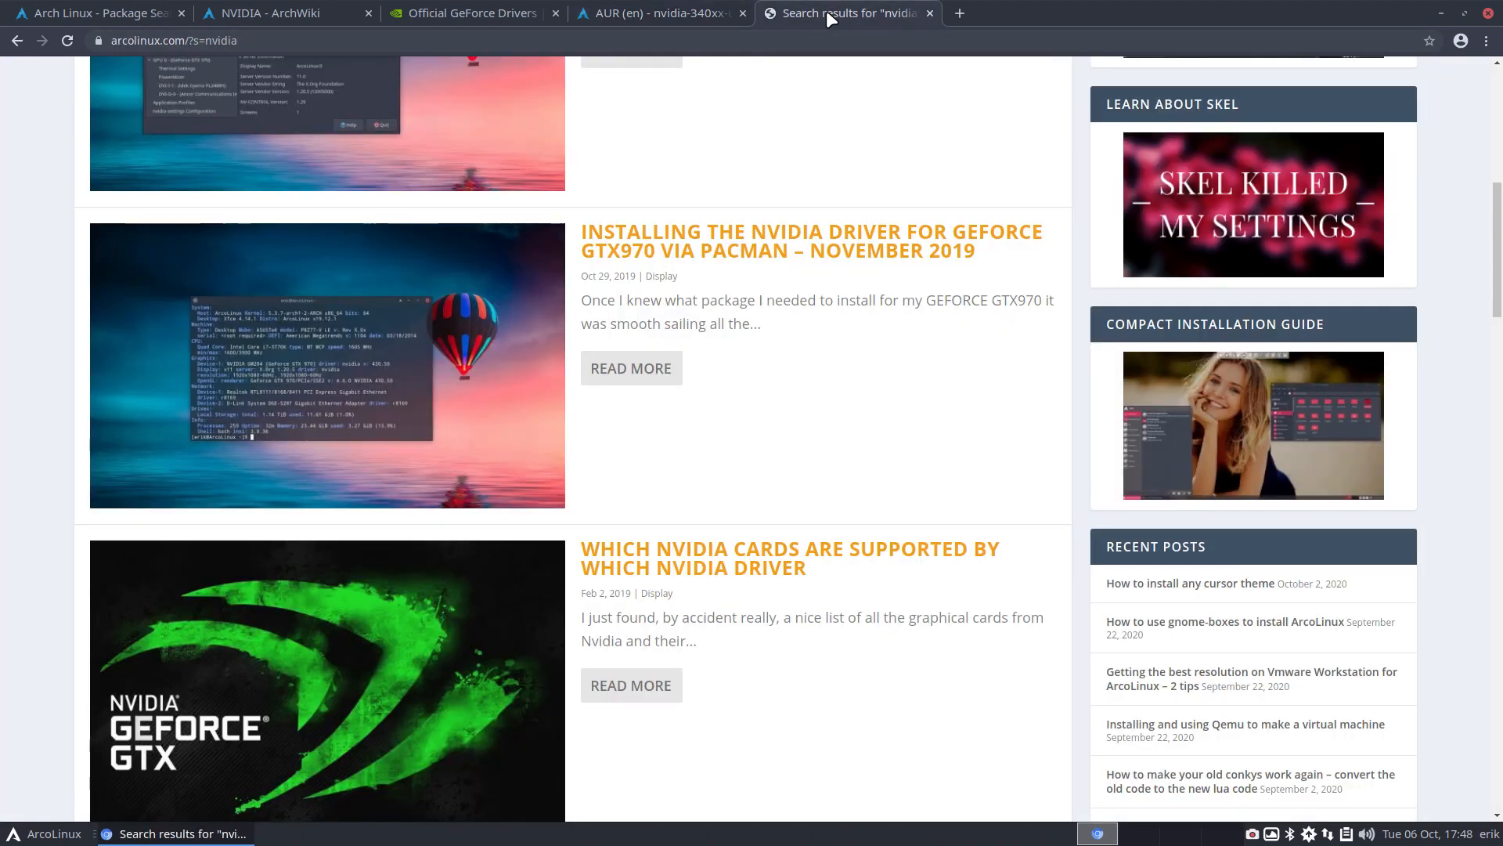
pyautogui.scroll(3)
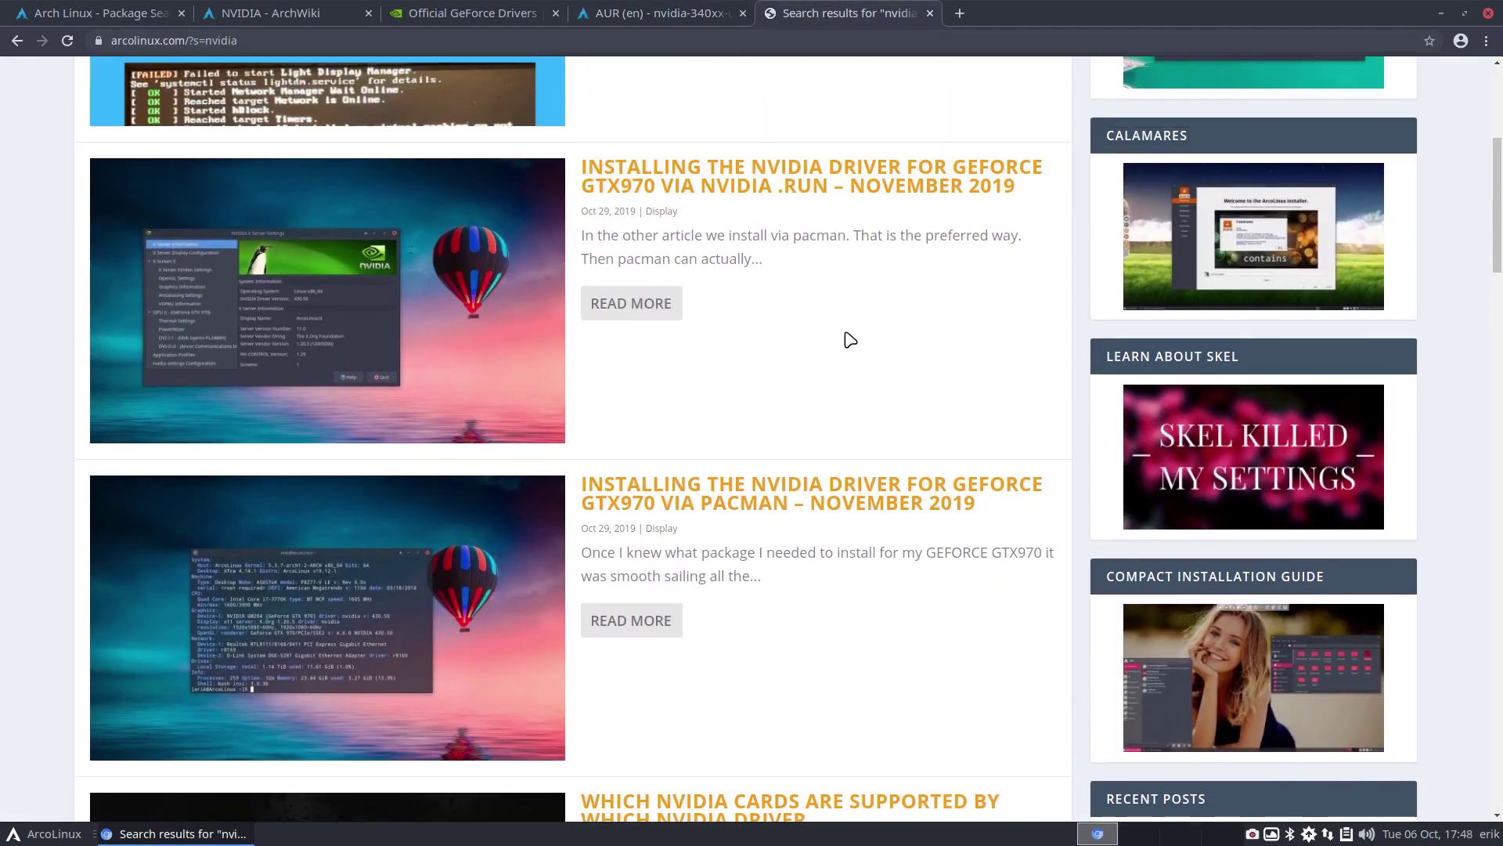
pyautogui.scroll(-3)
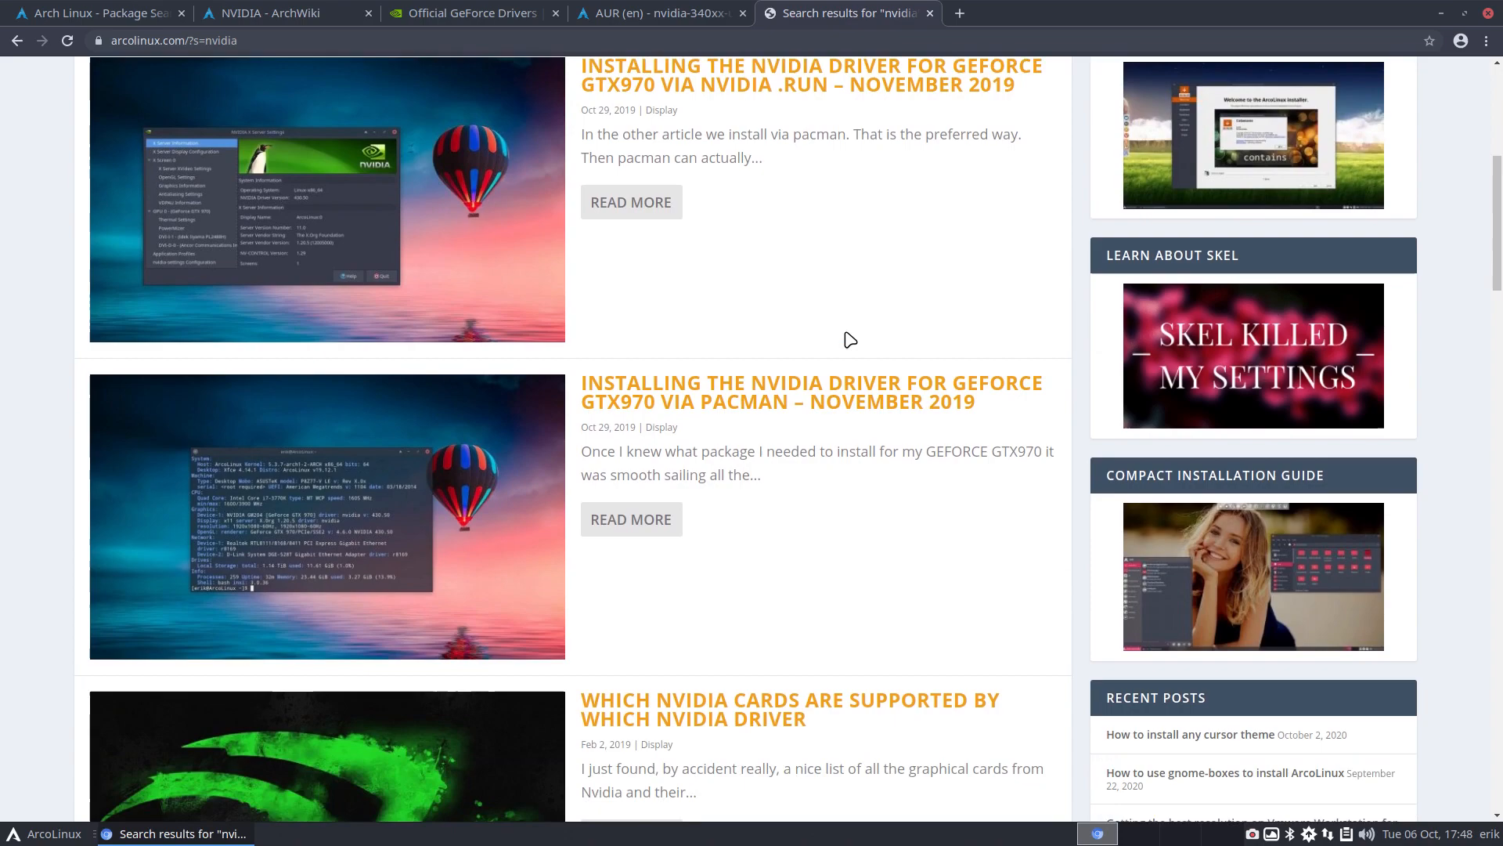
pyautogui.scroll(-3)
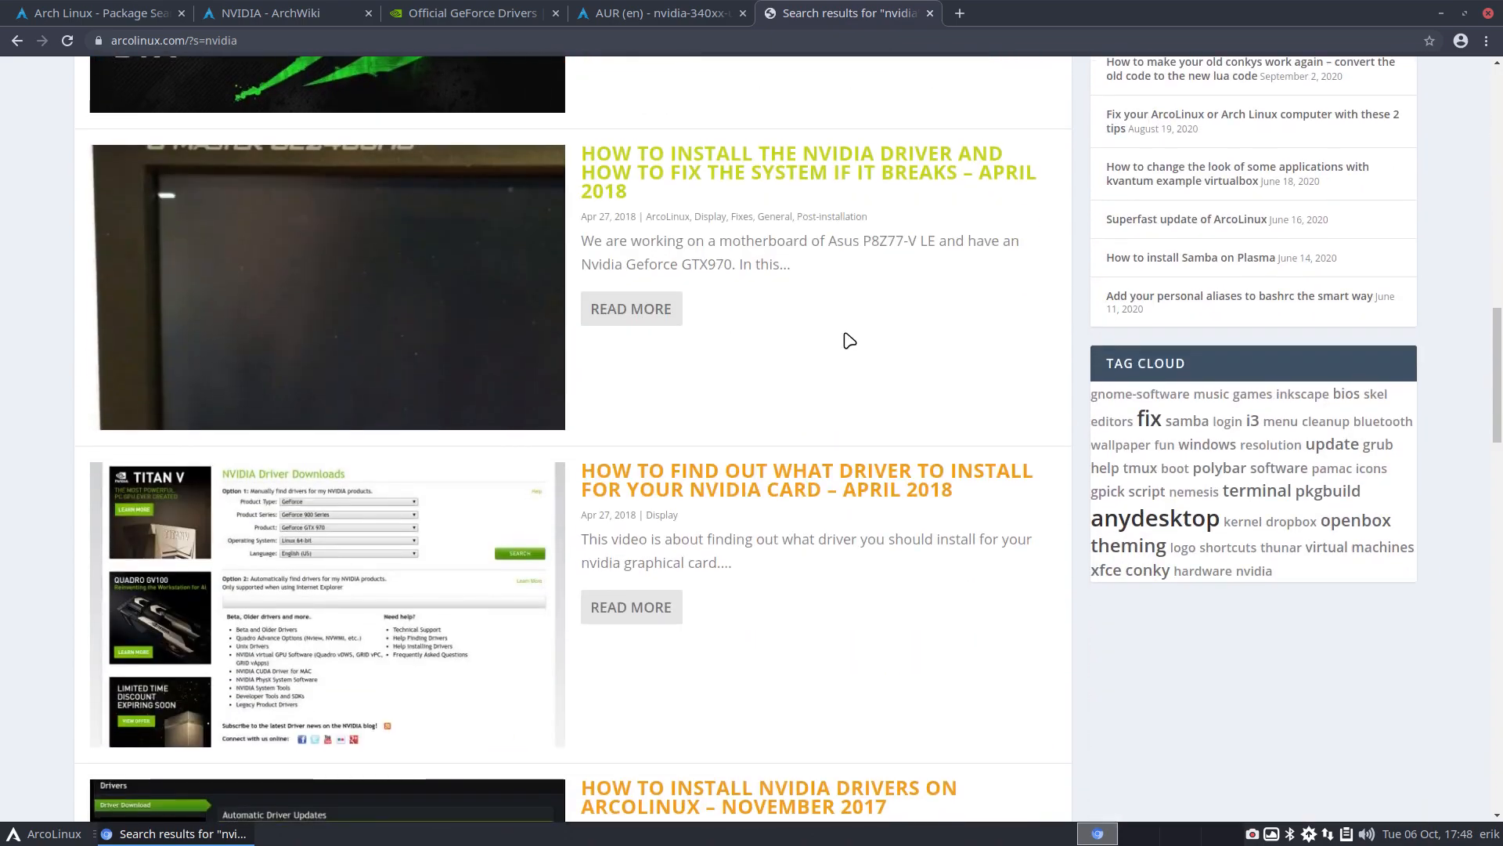
pyautogui.scroll(3)
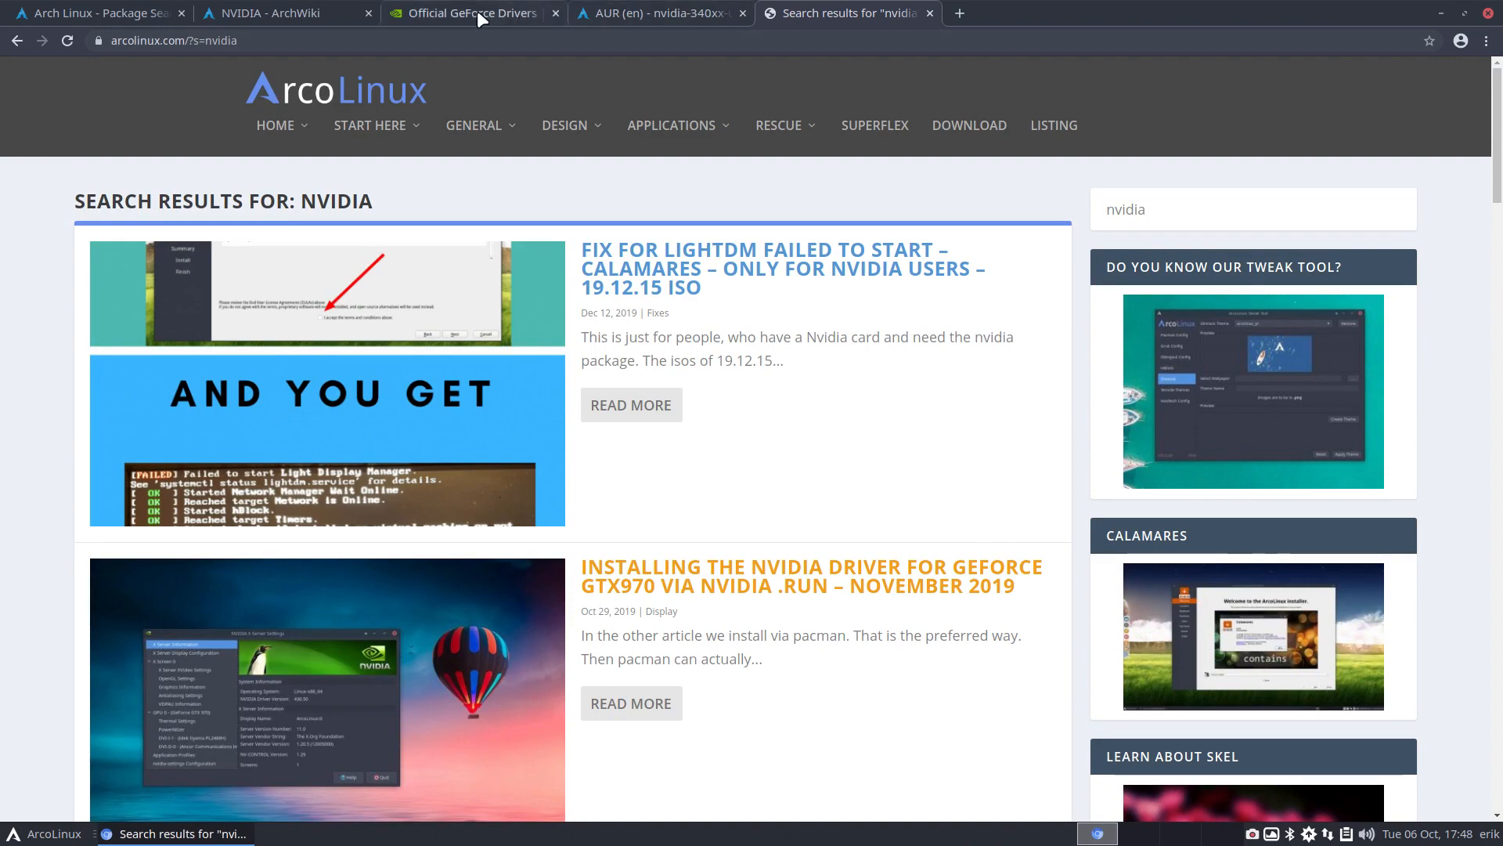
# Return to the NVIDIA ArchWiki tab and scroll up to the Pacman hook section
pyautogui.click(279, 12)
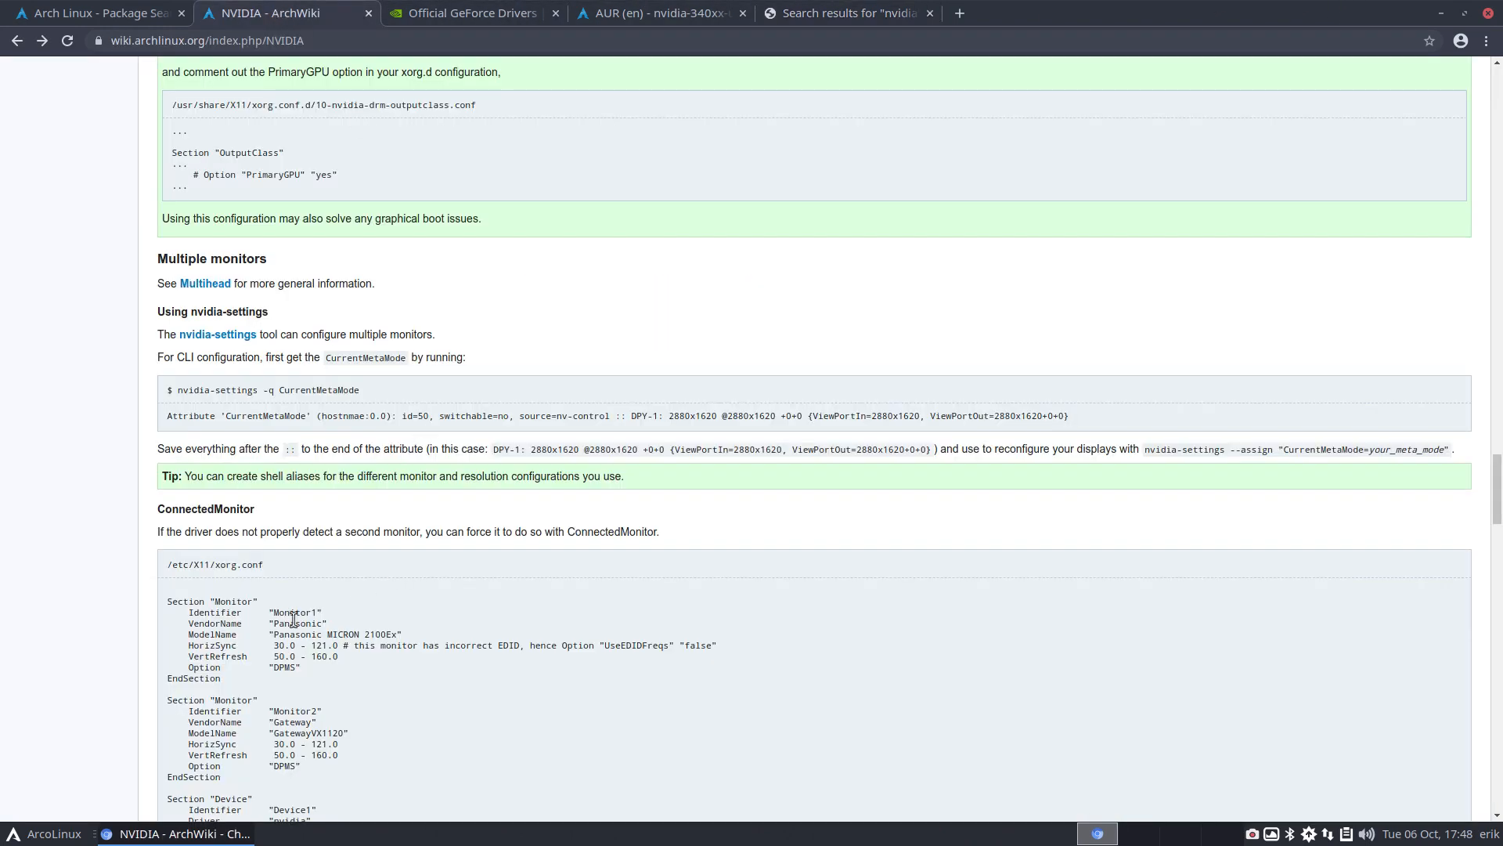
pyautogui.scroll(3)
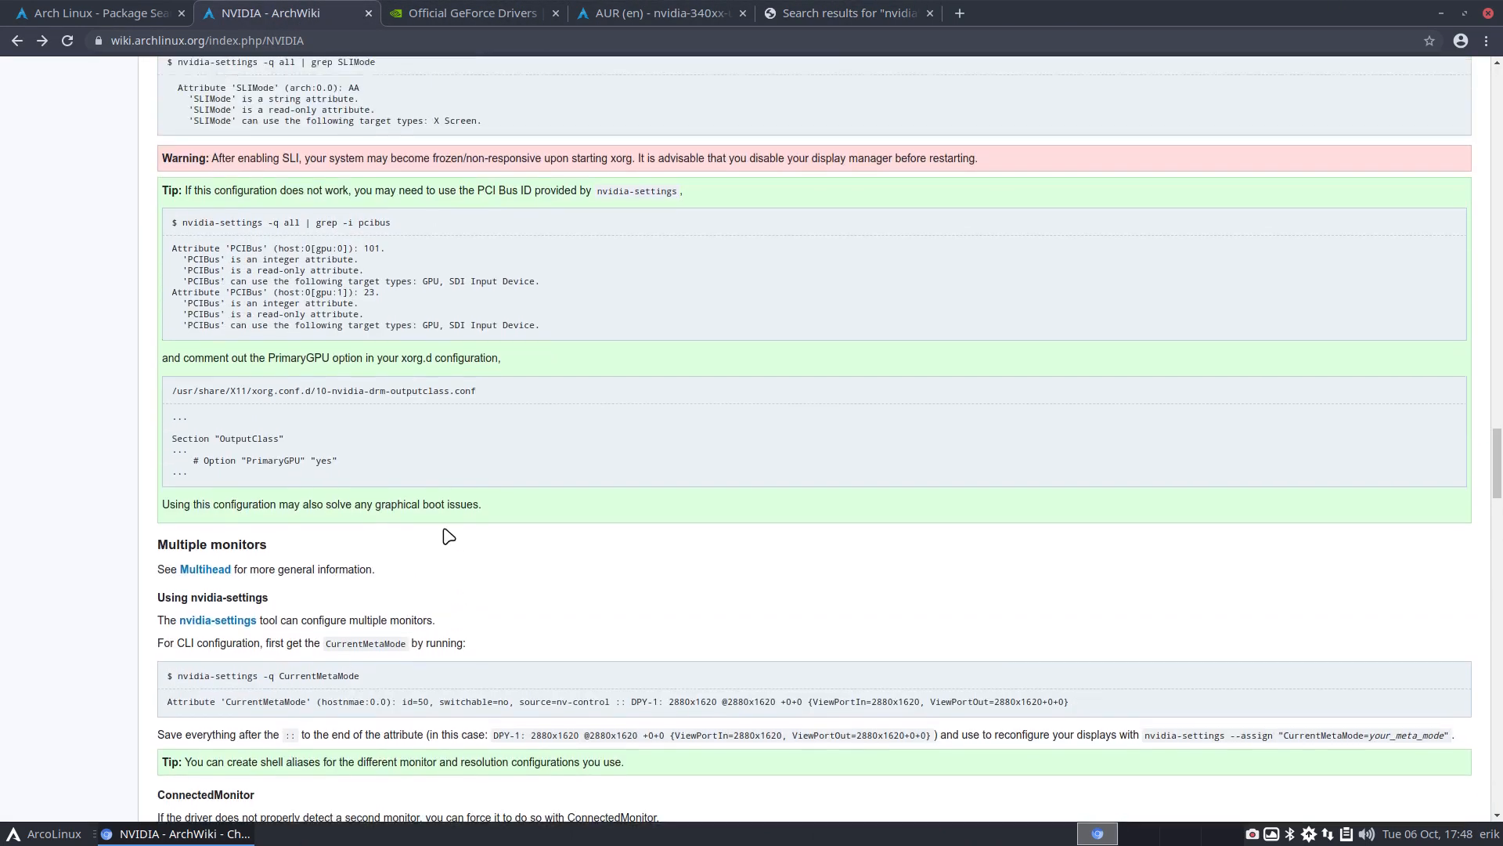
pyautogui.scroll(3)
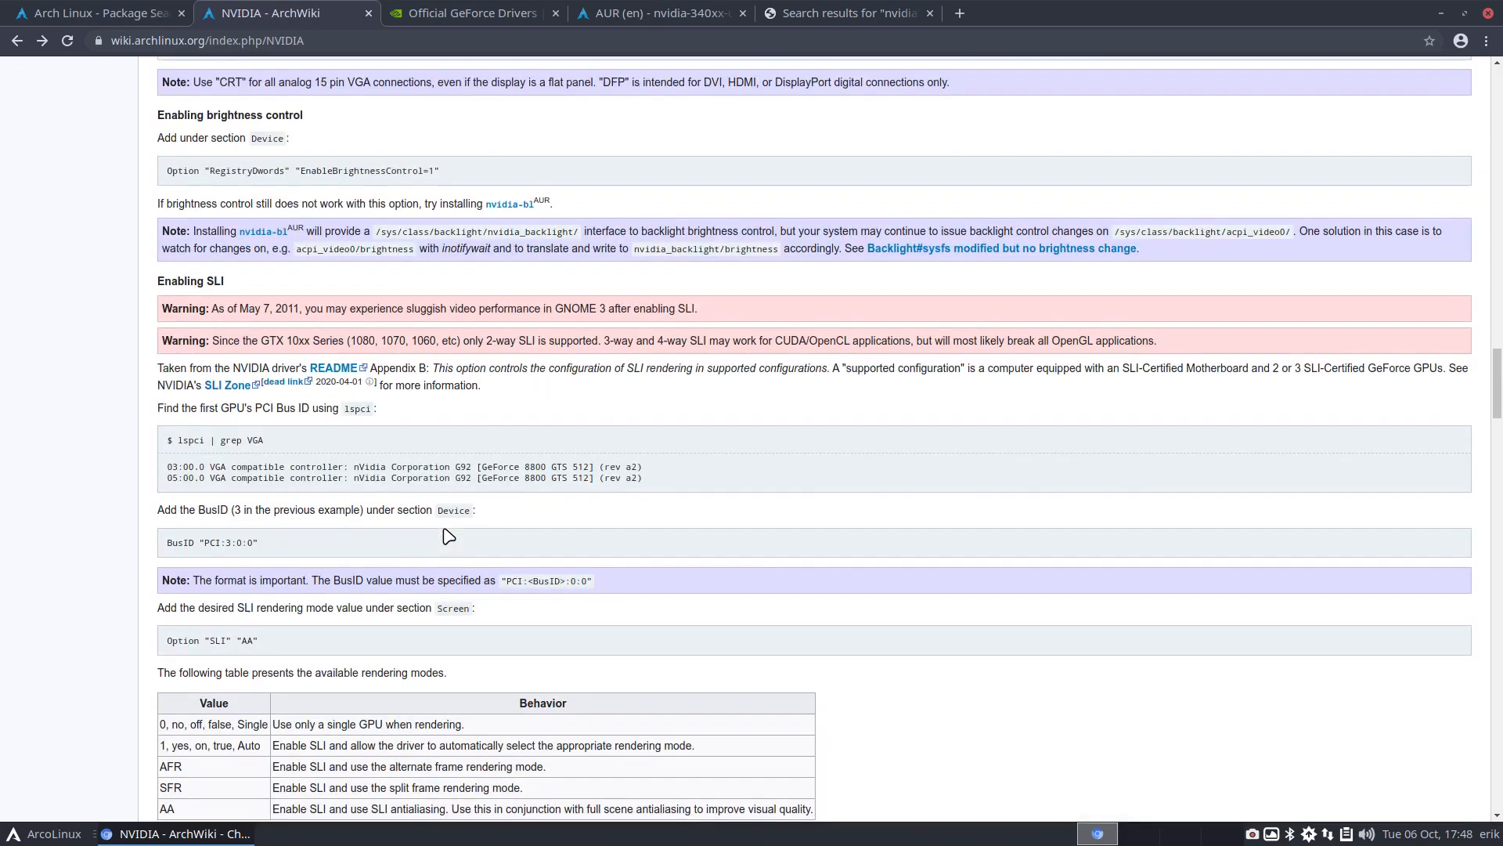
pyautogui.scroll(3)
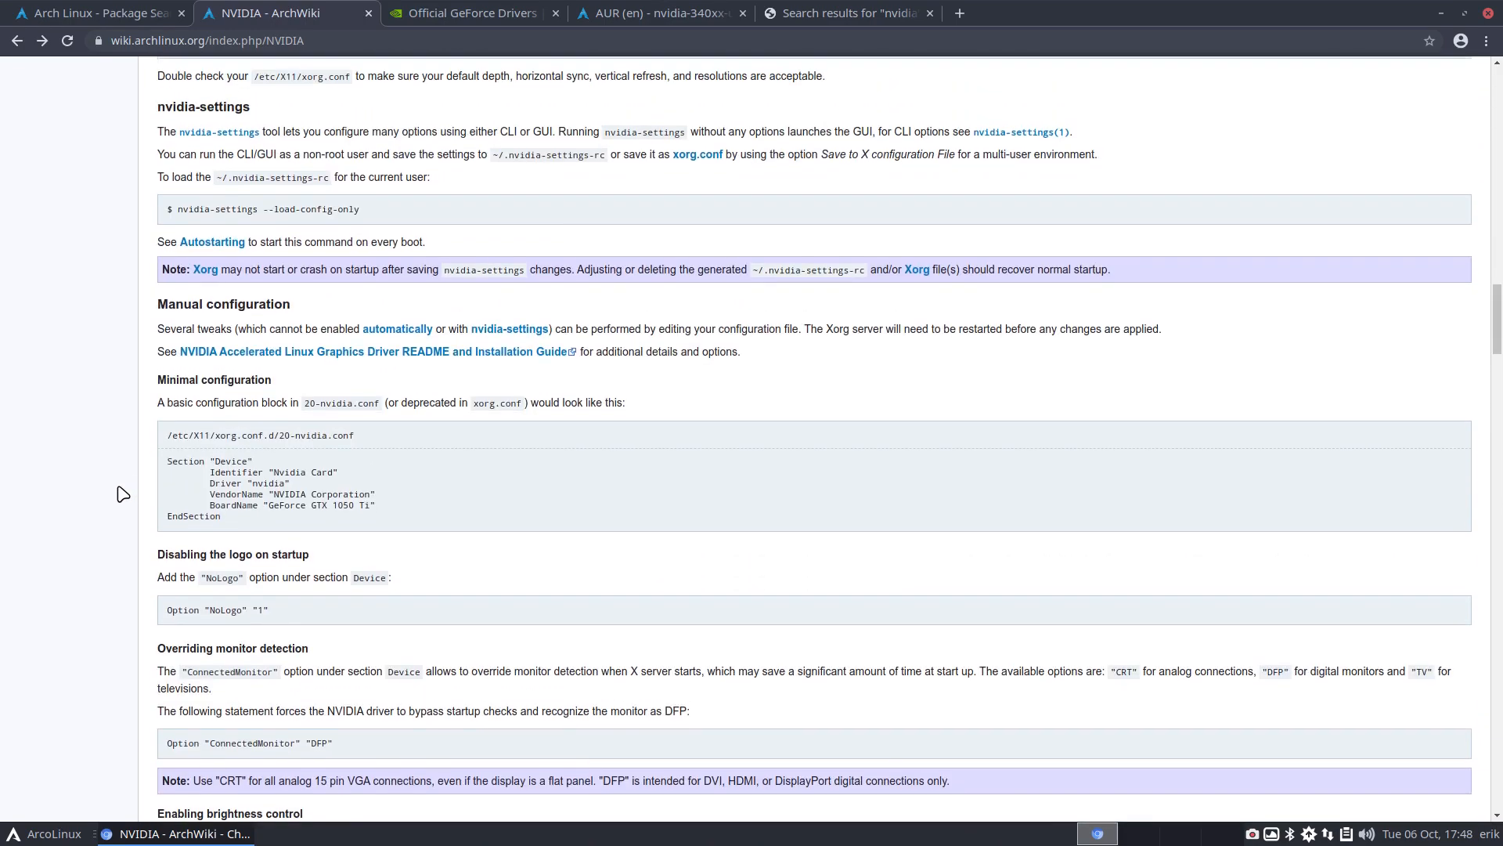
pyautogui.scroll(3)
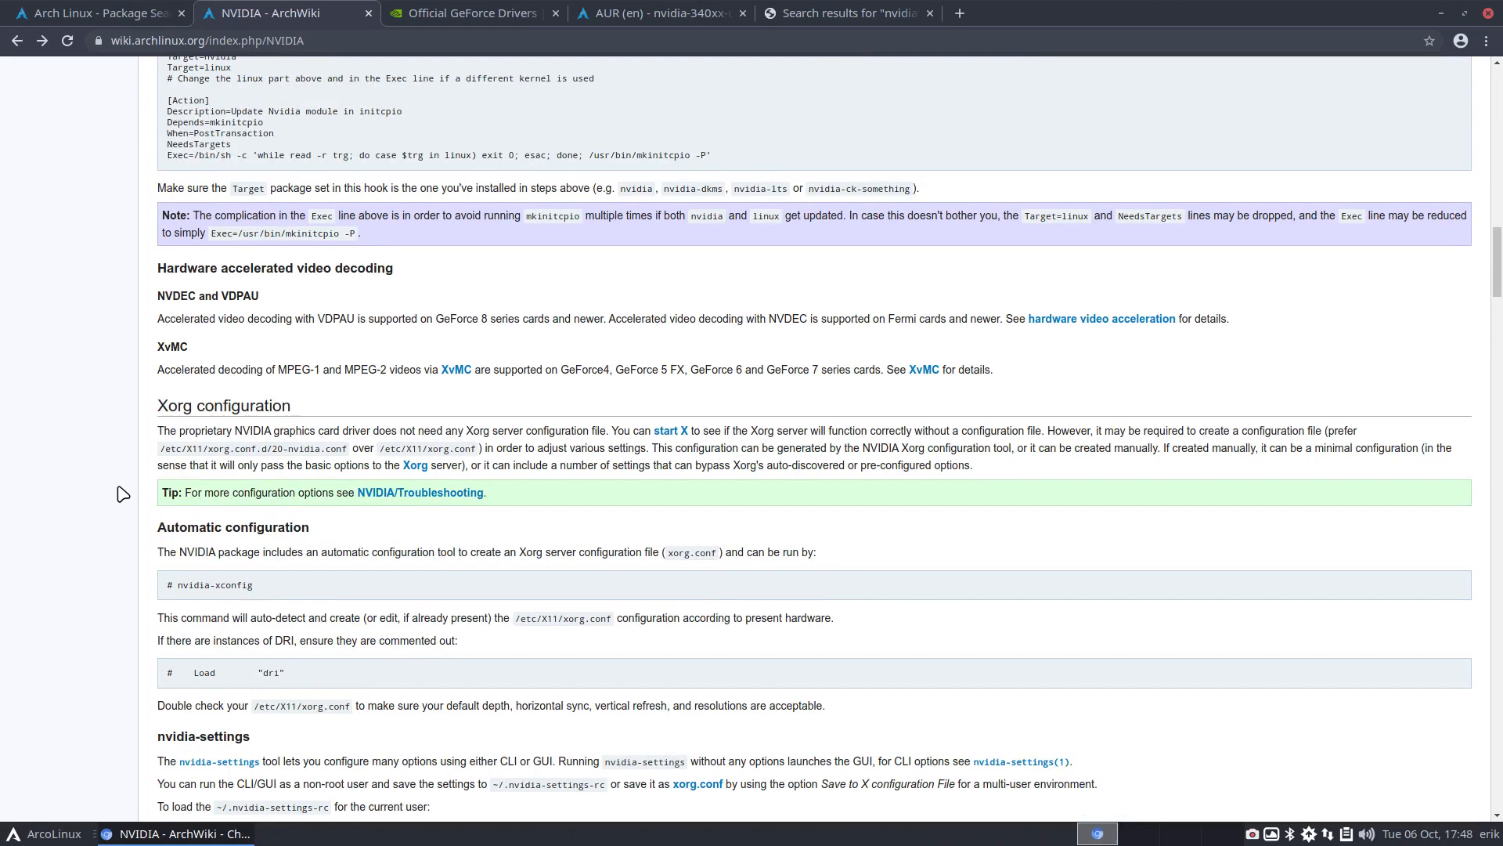
pyautogui.scroll(3)
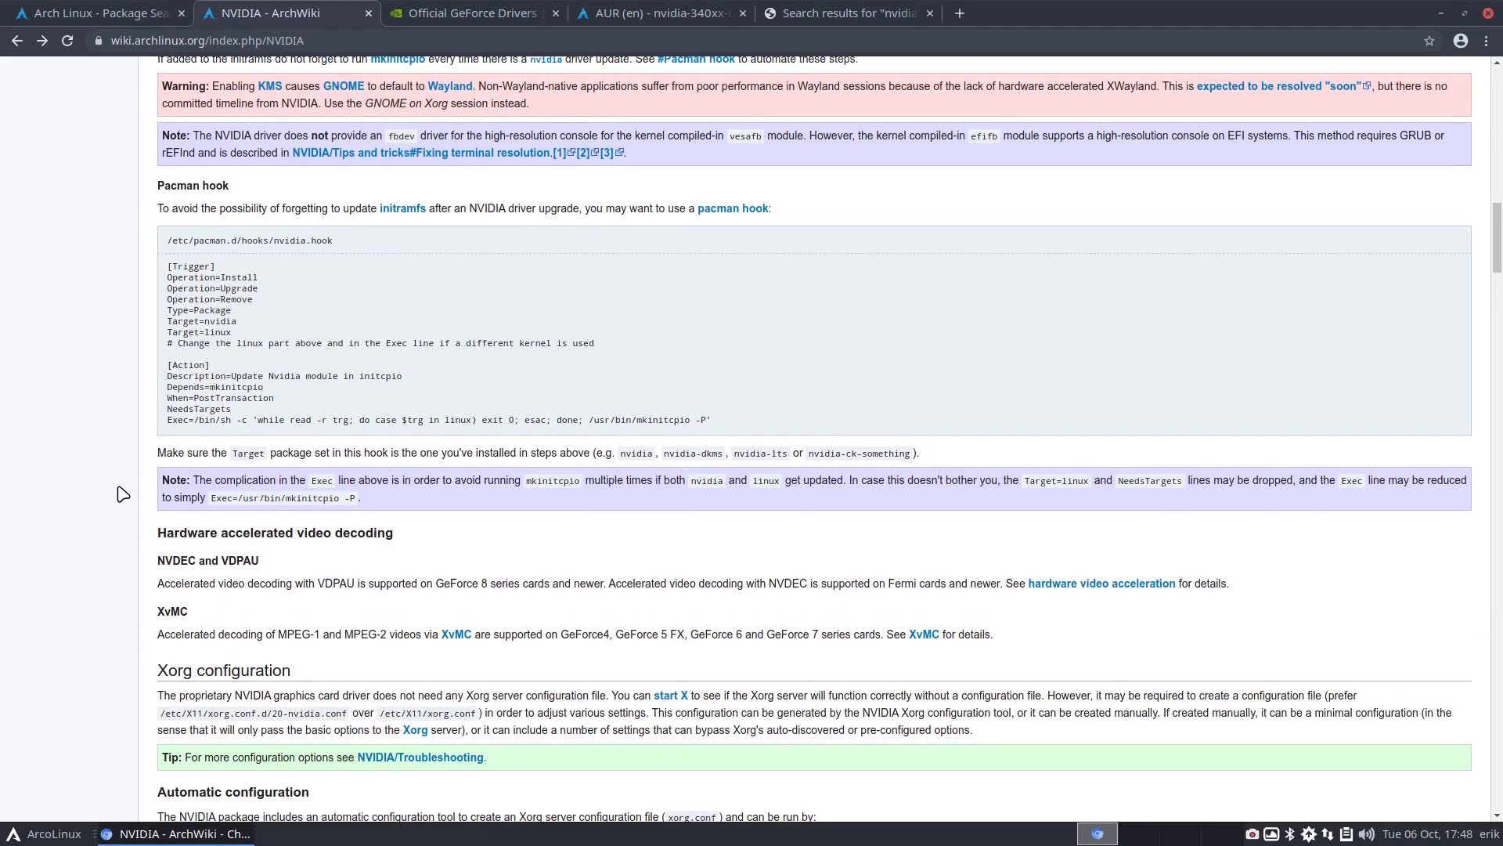
pyautogui.scroll(3)
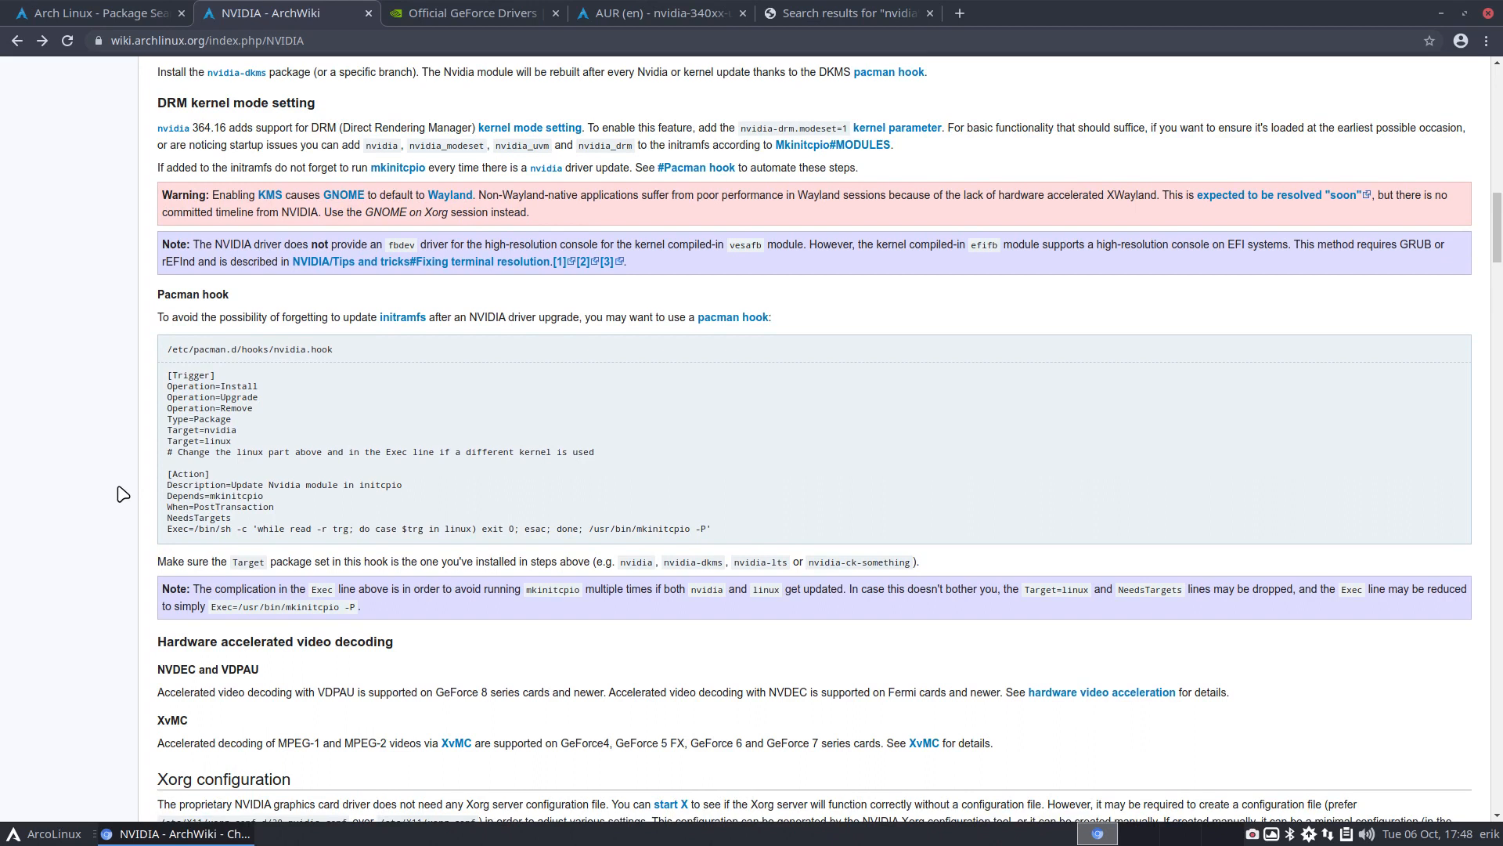
pyautogui.moveTo(167, 374)
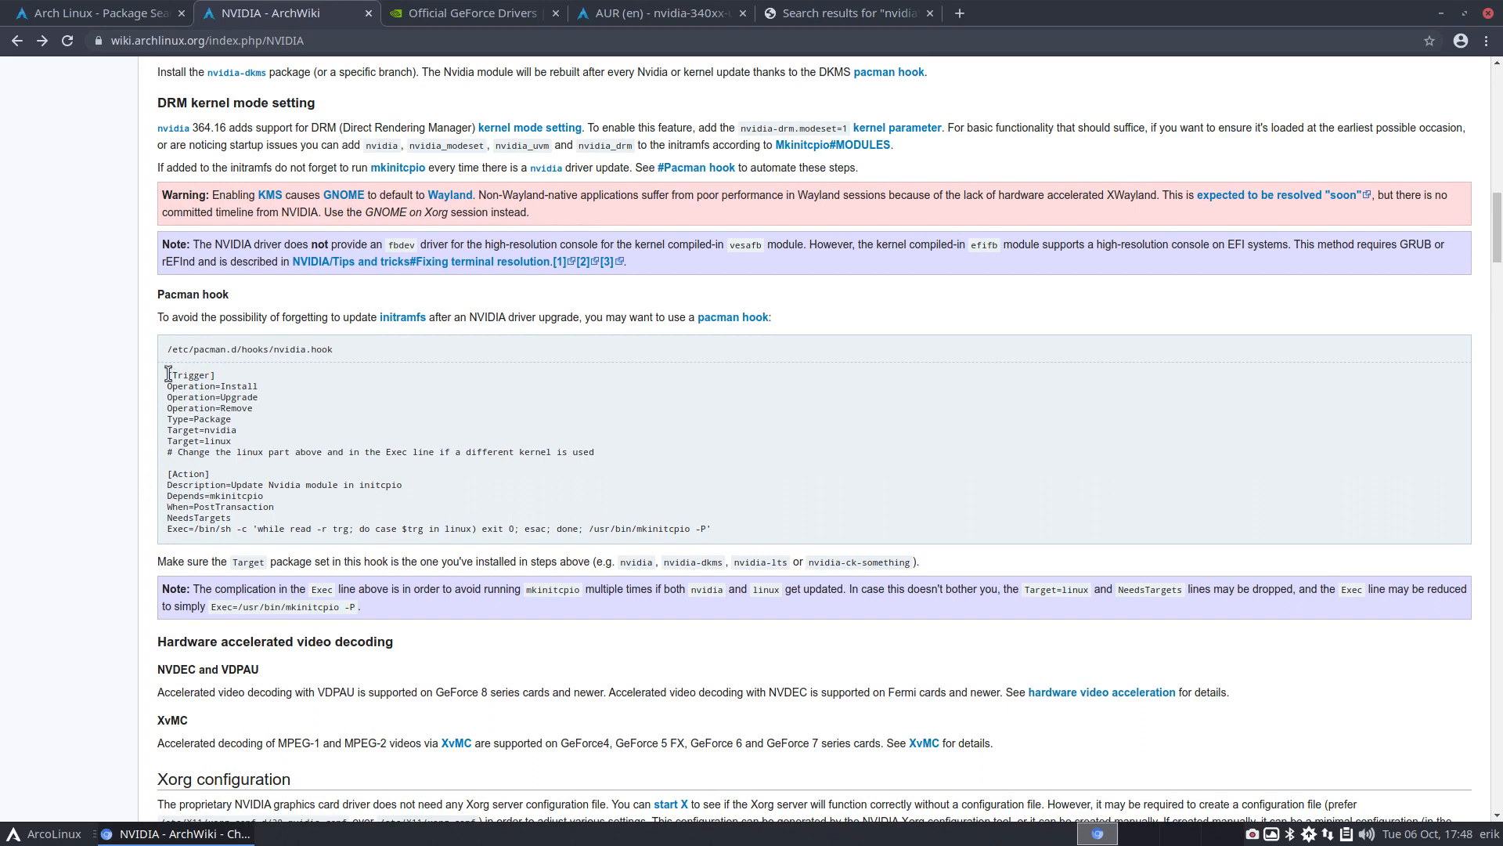
pyautogui.moveTo(340, 319)
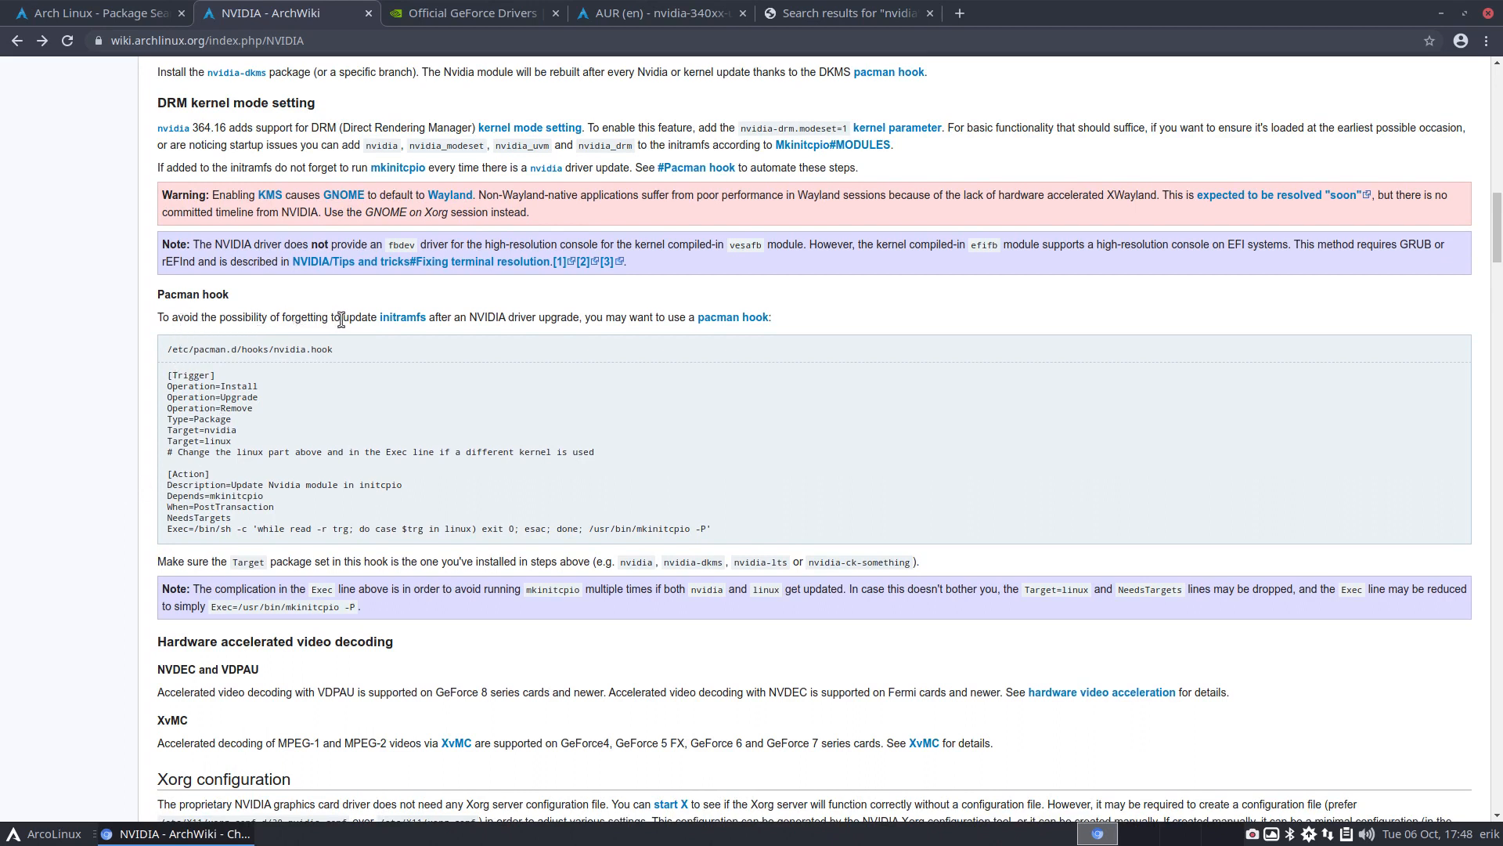
pyautogui.moveTo(403, 316)
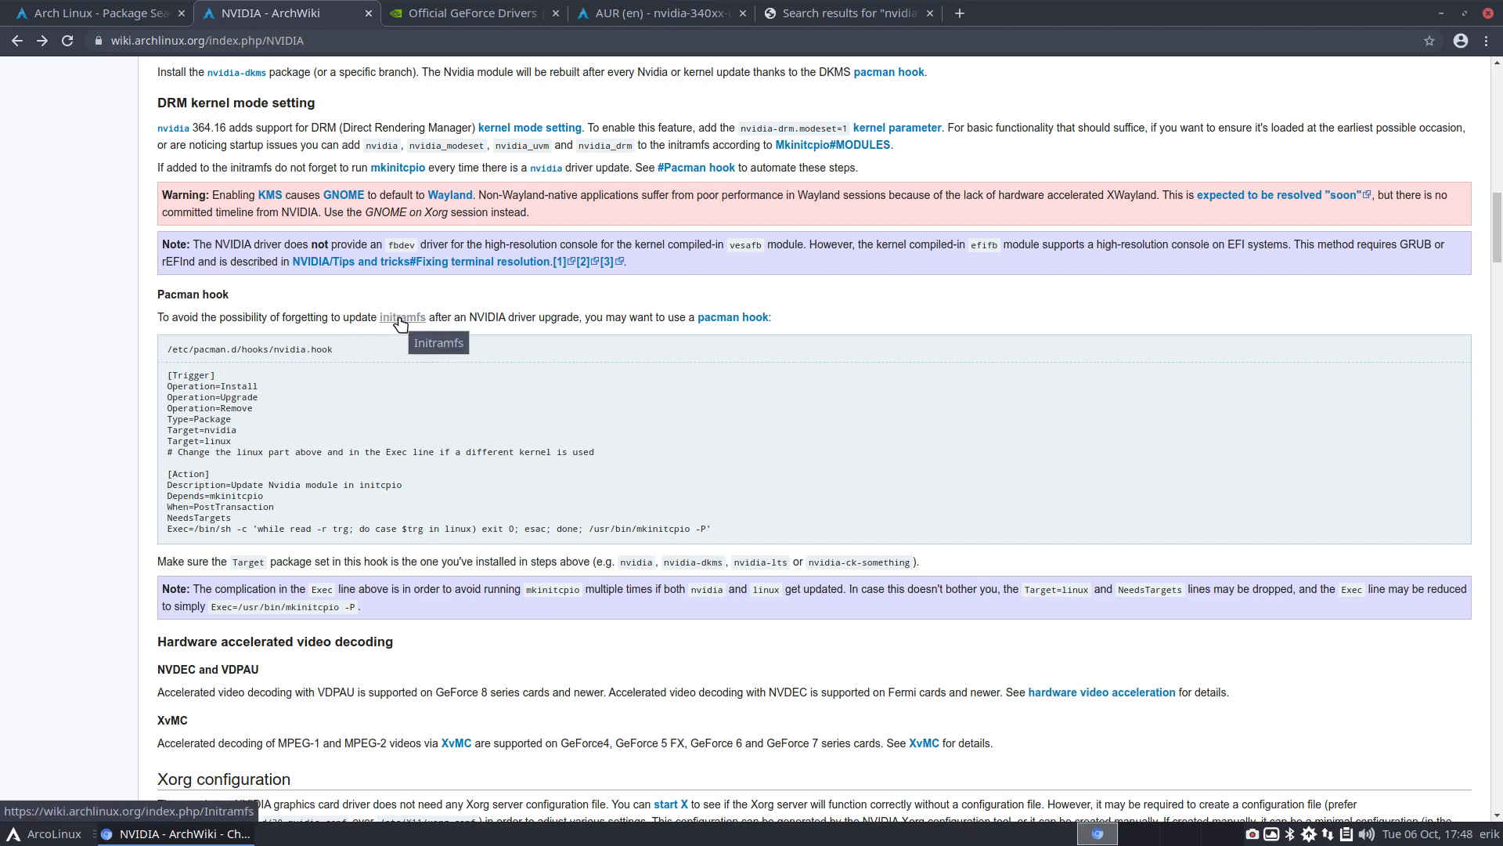
pyautogui.moveTo(583, 321)
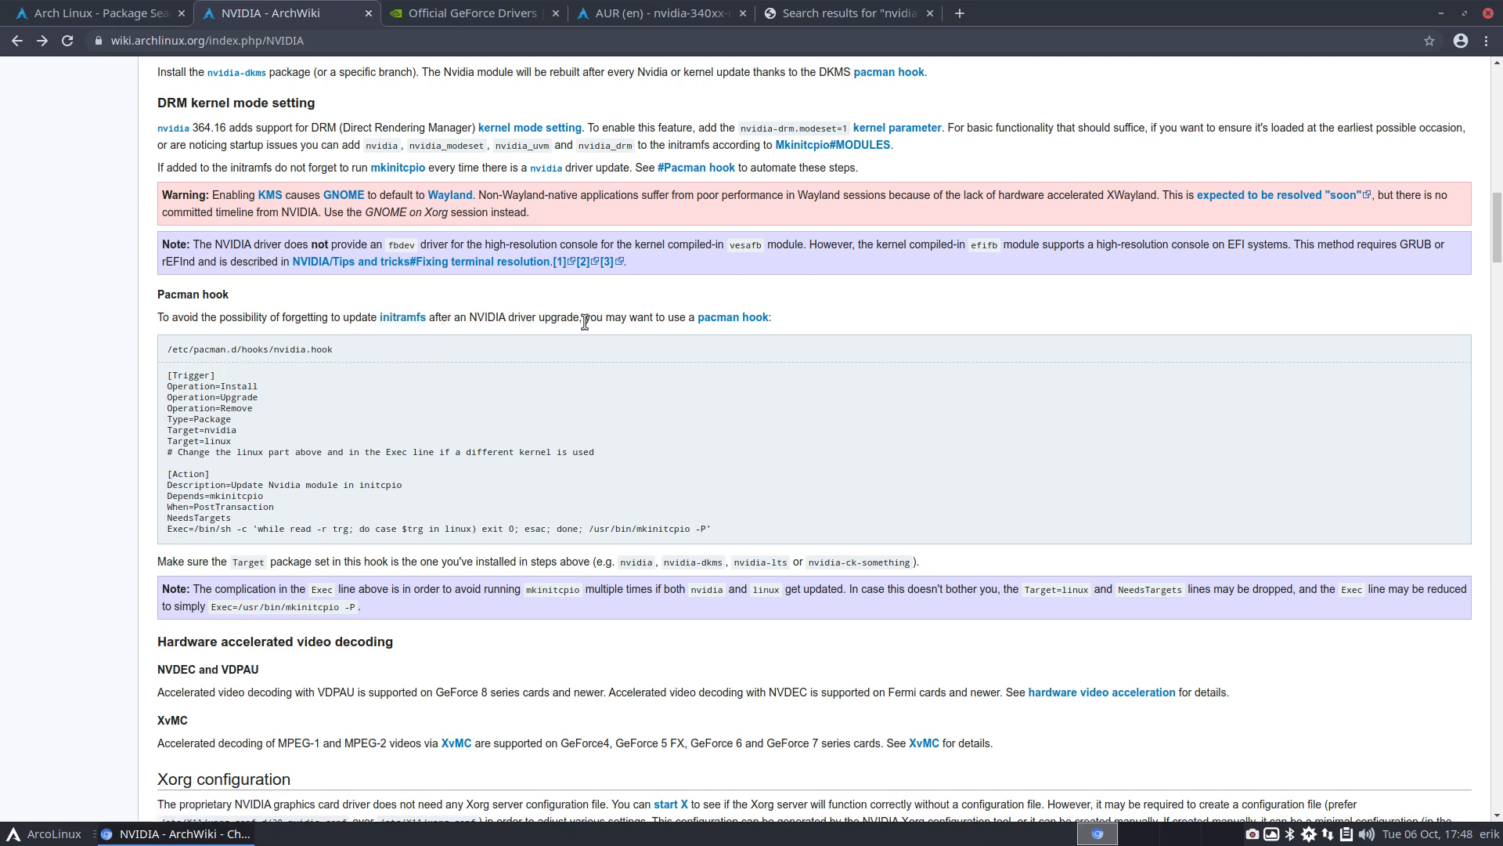
pyautogui.moveTo(733, 318)
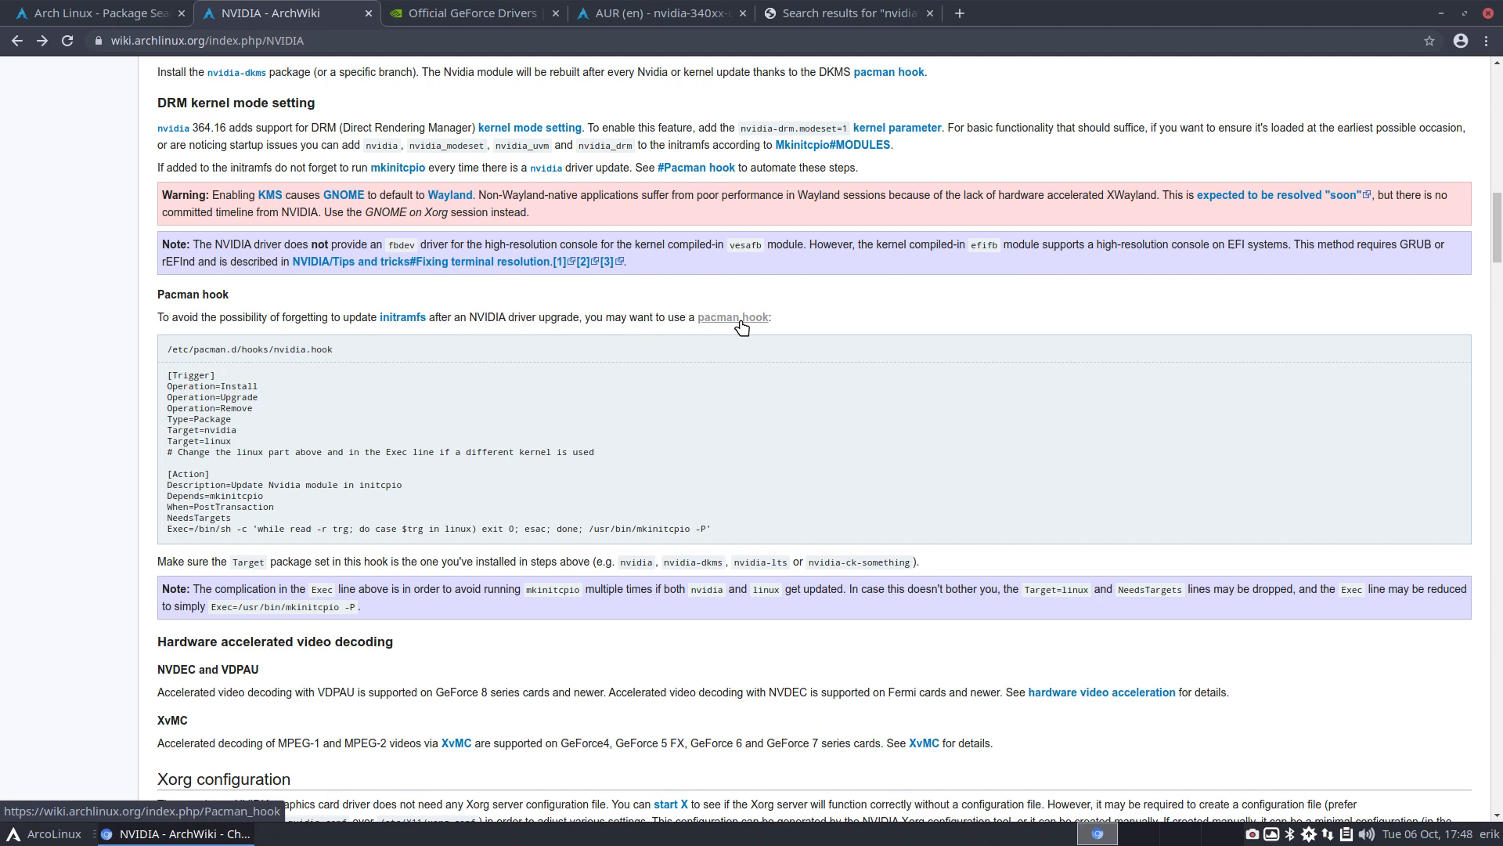
# Select the nvidia.hook example text under the Pacman hook section
pyautogui.click(732, 318)
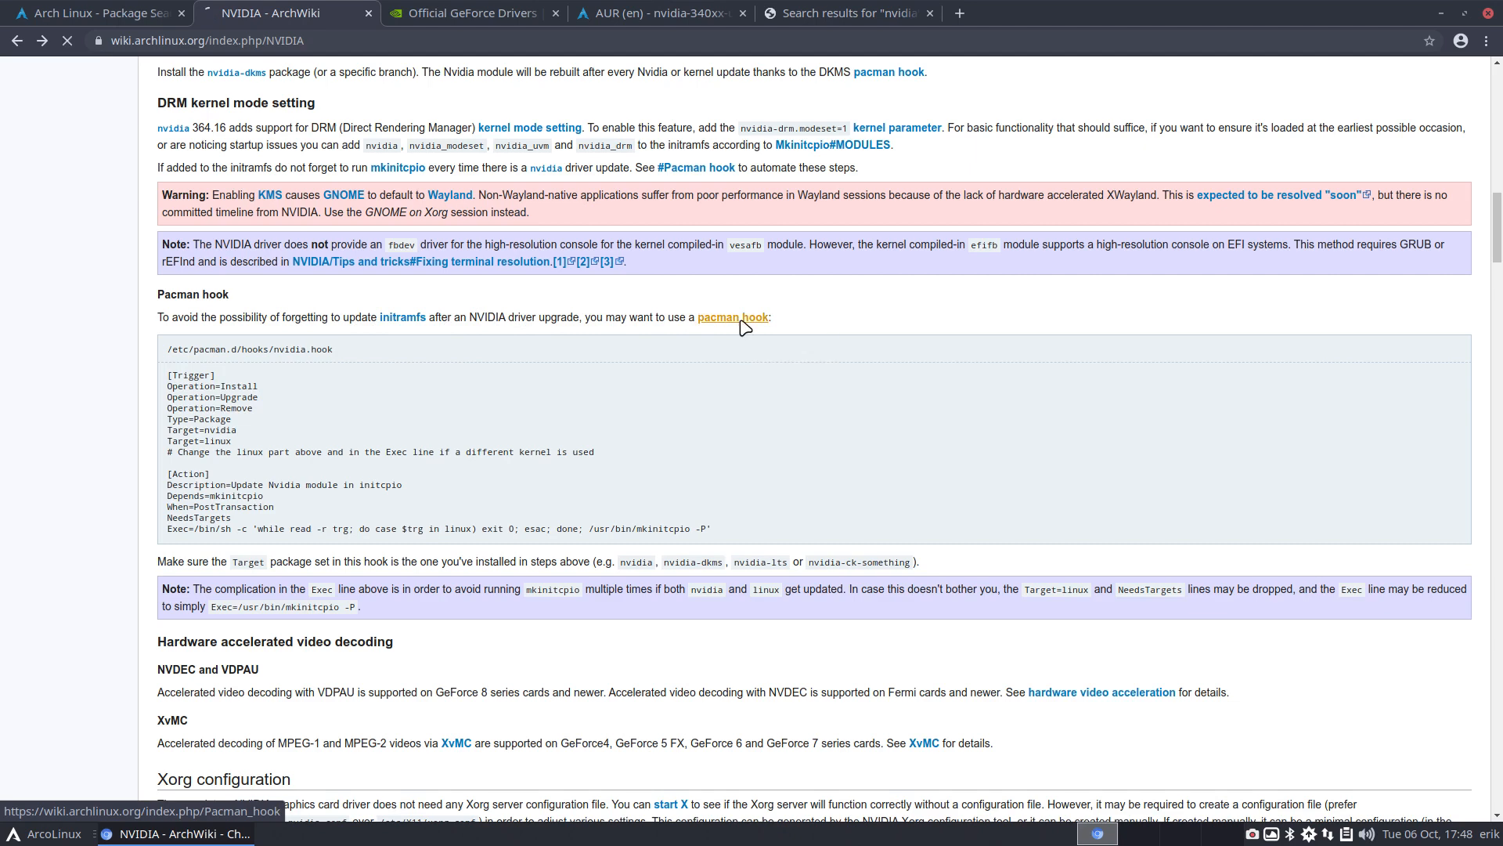
pyautogui.click(732, 317)
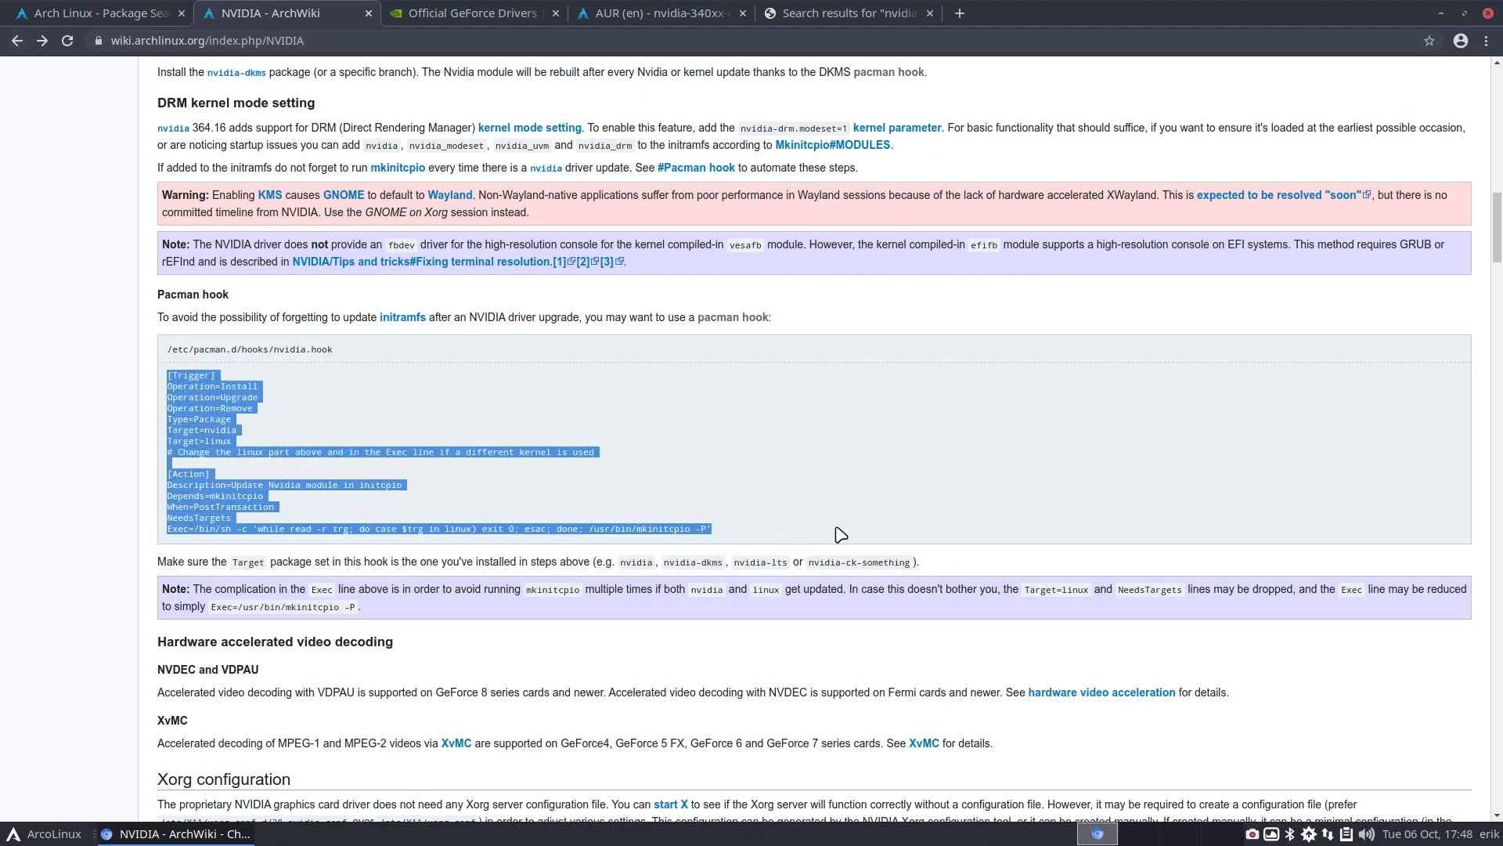
pyautogui.moveTo(379, 470)
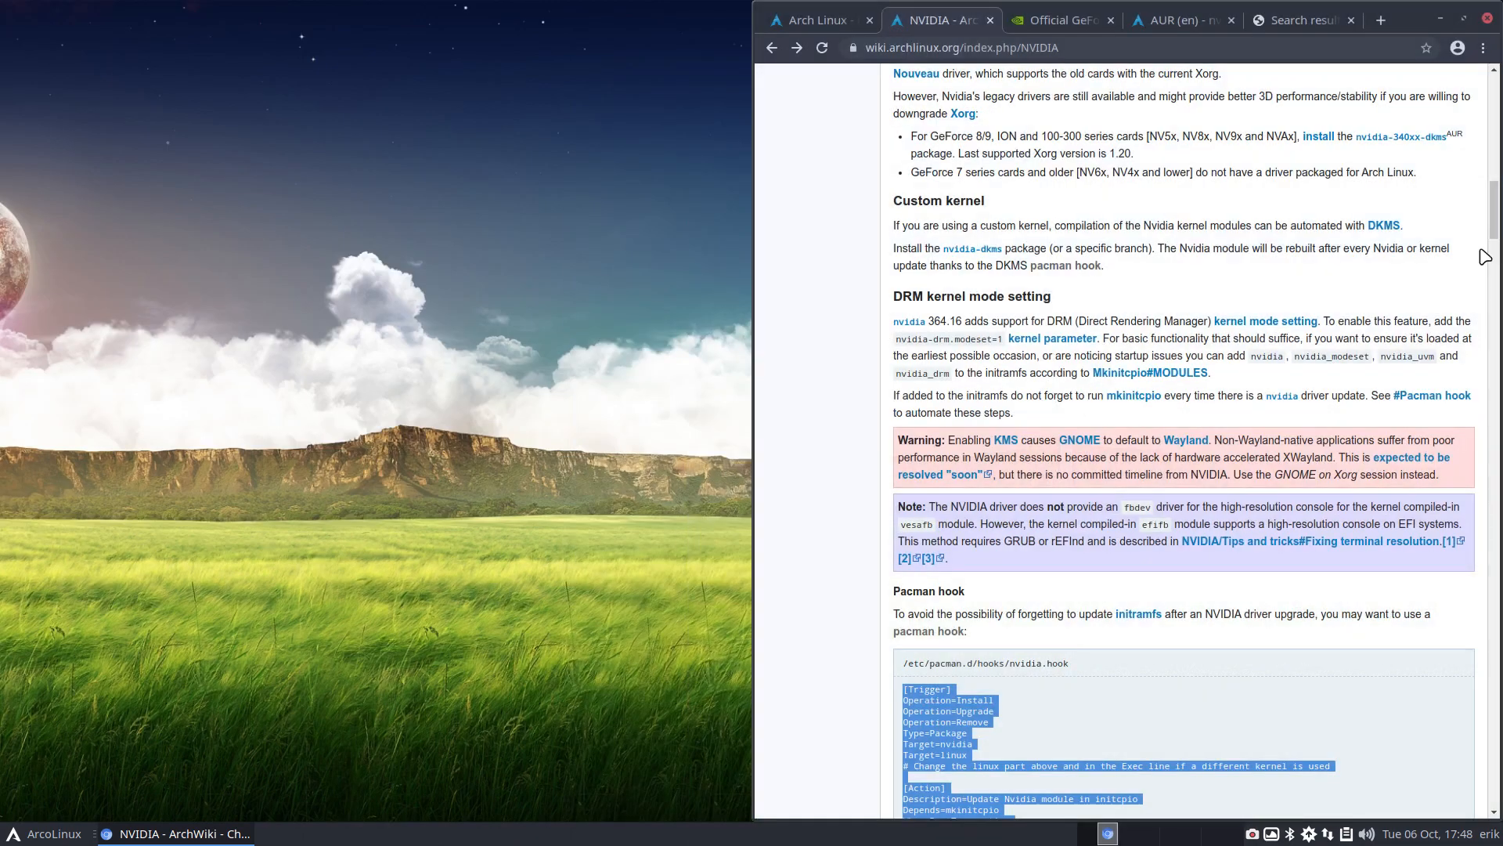
# Open a file manager from the desktop and browse the root file system into /etc/pacman.d
pyautogui.rightClick(29, 198)
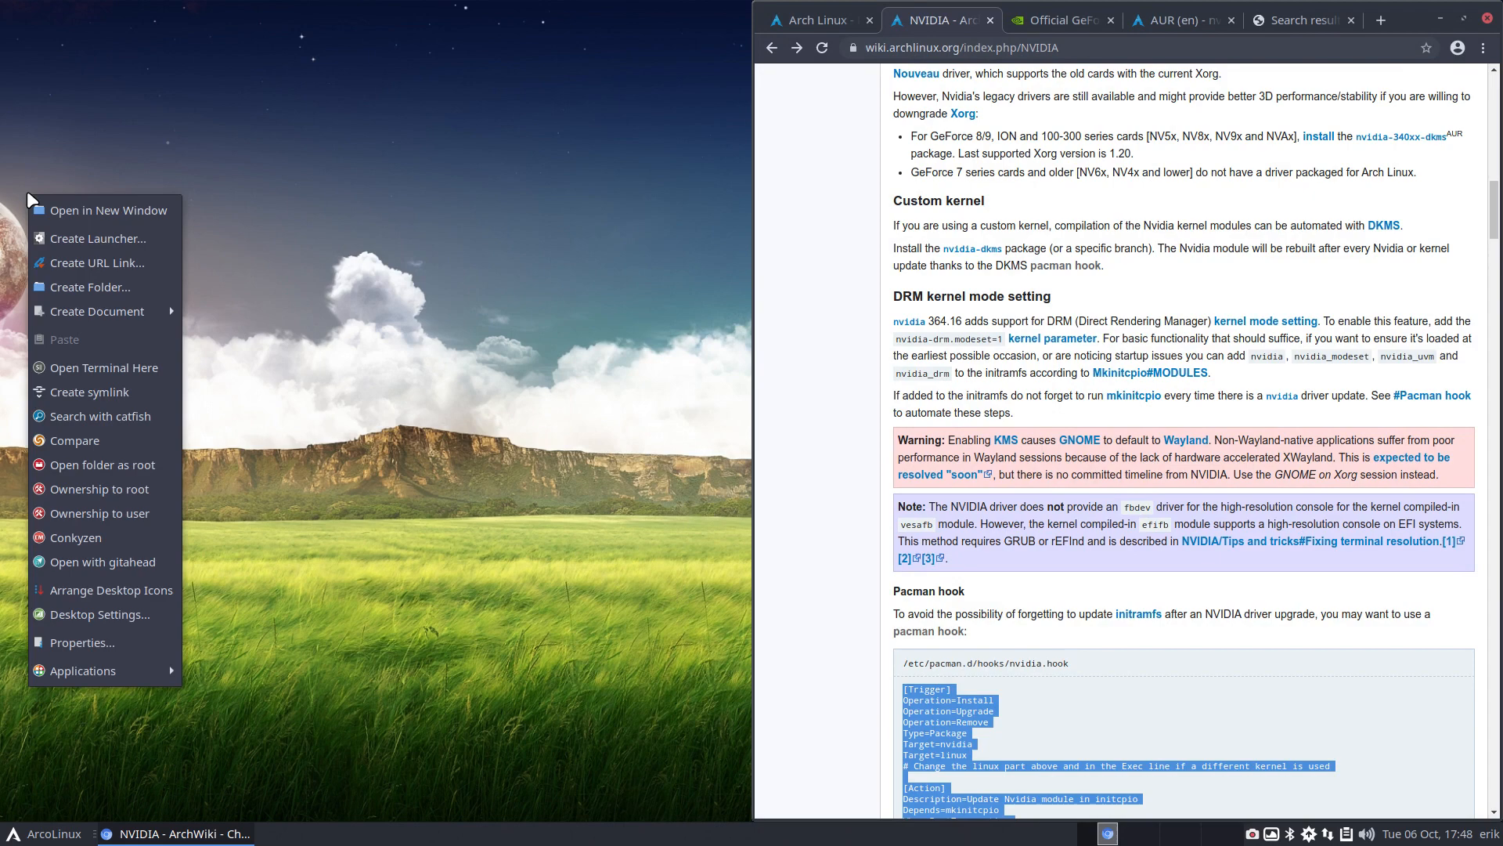
pyautogui.click(108, 209)
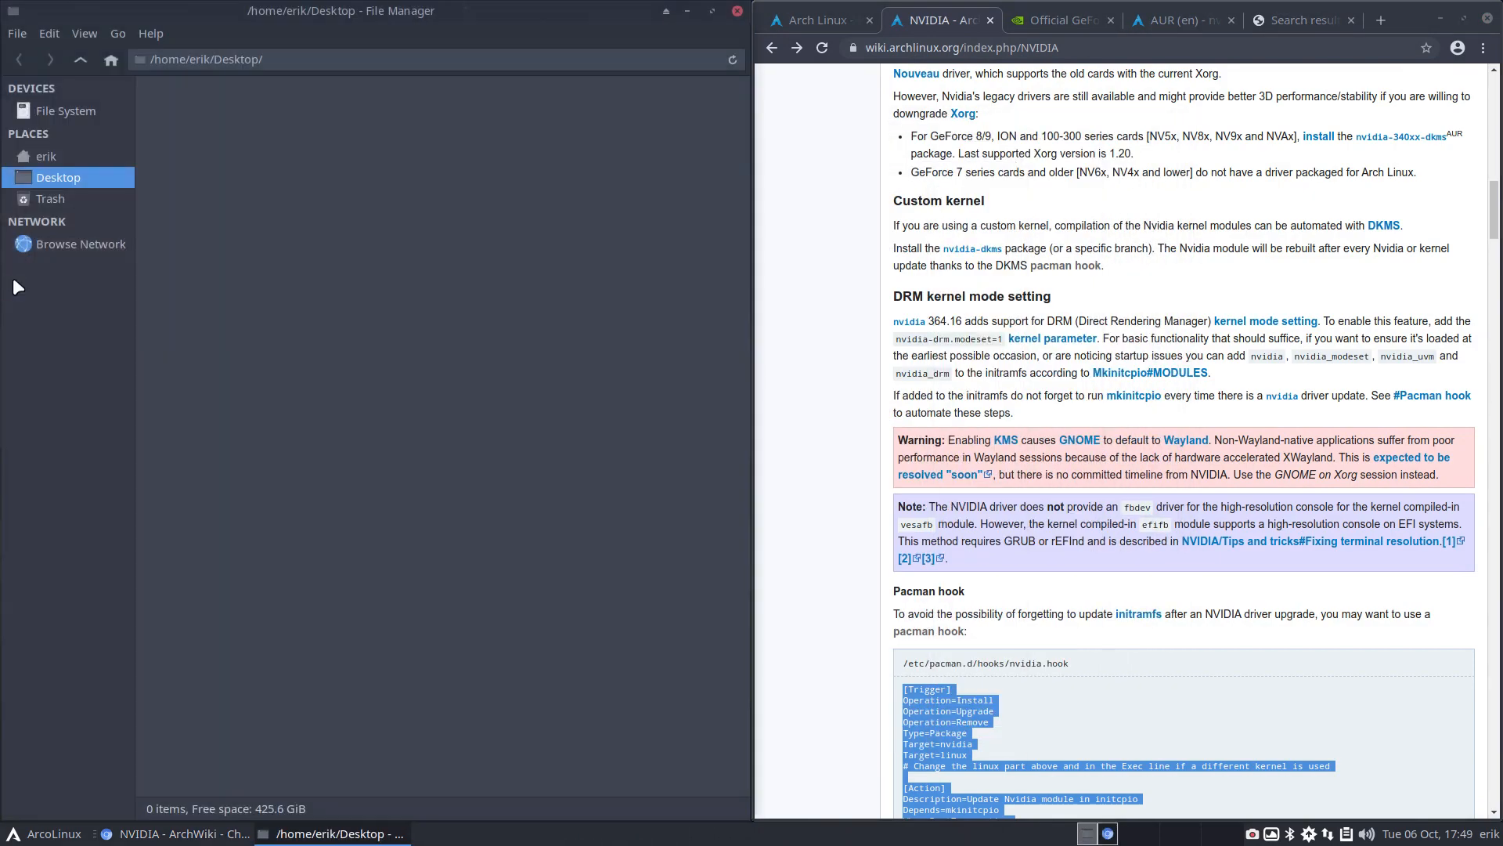
pyautogui.click(66, 109)
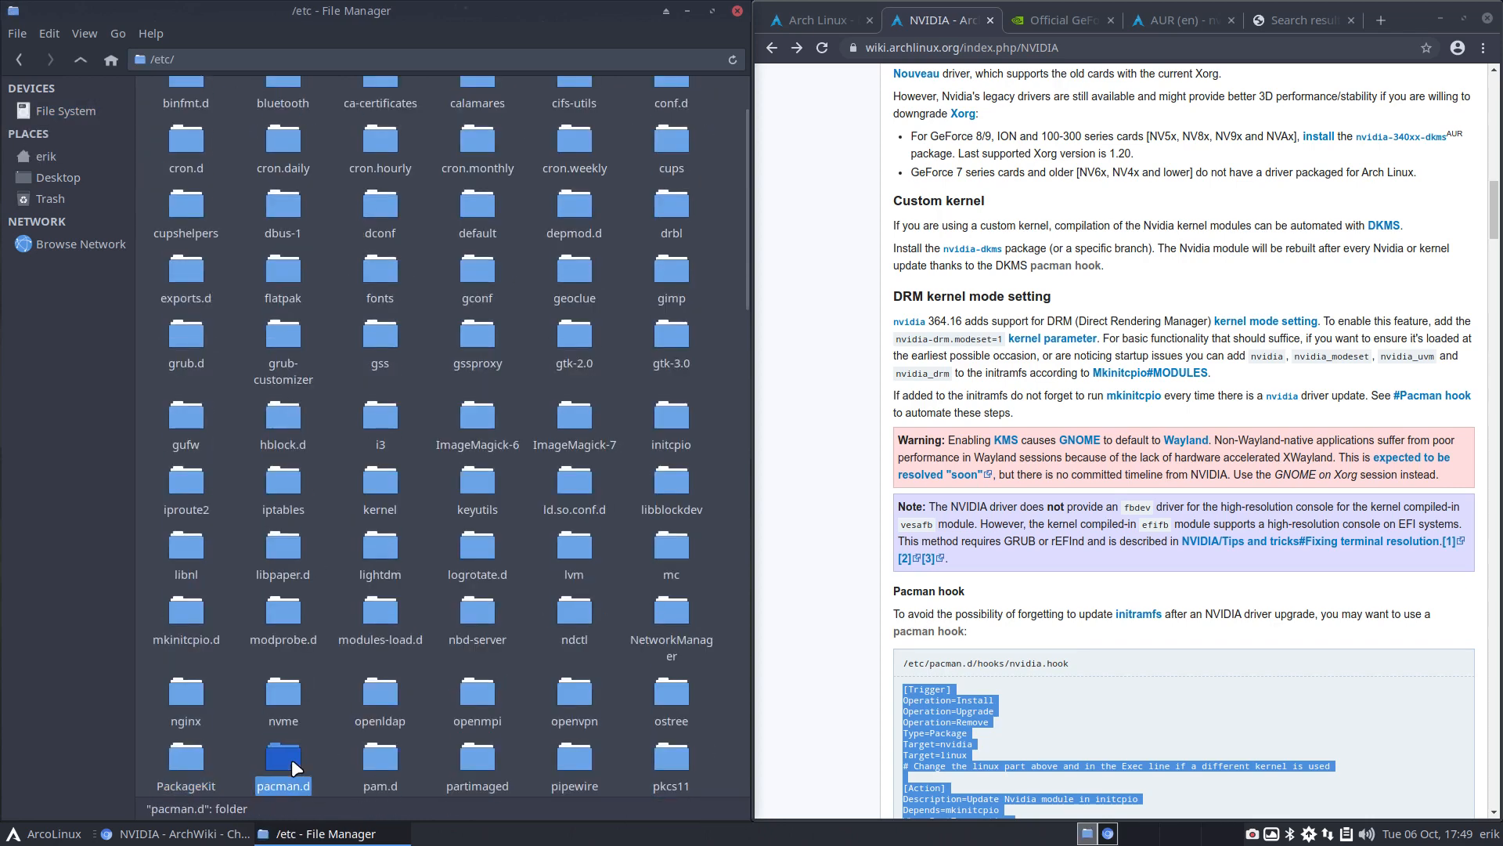
pyautogui.doubleClick(282, 756)
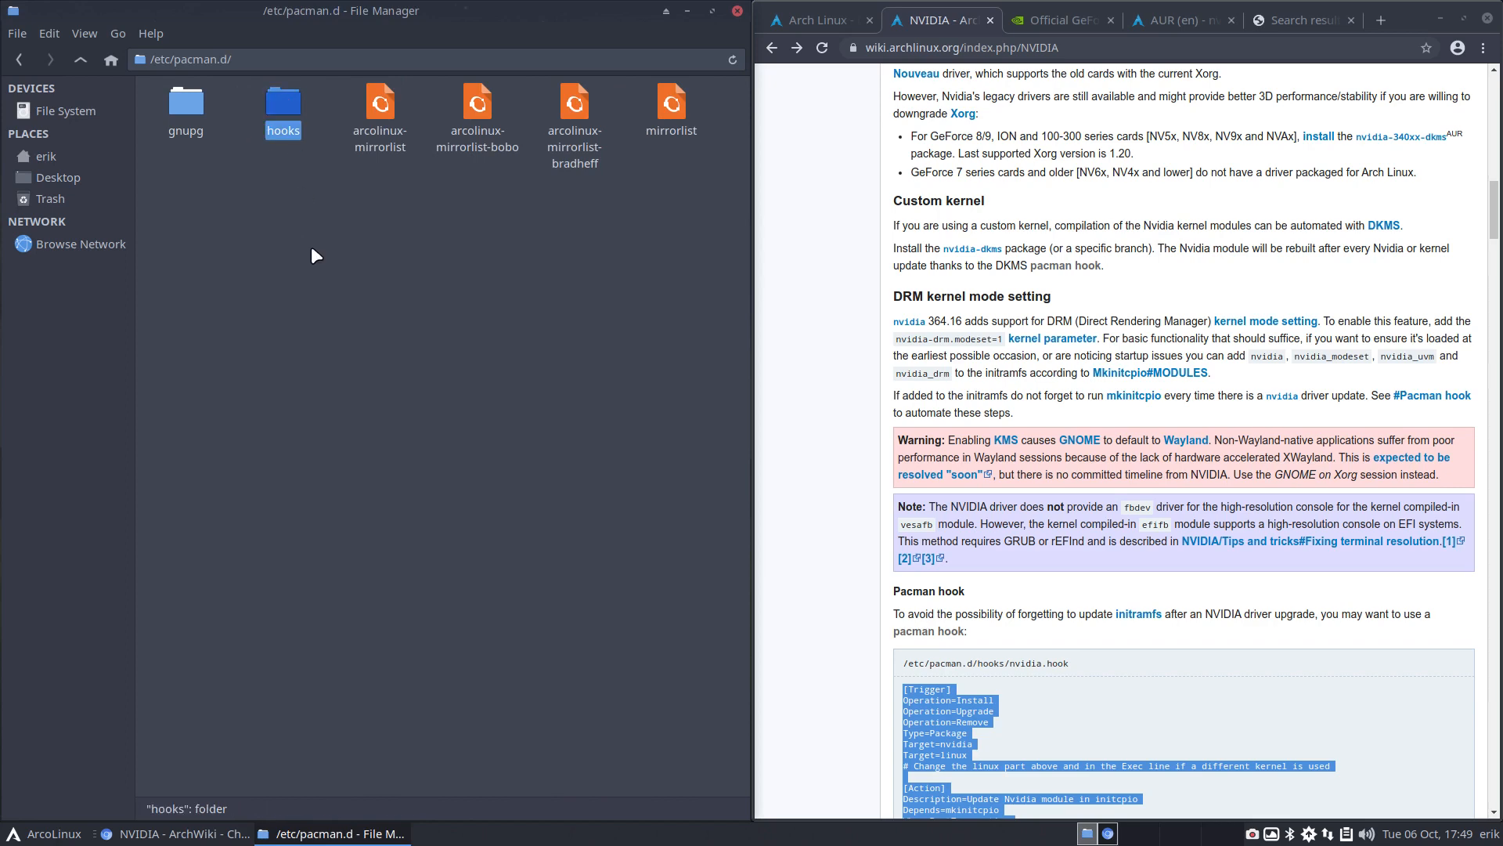
# Reopen pacman.d as root with the password and enter the hooks folder
pyautogui.rightClick(317, 256)
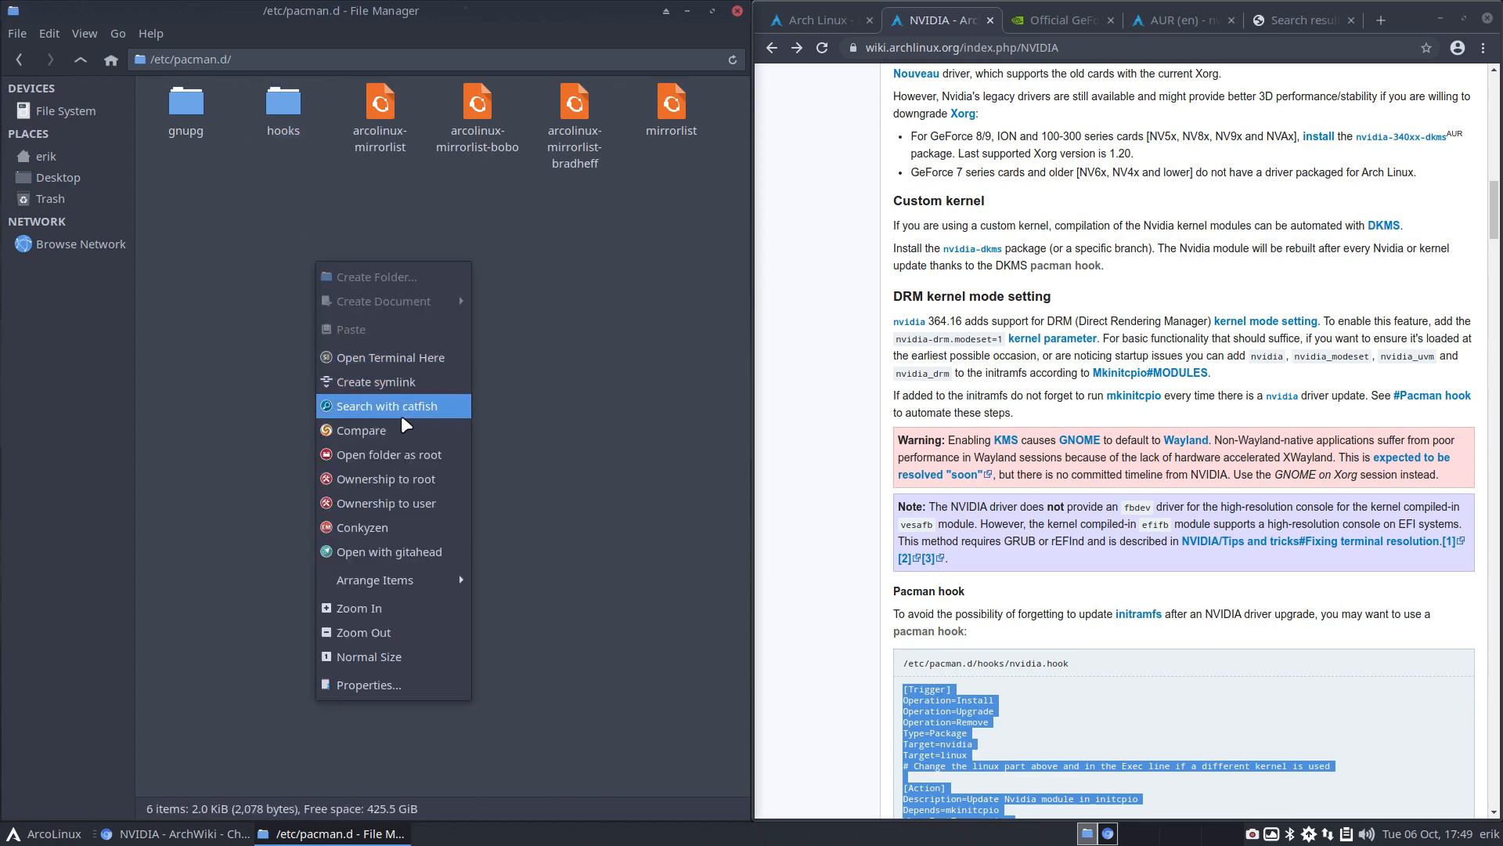
pyautogui.click(393, 454)
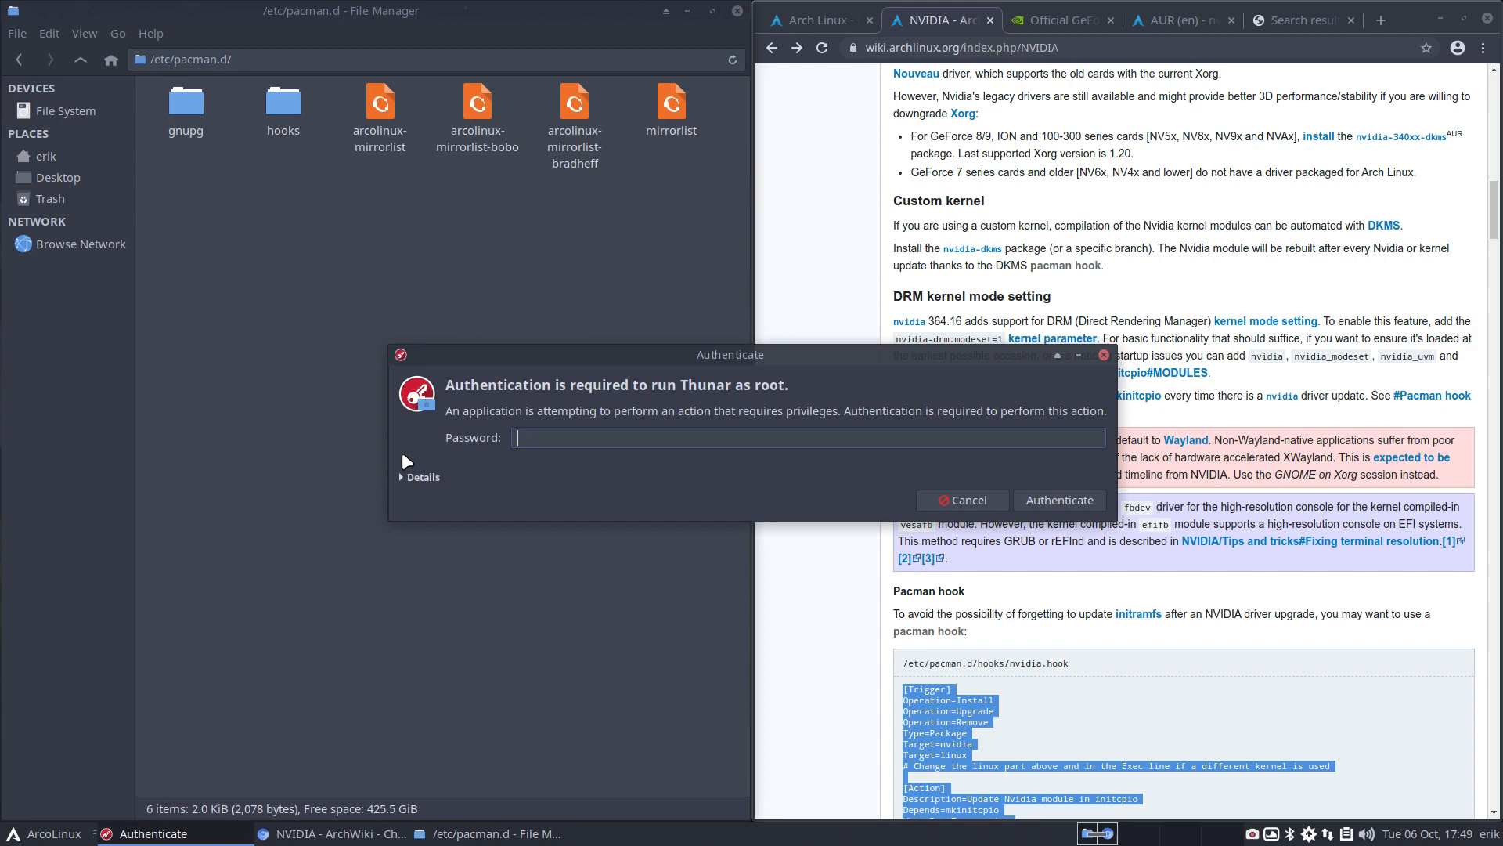
pyautogui.click(960, 499)
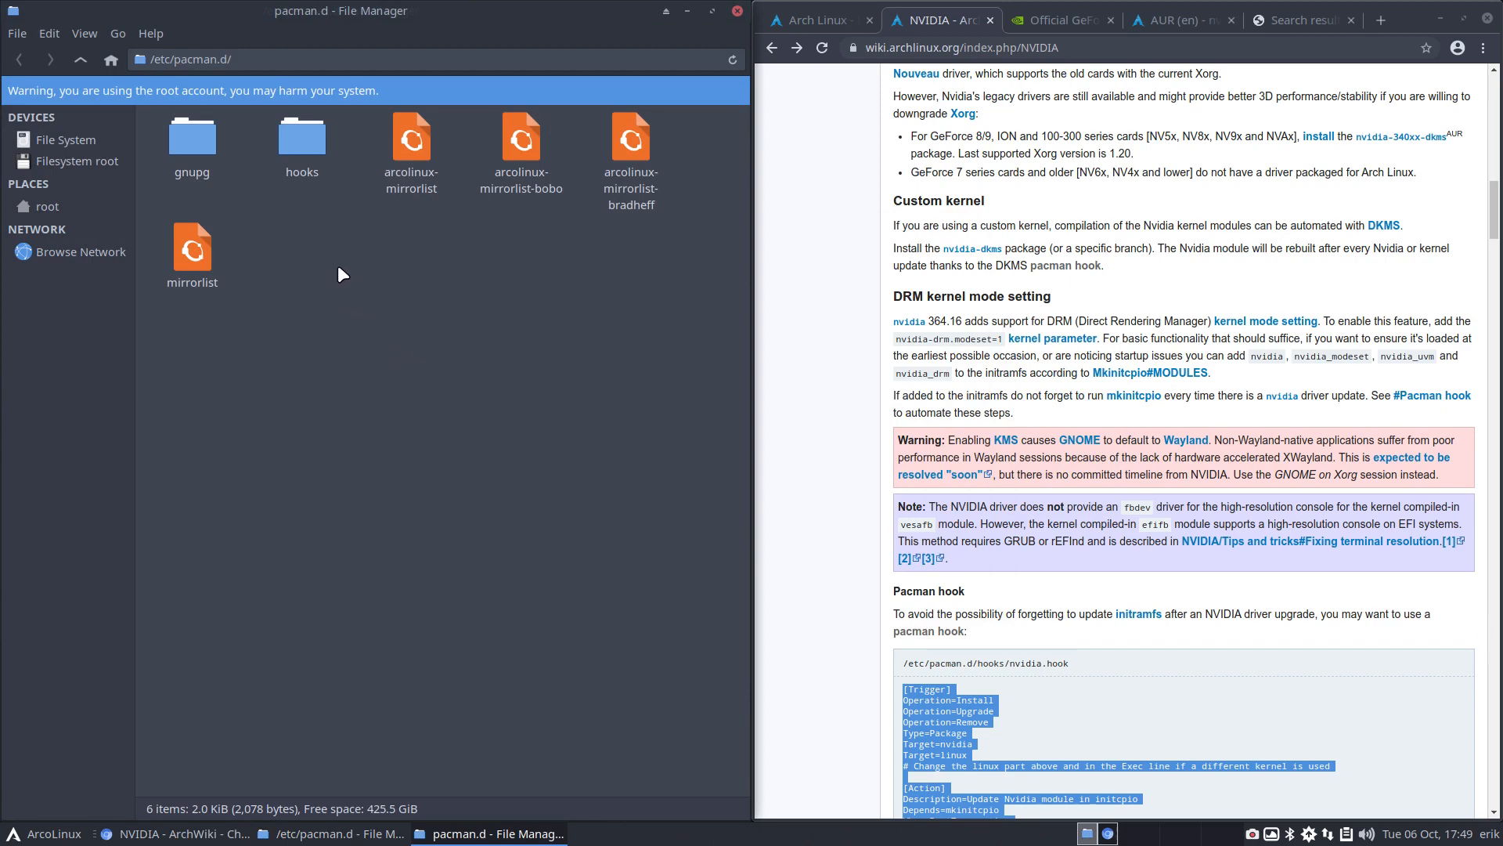
pyautogui.doubleClick(301, 135)
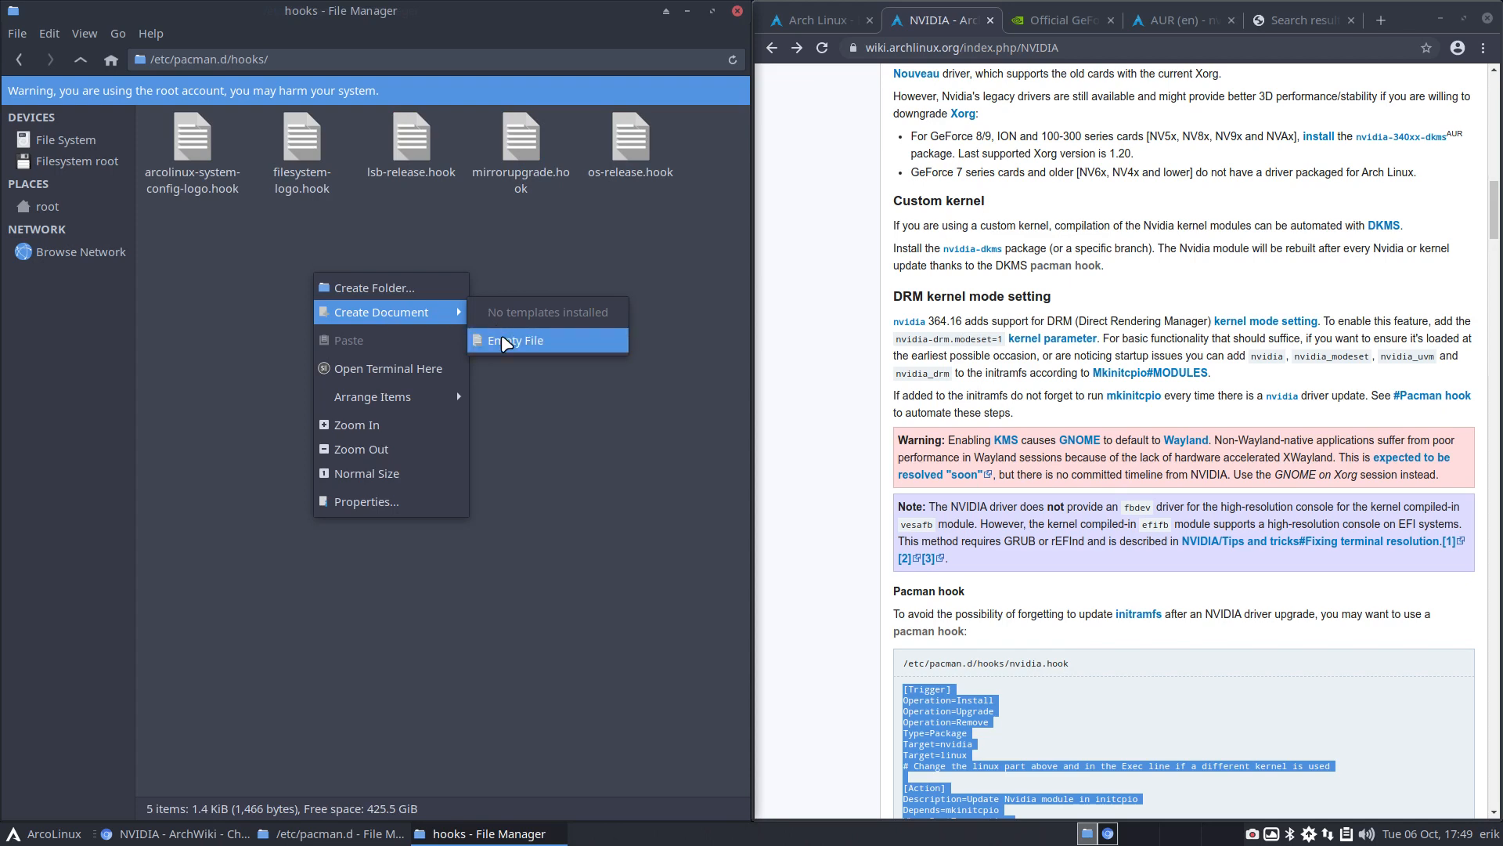
# Create an empty file named nvidia.hook and open it for editing in Sublime Text
pyautogui.click(515, 340)
pyautogui.write('nvi')
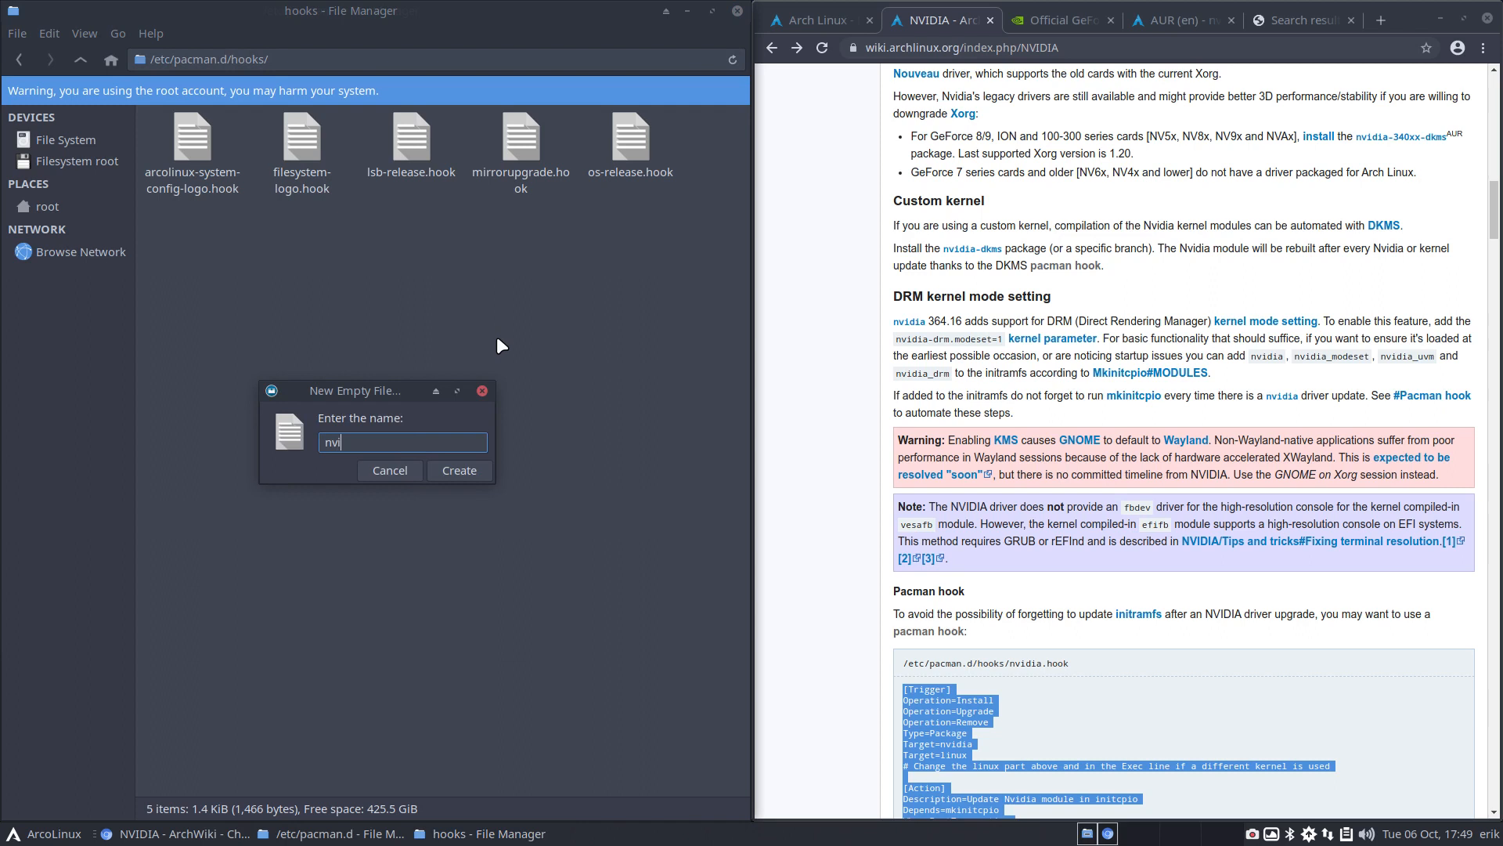
pyautogui.write('dia.hook')
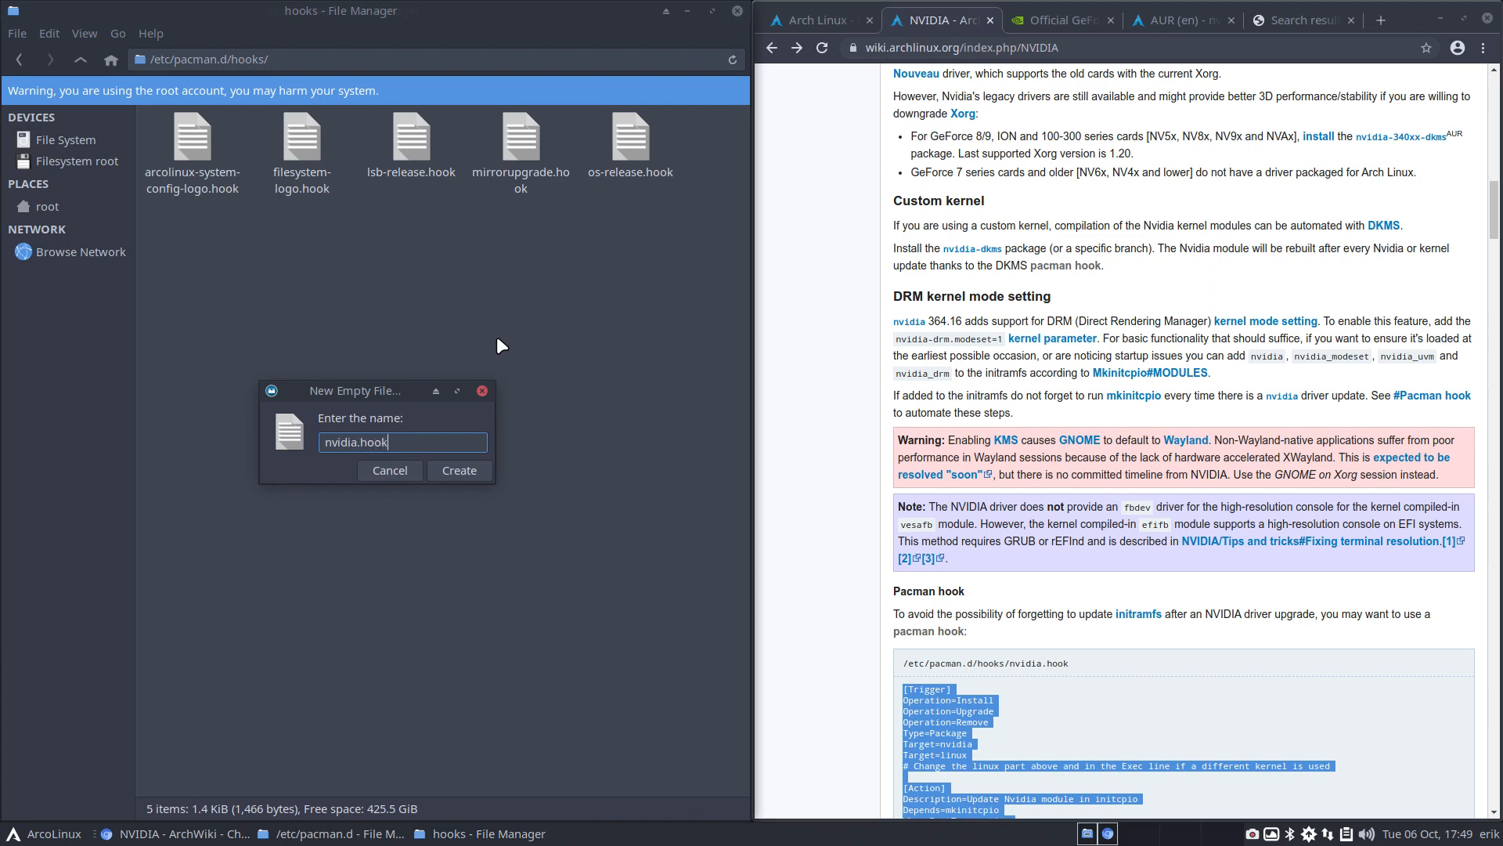
pyautogui.click(459, 470)
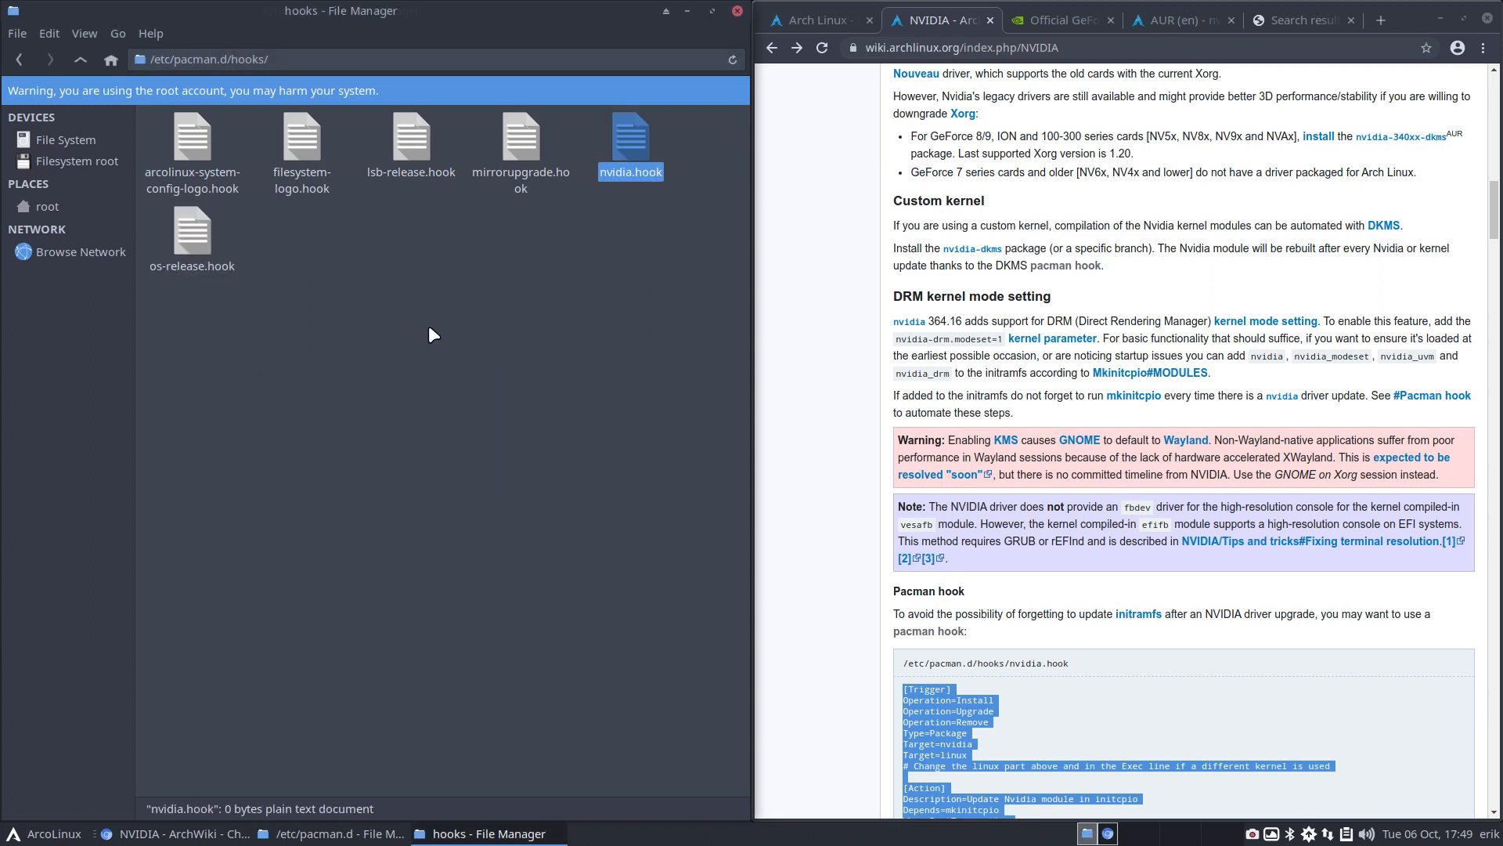
pyautogui.moveTo(631, 158)
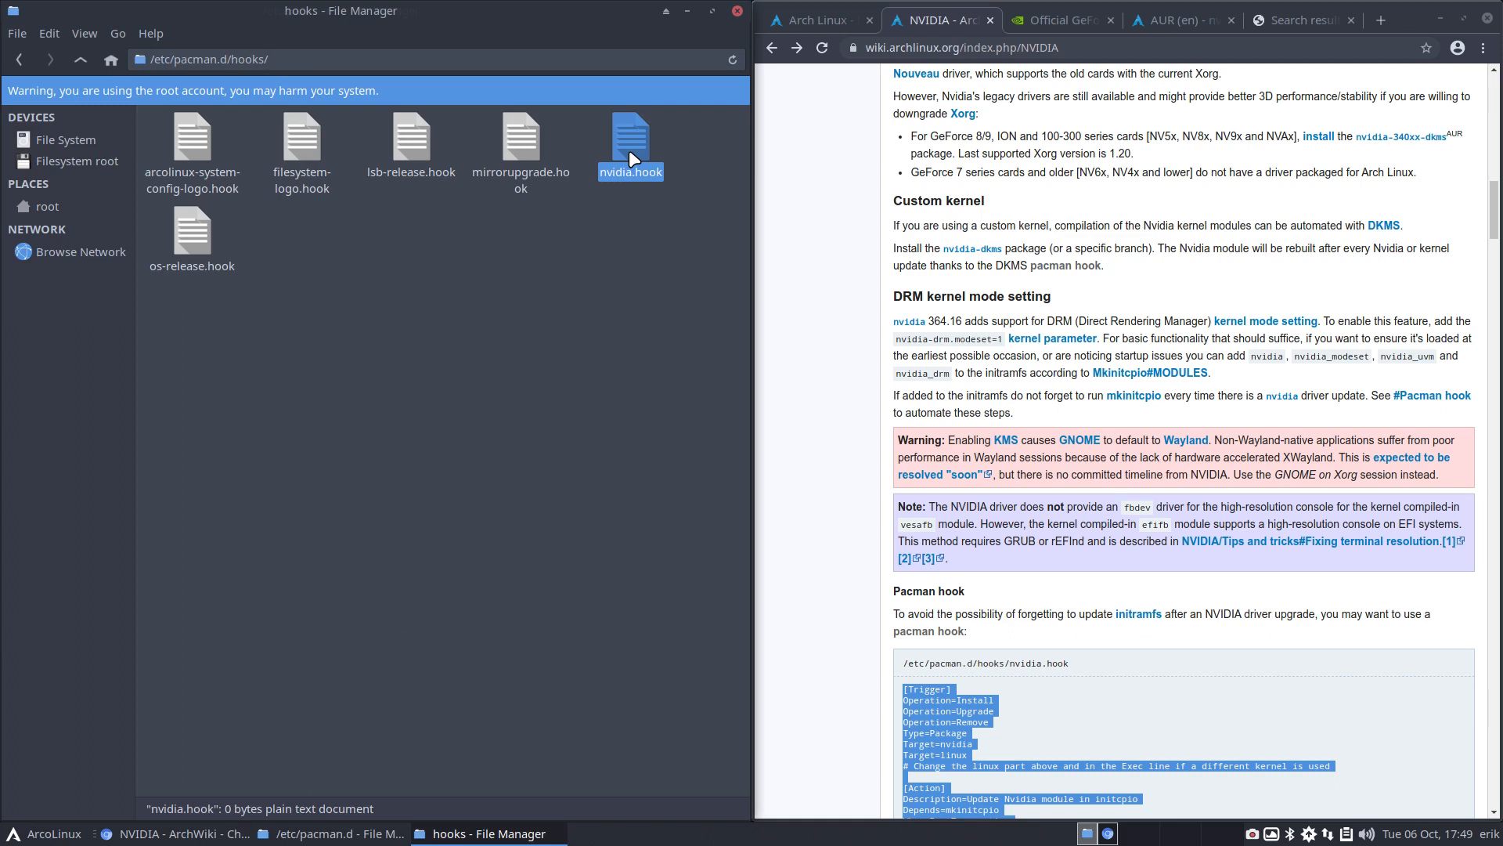
pyautogui.moveTo(478, 334)
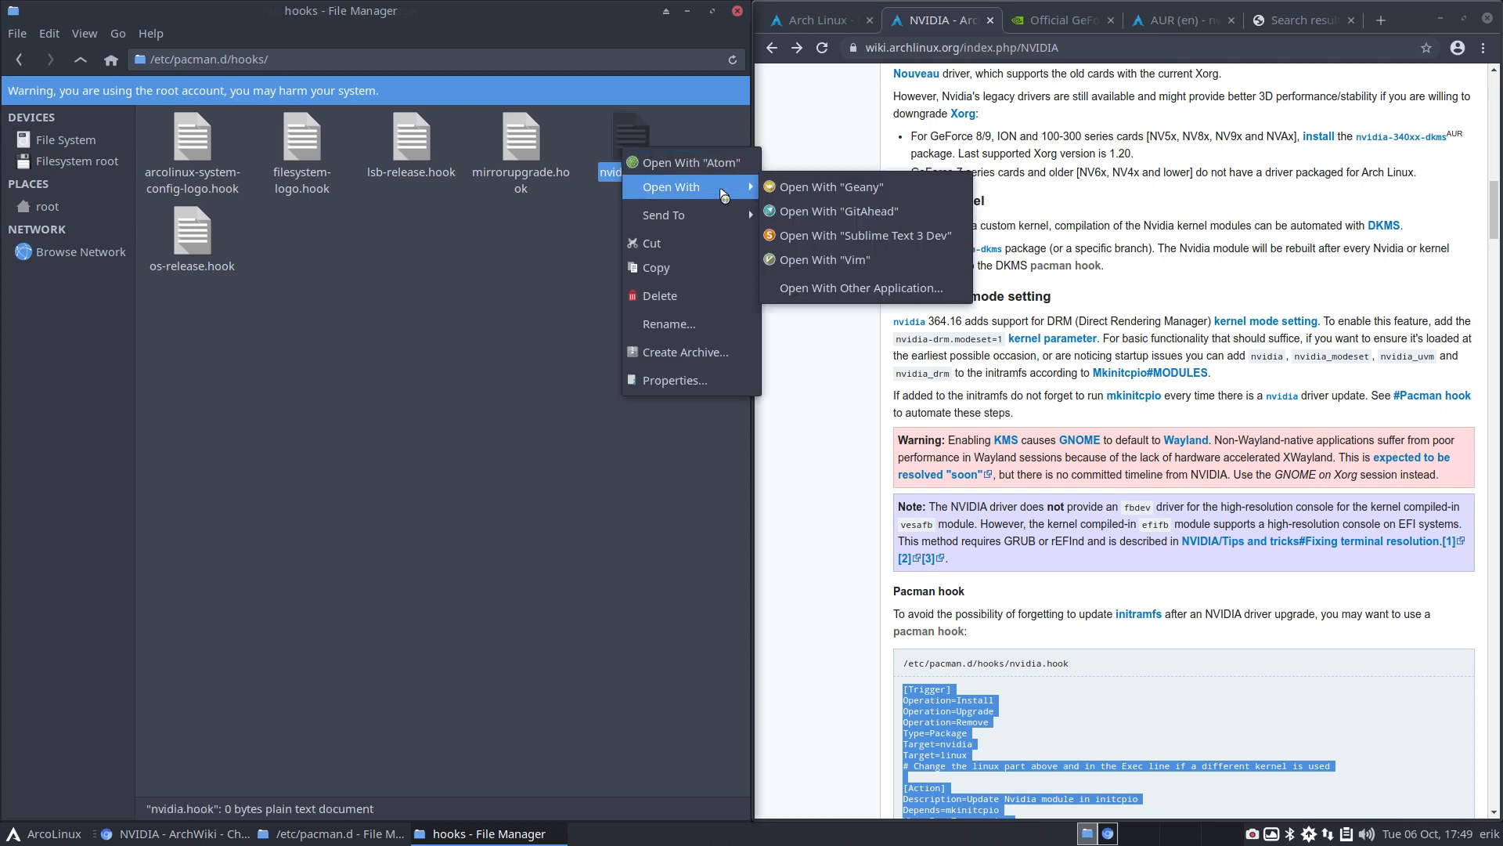
pyautogui.click(822, 249)
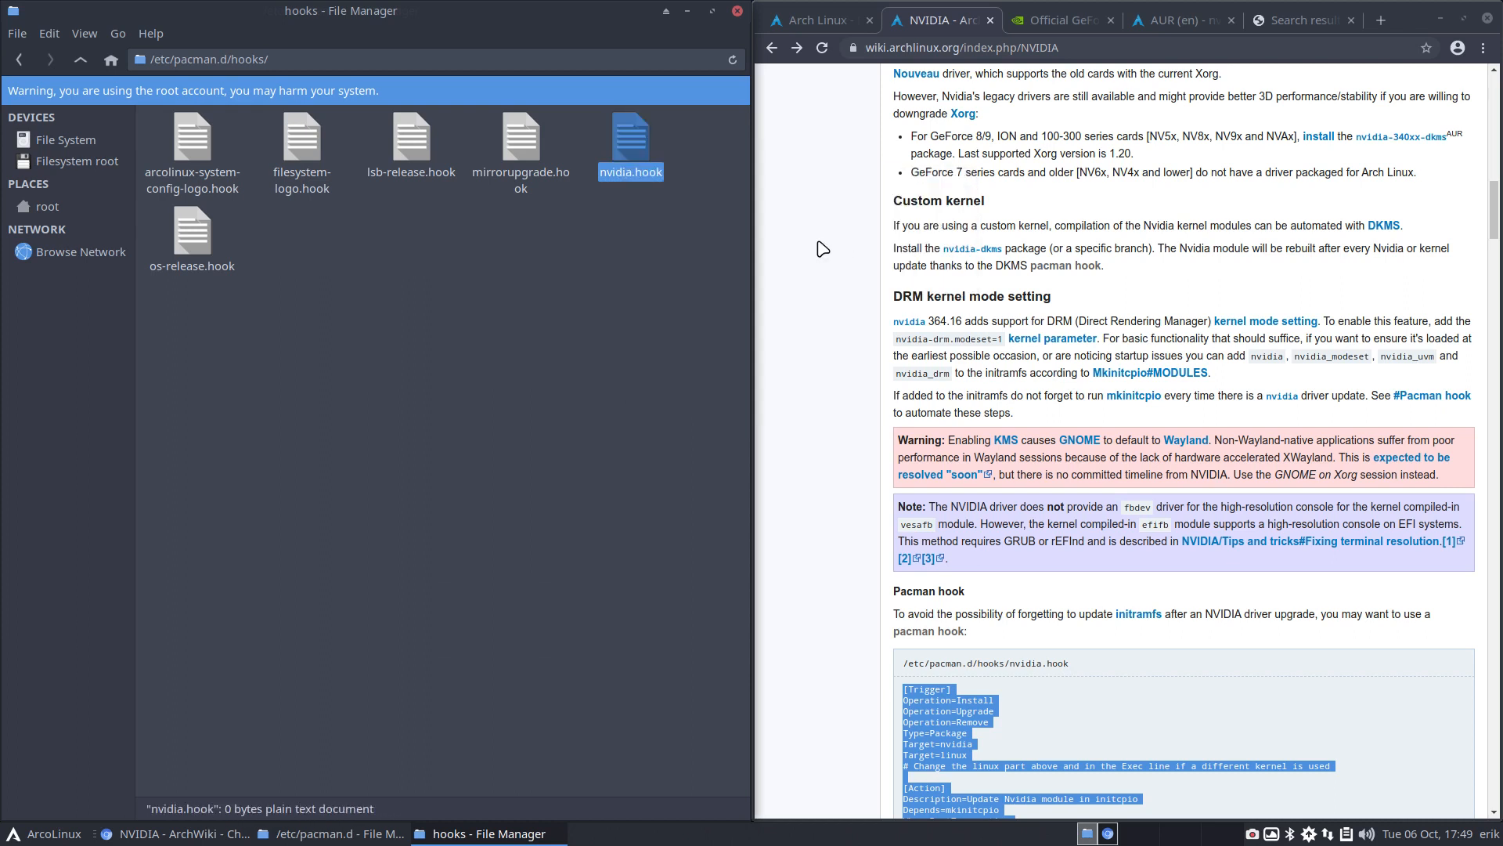
pyautogui.moveTo(246, 362)
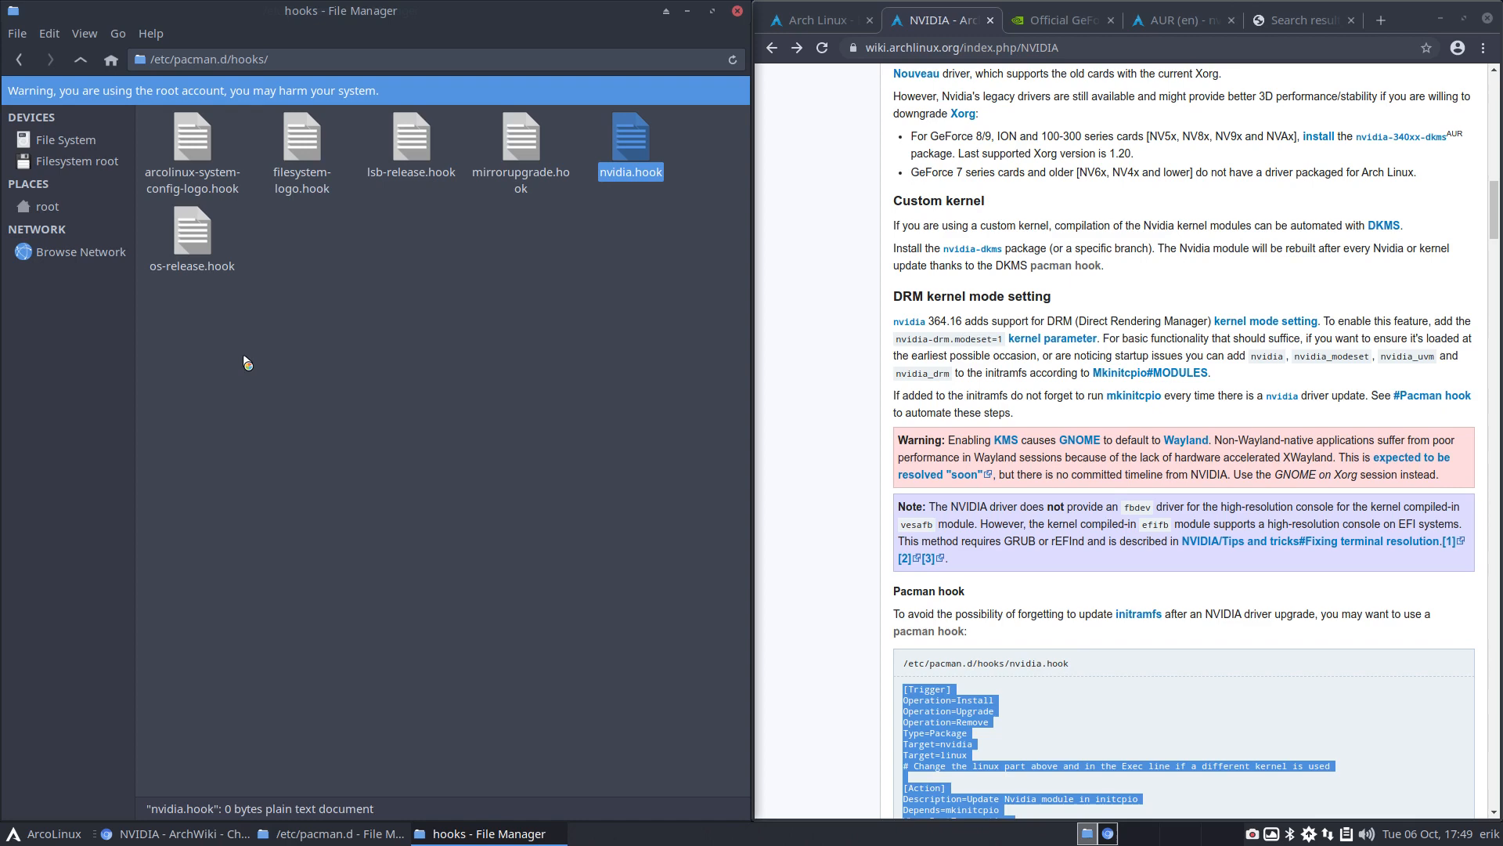
pyautogui.doubleClick(630, 136)
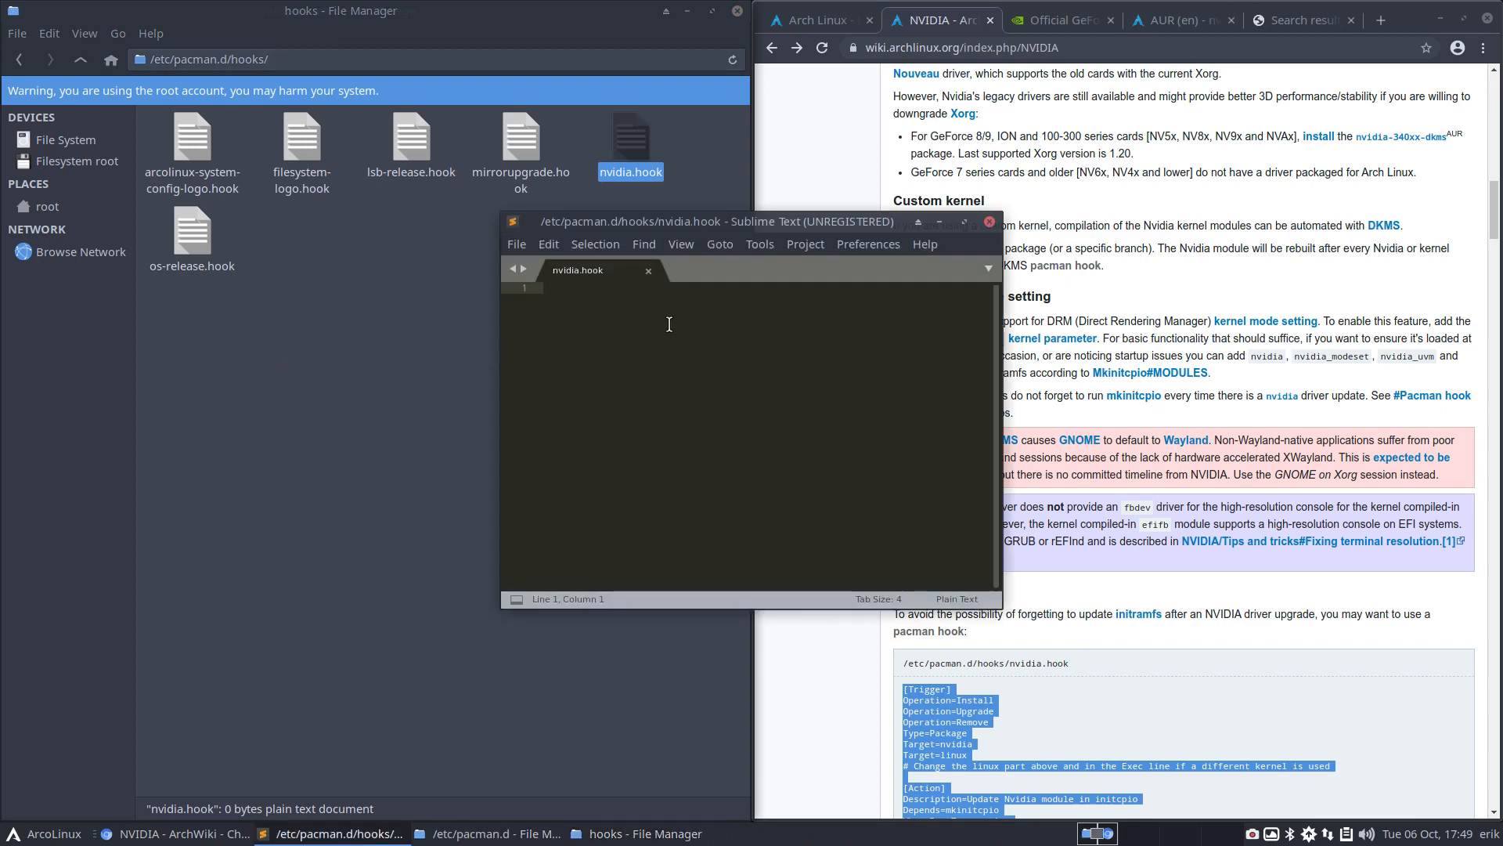
# Paste the ArchWiki hook text into nvidia.hook and save the file
pyautogui.press('ctrl+v')
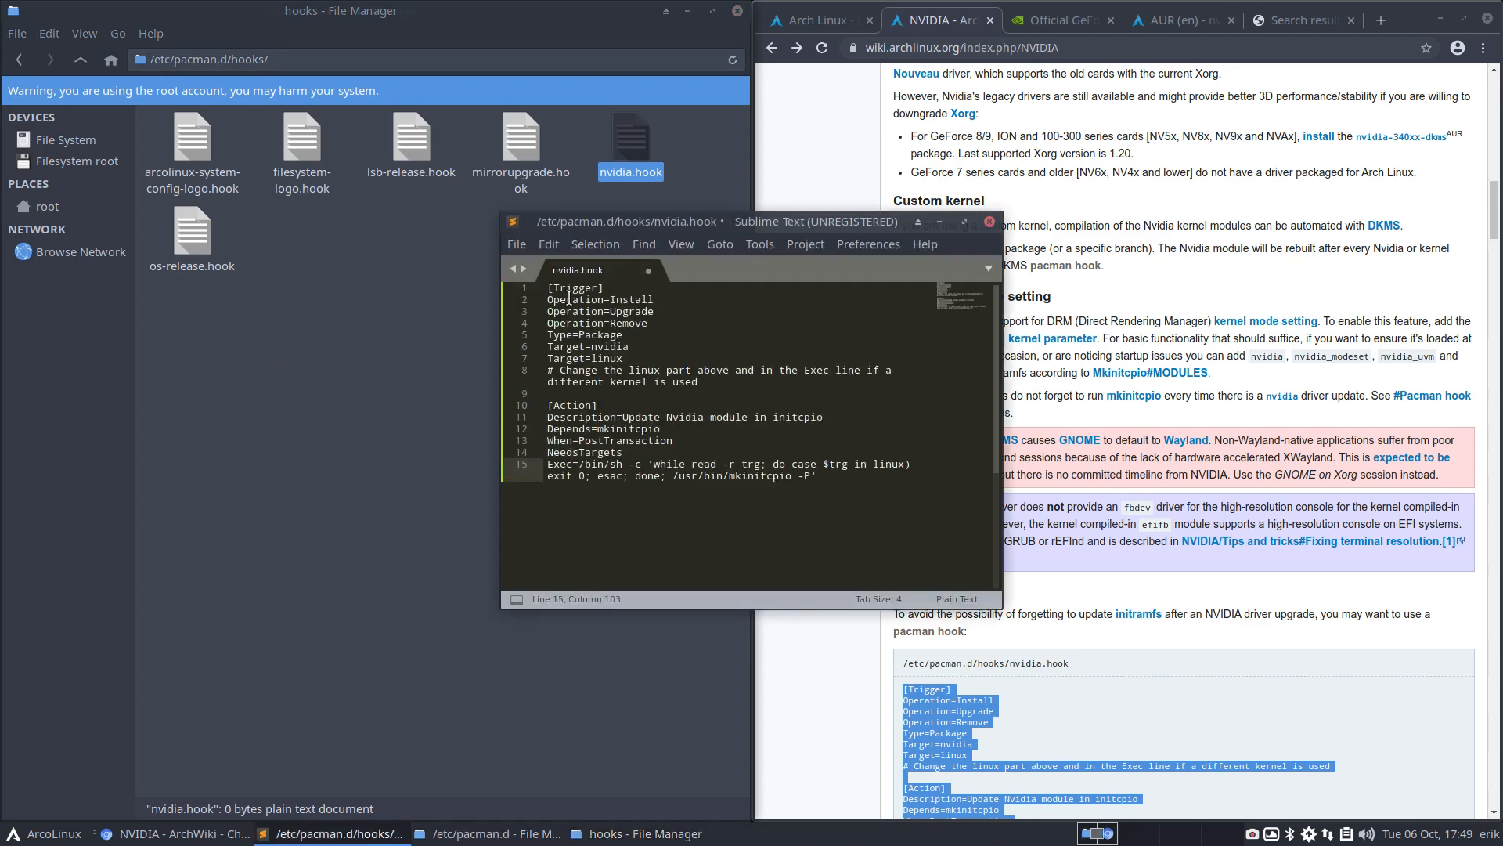
pyautogui.press('ctrl+s')
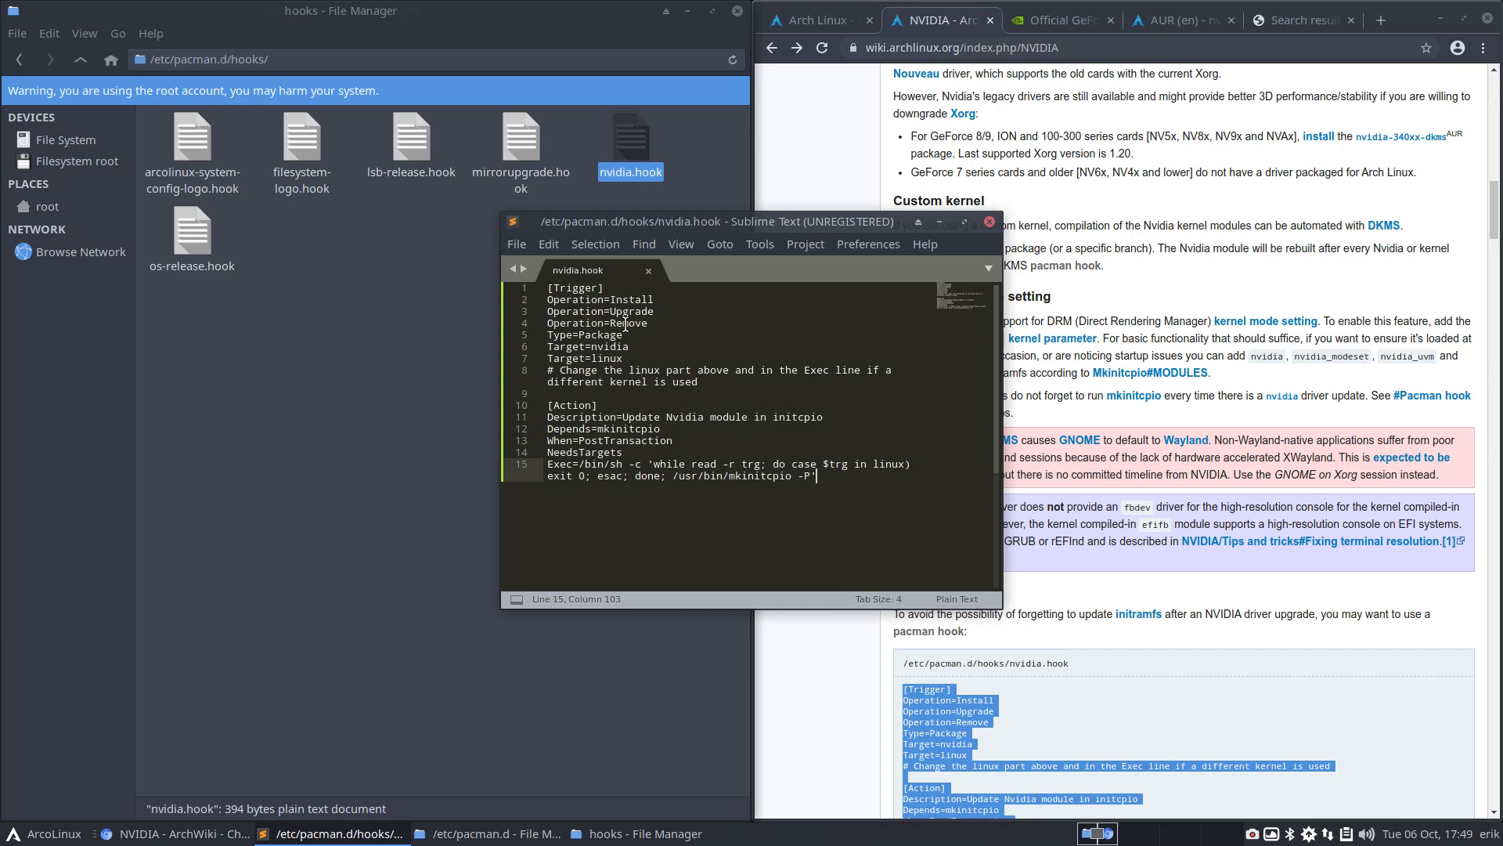
# Review the Type=Package, Target=nvidia and Target=linux lines, then move the editor aside
pyautogui.click(595, 335)
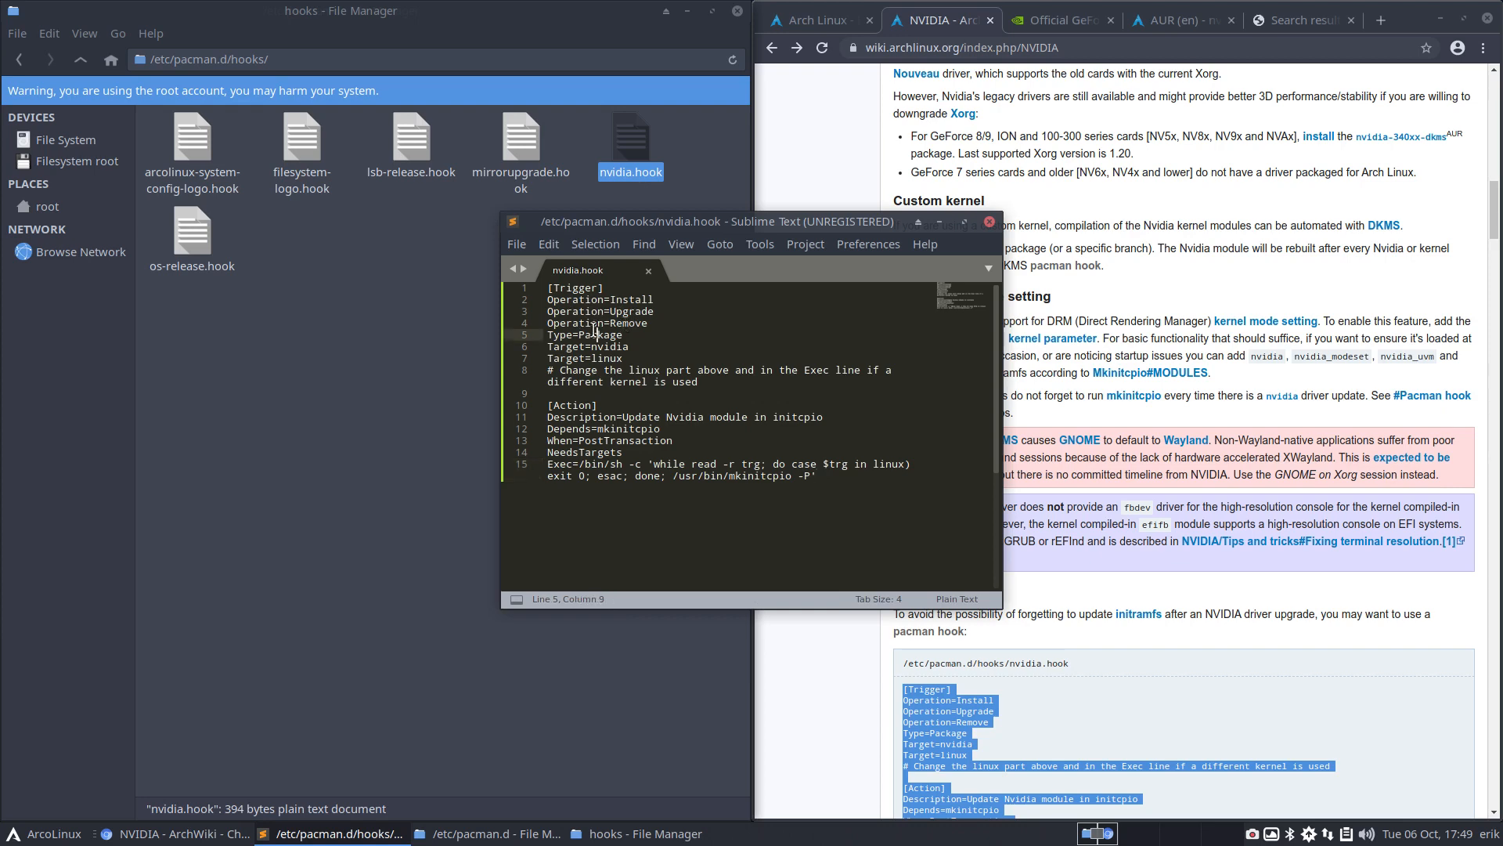
pyautogui.click(622, 357)
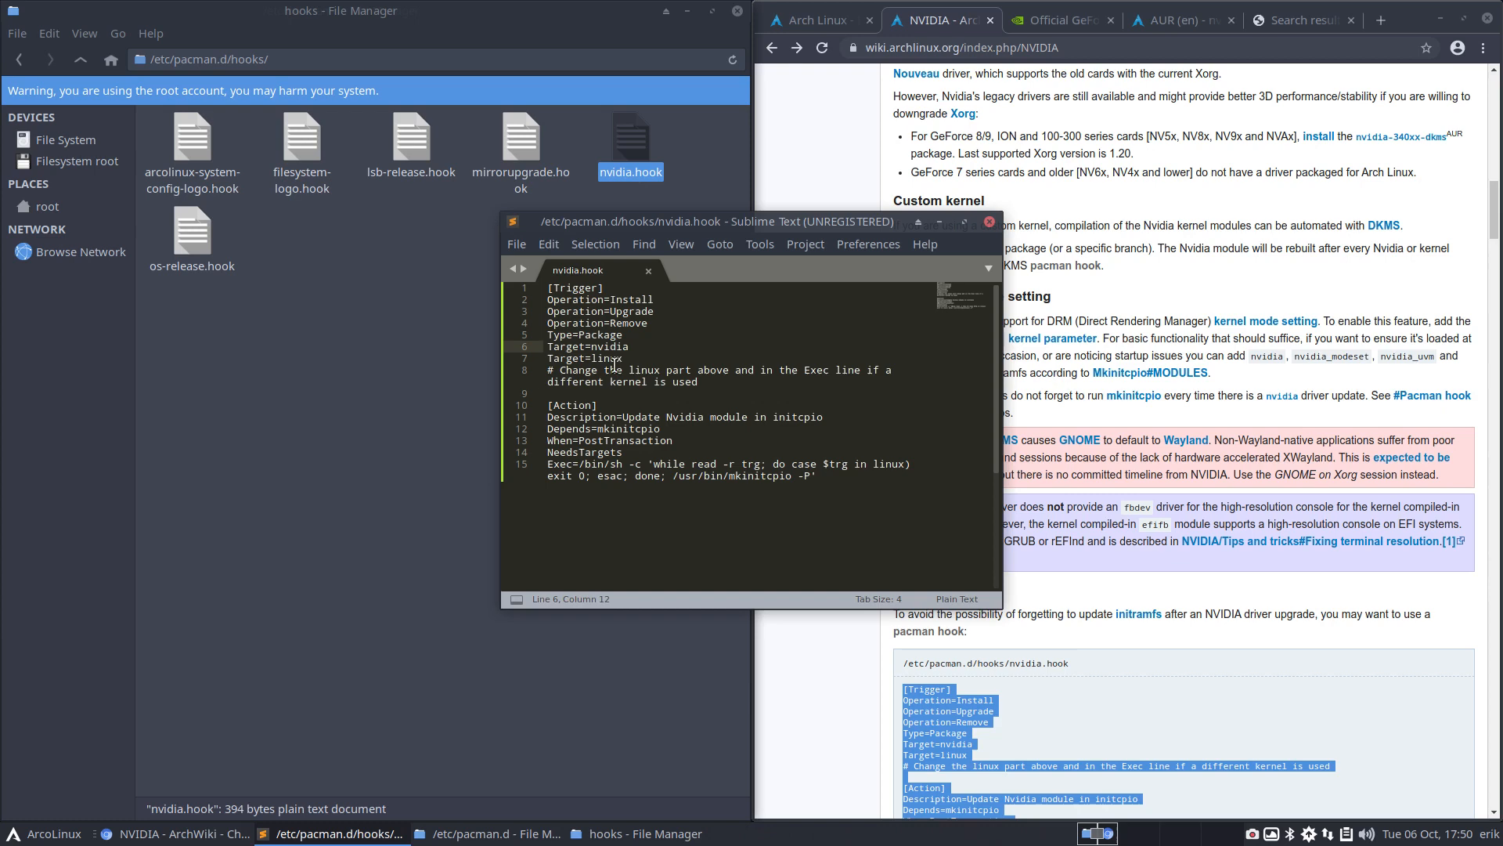
pyautogui.click(612, 357)
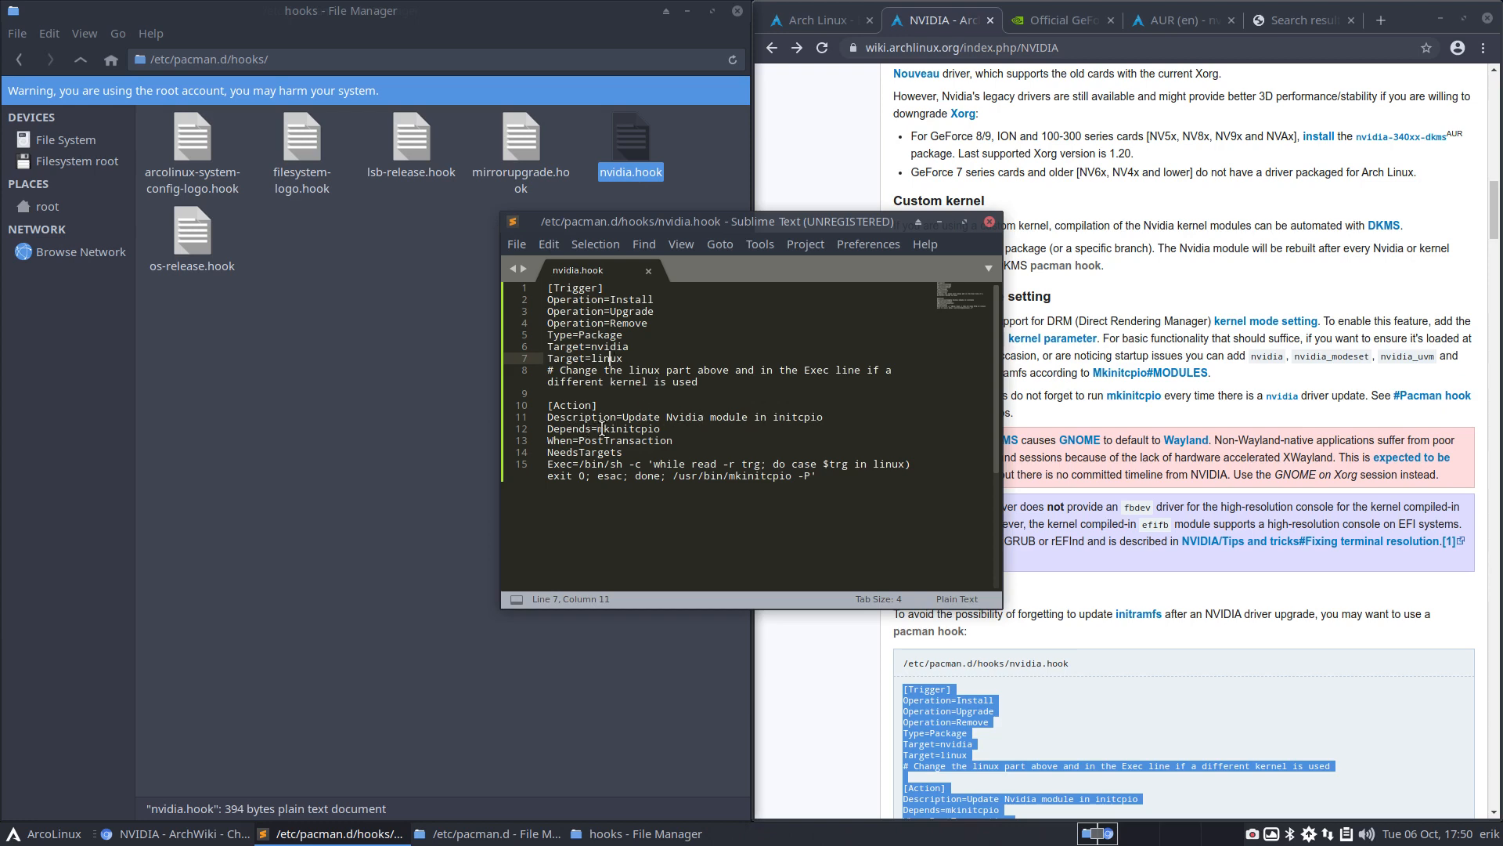
pyautogui.doubleClick(628, 429)
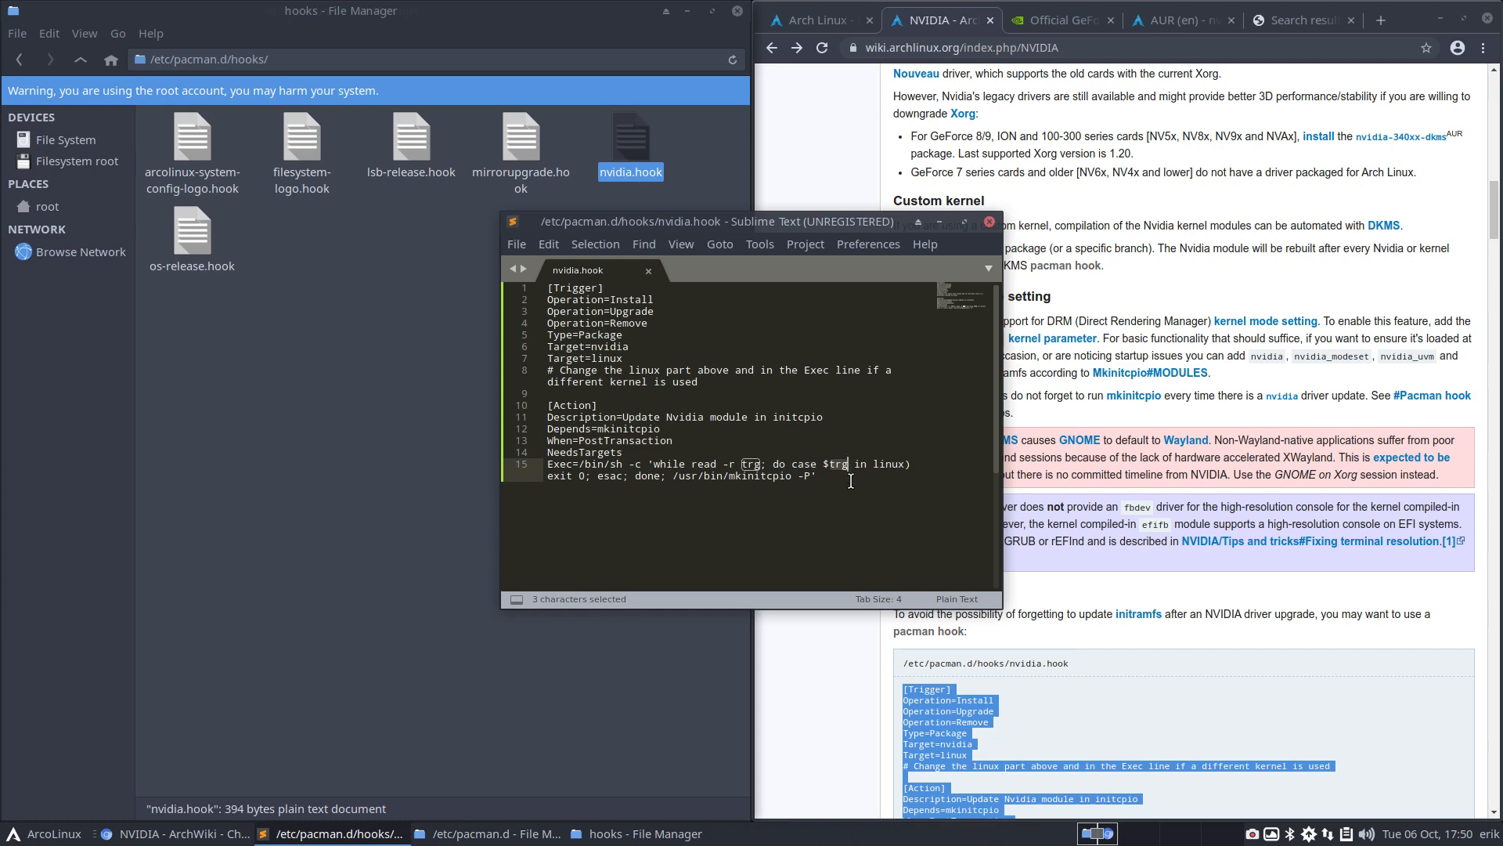
pyautogui.moveTo(601, 501)
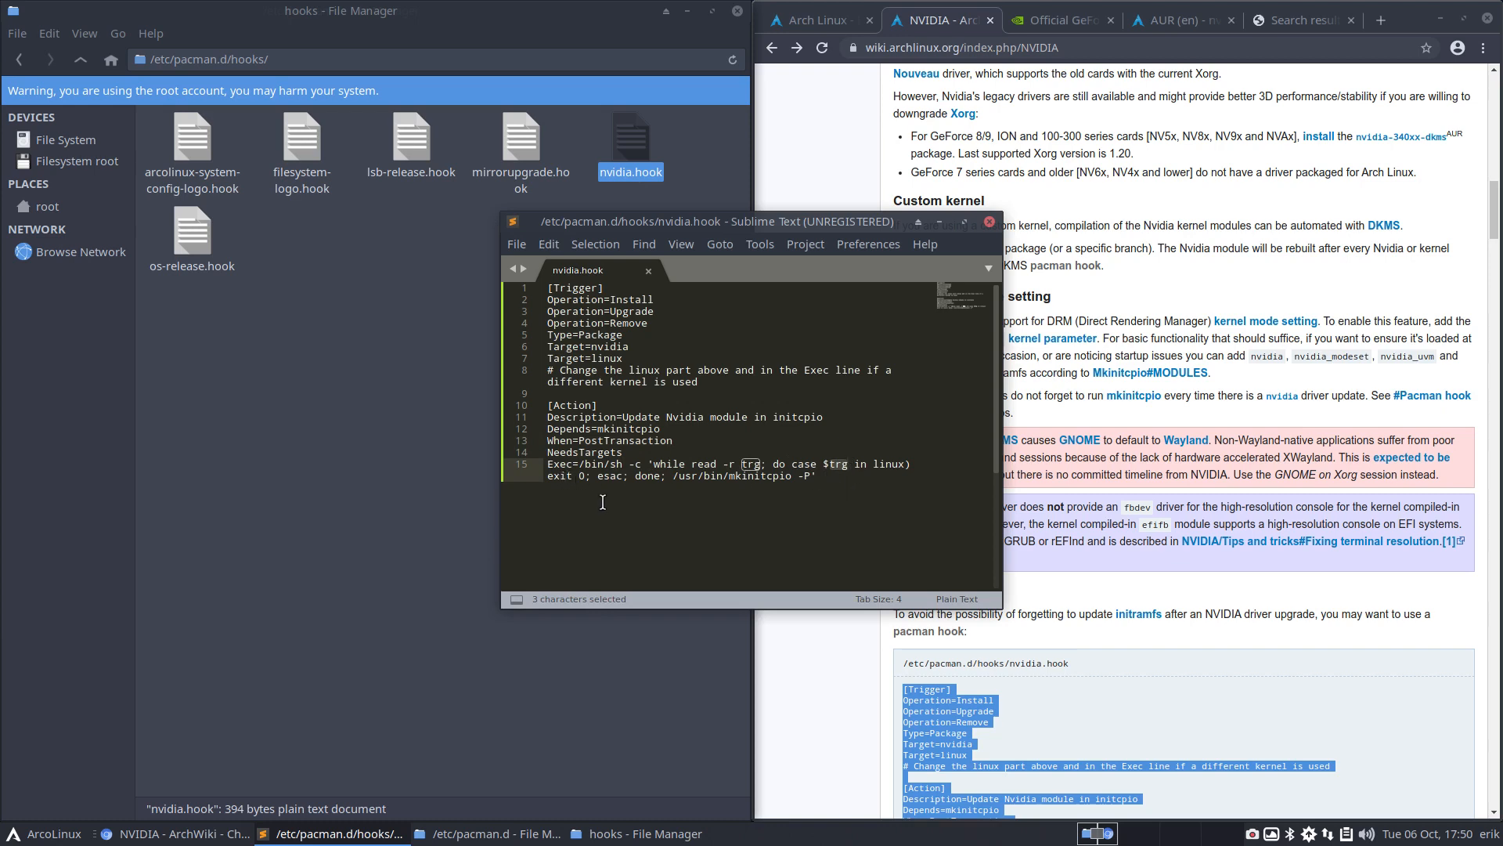
pyautogui.moveTo(803, 464)
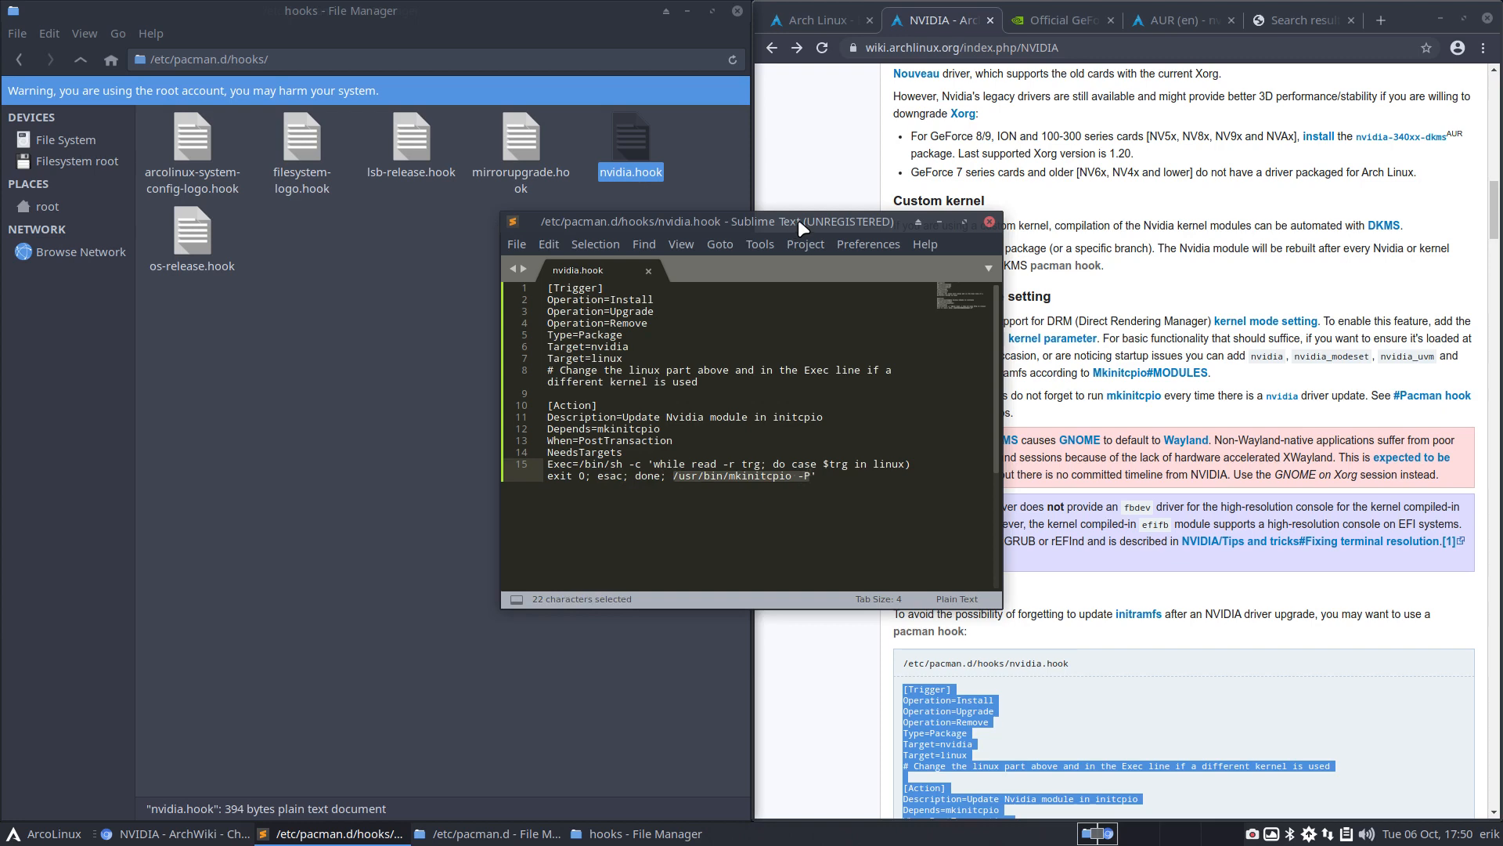
pyautogui.moveTo(630, 221); pyautogui.dragTo(754, 304)
pyautogui.write('man m')
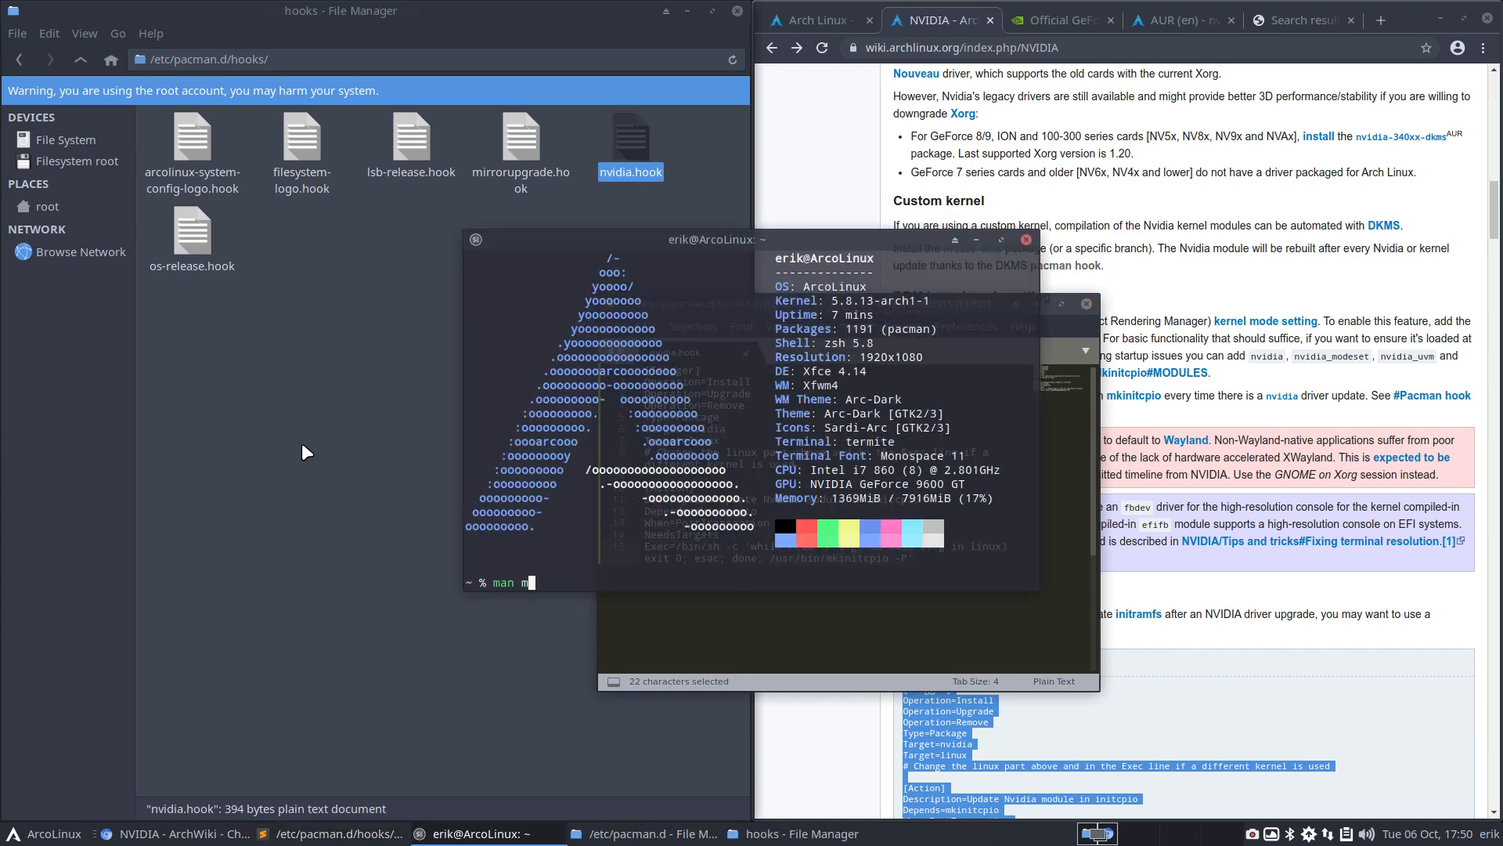
# Show man mkinitcpio at the -P allpresets option and move the file manager up to /etc
pyautogui.write('kinit')
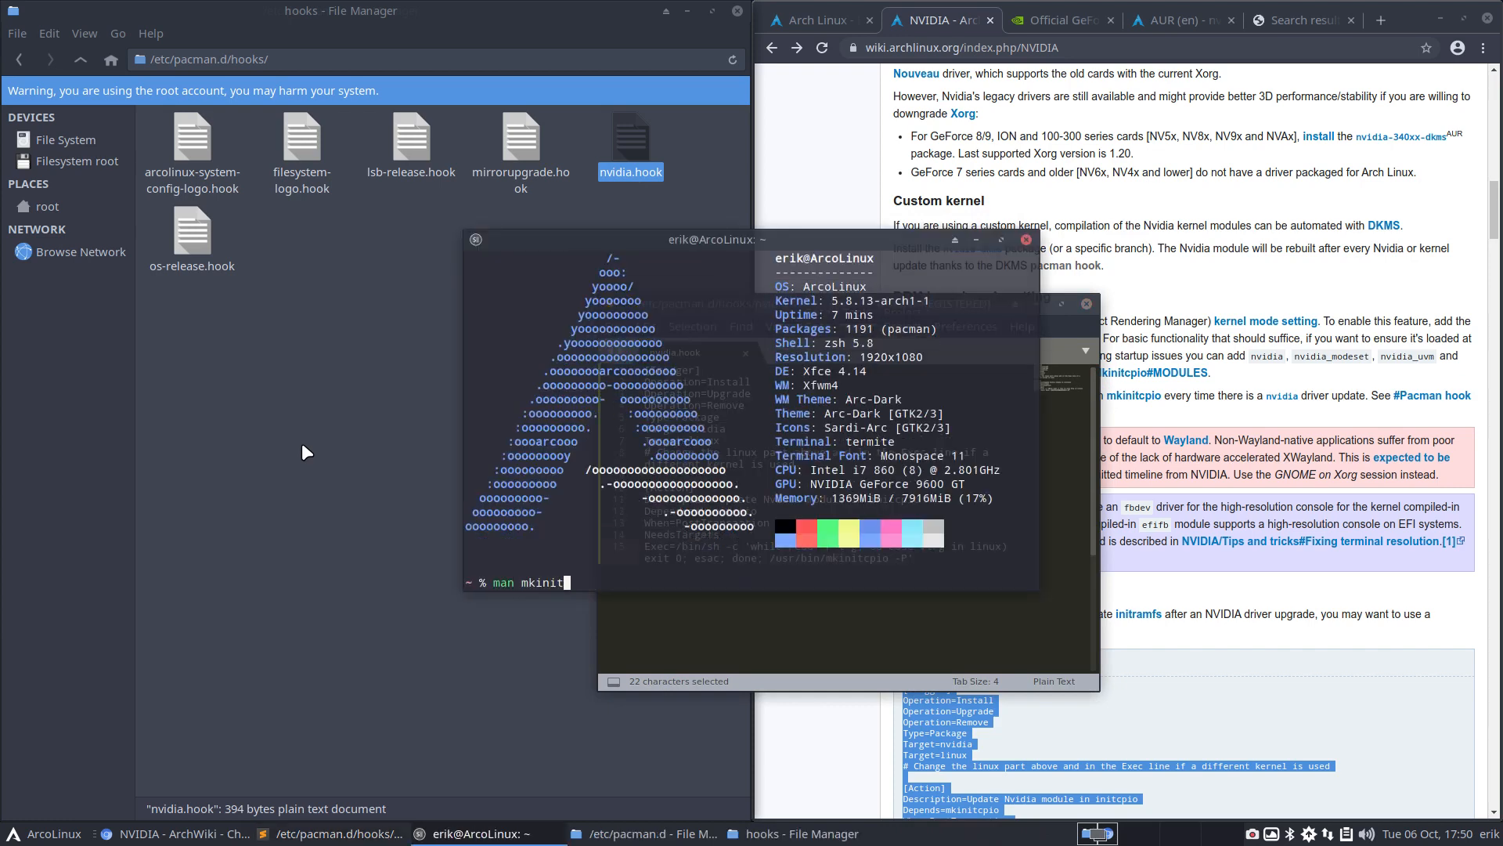
pyautogui.press('Tab')
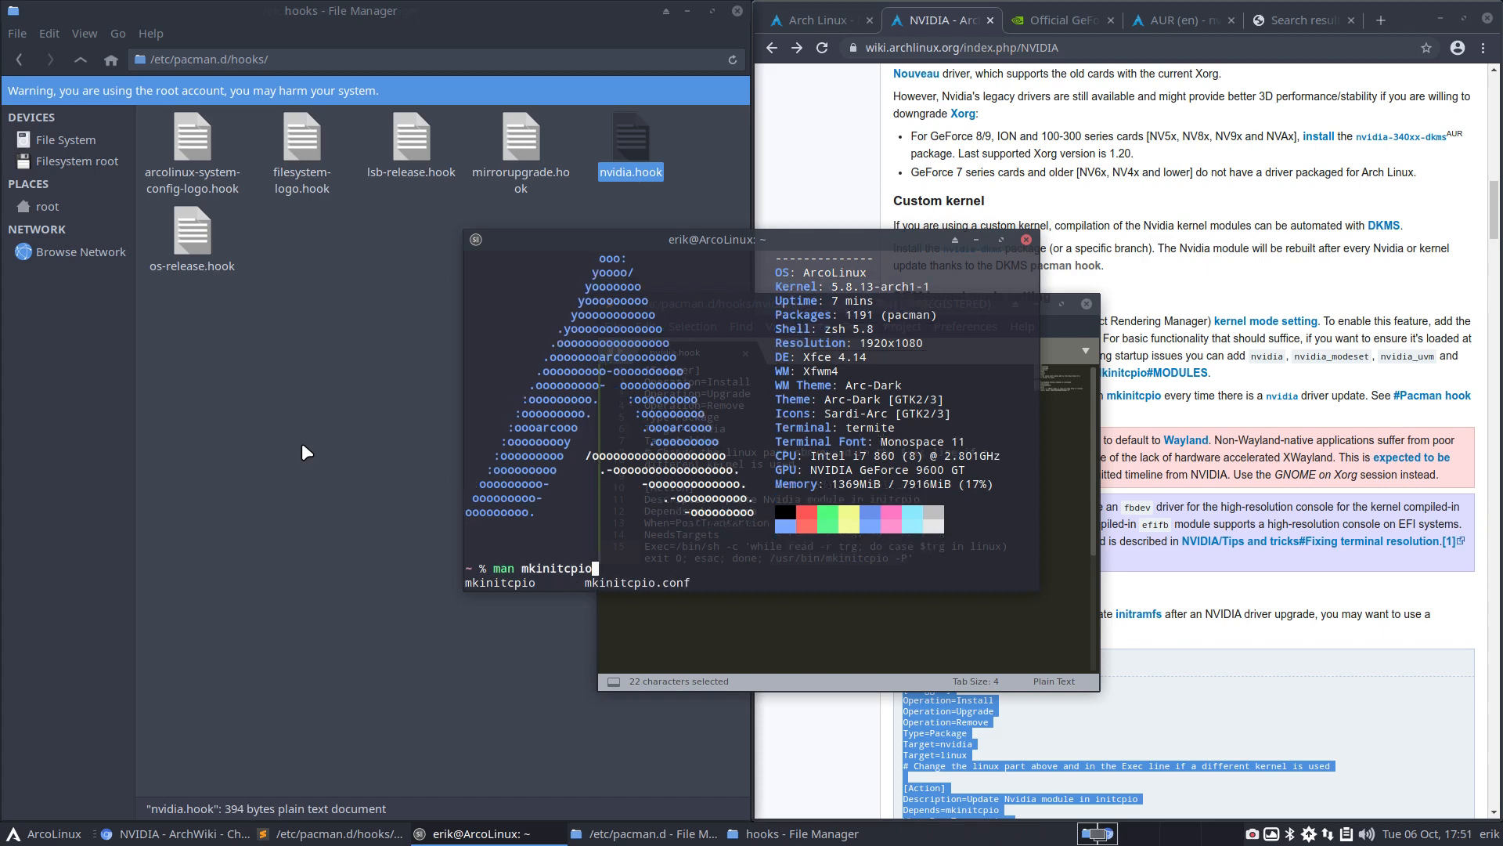
pyautogui.press('Return')
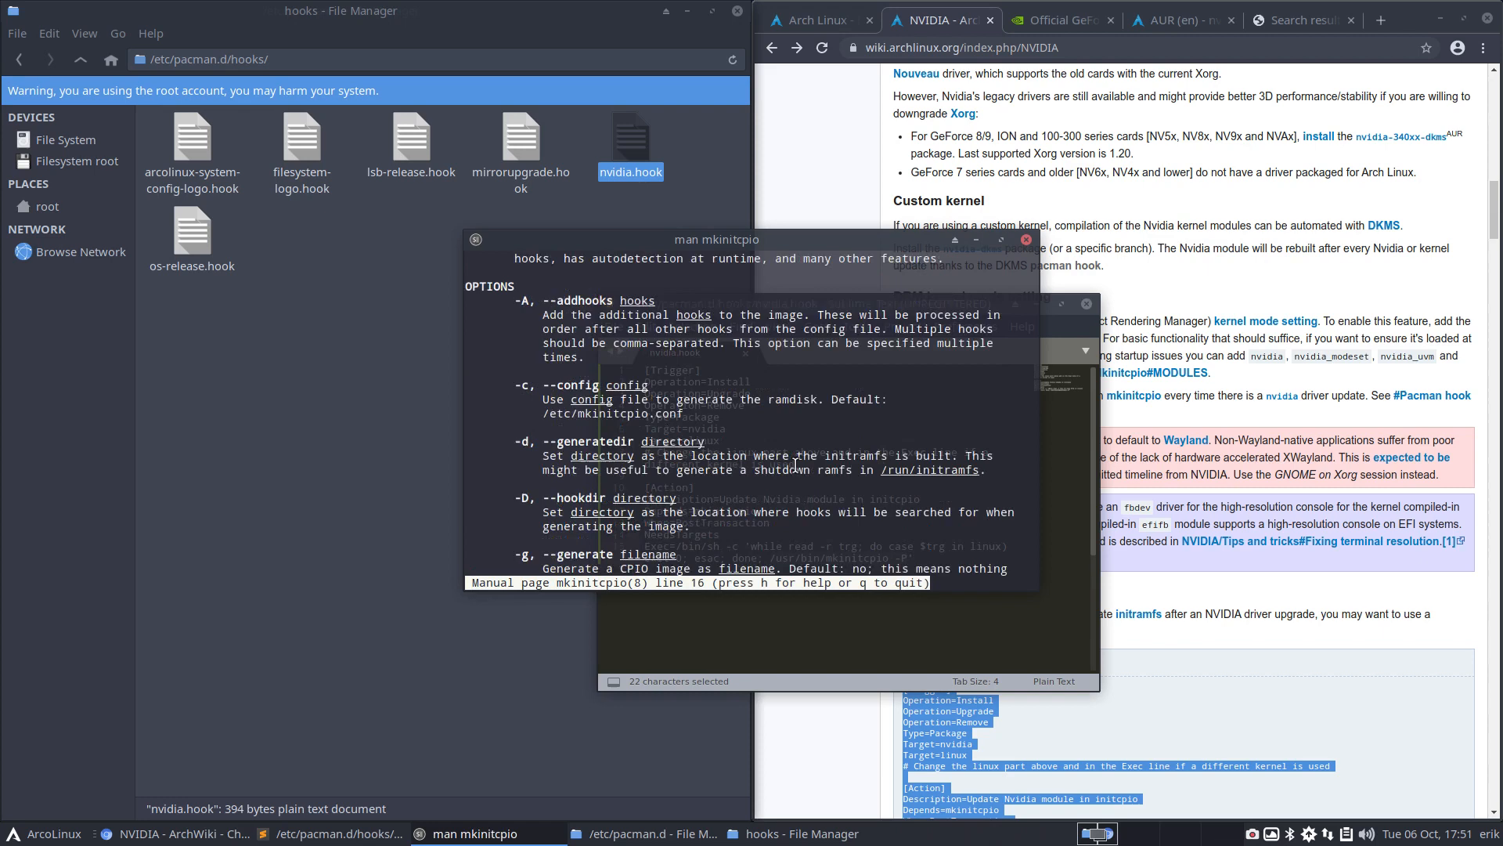
pyautogui.scroll(-3)
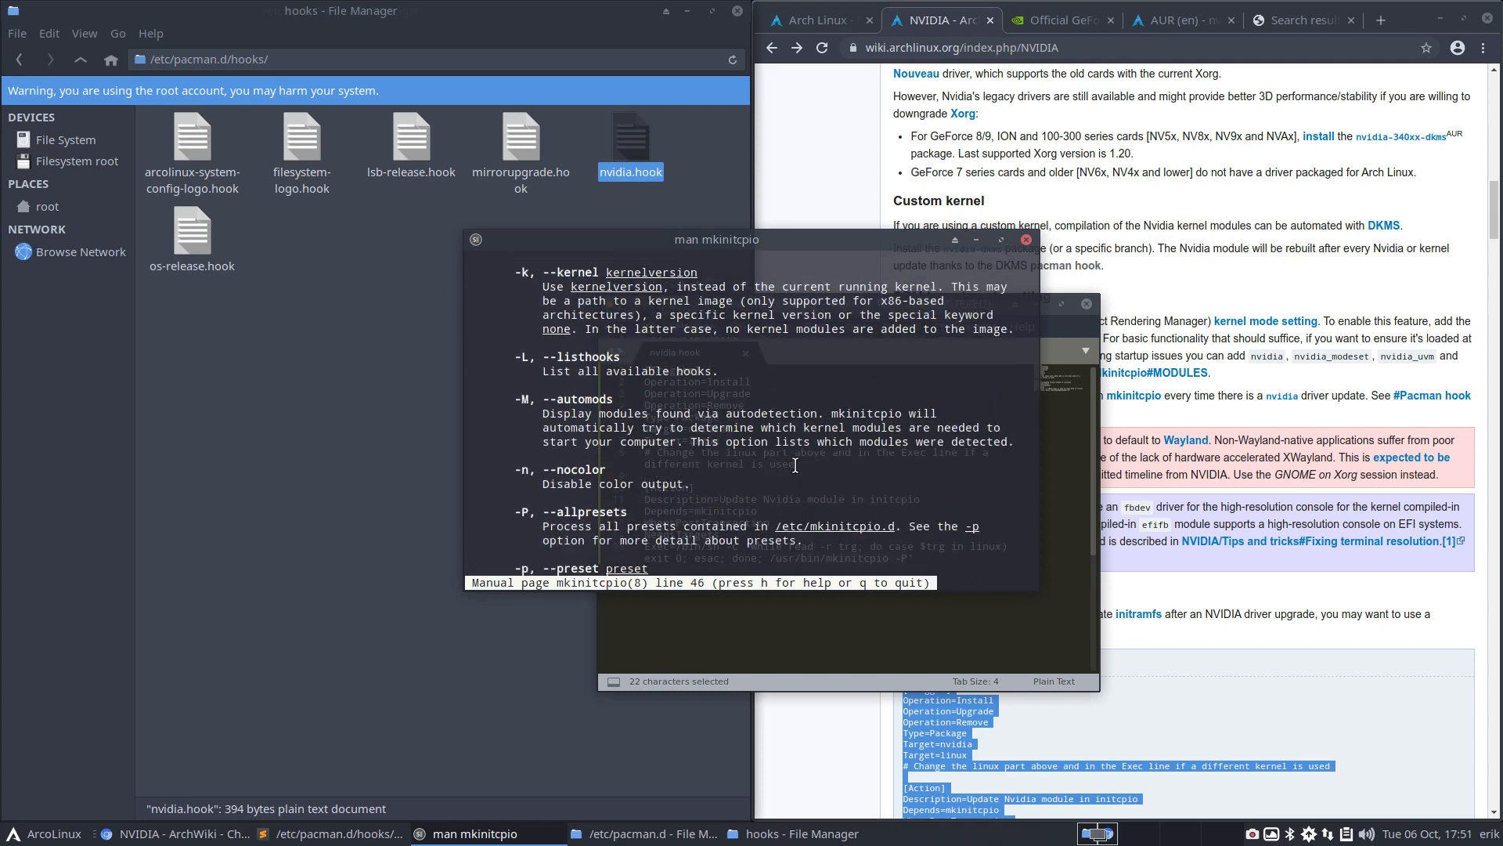
pyautogui.scroll(-3)
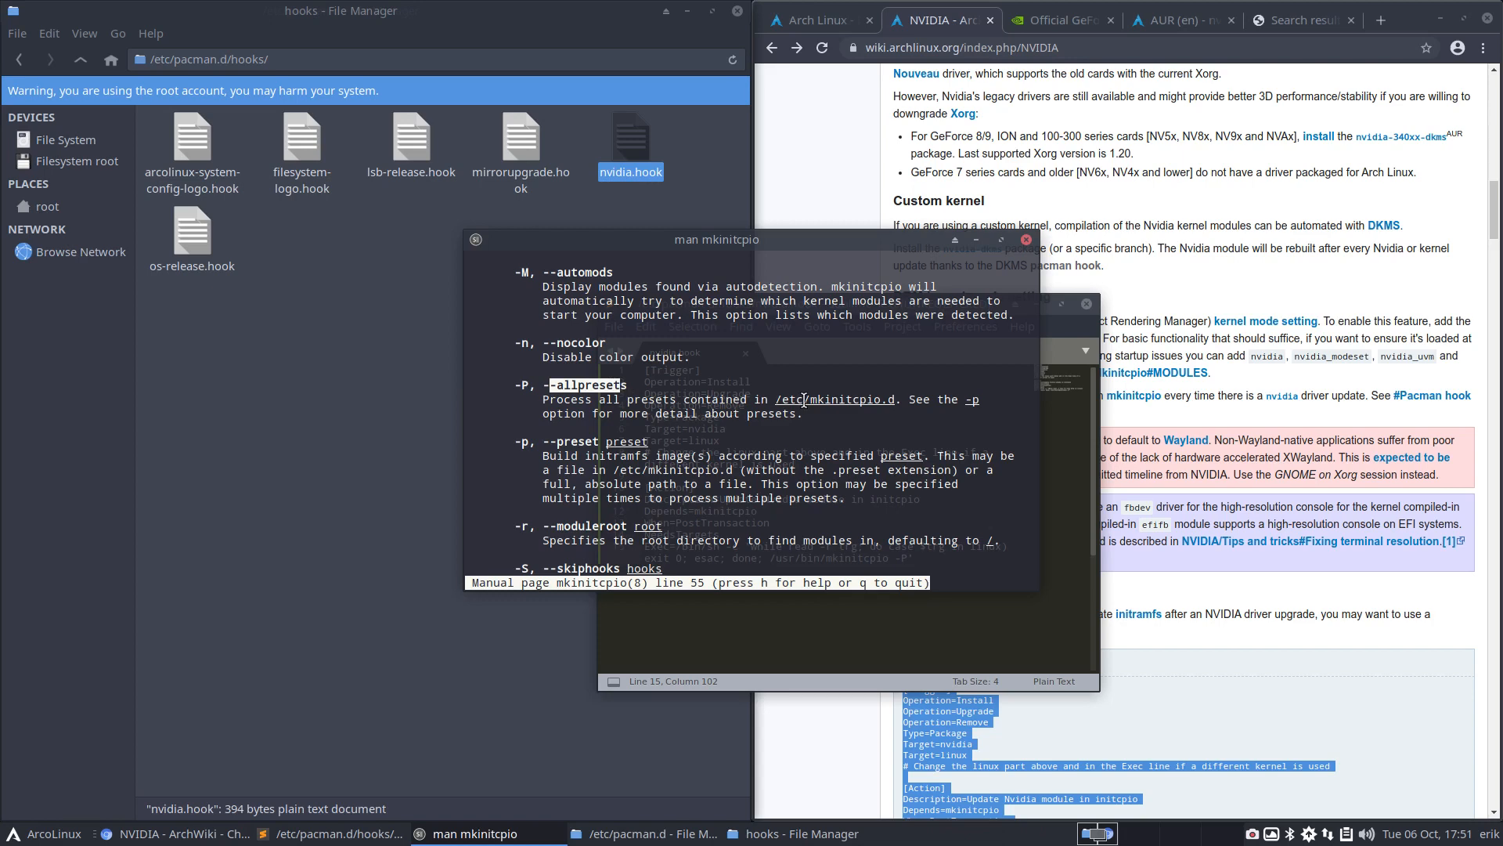
pyautogui.moveTo(123, 95)
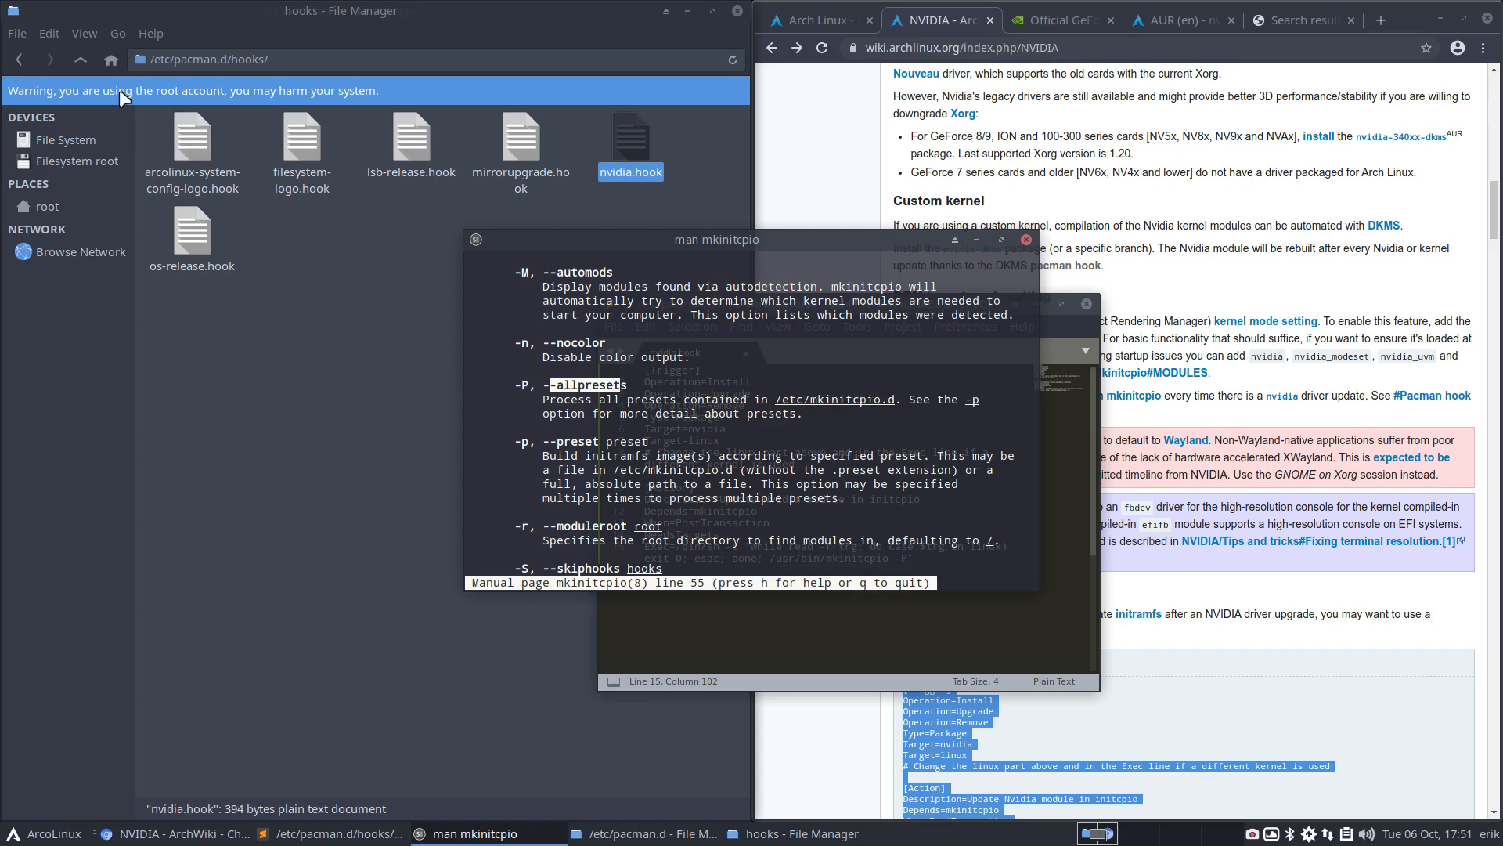
pyautogui.click(80, 60)
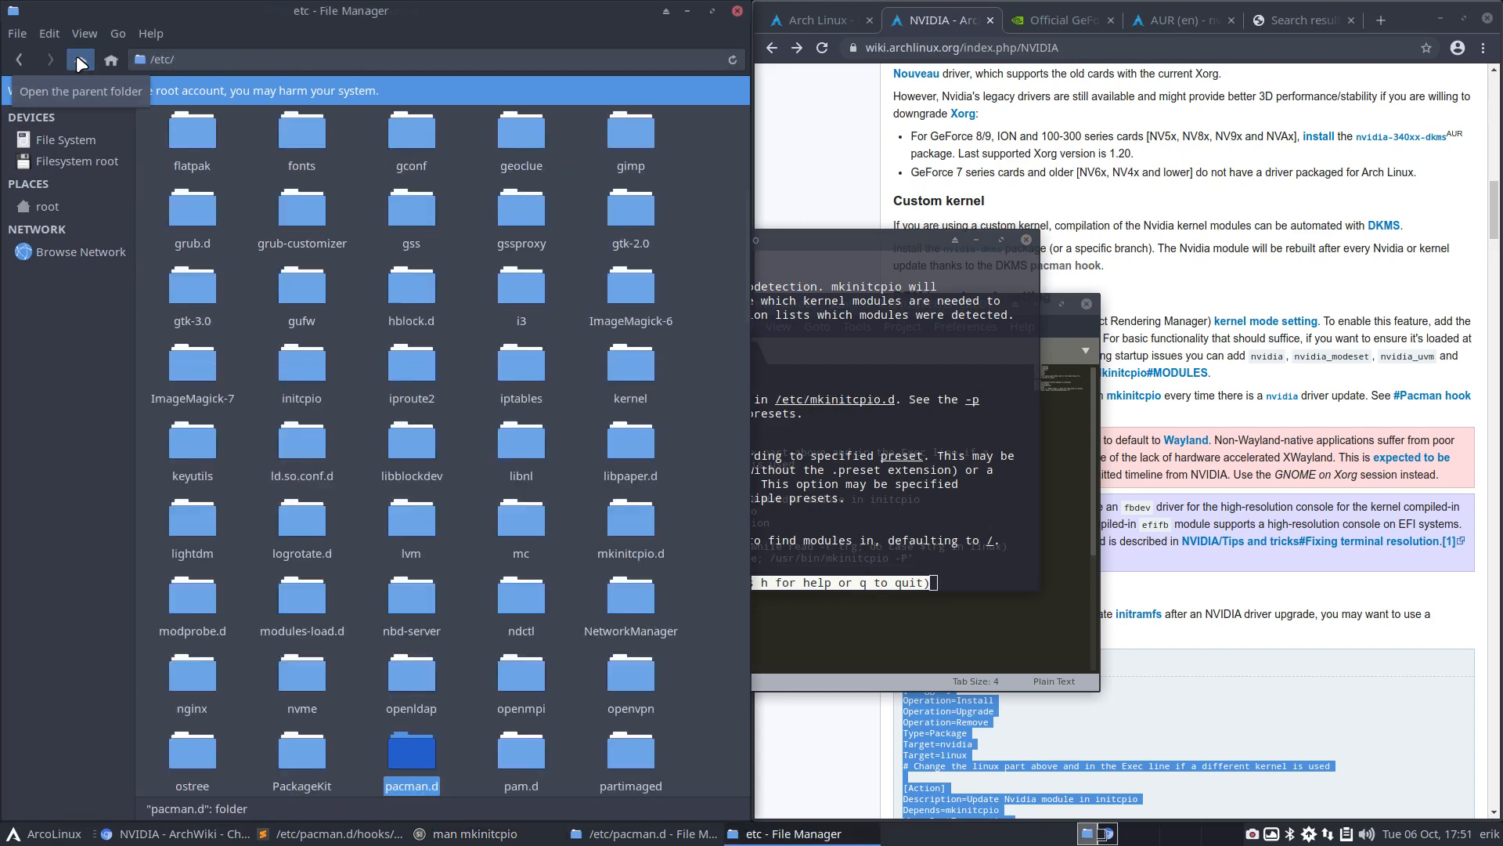
pyautogui.moveTo(619, 672)
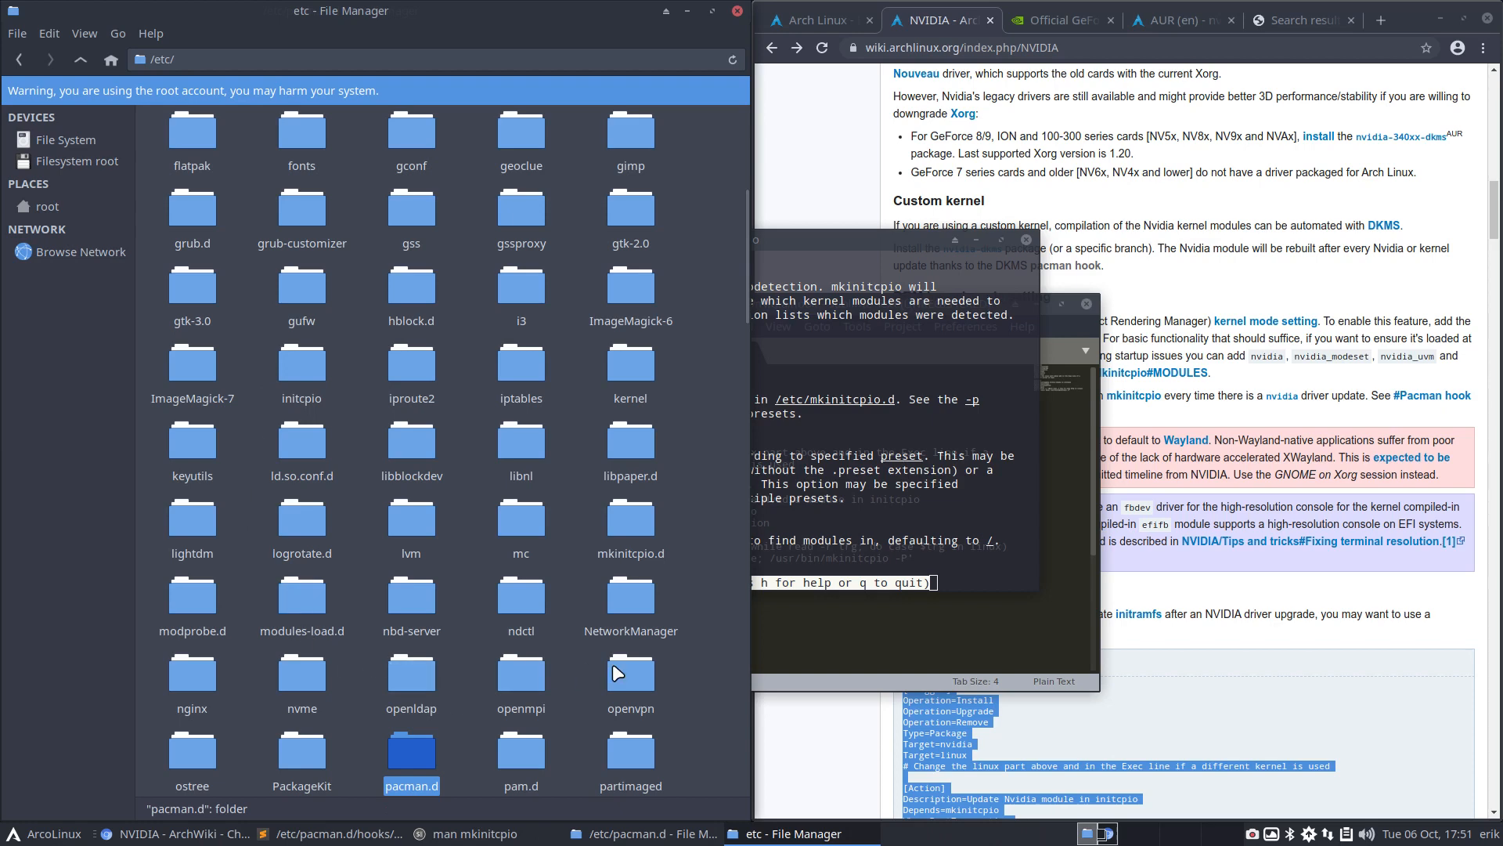
# Enter the mkinitcpio.d folder under /etc to reach linux.preset
pyautogui.doubleClick(631, 526)
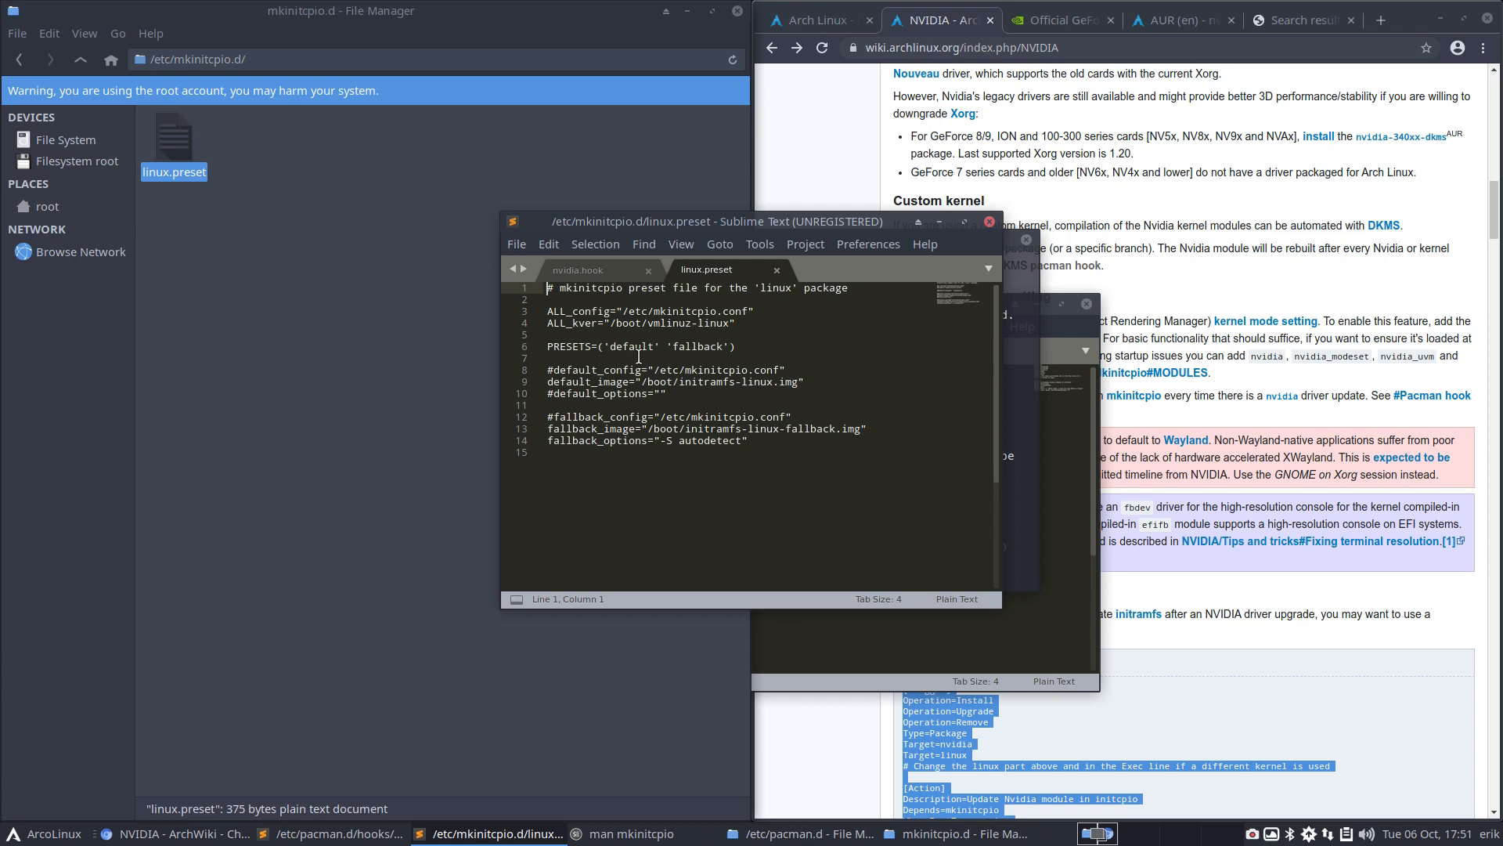
pyautogui.moveTo(738, 529)
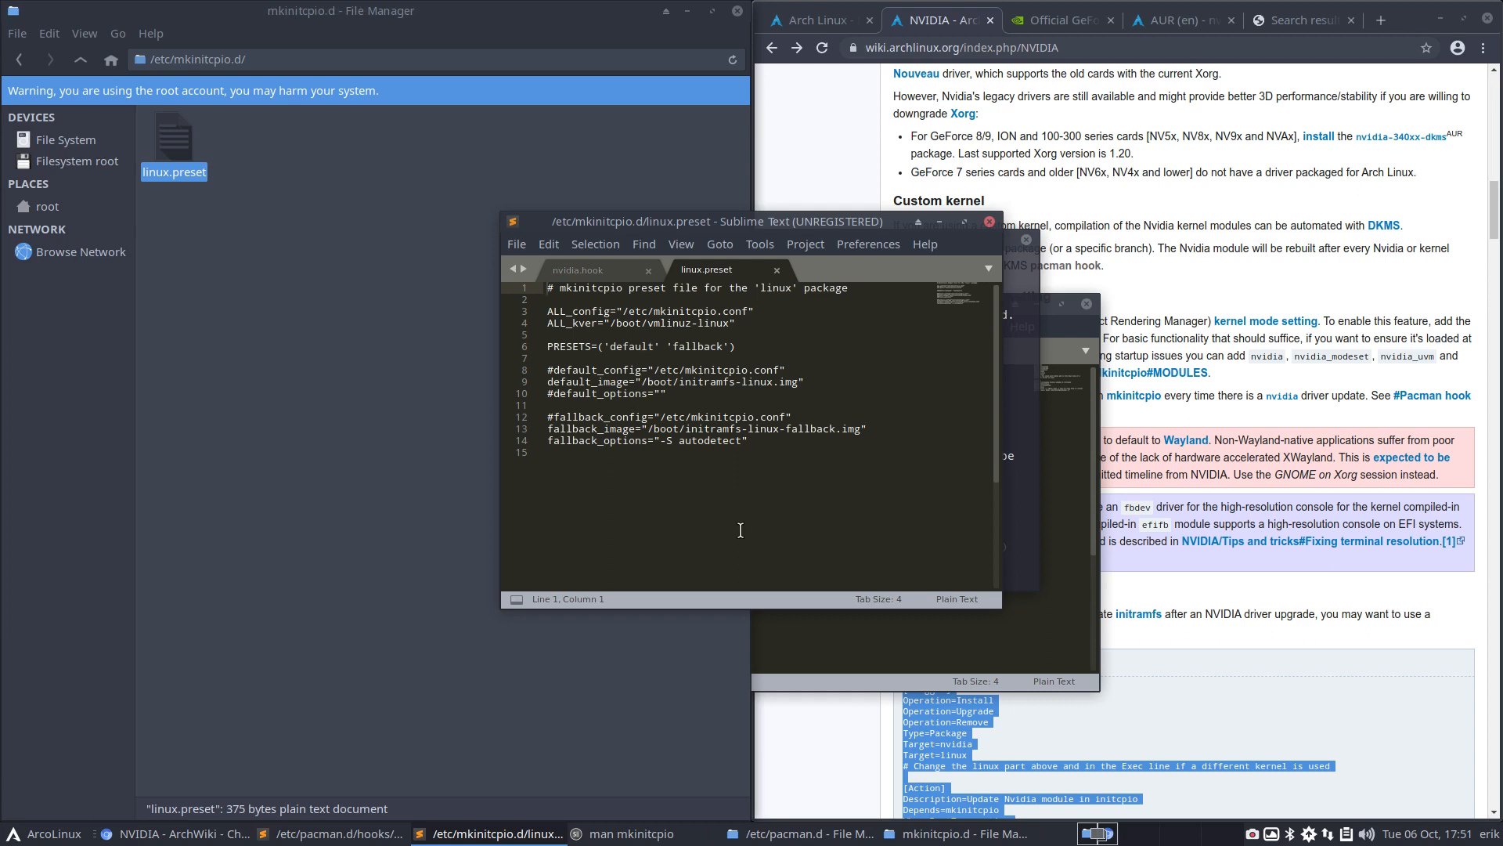
pyautogui.moveTo(942, 271)
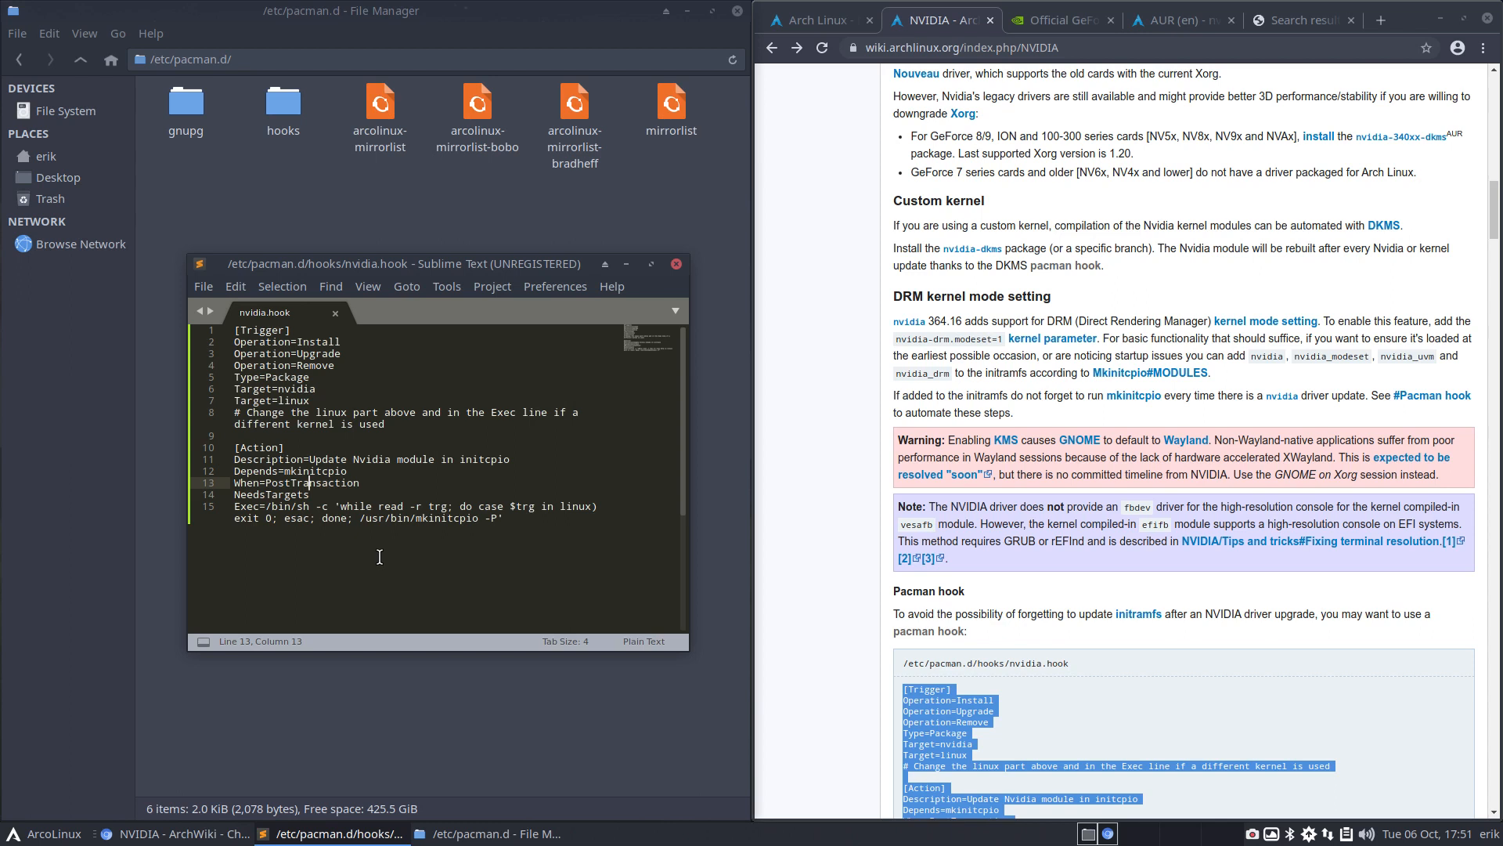
# Walk through the hook's trg variable, Target keyword and Depends=mkinitcpio line, adding a line break
pyautogui.doubleClick(437, 506)
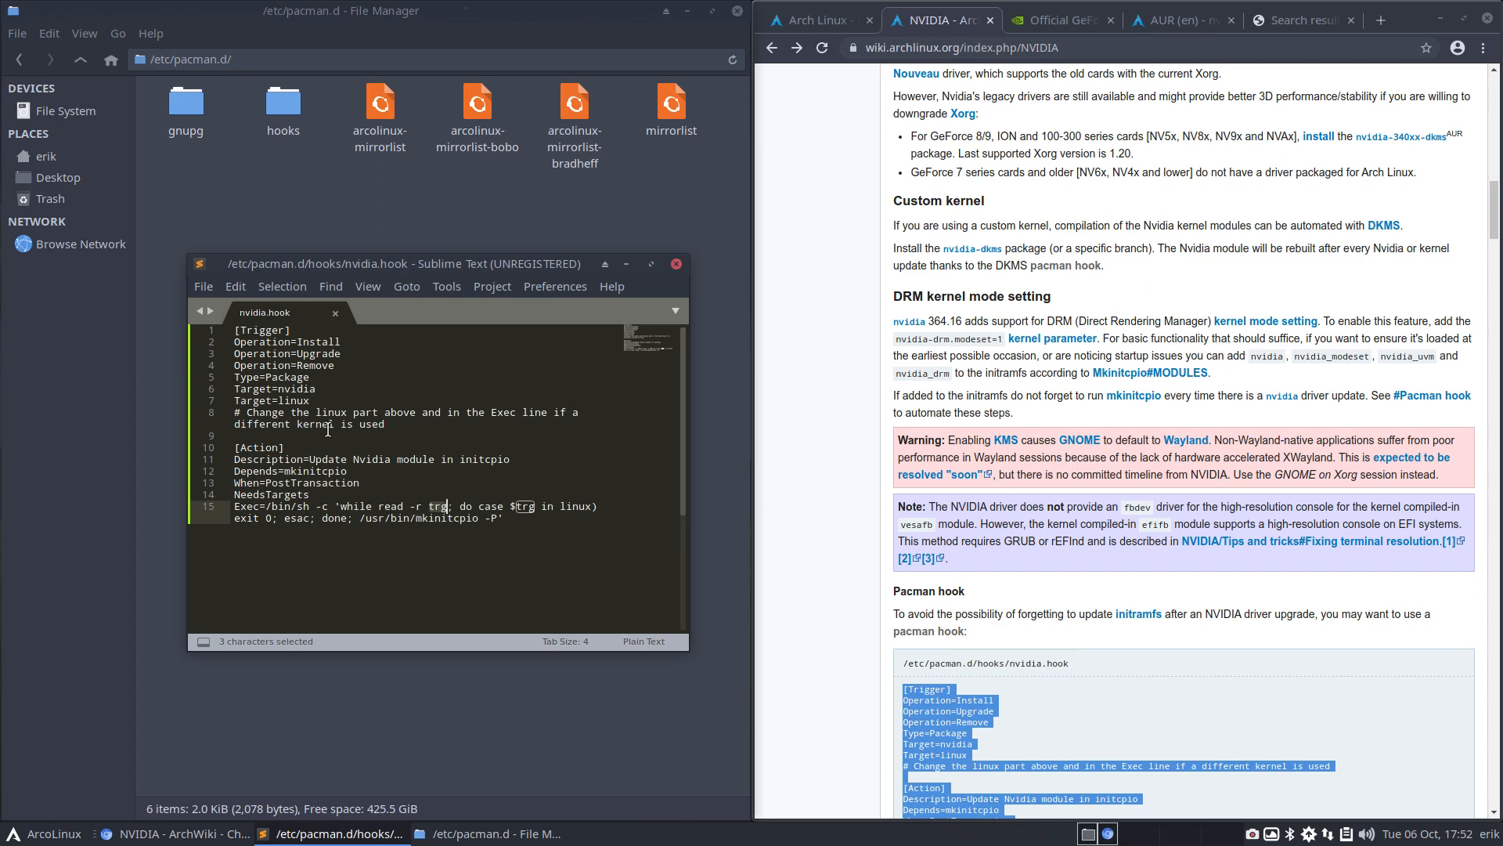
pyautogui.doubleClick(254, 390)
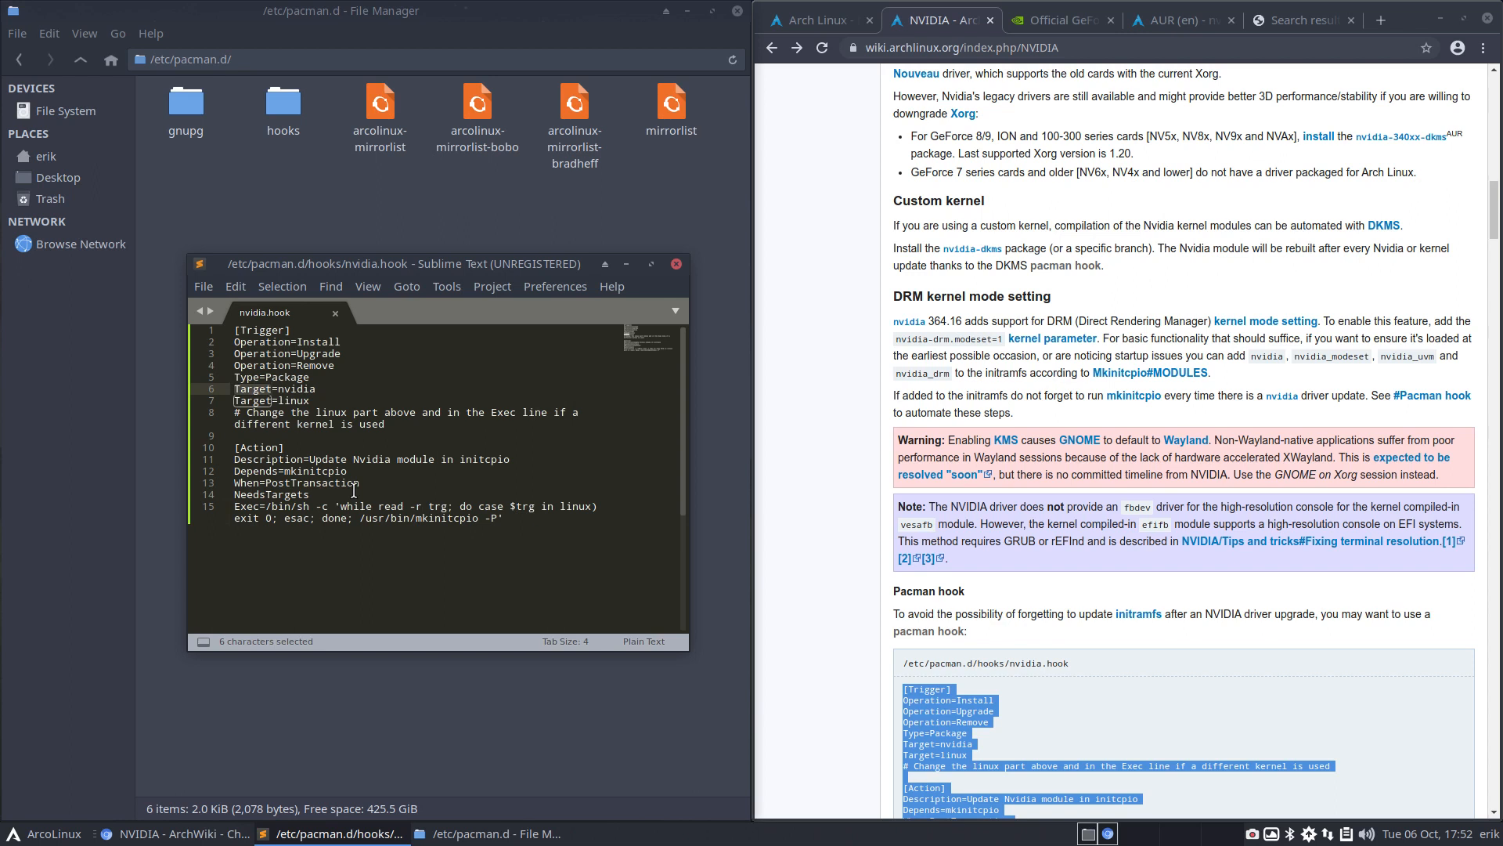
pyautogui.click(348, 471)
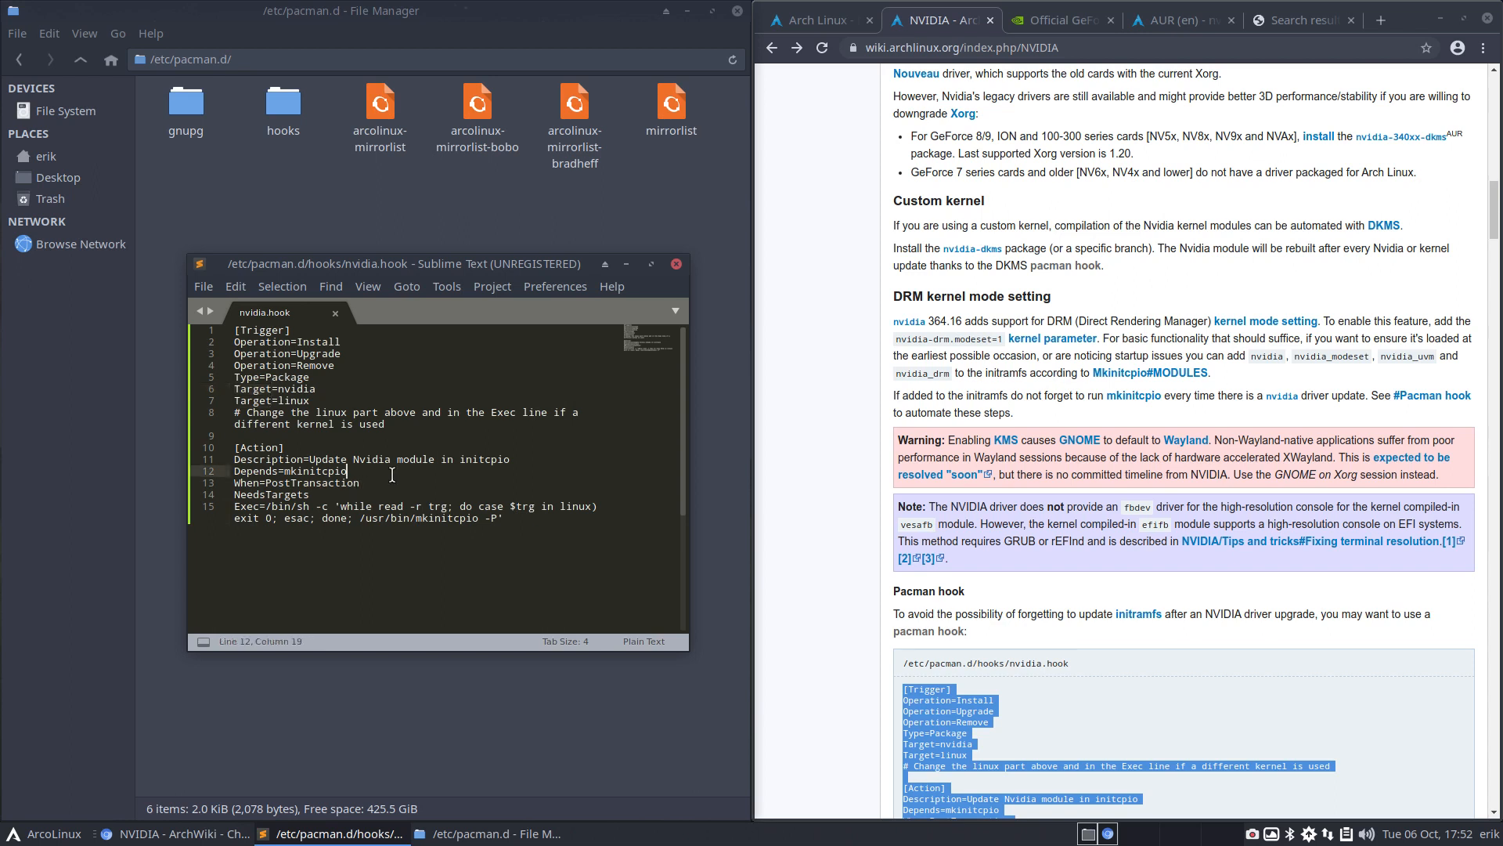
pyautogui.moveTo(411, 489)
pyautogui.write('t')
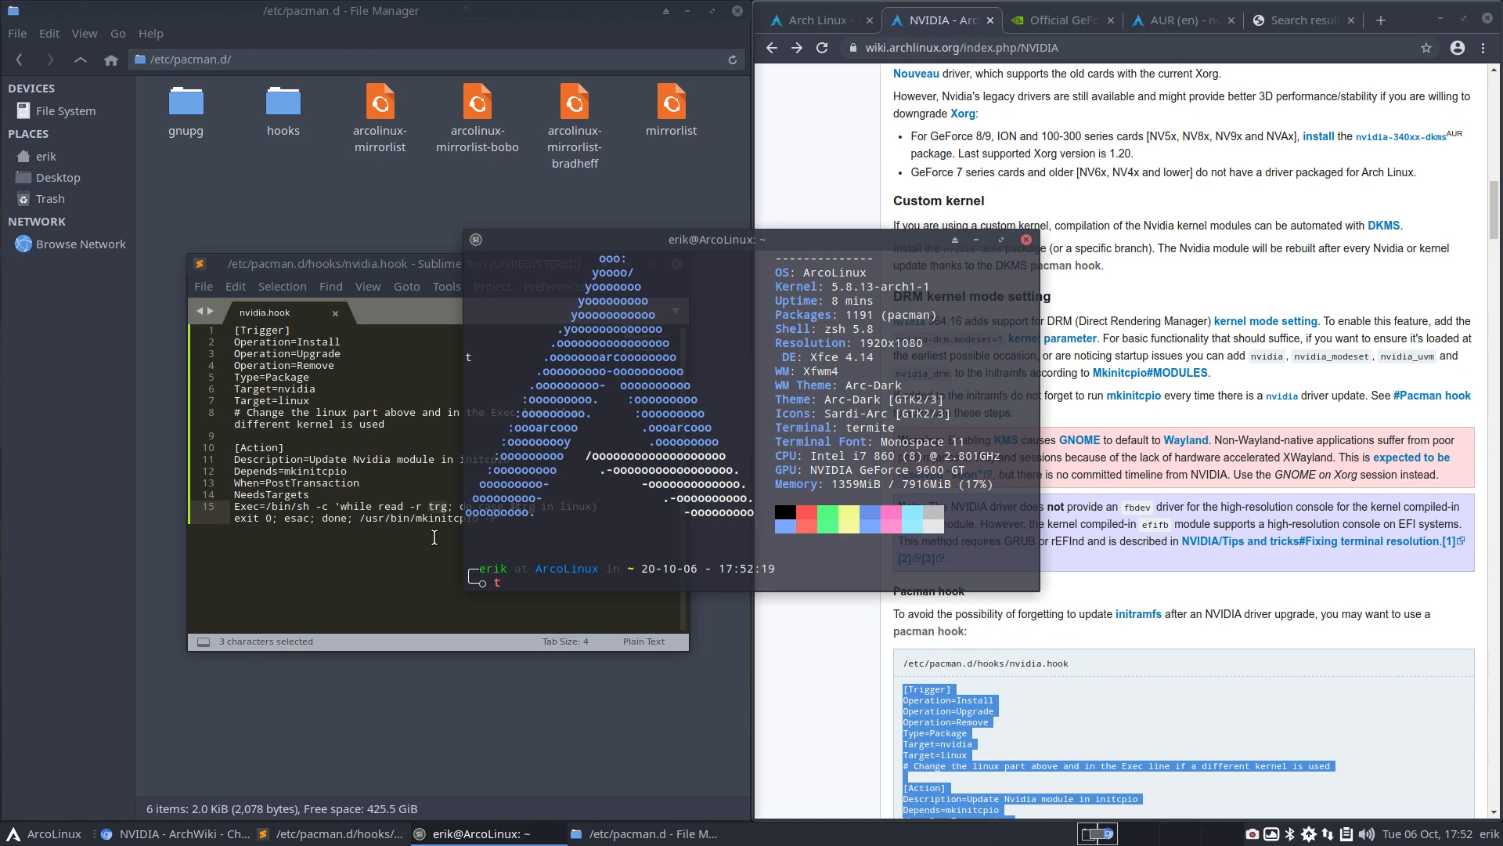
pyautogui.press('Return')
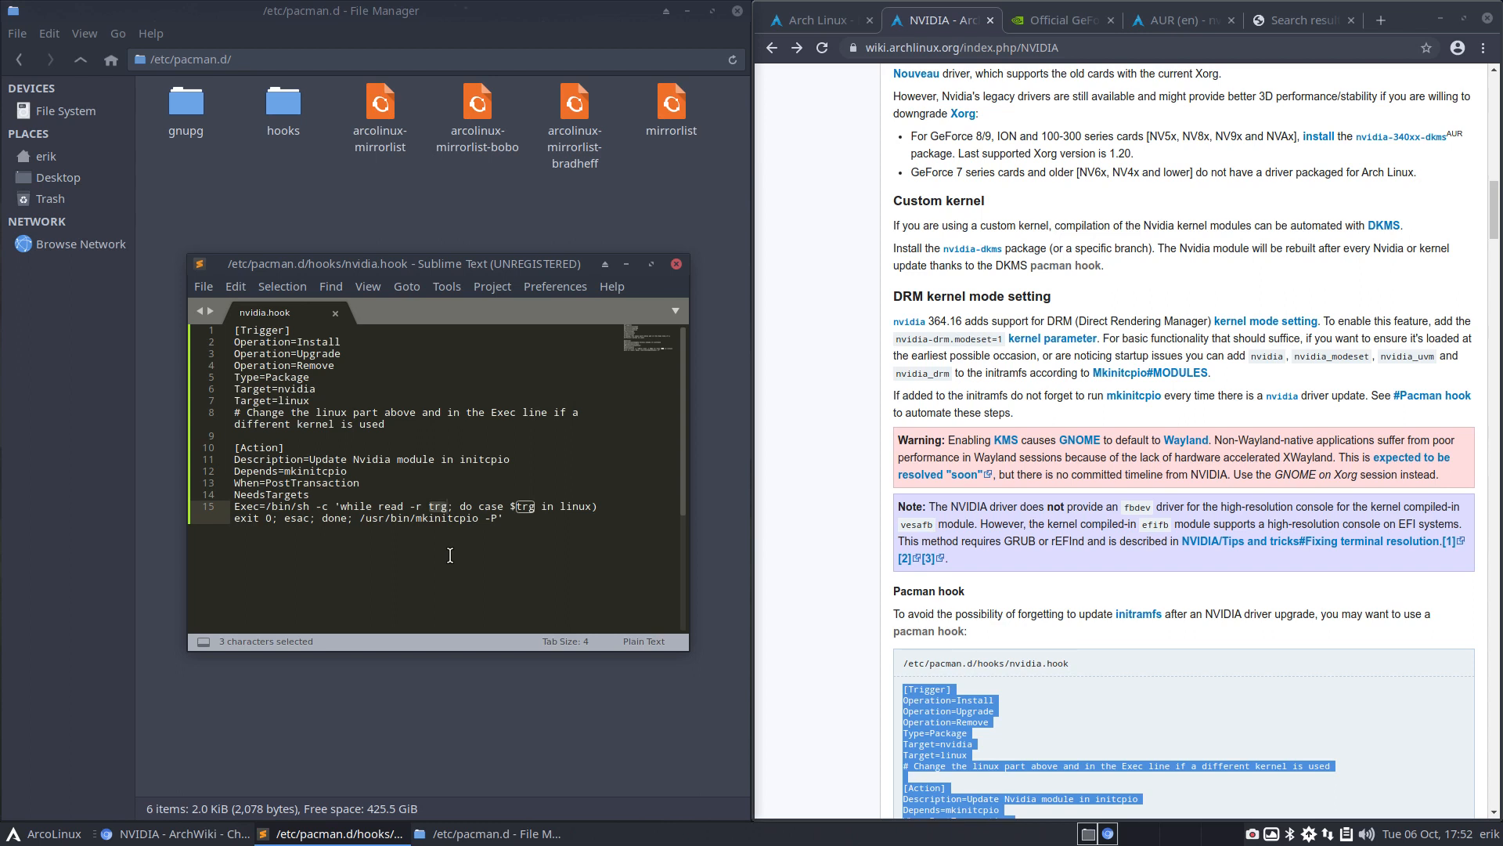
pyautogui.moveTo(343, 523)
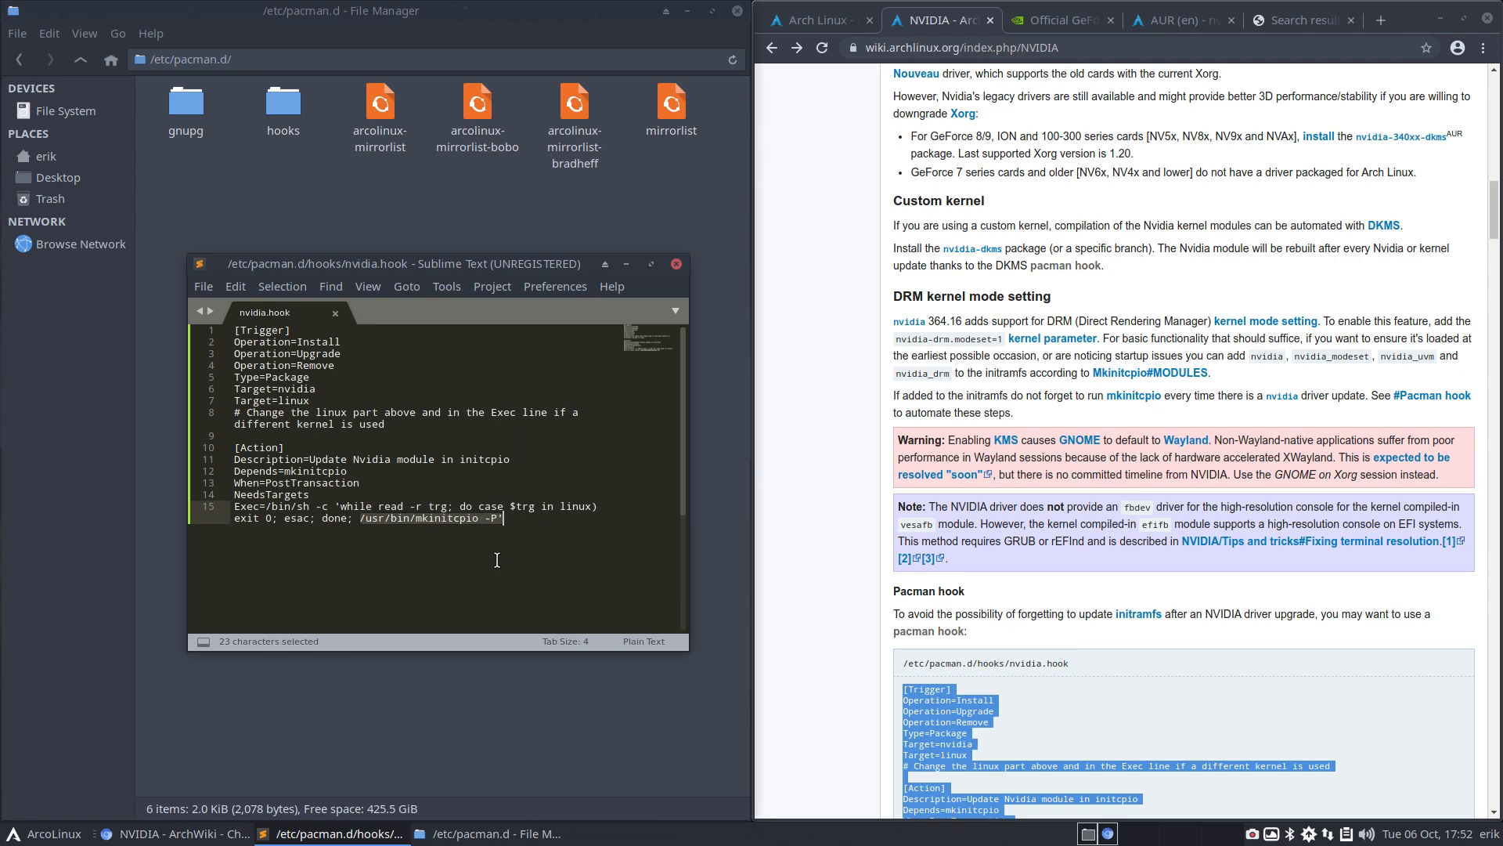
pyautogui.moveTo(1178, 718)
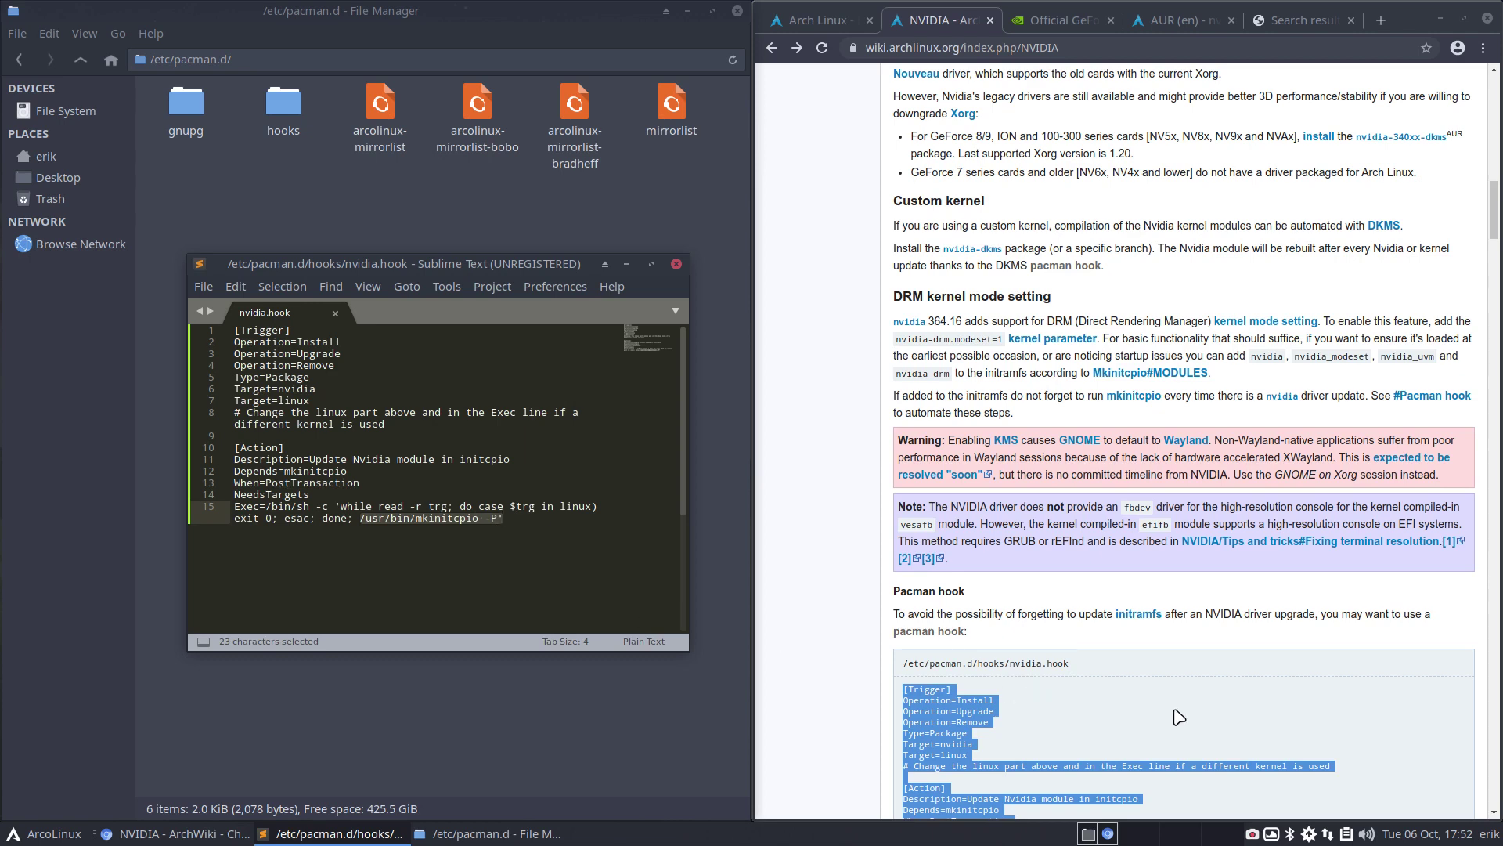
# Compare the hook's Target=nvidia and Target=linux lines against the wiki's Pacman hook notes
pyautogui.scroll(-3)
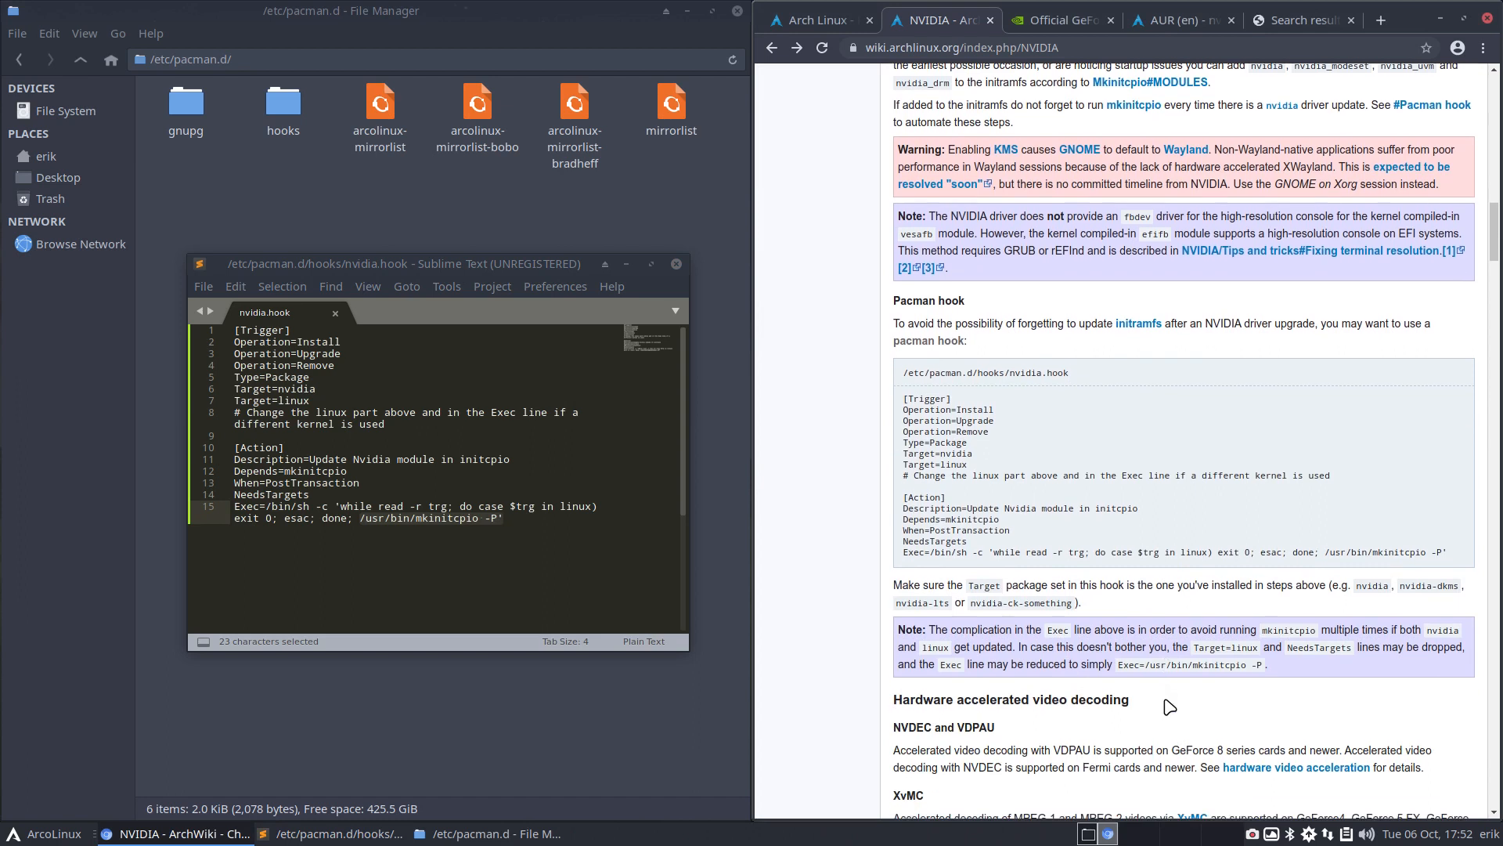
pyautogui.moveTo(1165, 591)
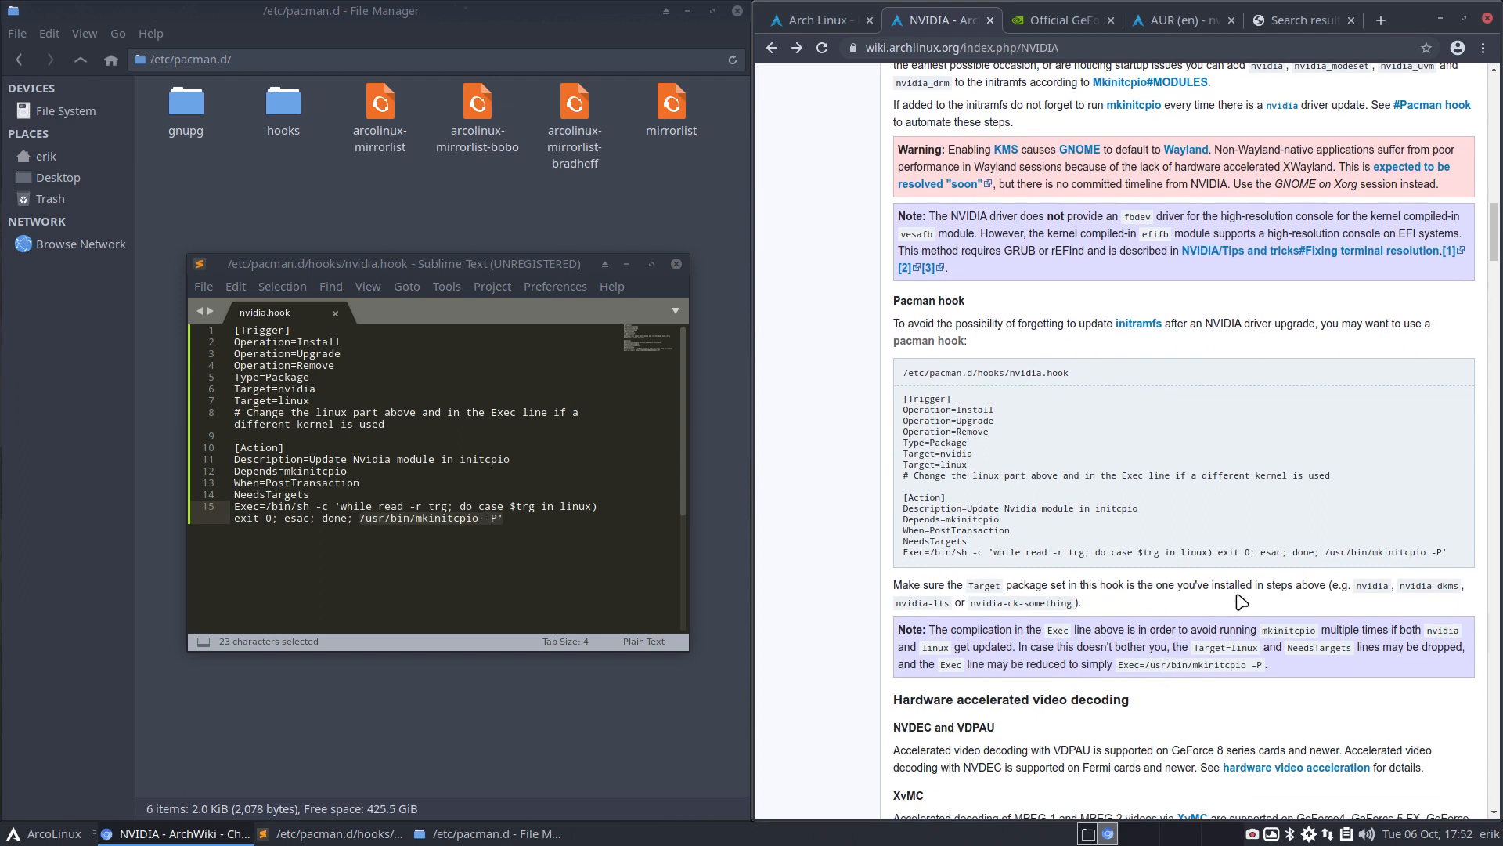
pyautogui.moveTo(1299, 601)
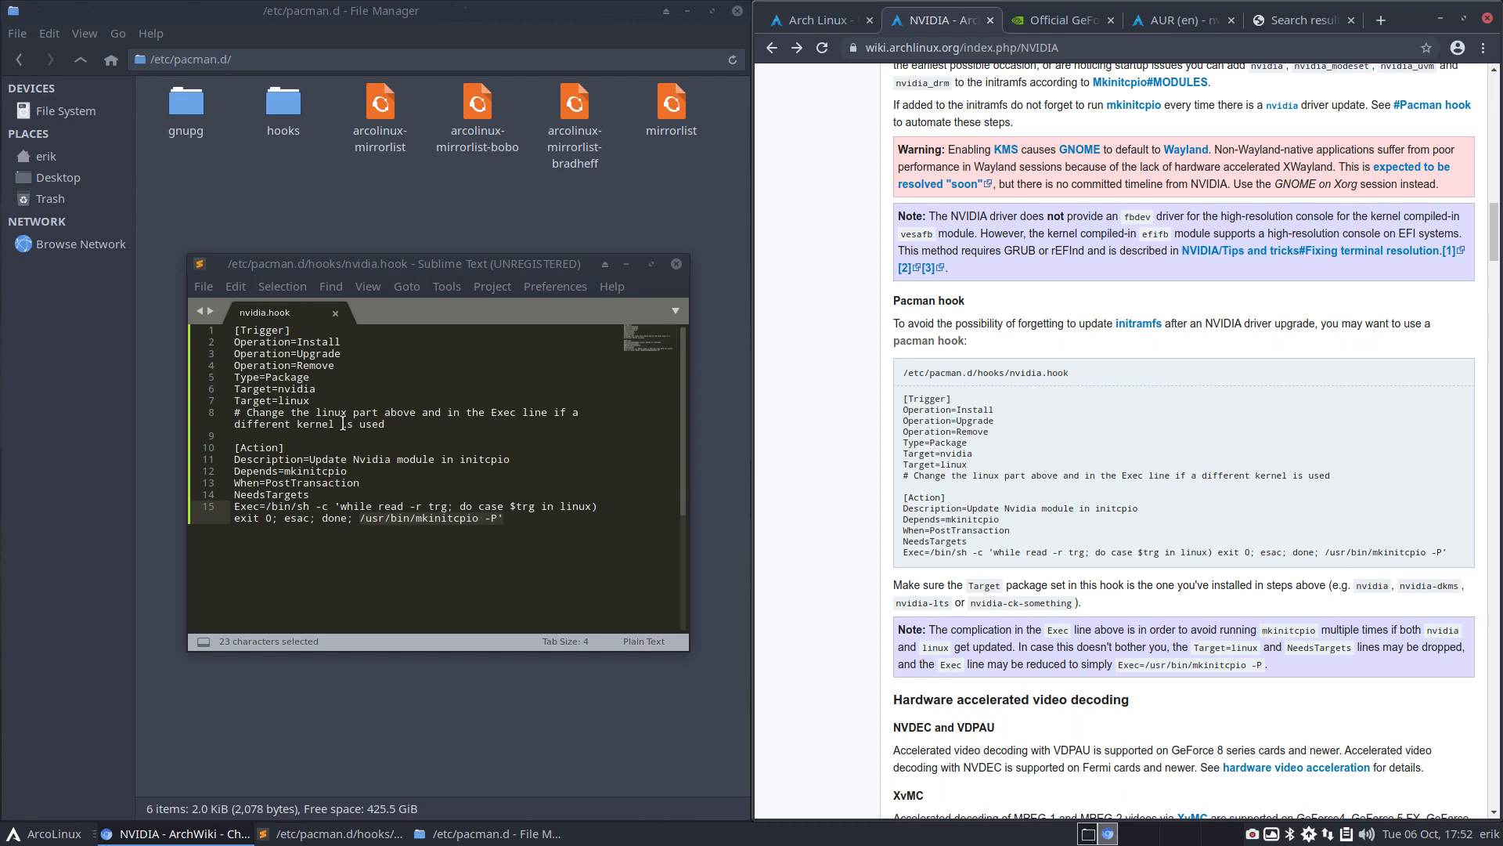
pyautogui.click(316, 388)
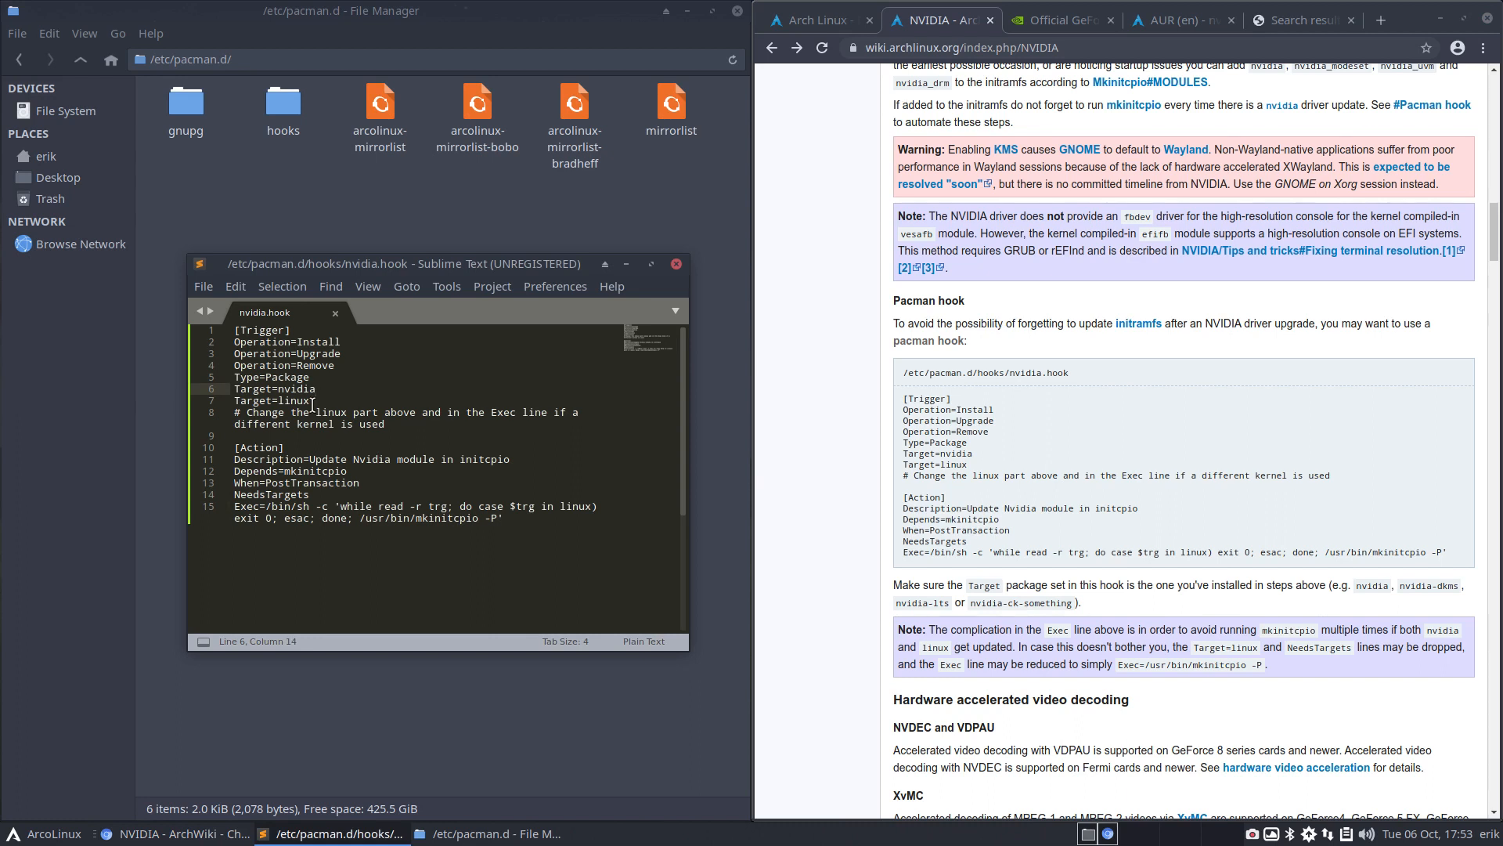
pyautogui.click(306, 400)
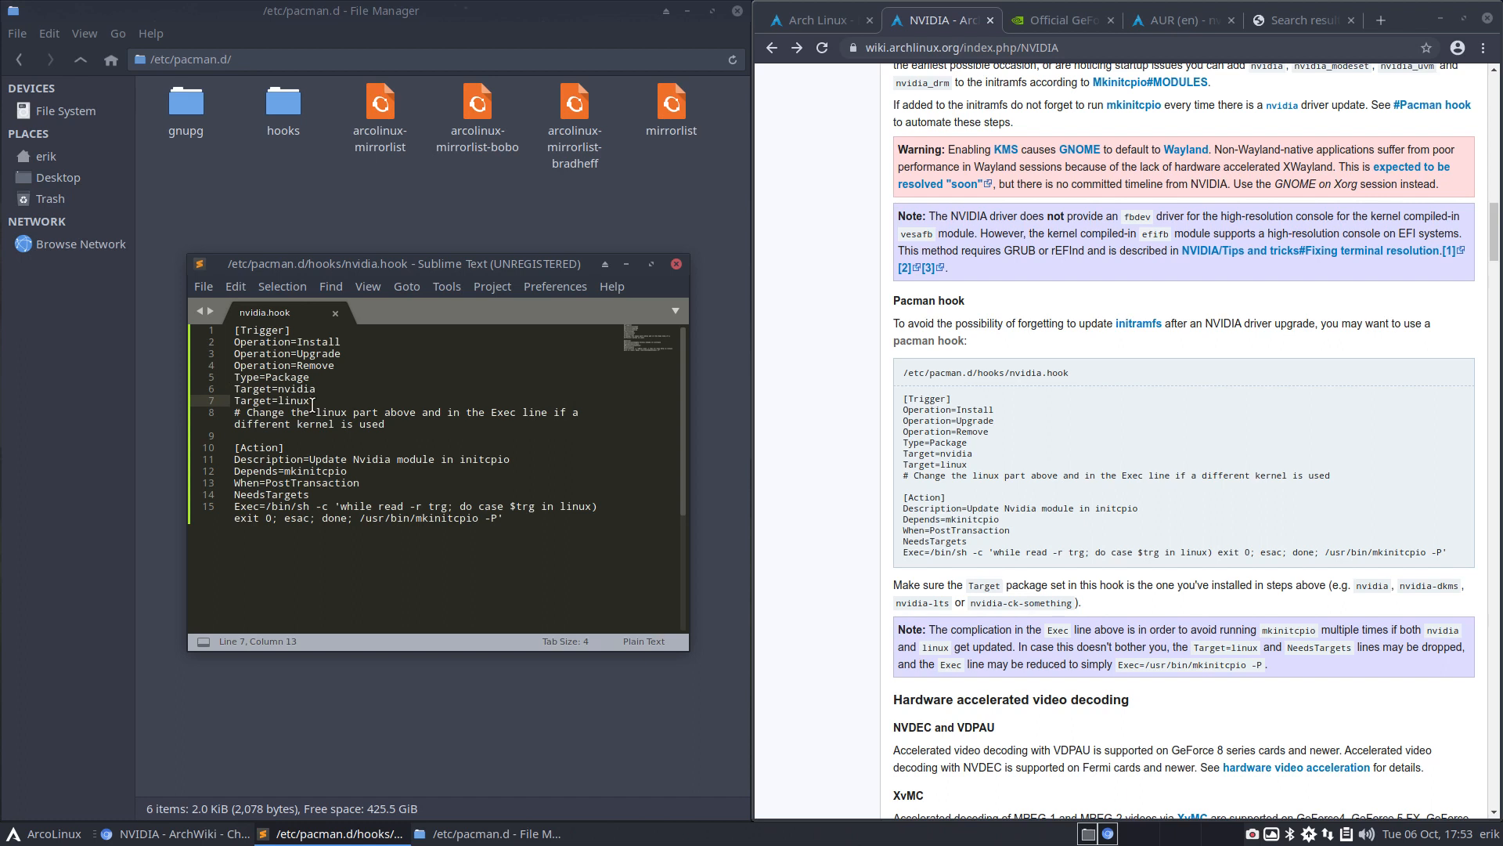
pyautogui.moveTo(1113, 591)
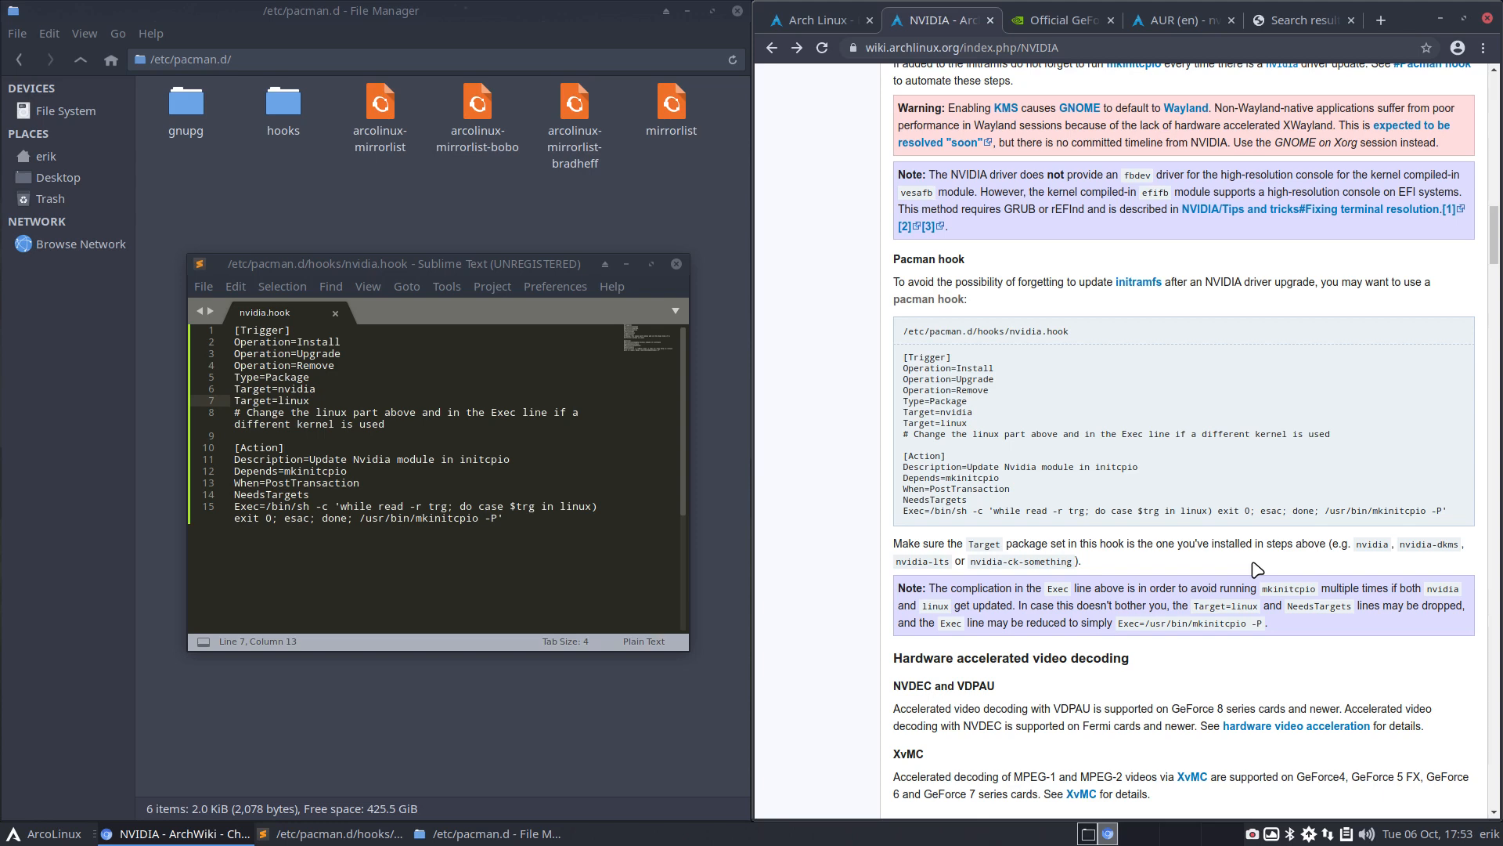
pyautogui.scroll(-3)
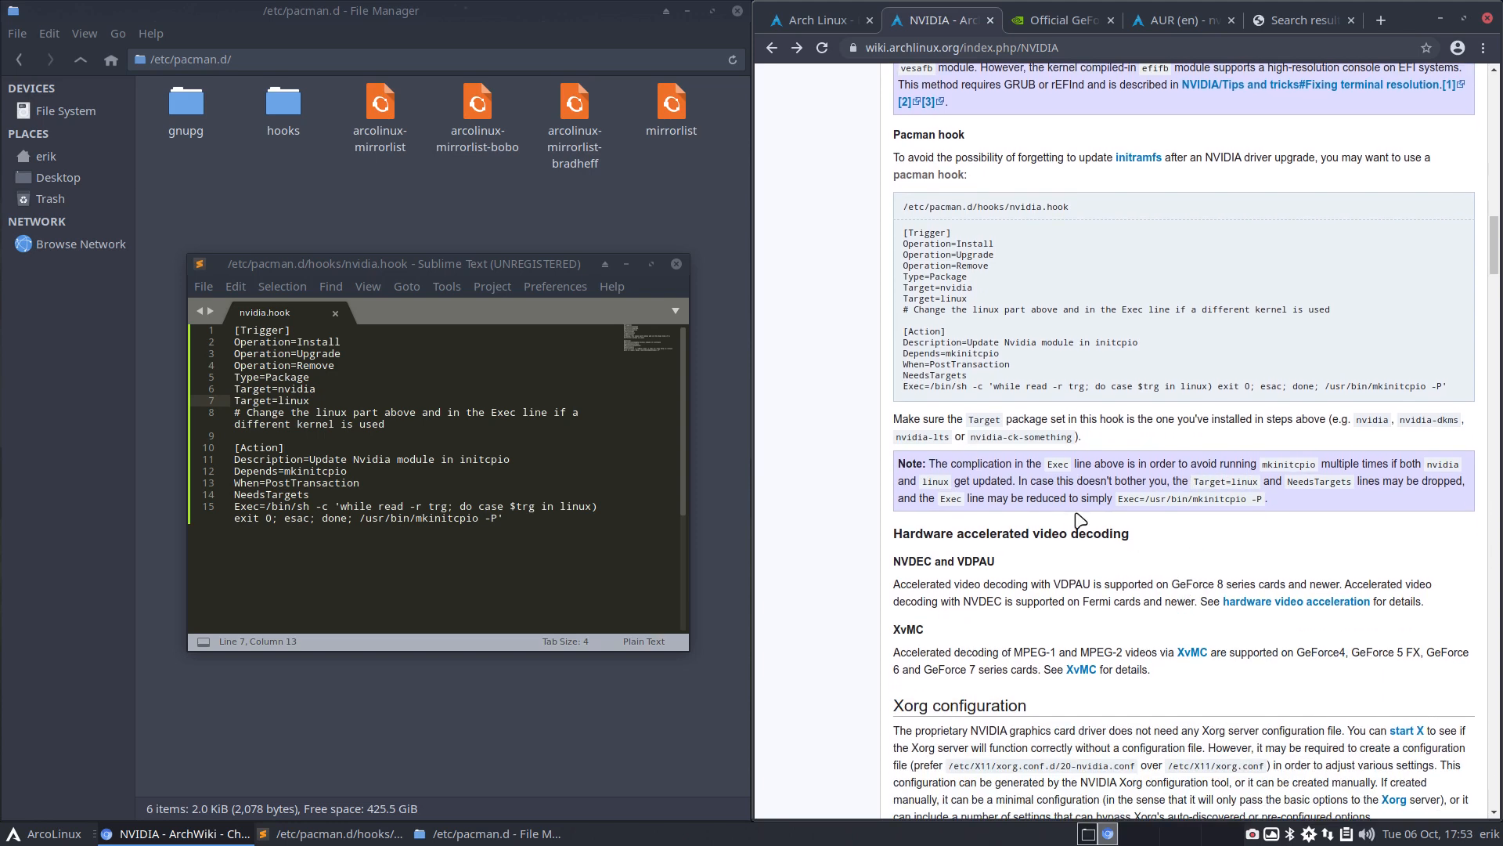
pyautogui.moveTo(1032, 465)
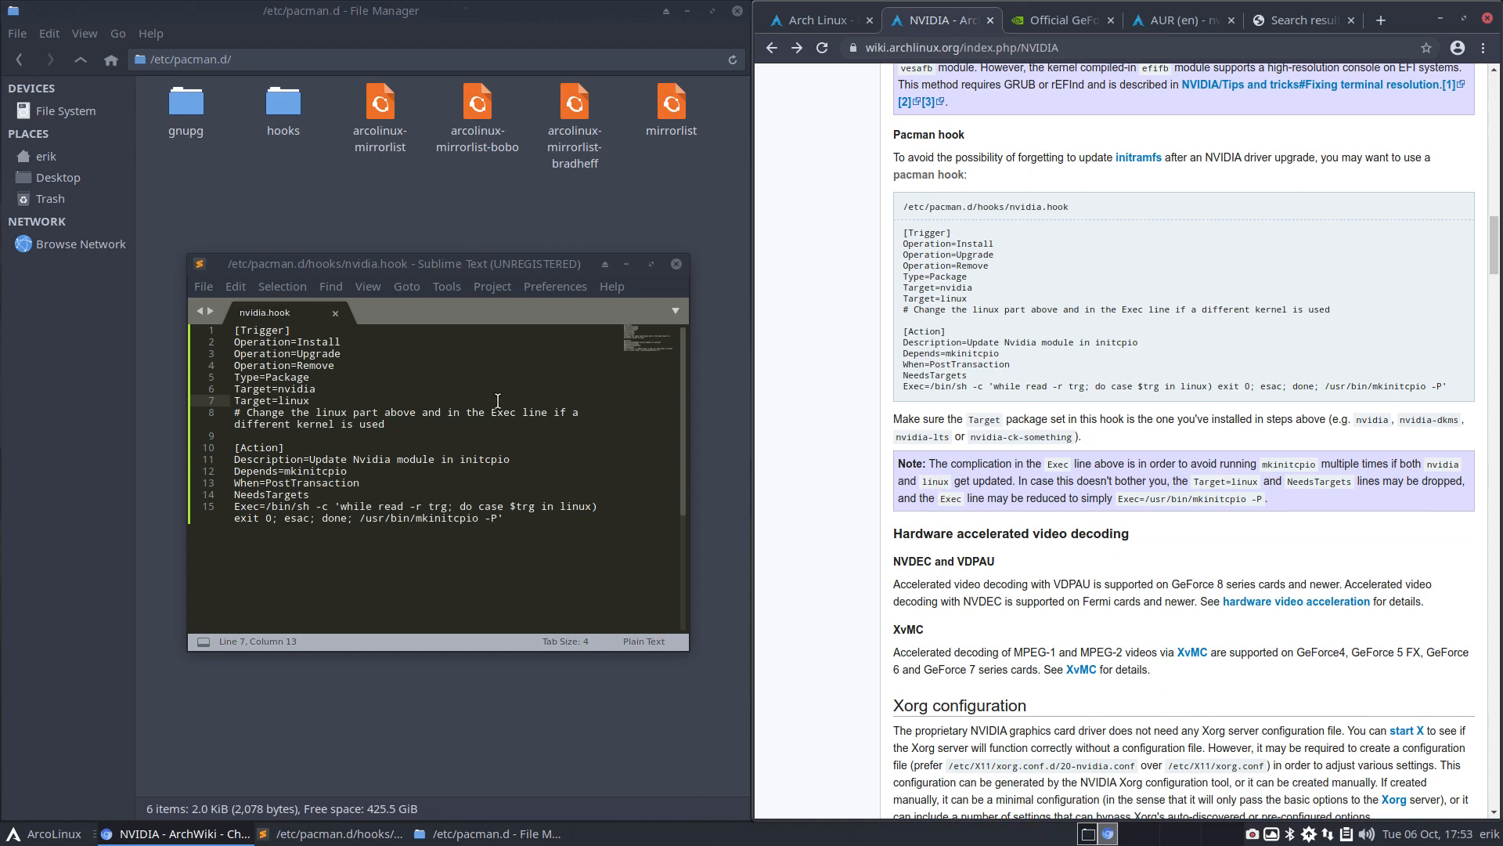
pyautogui.moveTo(320, 390)
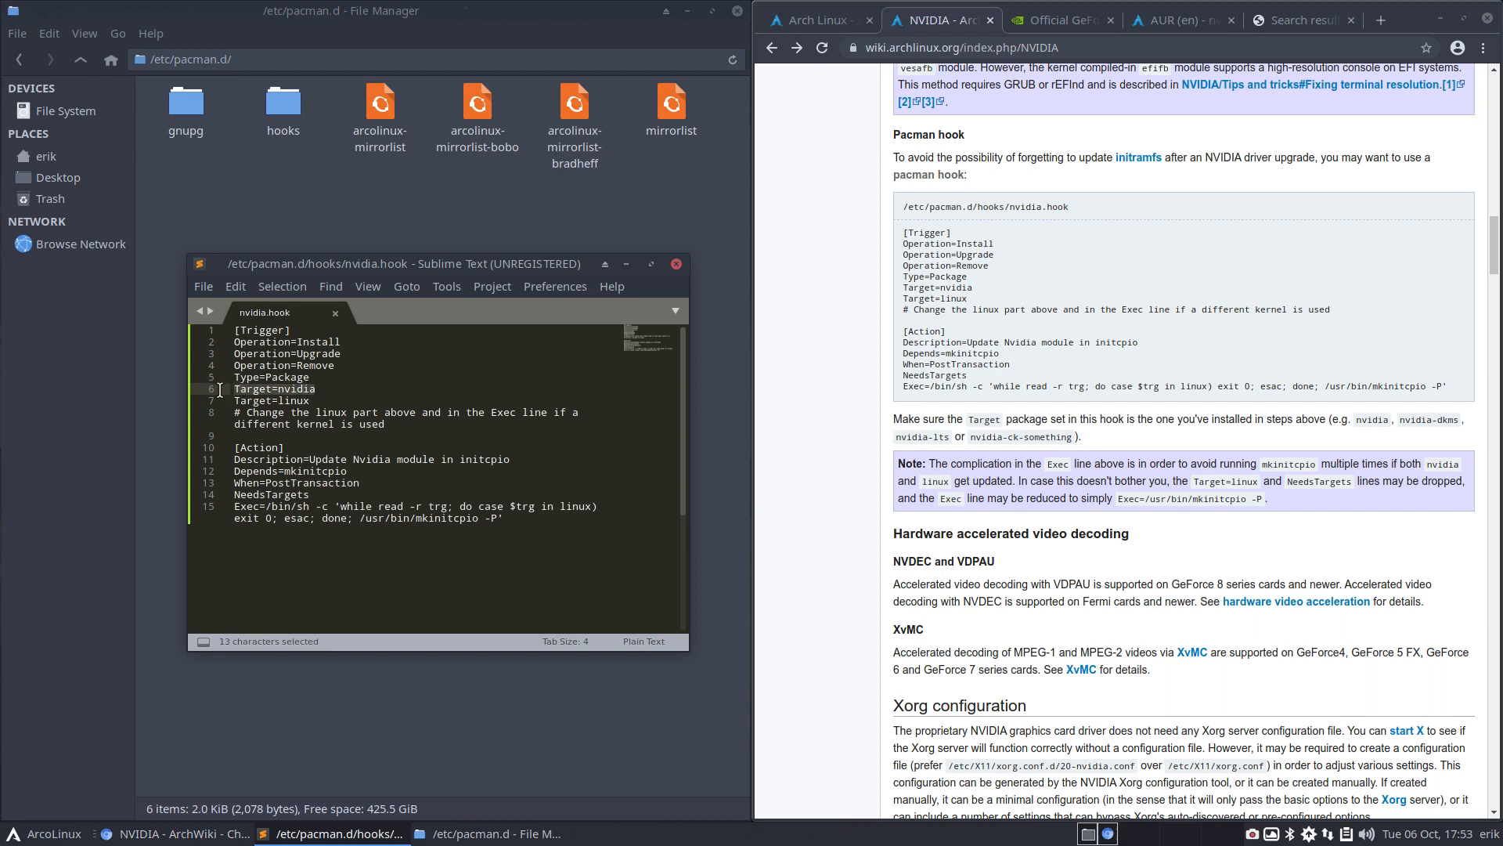
pyautogui.click(313, 399)
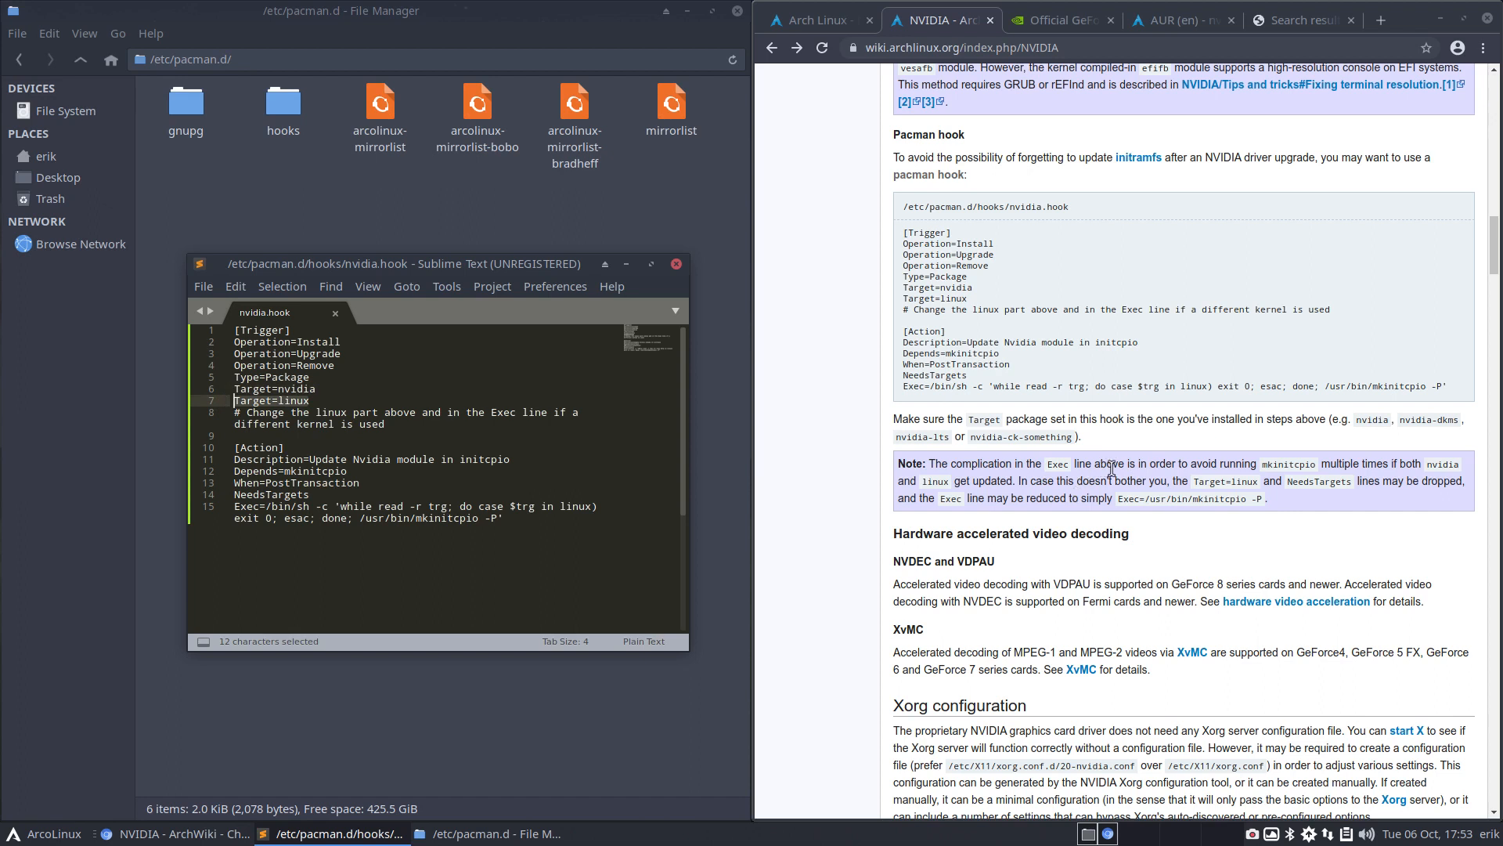
pyautogui.moveTo(1312, 476)
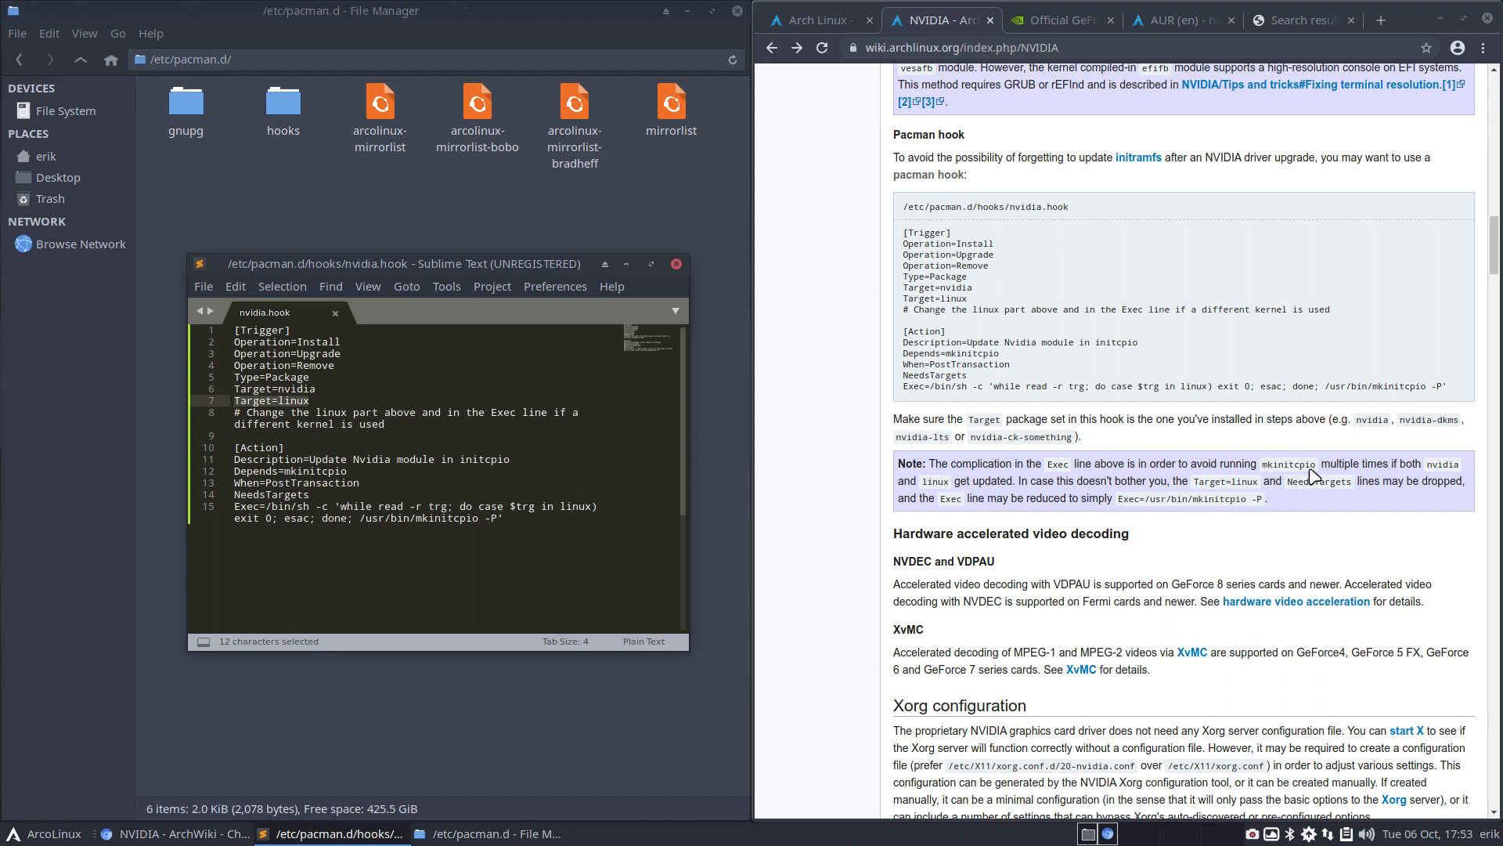
pyautogui.moveTo(1442, 464)
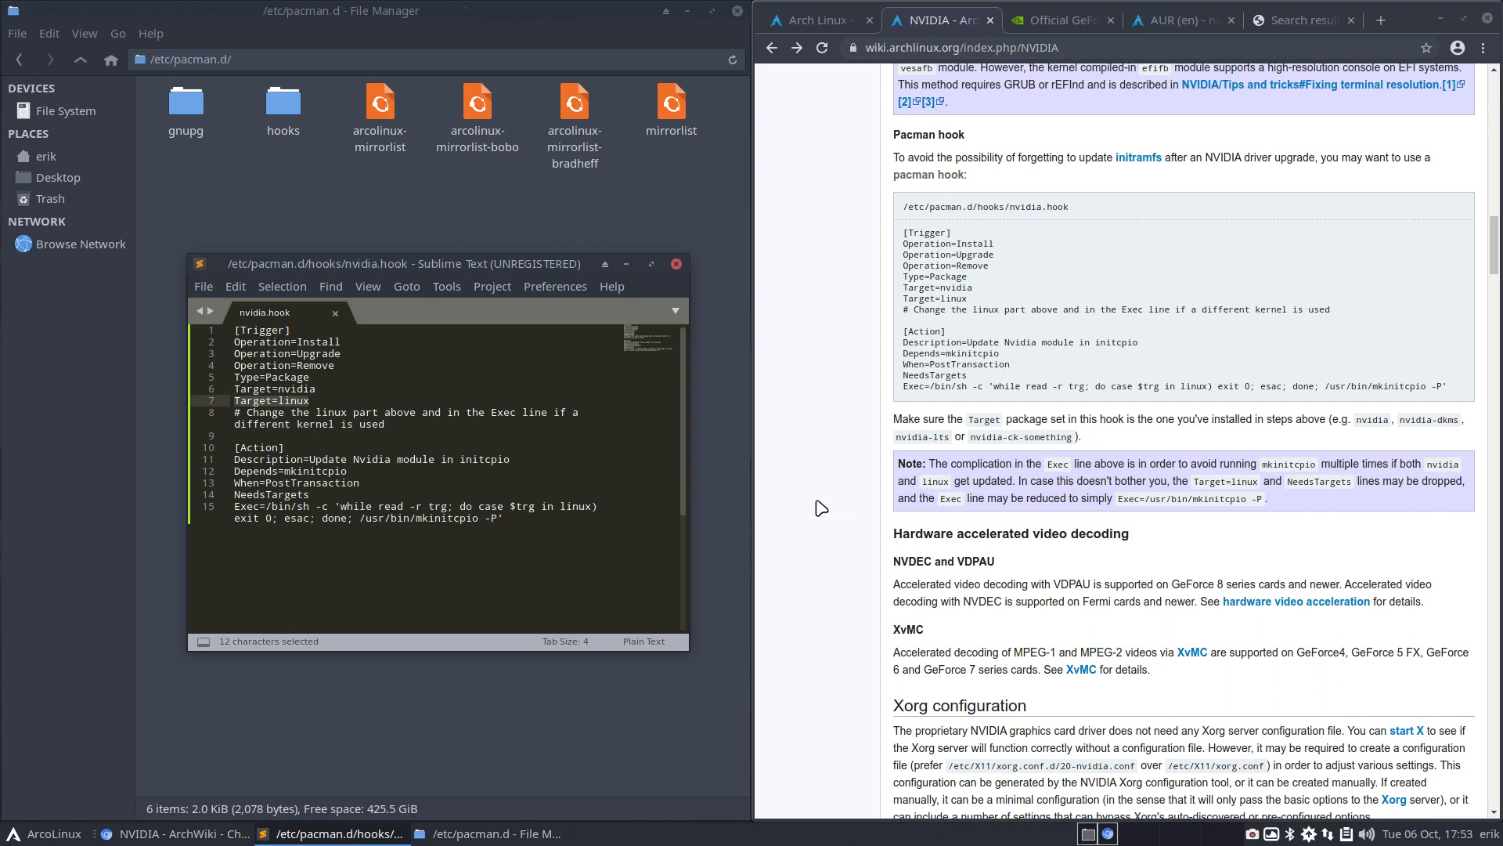
pyautogui.moveTo(1107, 498)
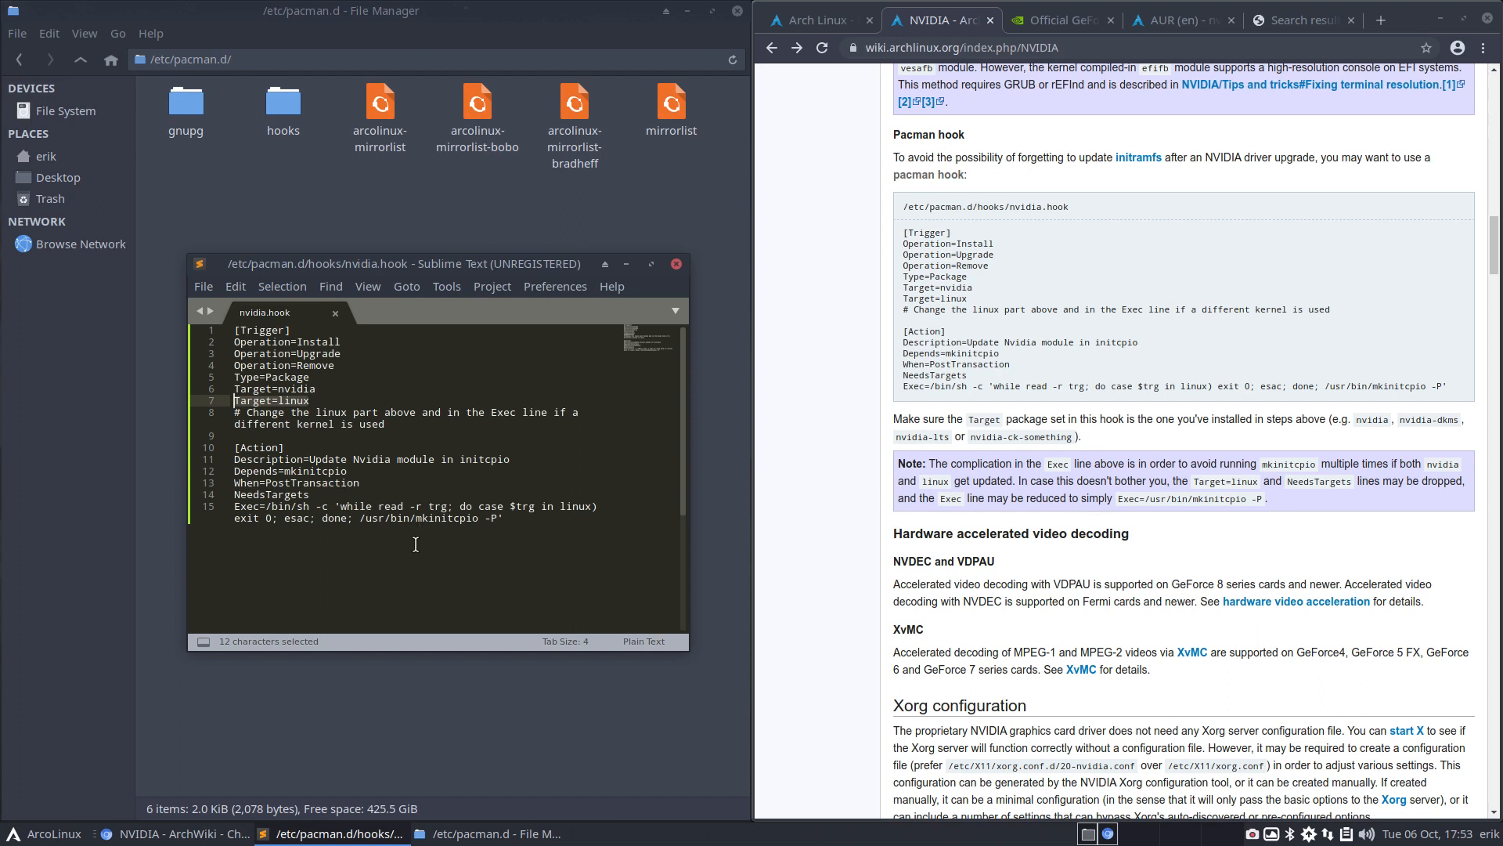
pyautogui.moveTo(1284, 508)
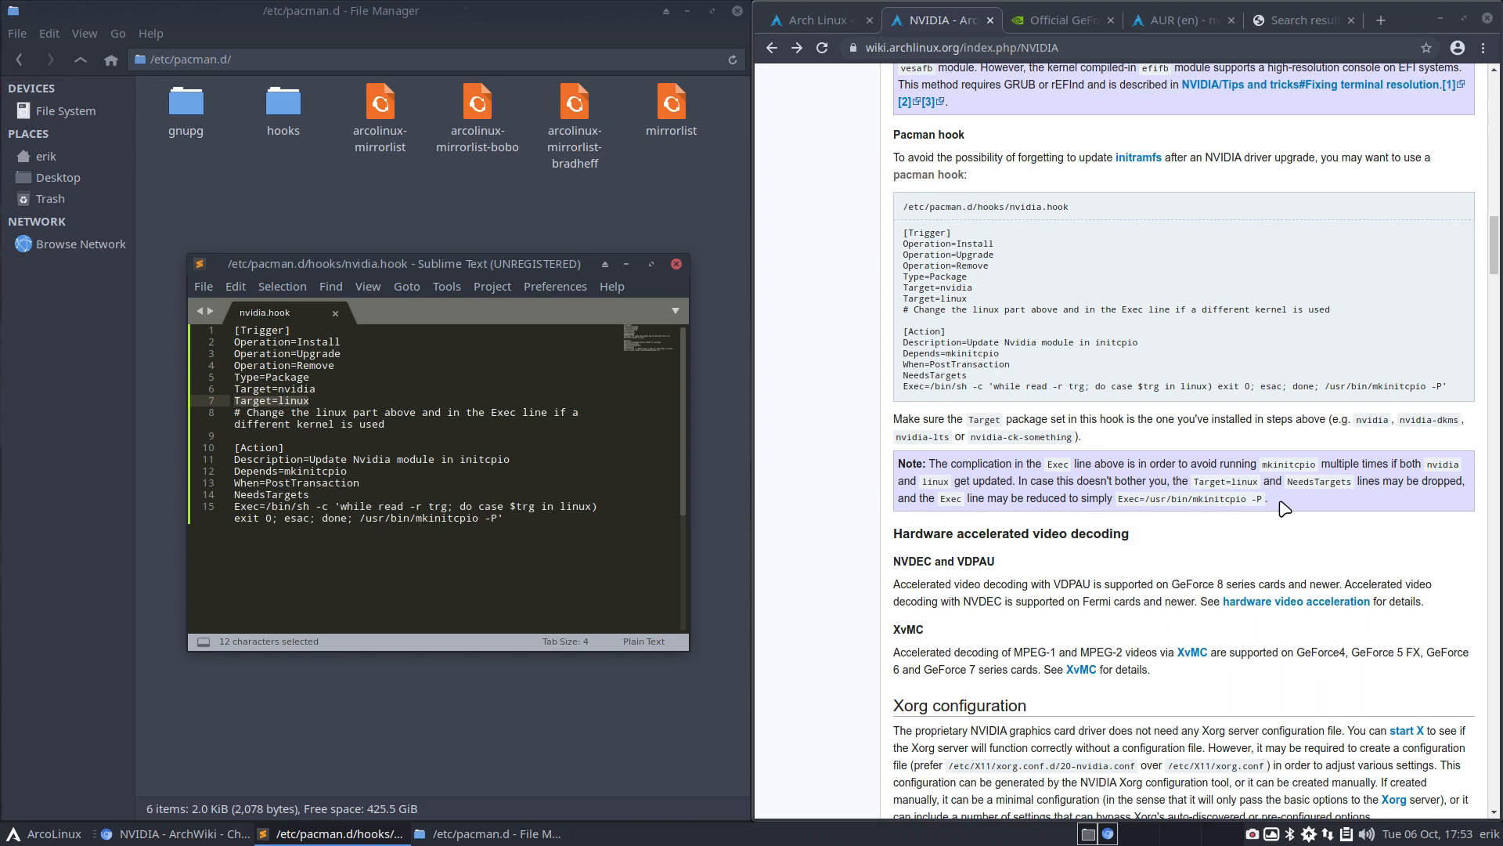
pyautogui.moveTo(1043, 481)
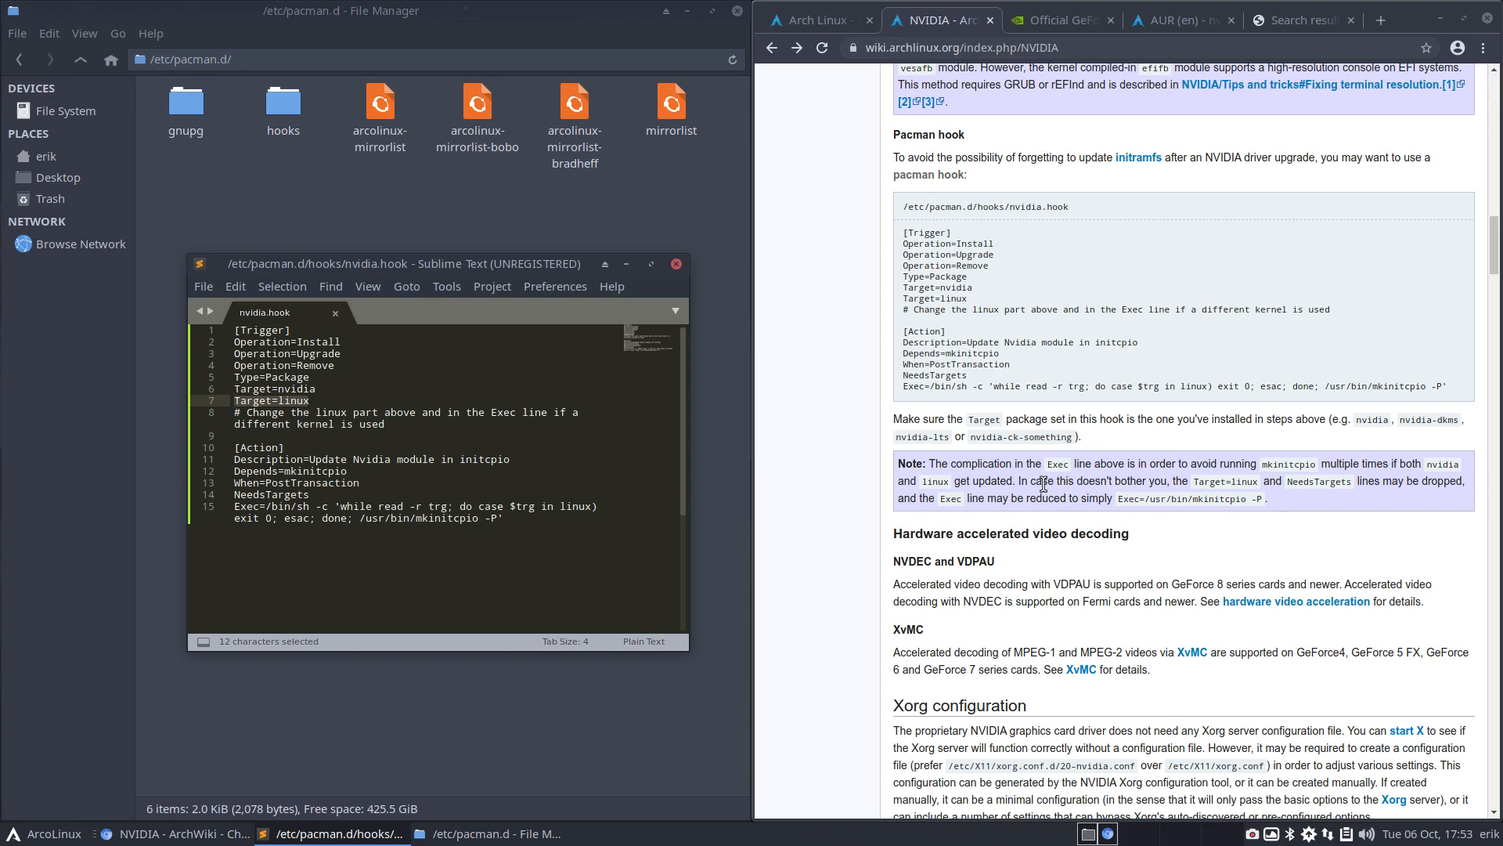
pyautogui.moveTo(1246, 493)
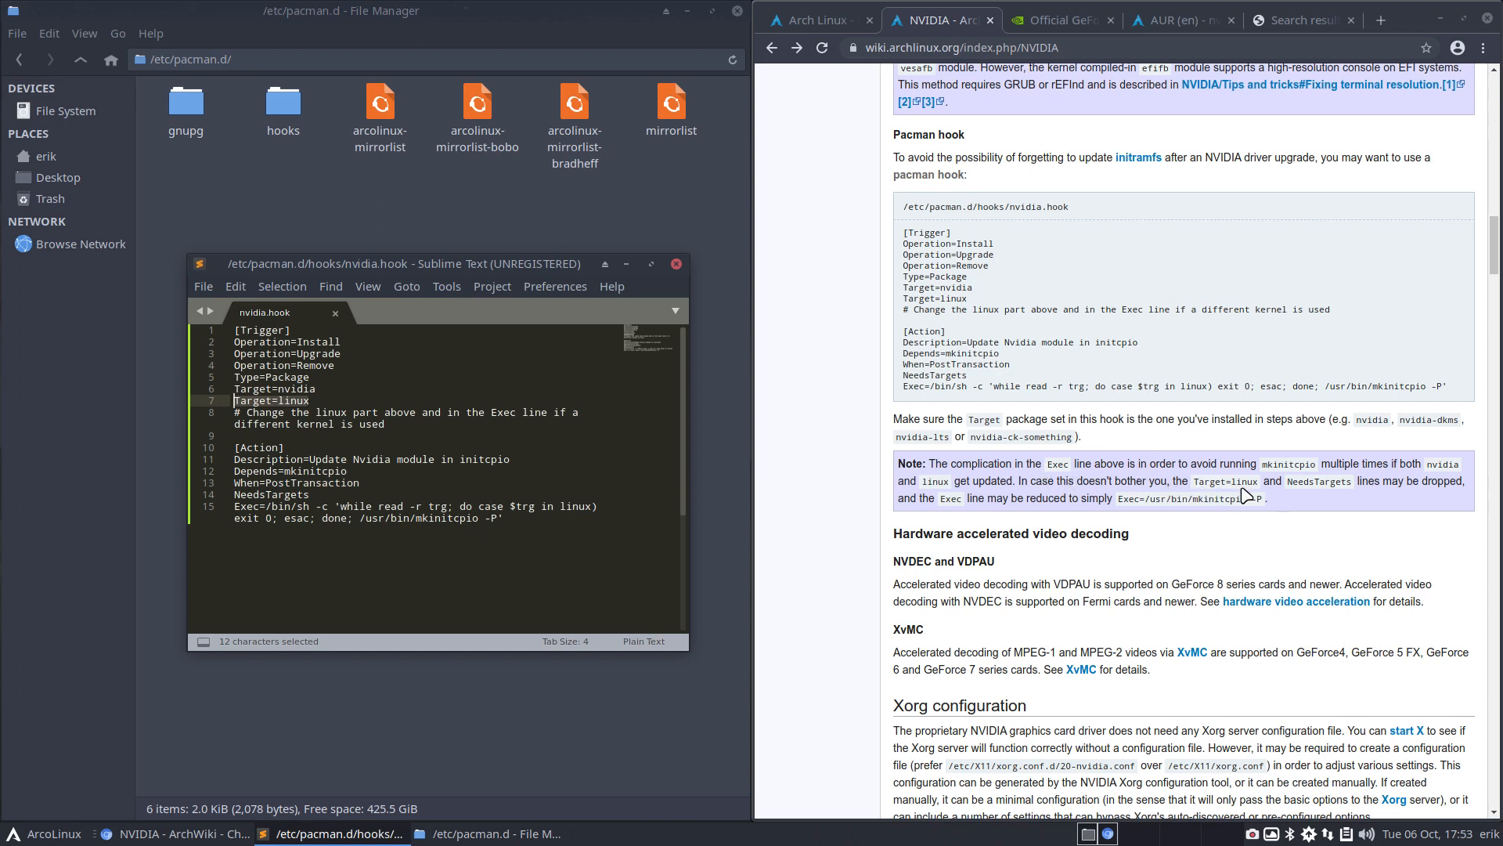
pyautogui.moveTo(1336, 493)
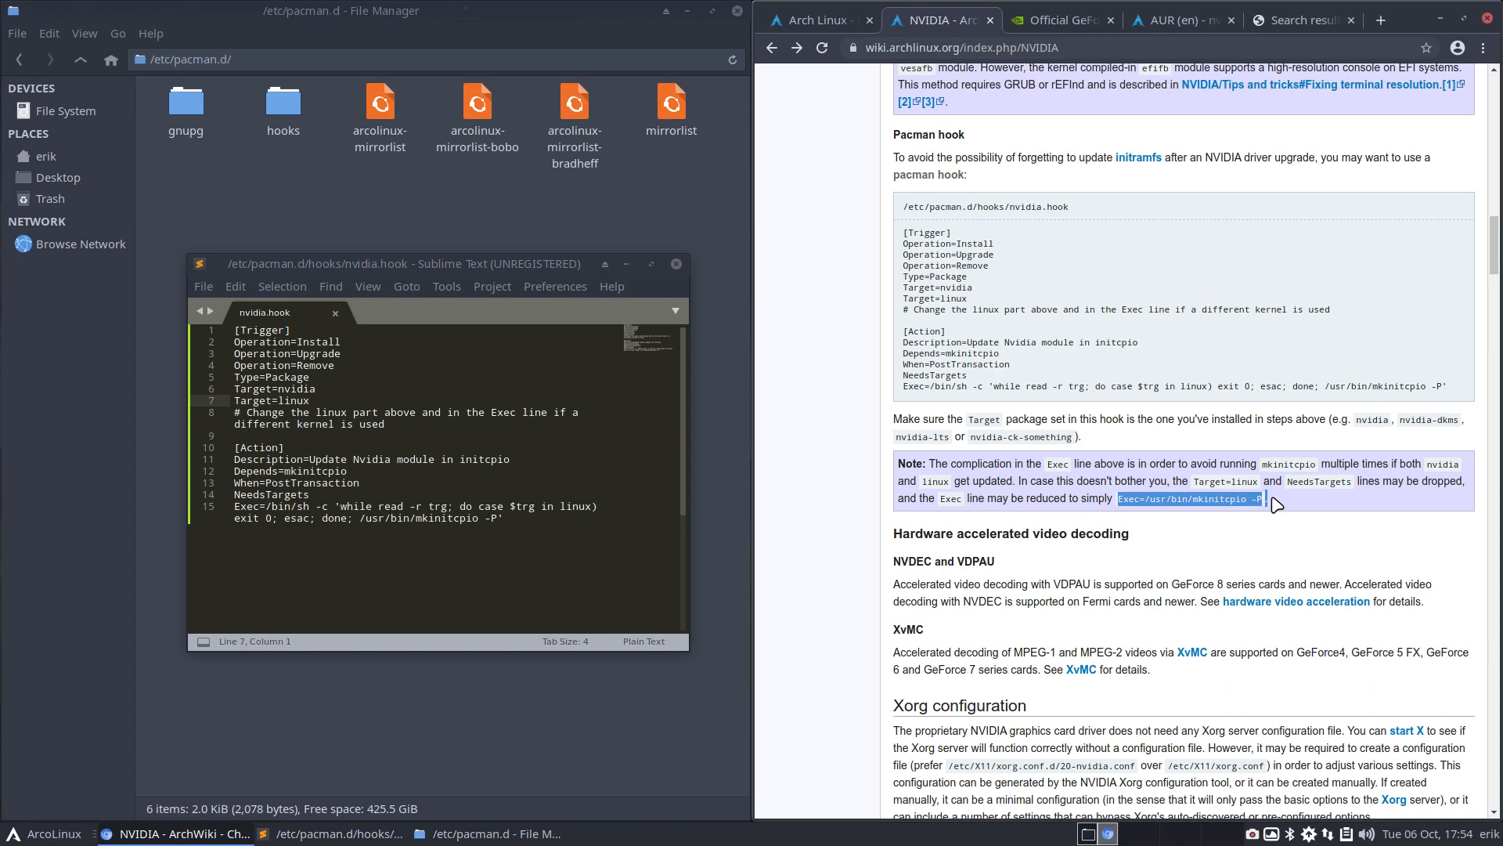
pyautogui.click(506, 519)
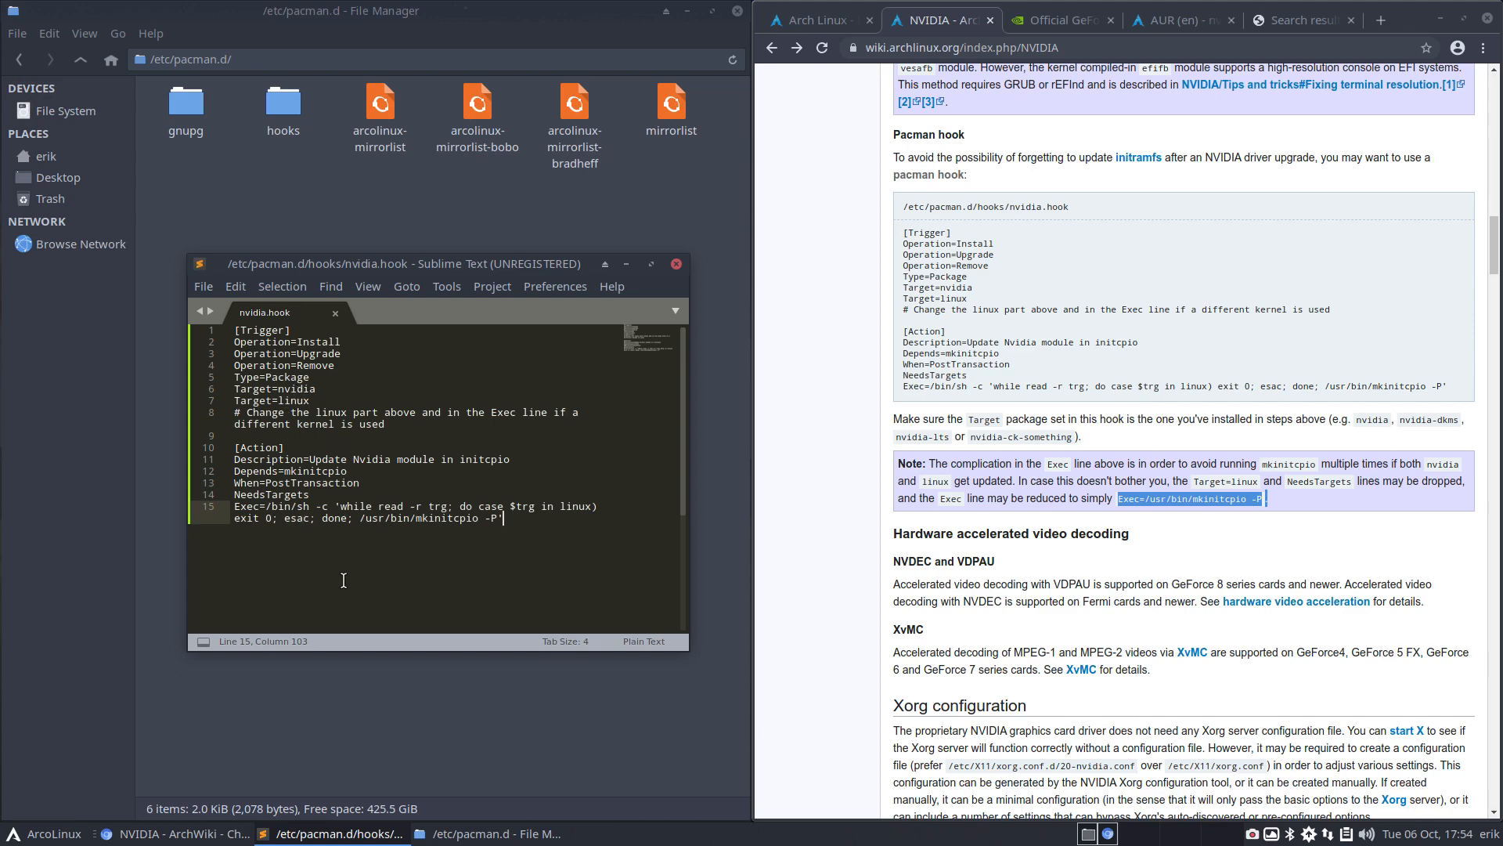
pyautogui.doubleClick(293, 400)
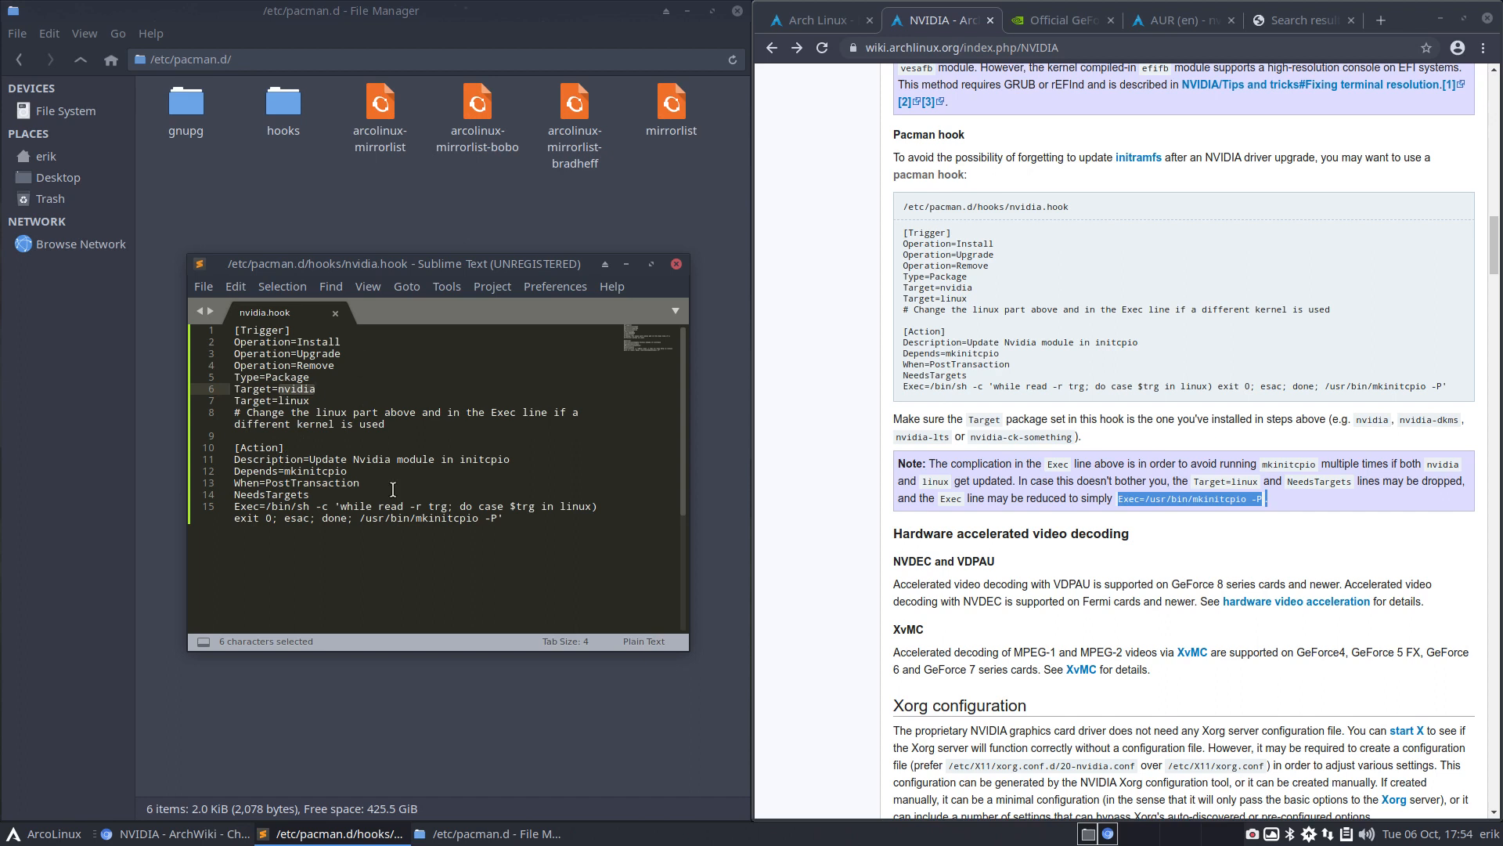
pyautogui.moveTo(918, 446)
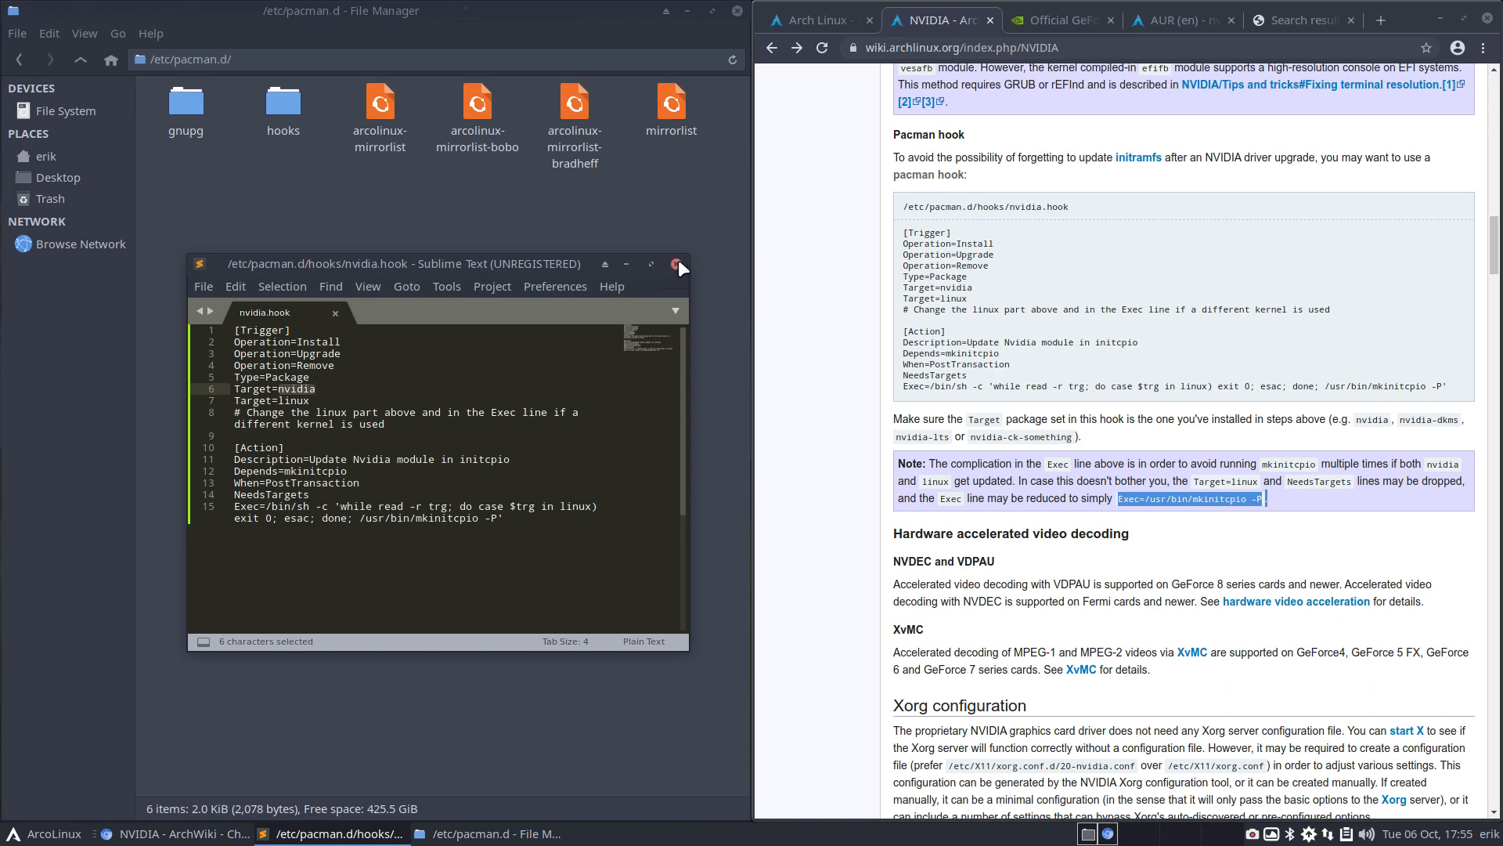
# Close the nvidia.hook editor and bring the wiki back to the Pacman hook block
pyautogui.click(678, 263)
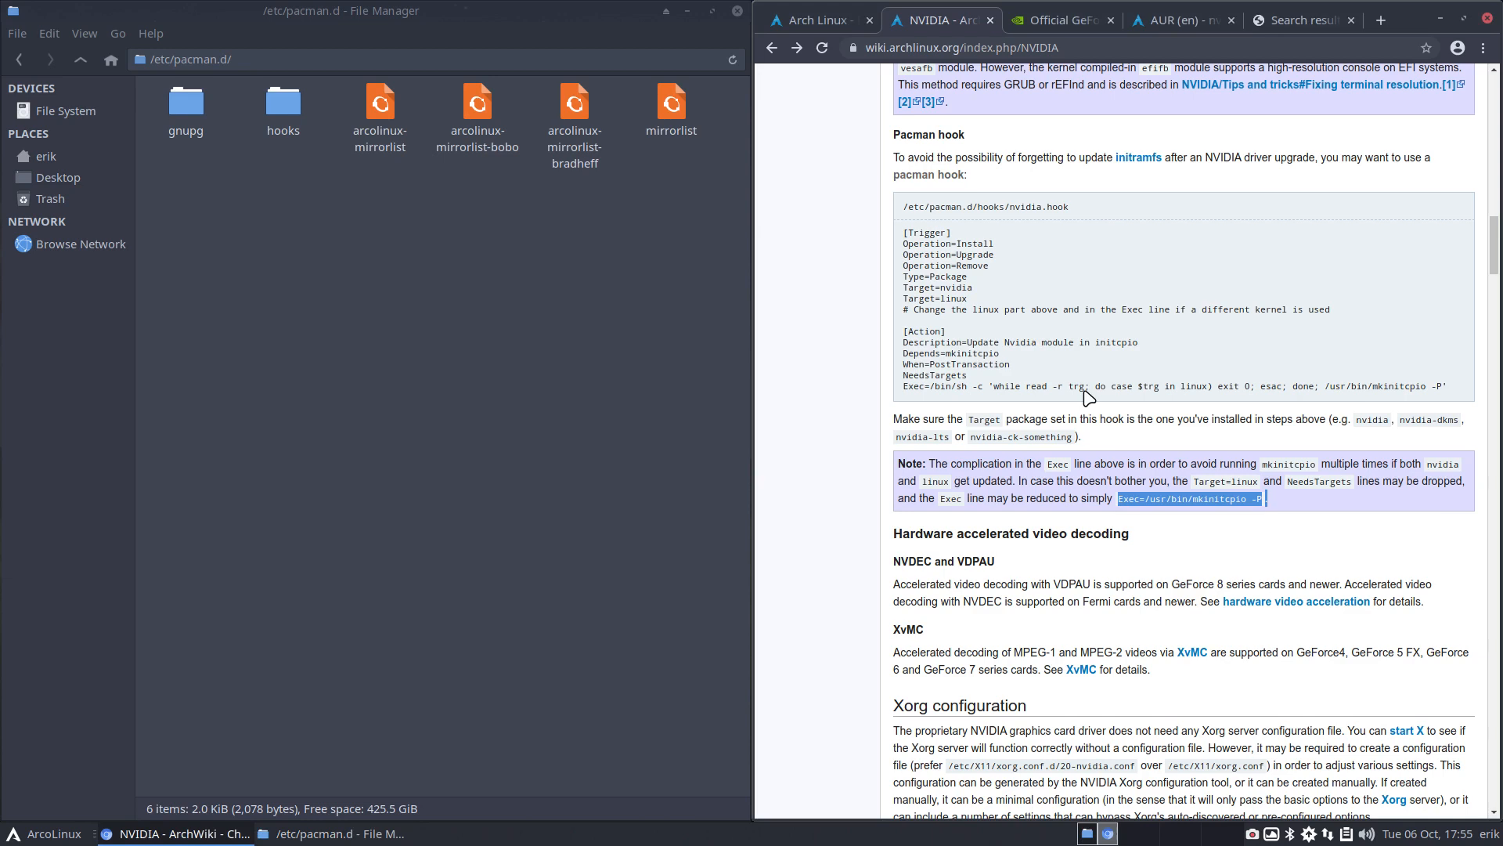
pyautogui.scroll(-3)
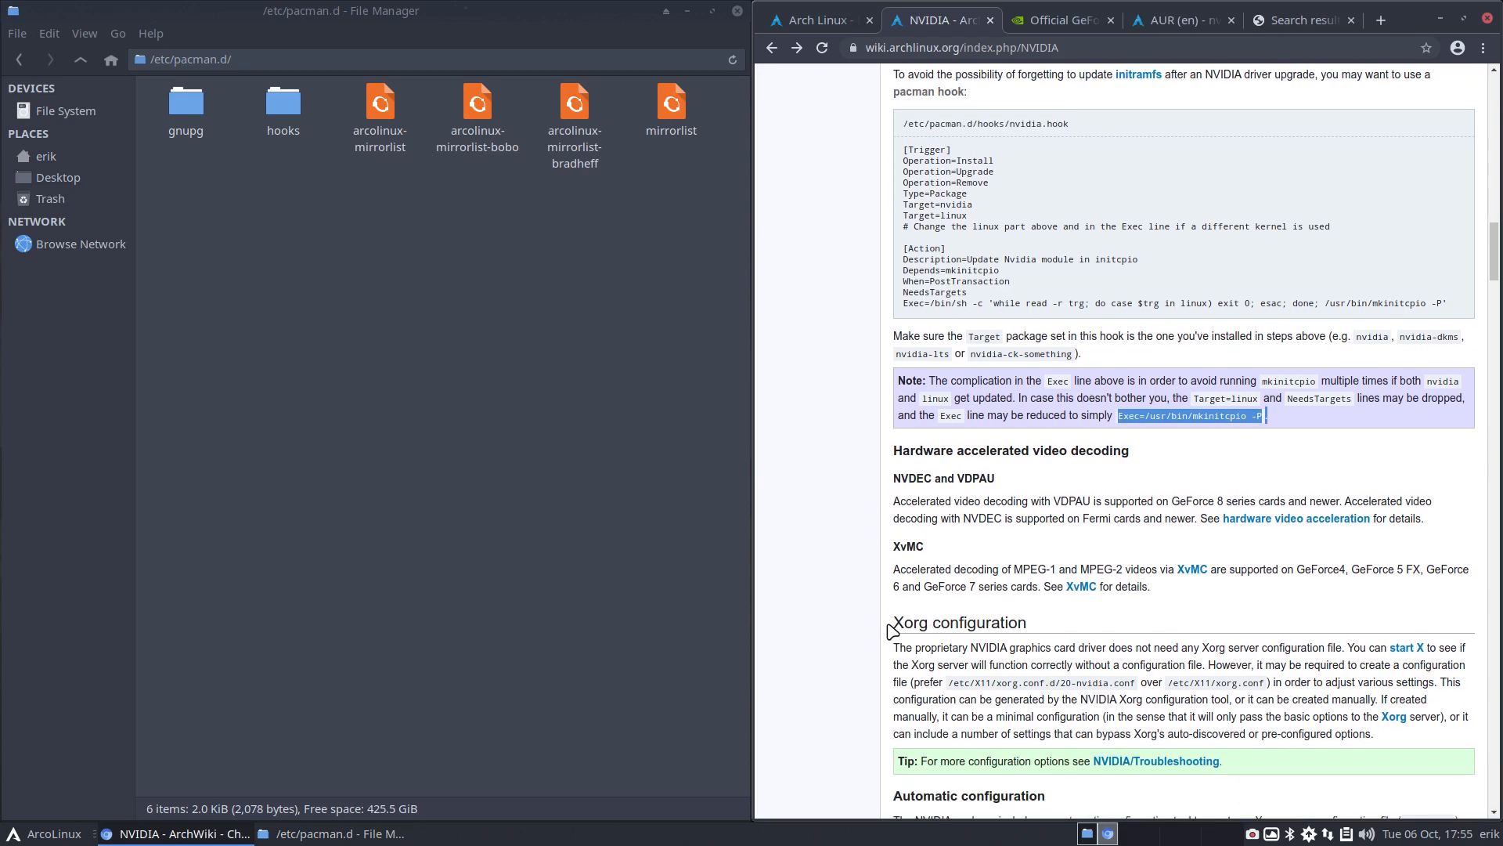
pyautogui.scroll(3)
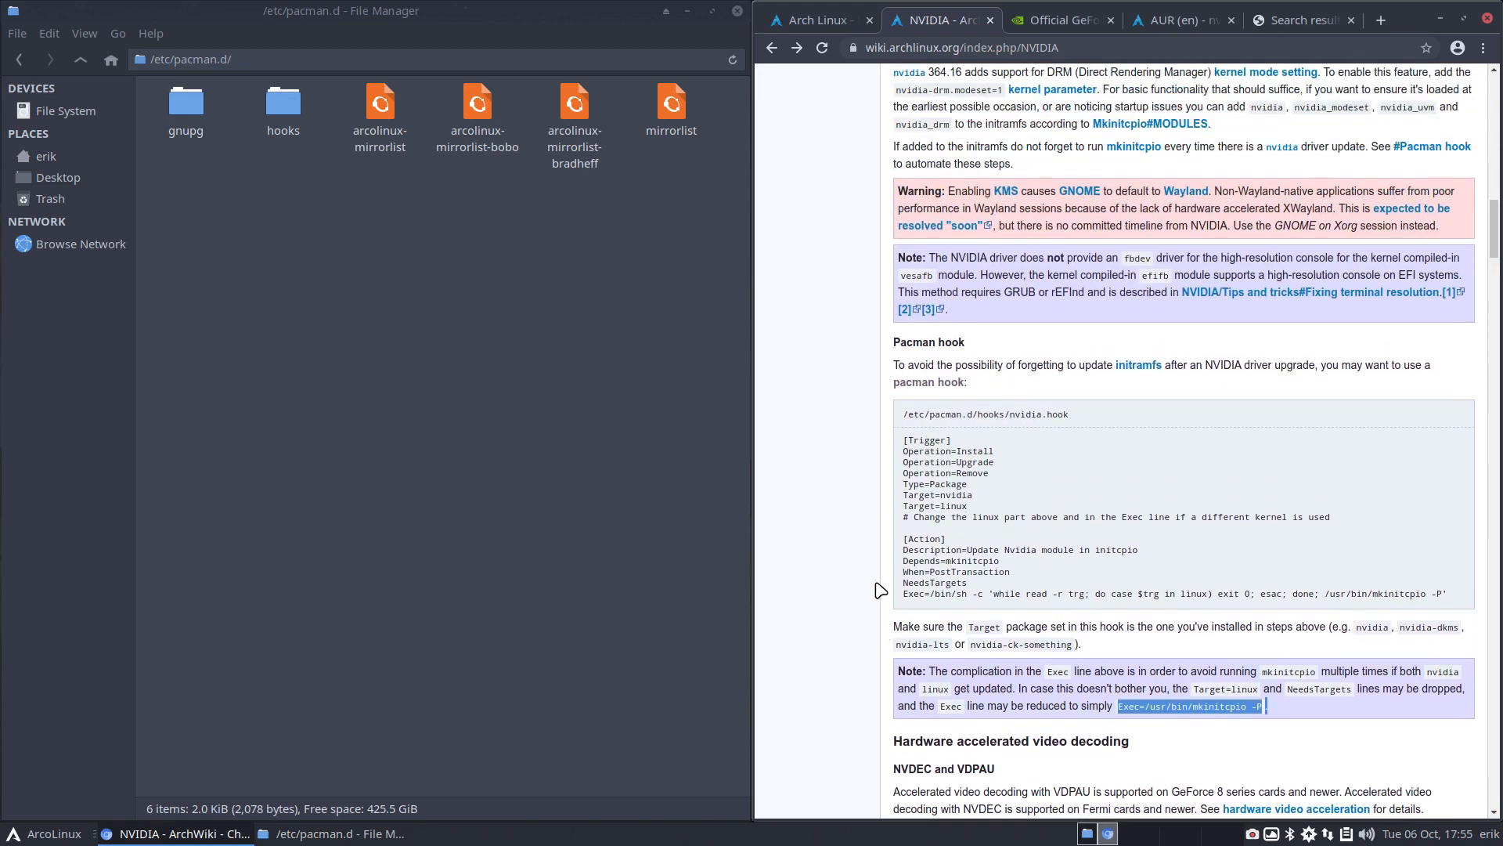
pyautogui.scroll(3)
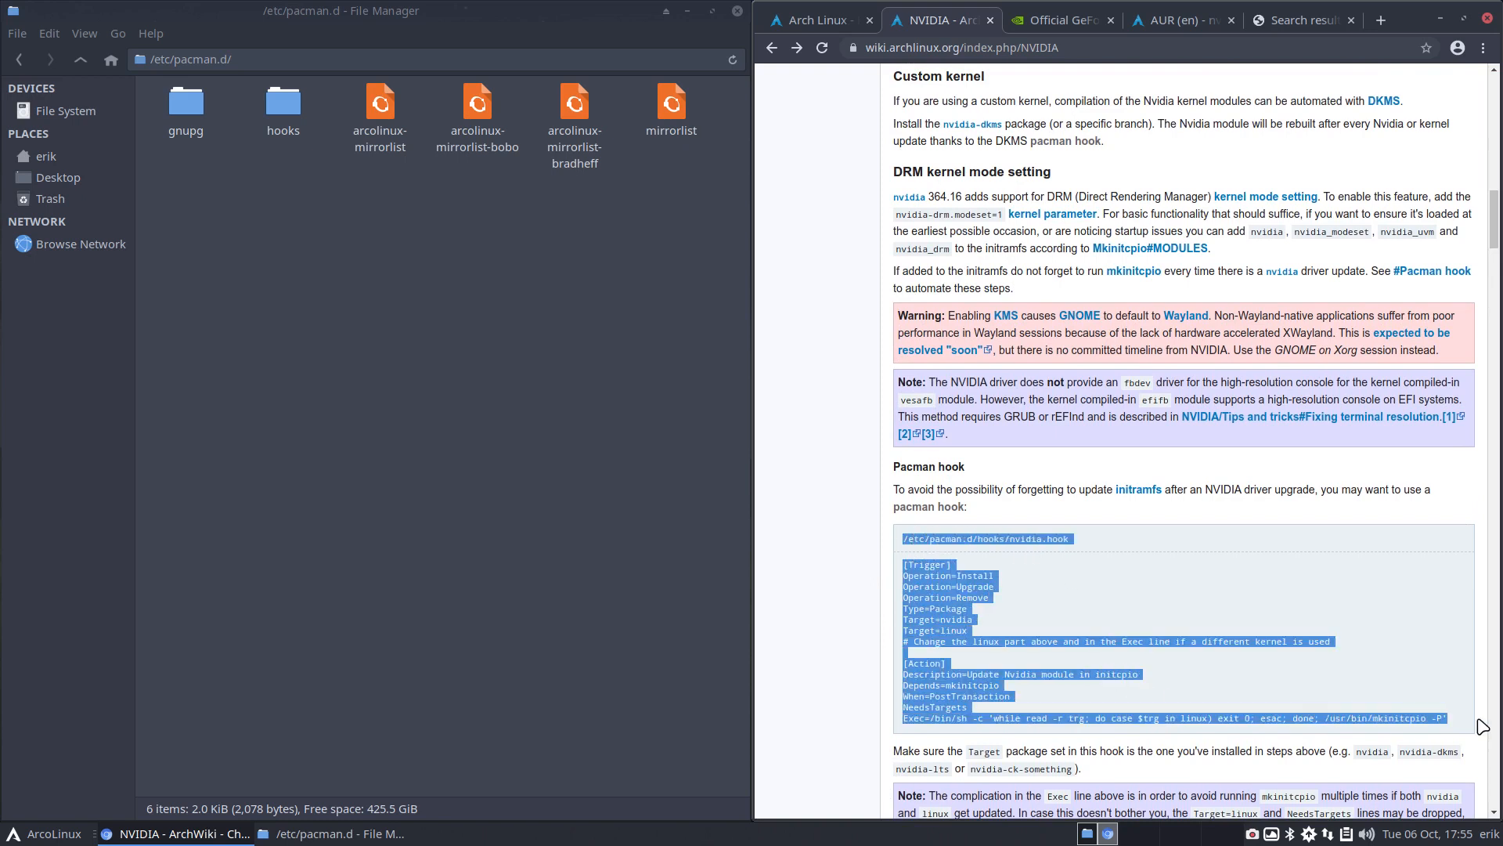
# Highlight the wiki hook text through the Target note, then clear the highlight
pyautogui.click(949, 559)
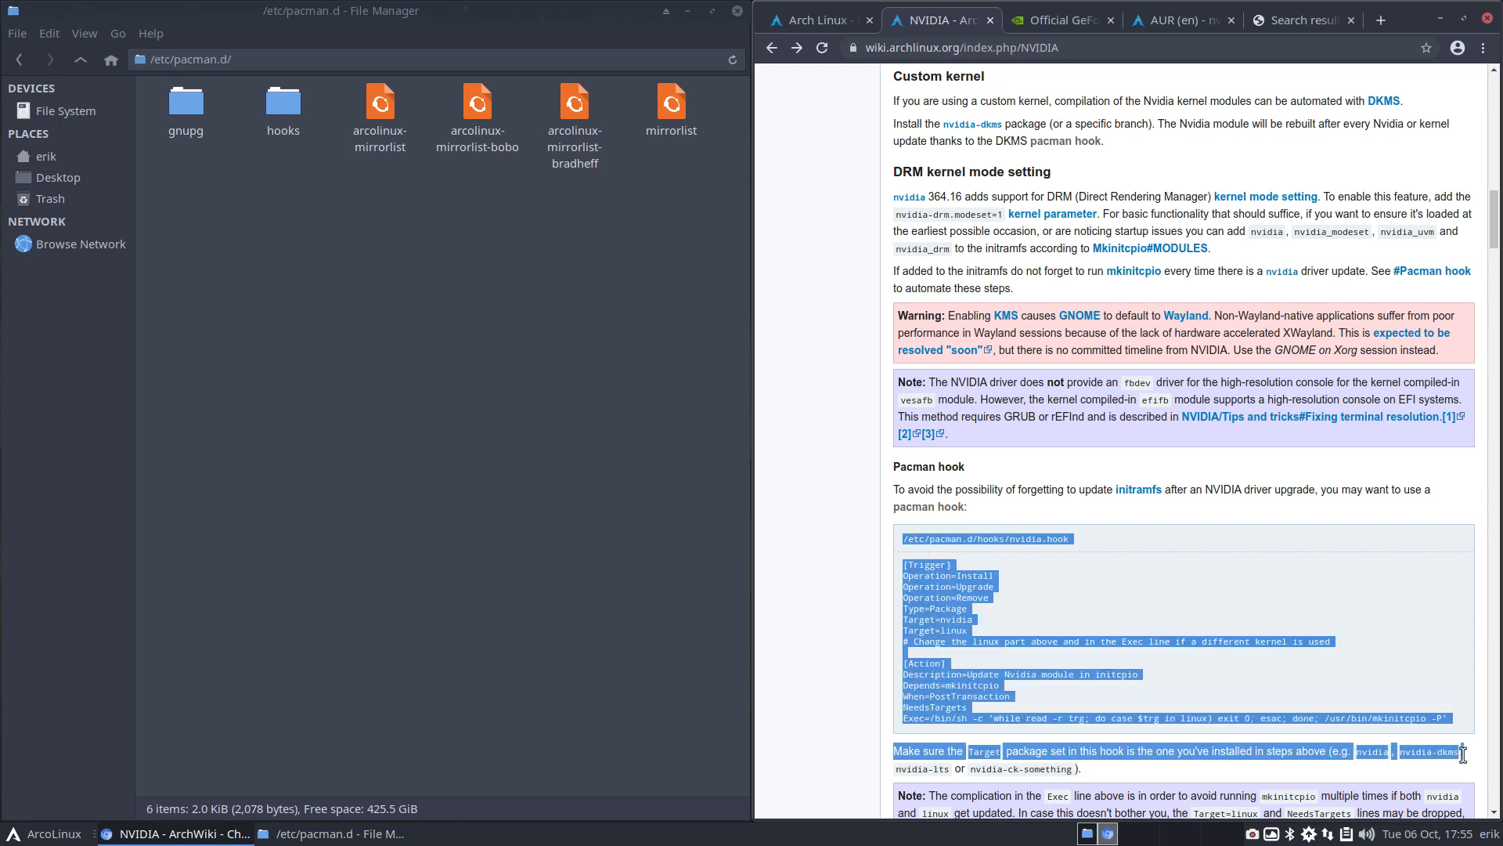
pyautogui.scroll(-3)
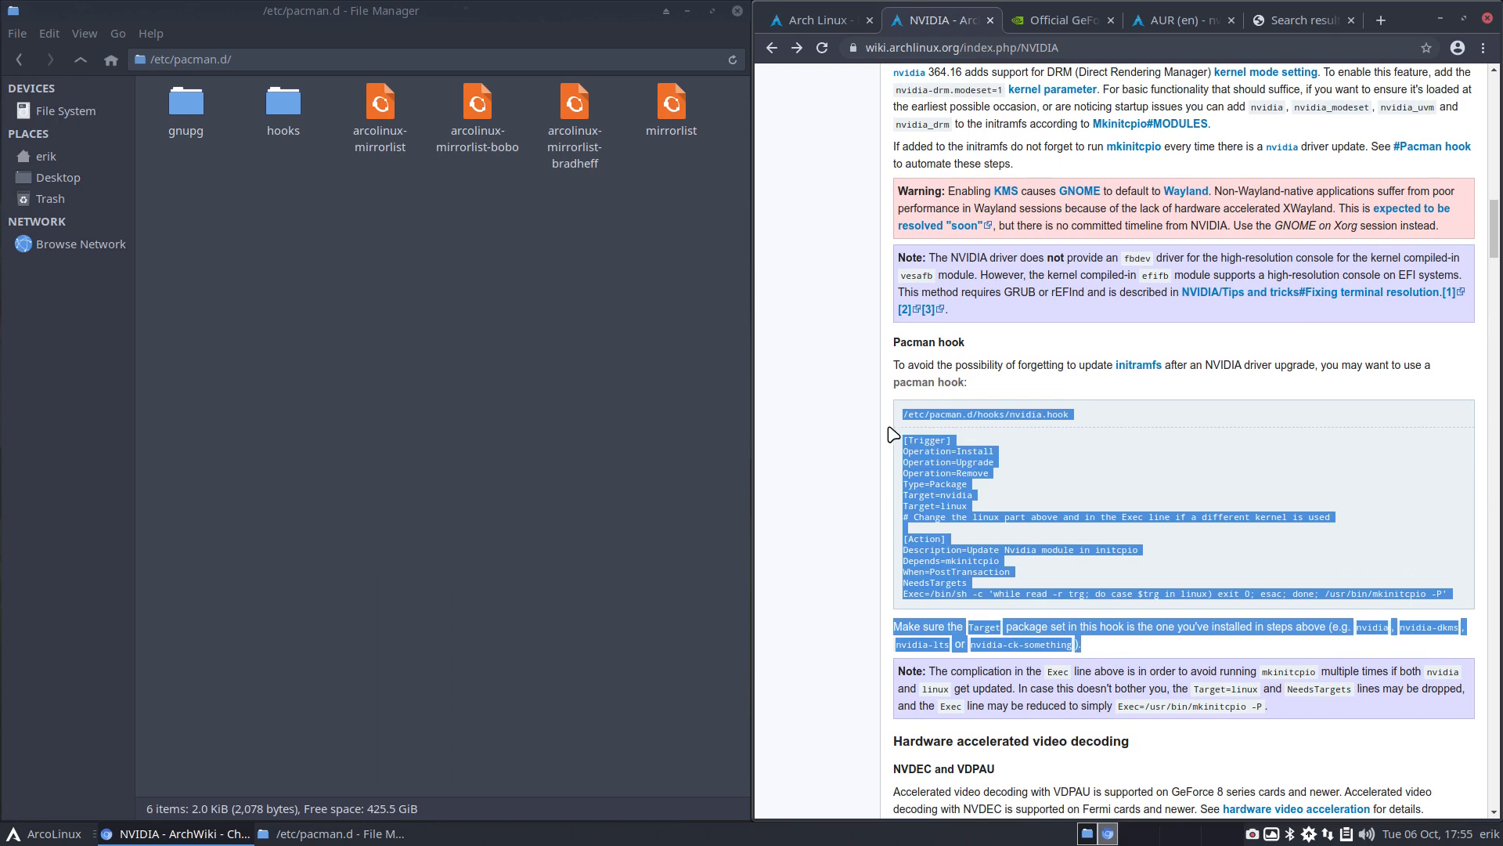
pyautogui.click(859, 466)
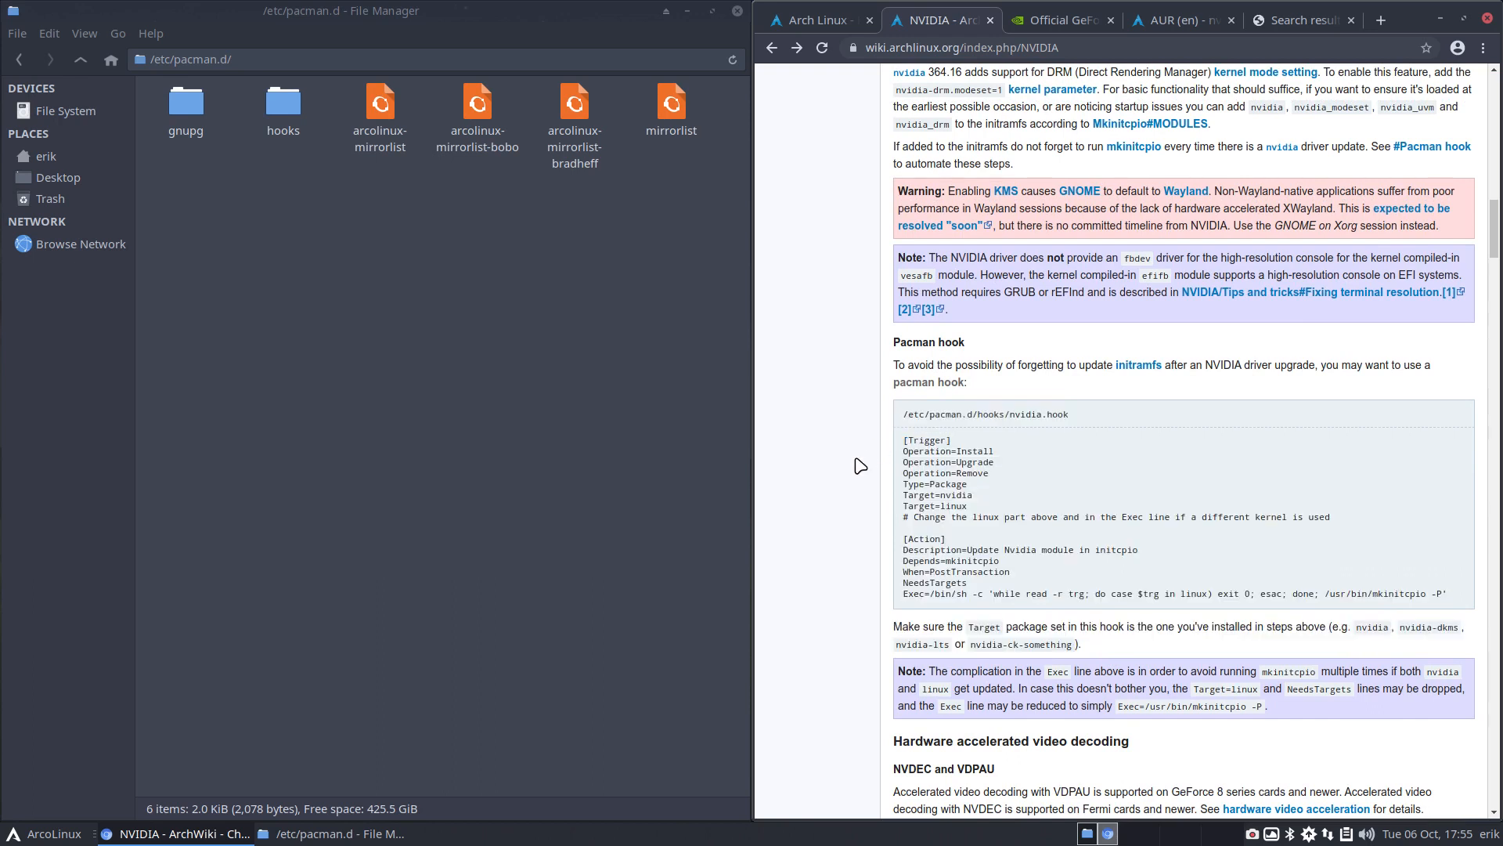